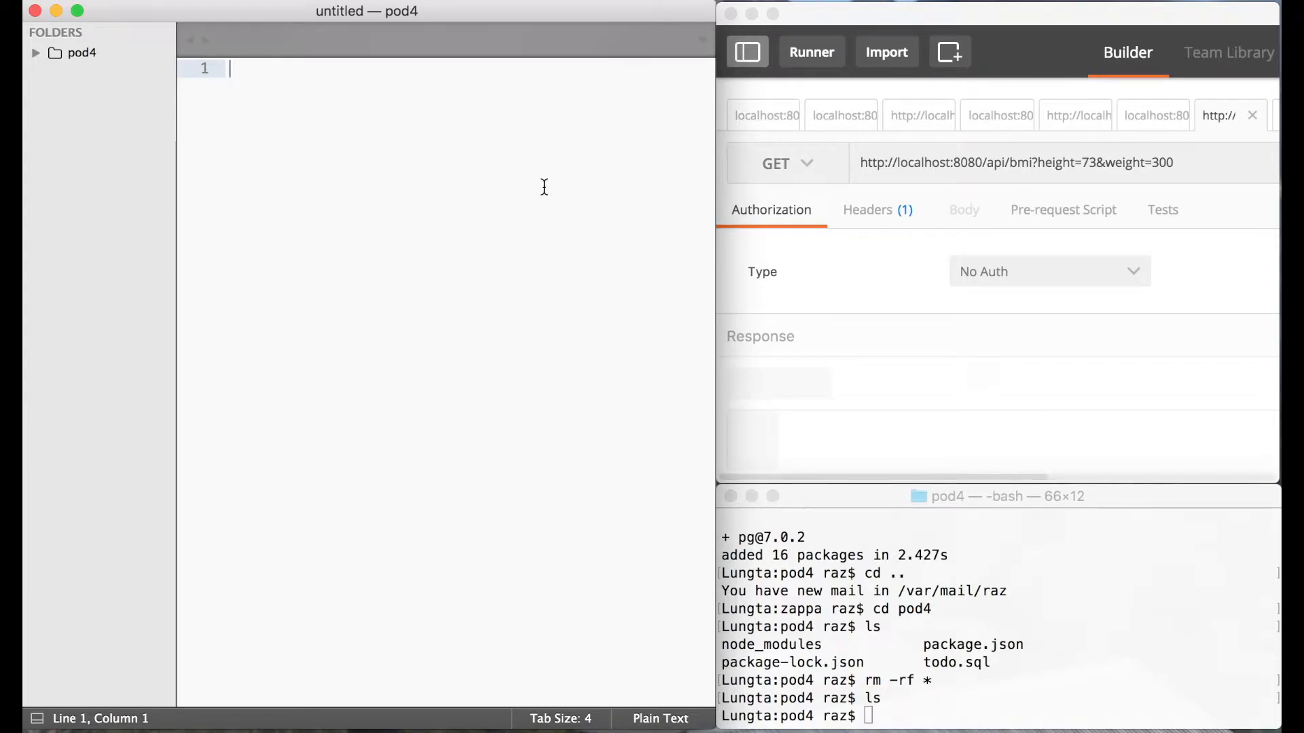
- Write the heading 'Servers - API - DB' with lines 'GET - idempotent' and 'POST - changes'
type("Servers - API - DB")
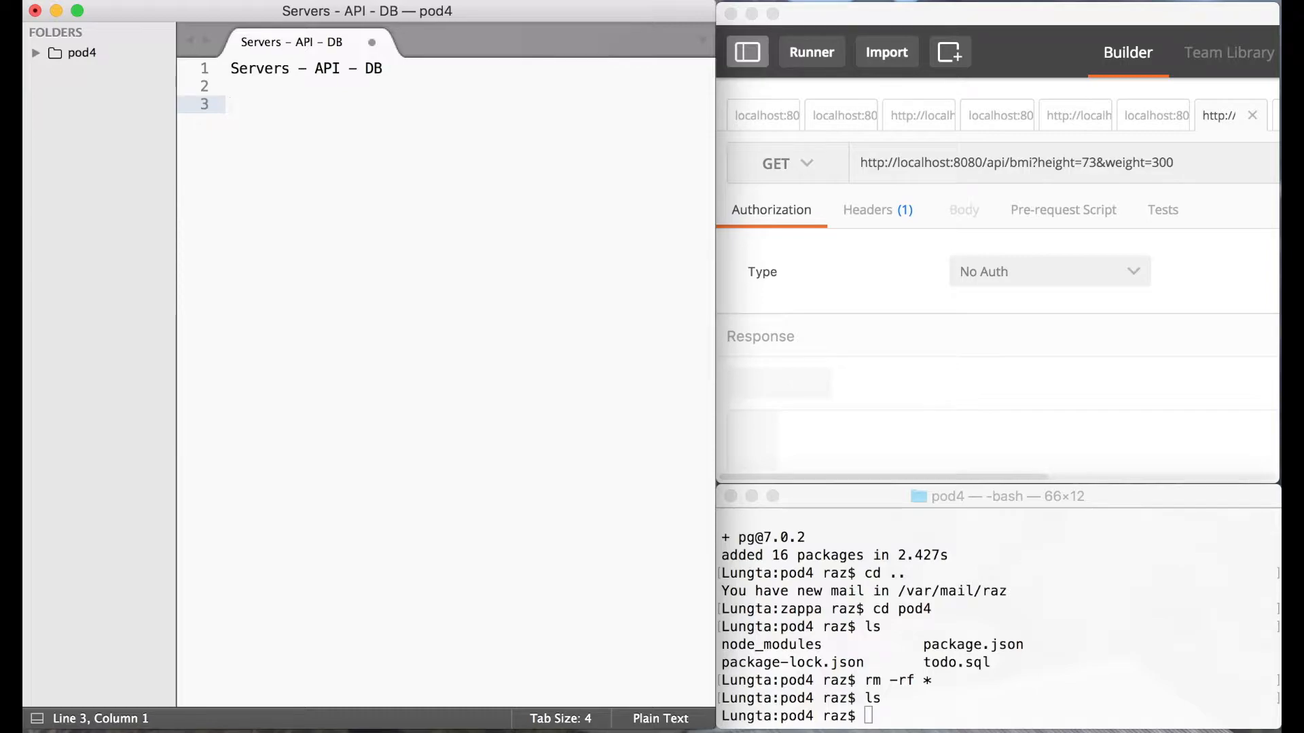
type("GET")
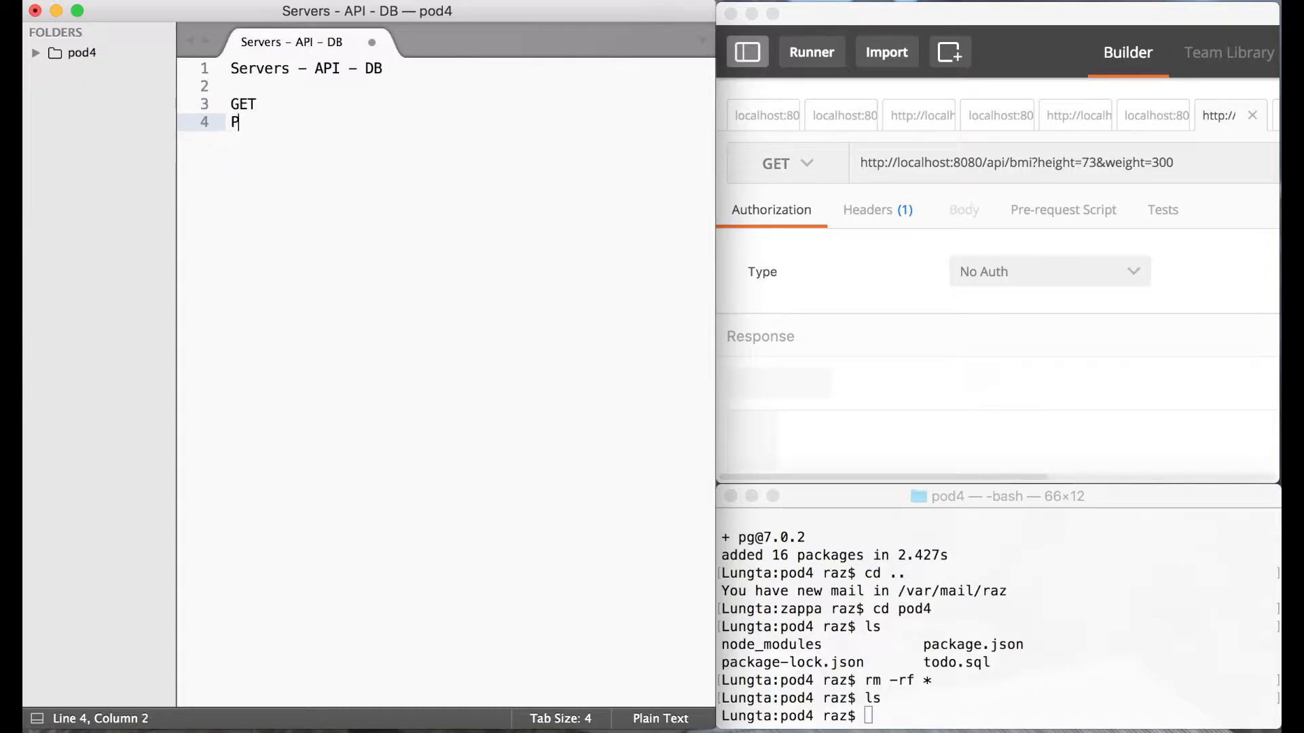
type("OST")
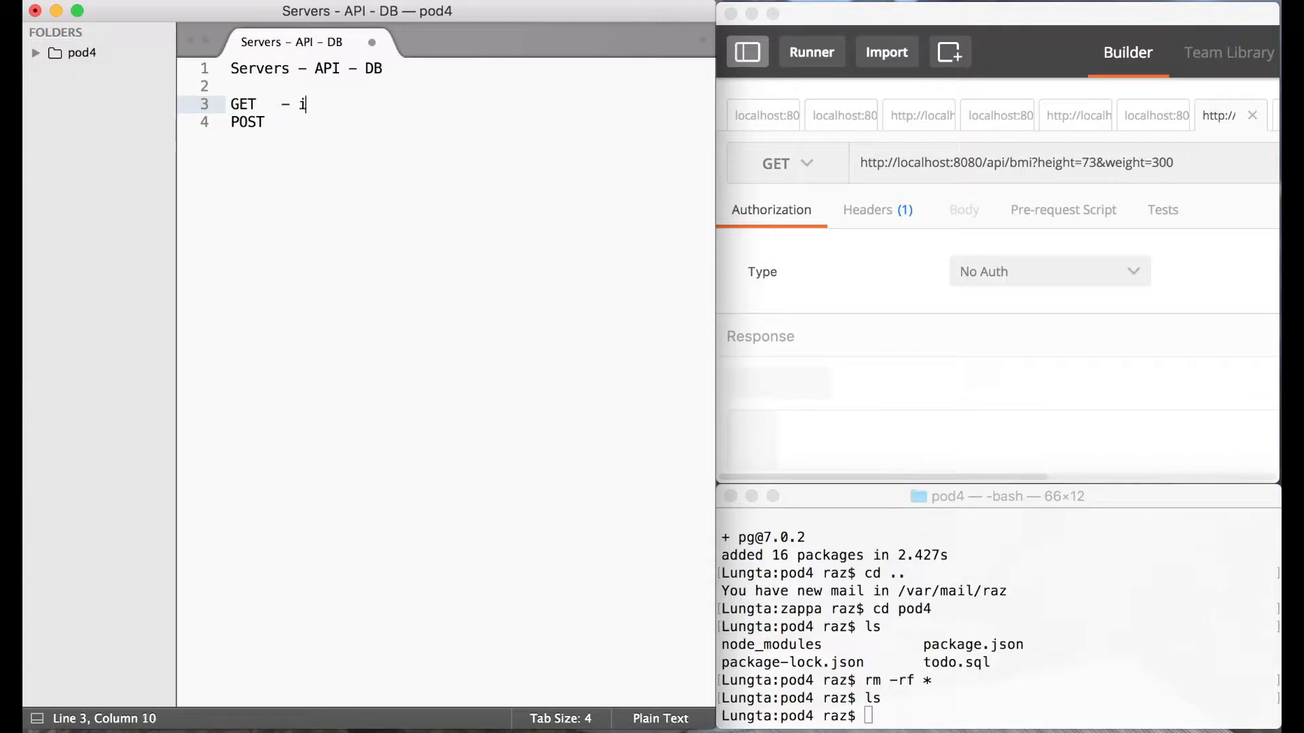
type("dempotent")
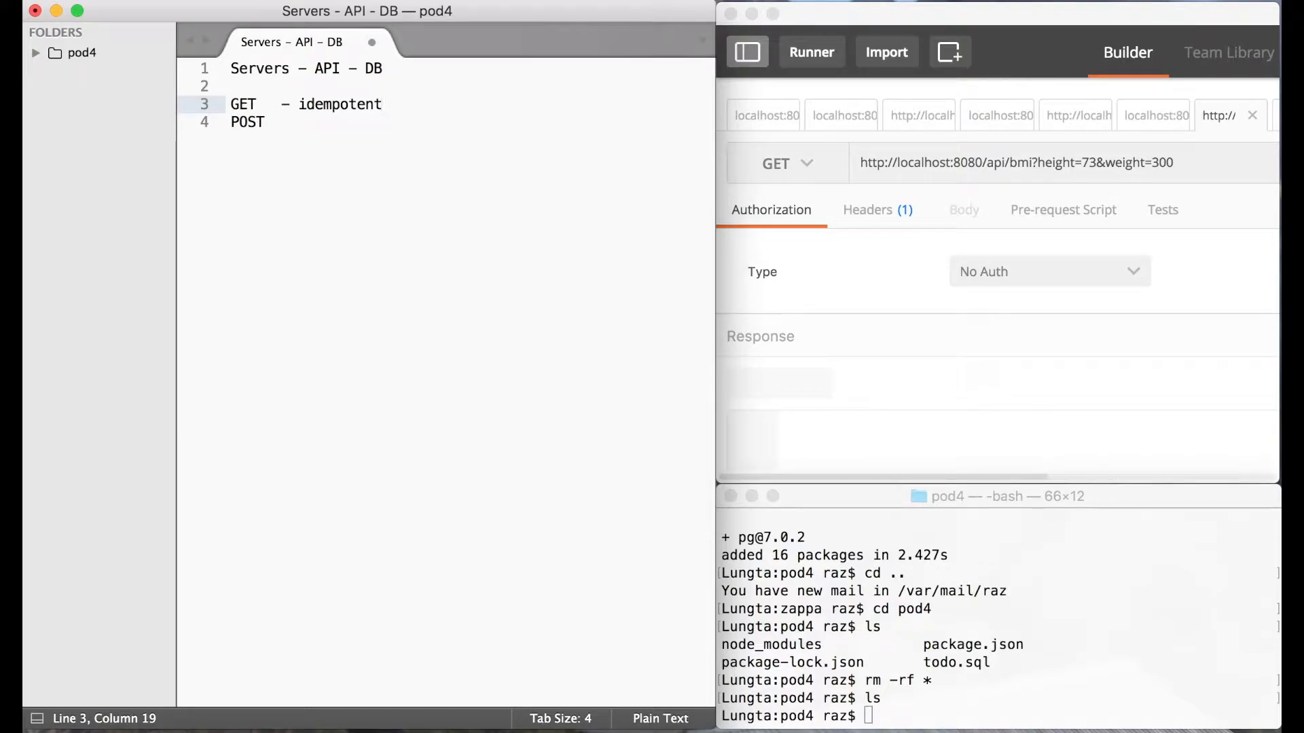
mouse_move(429, 242)
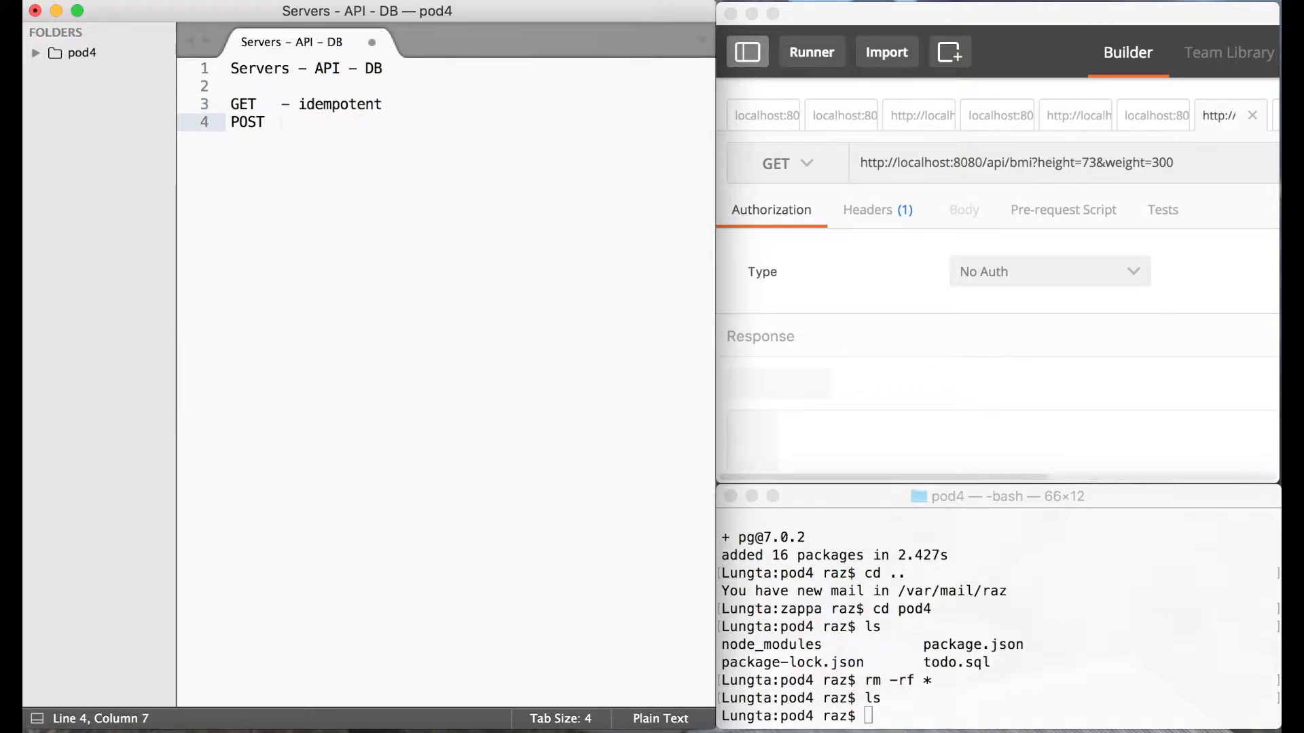
type("- changes")
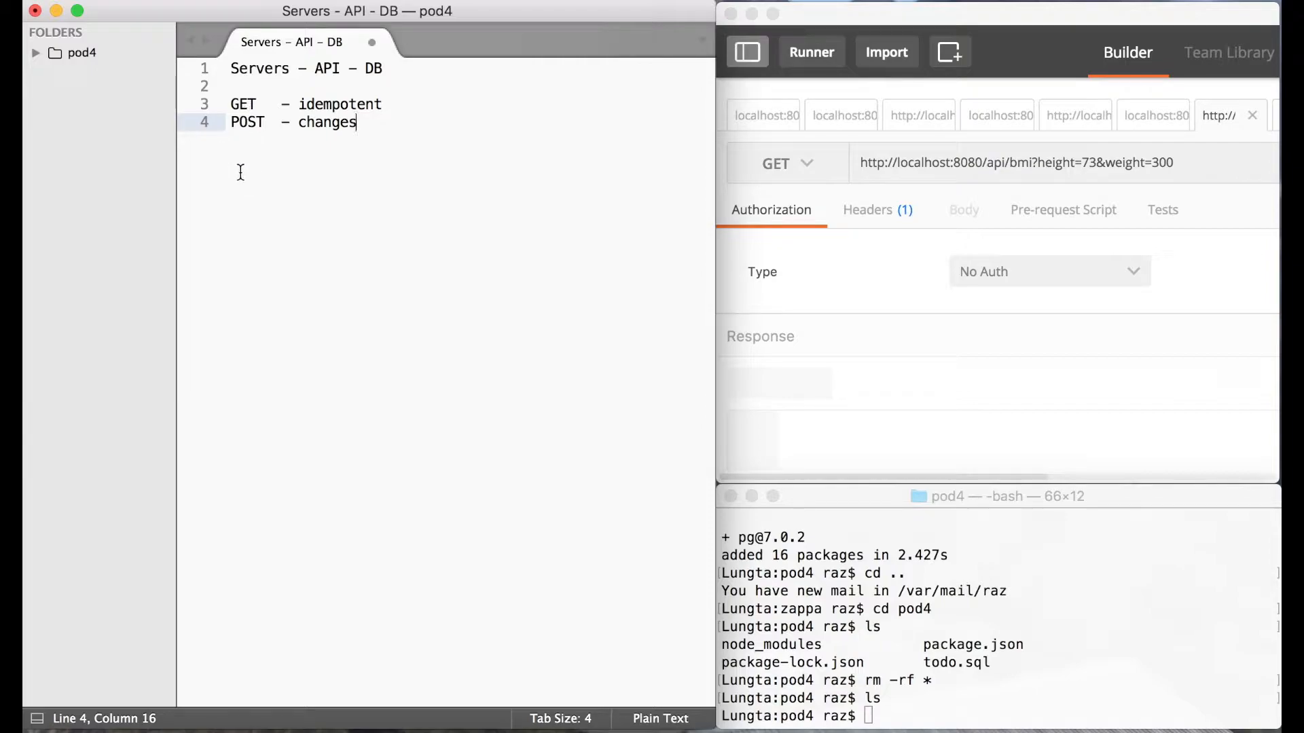
key("Enter")
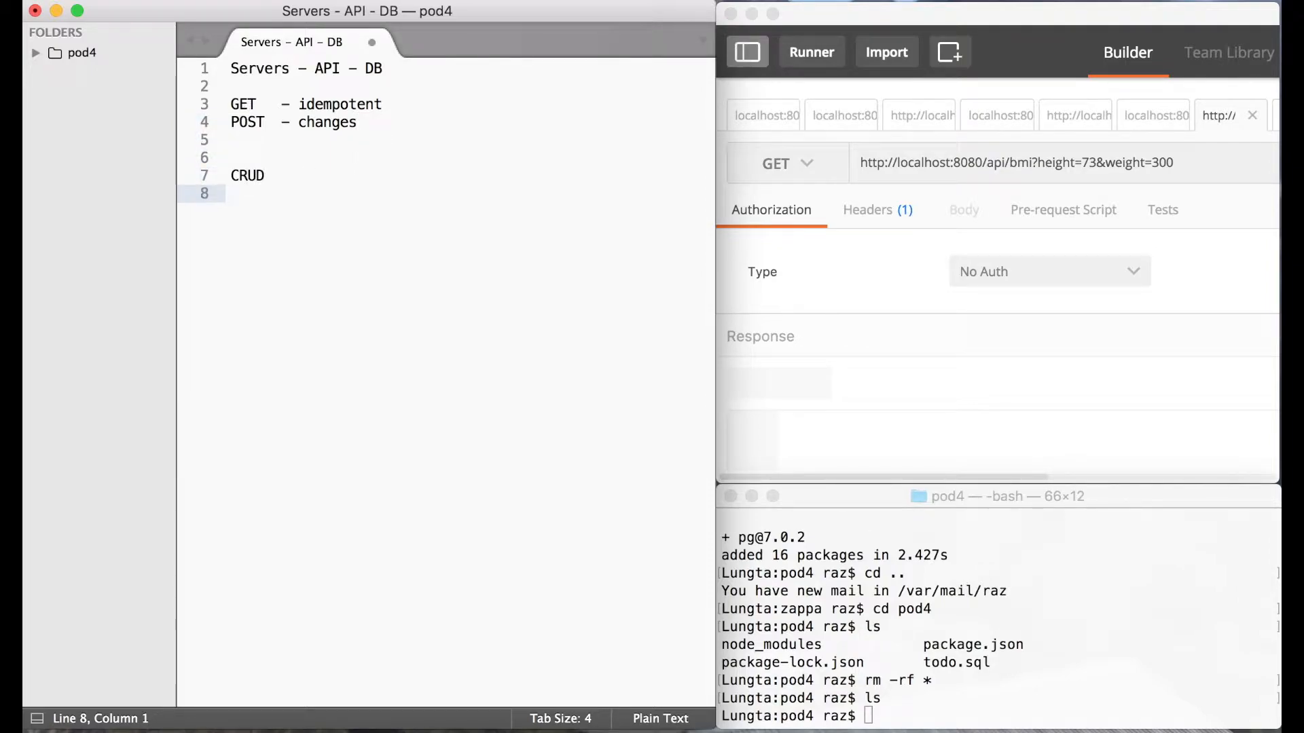
- List CRUD operations Create, Read, Update, Delete on separate lines
type("Crea")
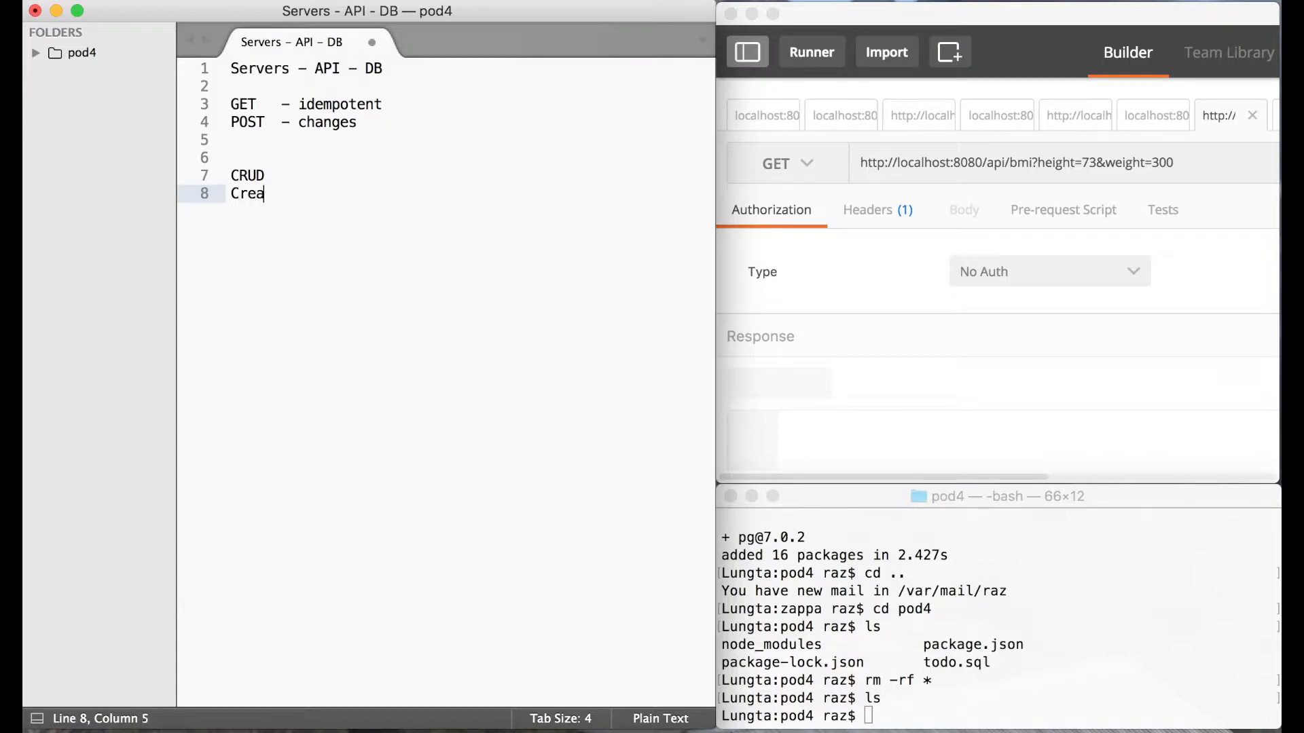
type("te")
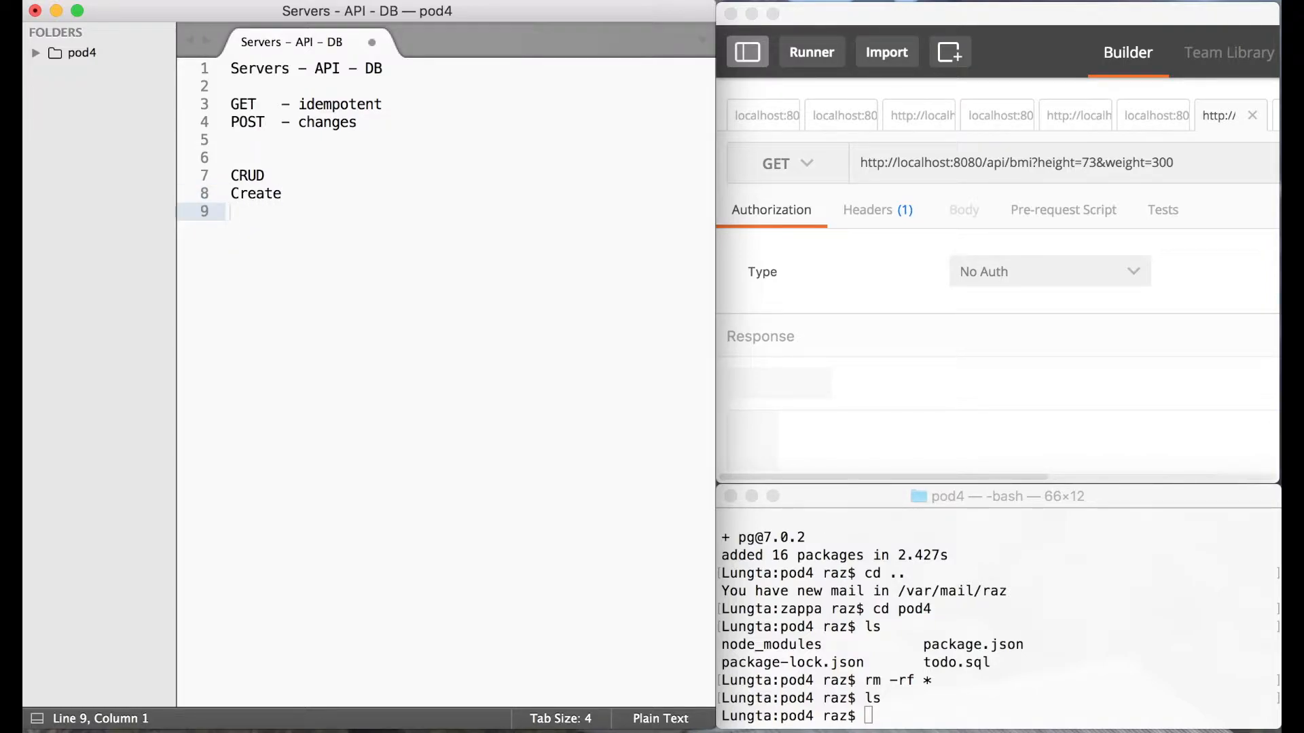
type("R")
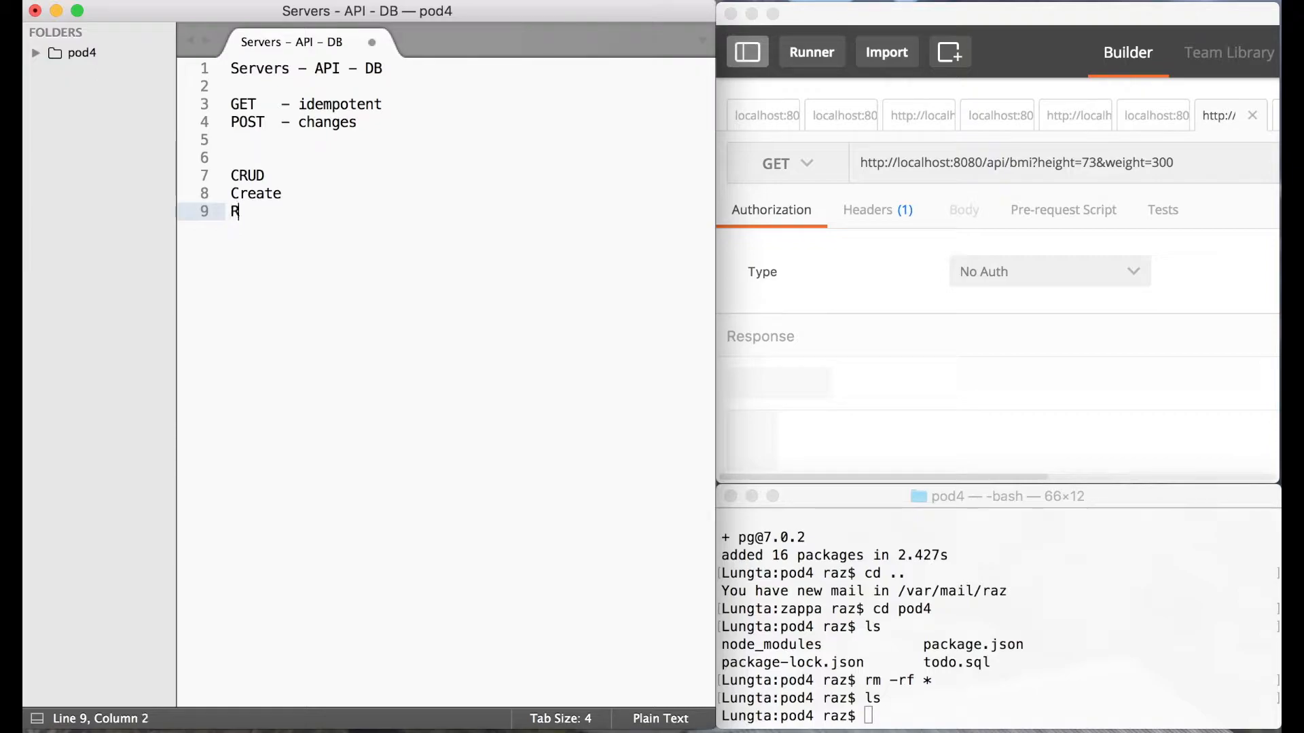
type("ead")
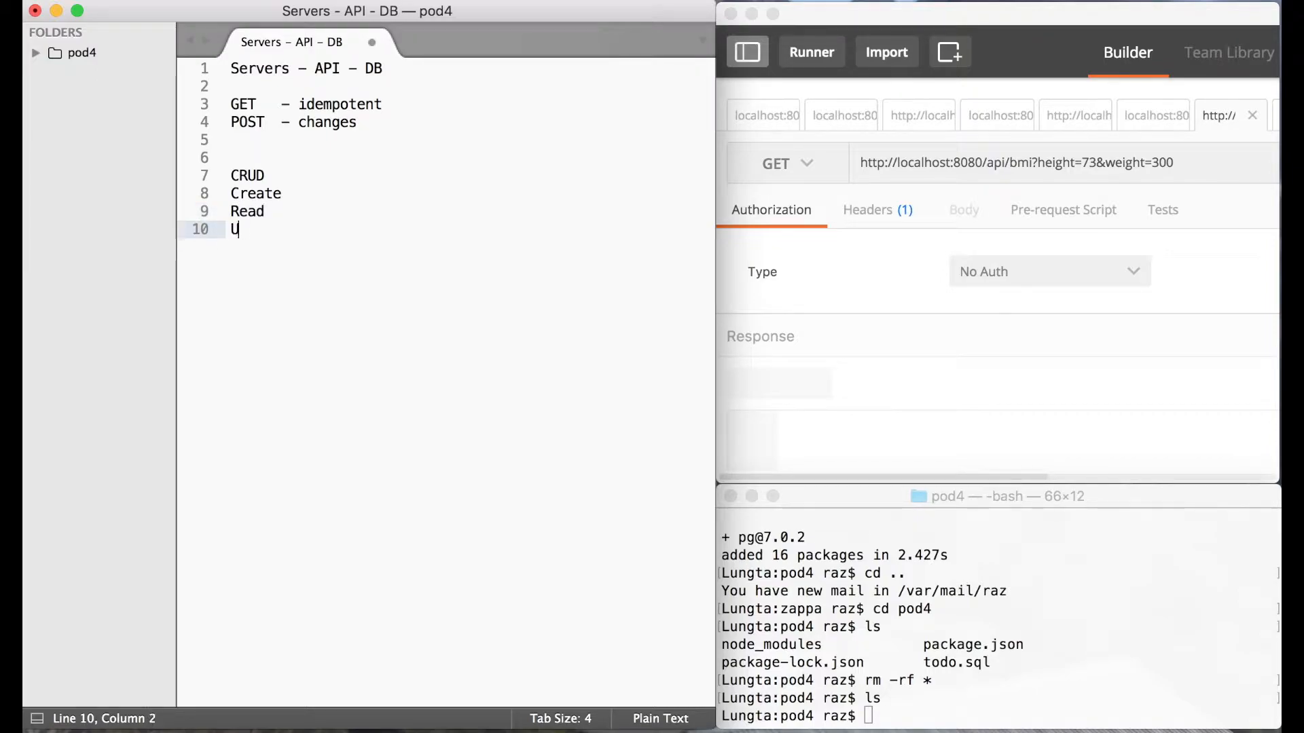
type("pdate")
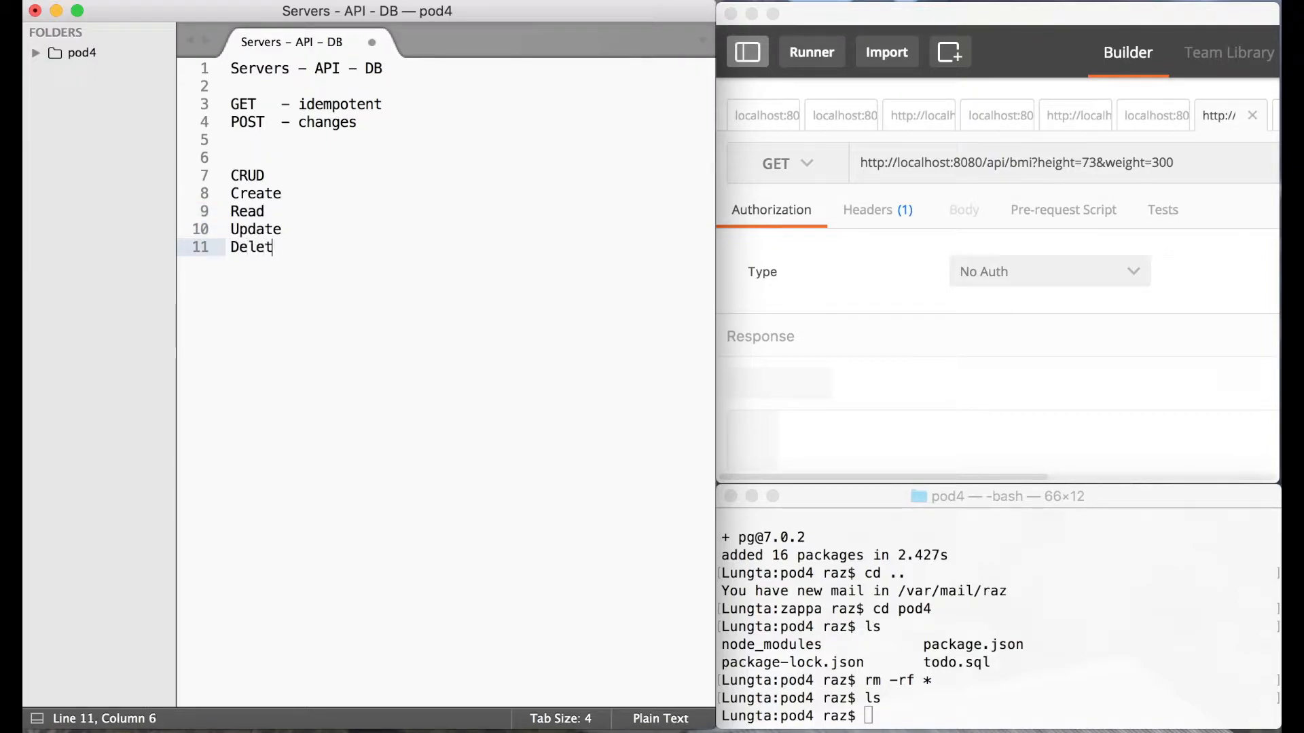
type("e")
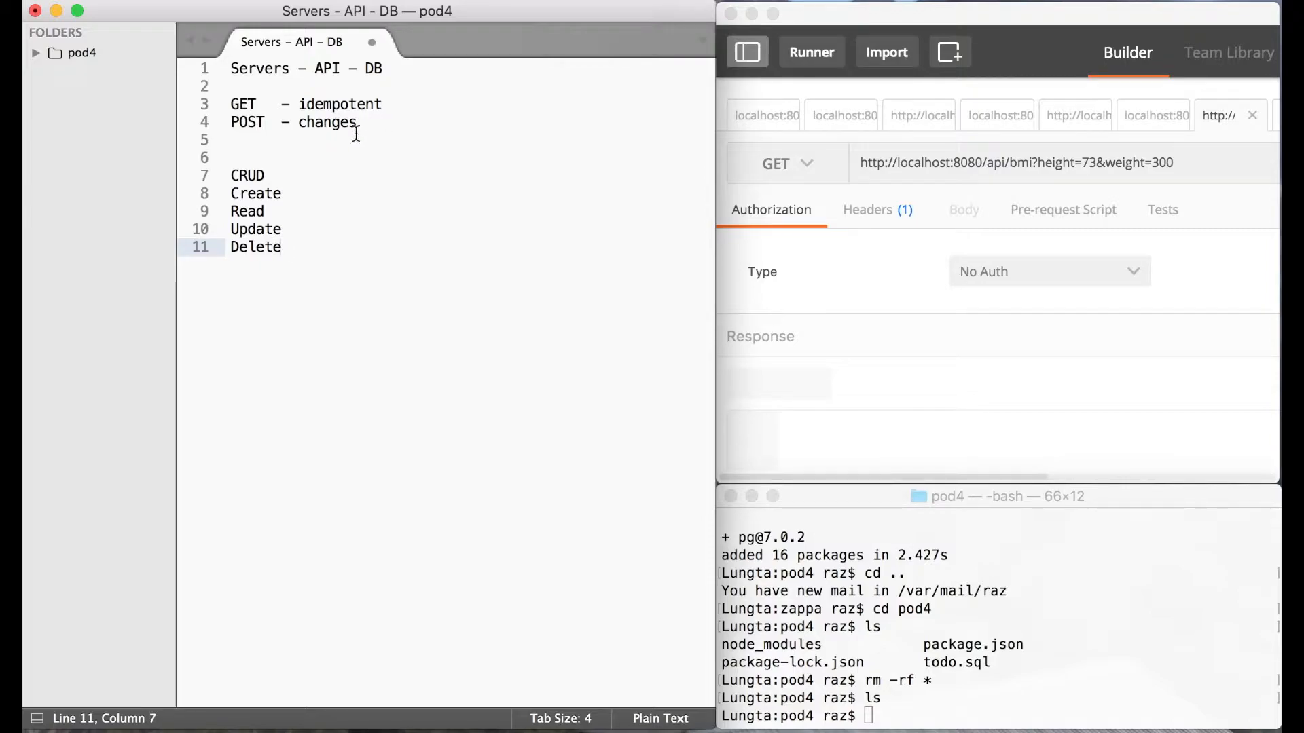
- Map Create to POST, Read to GET, Update to PUT POST, Delete to DELETE, then add a 'todo' line
left_click(321, 192)
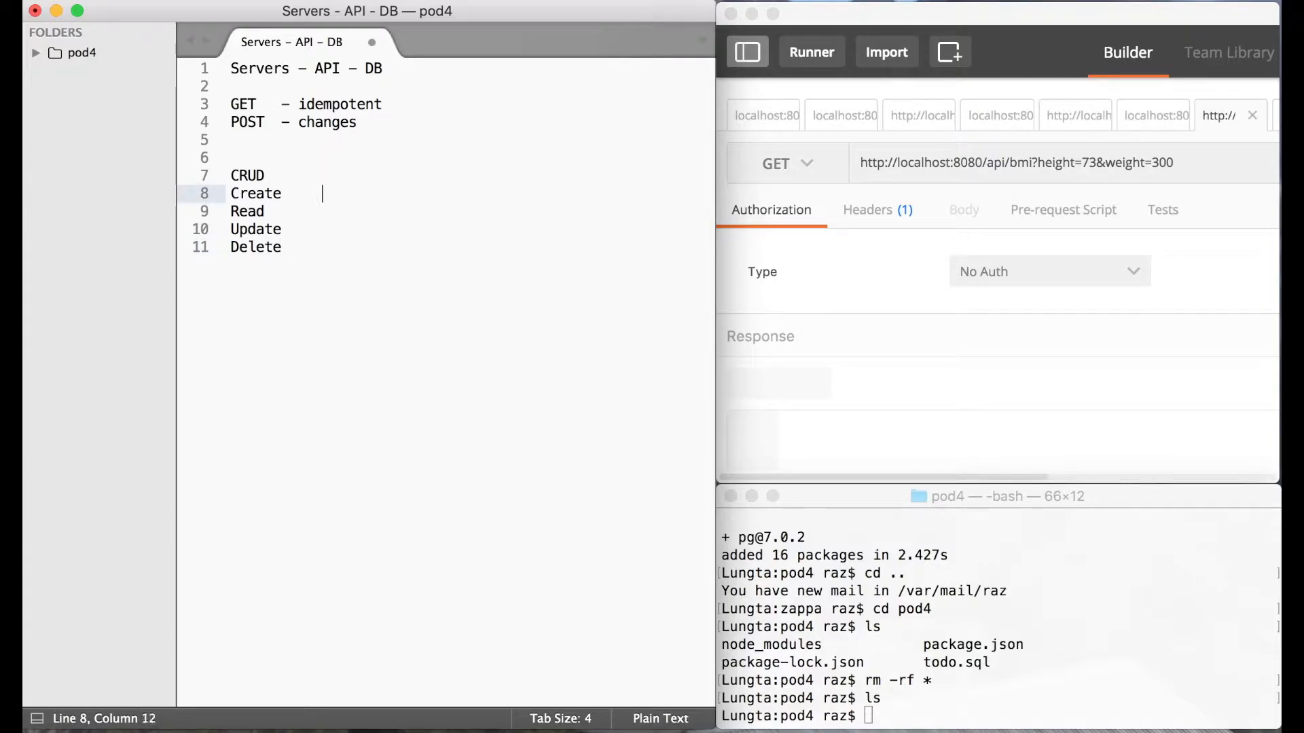
type("-")
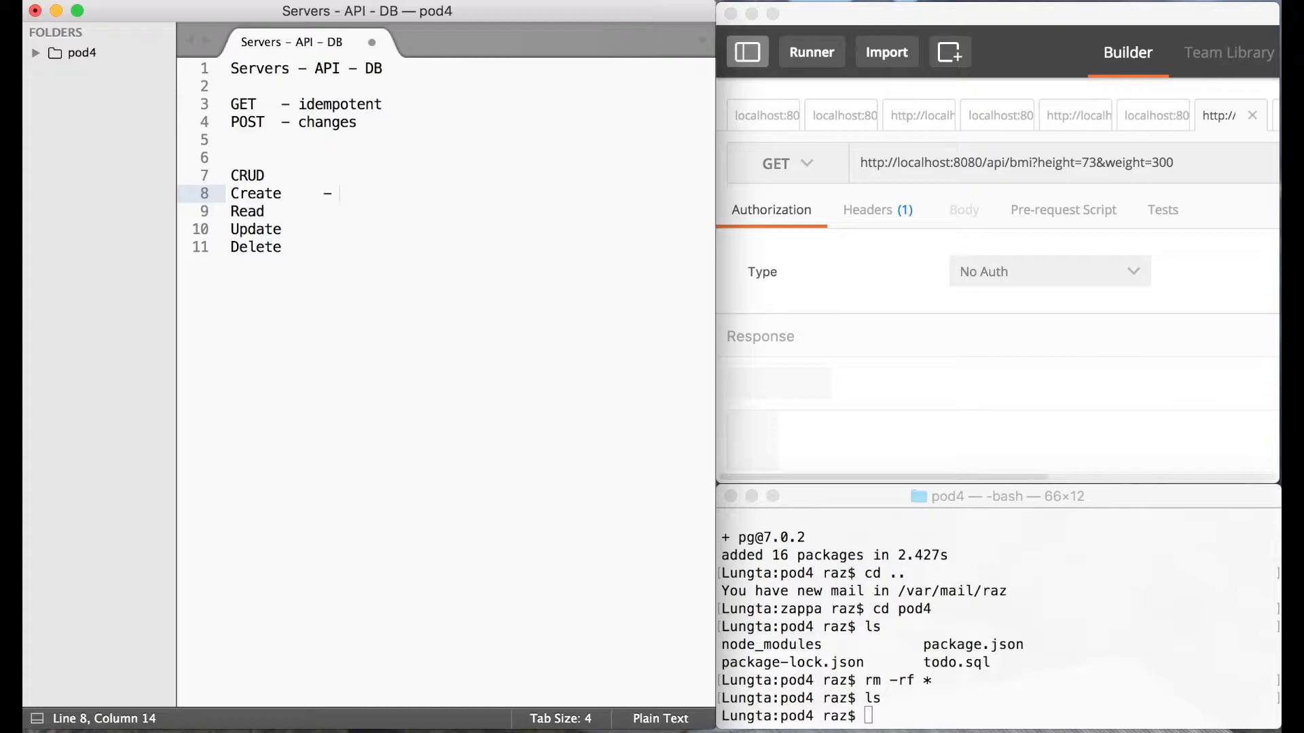
type("POST")
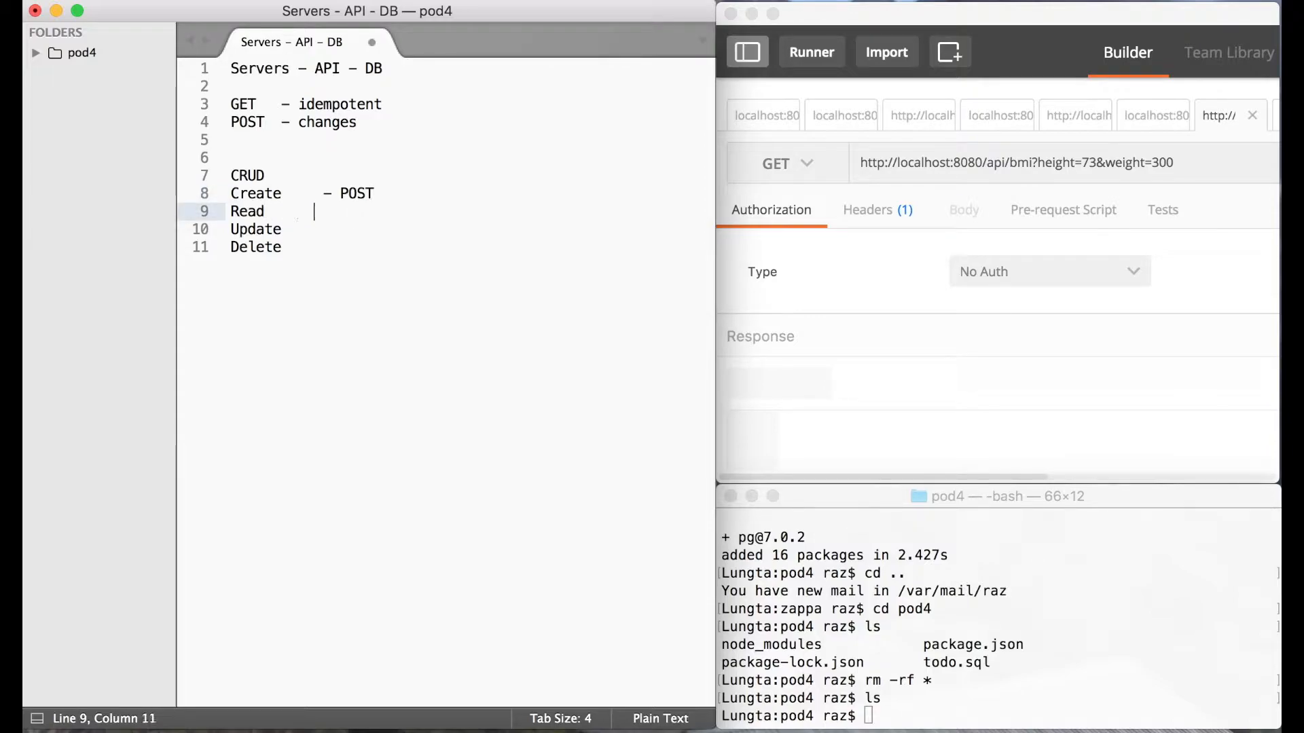
type("-")
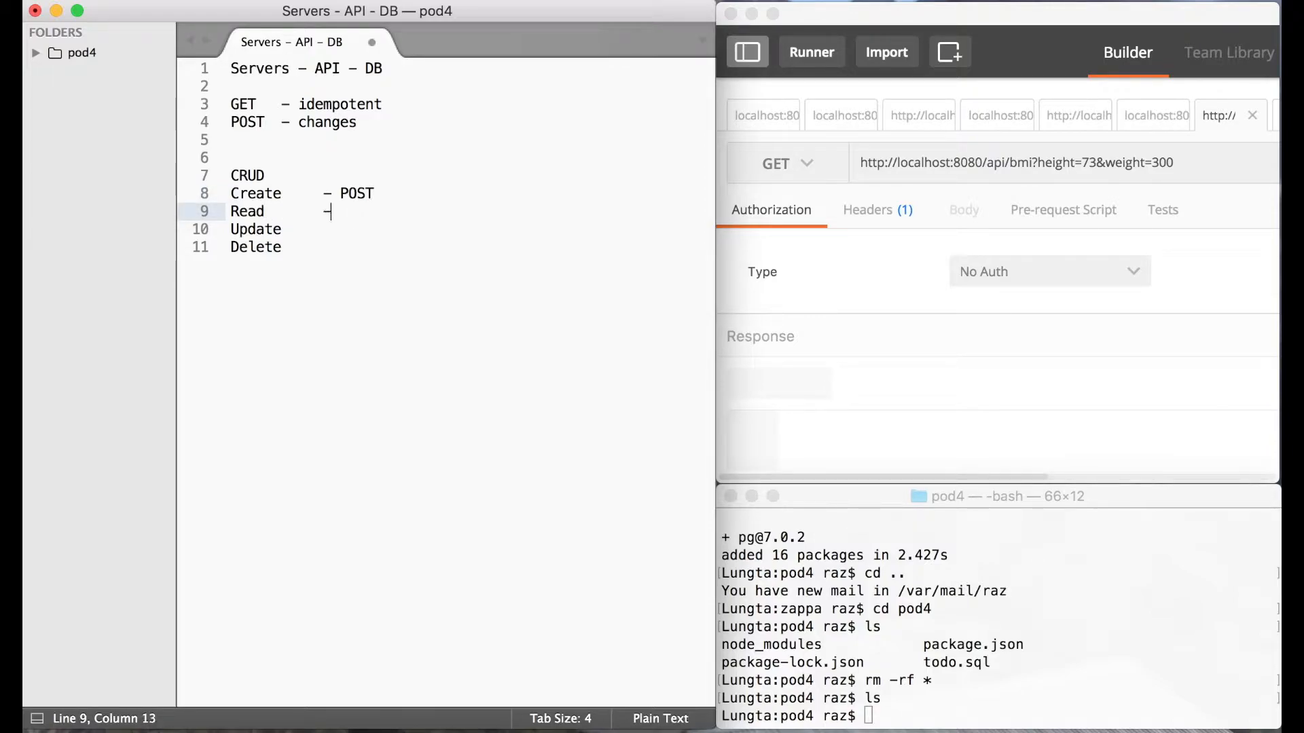
type("GET")
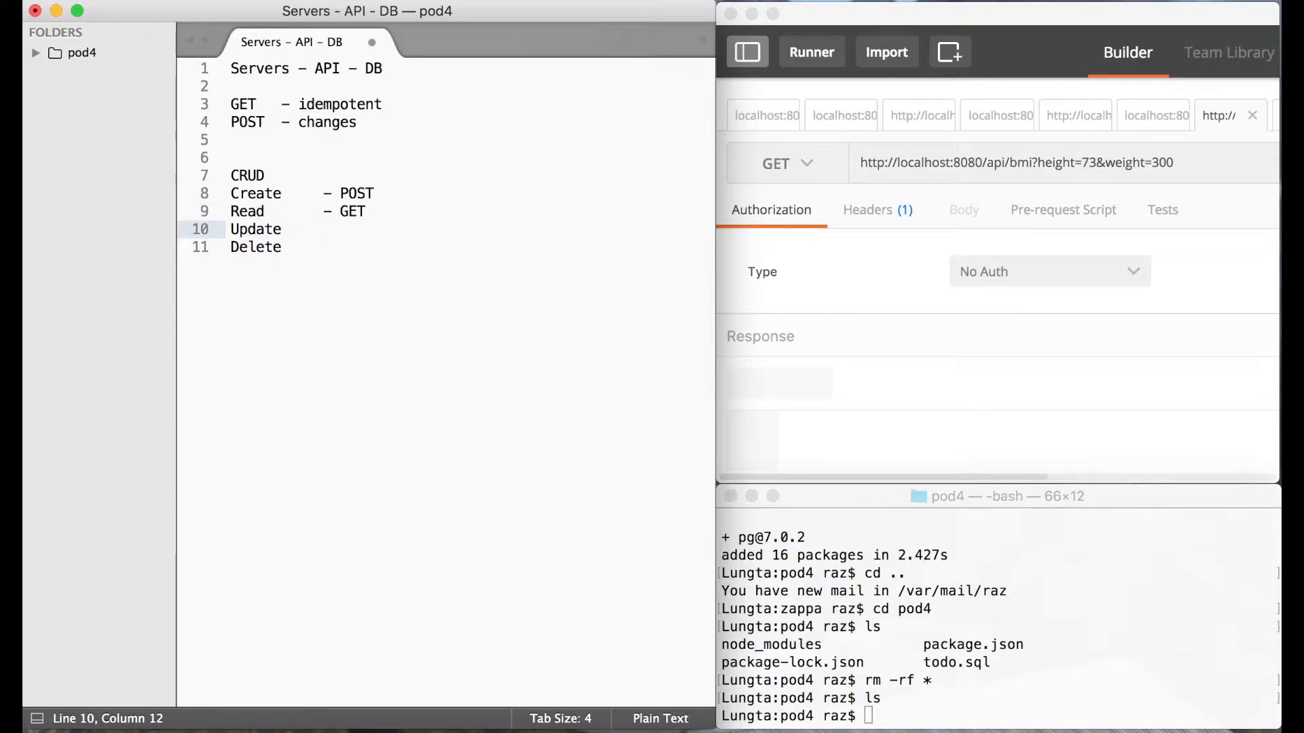
type("- PUT")
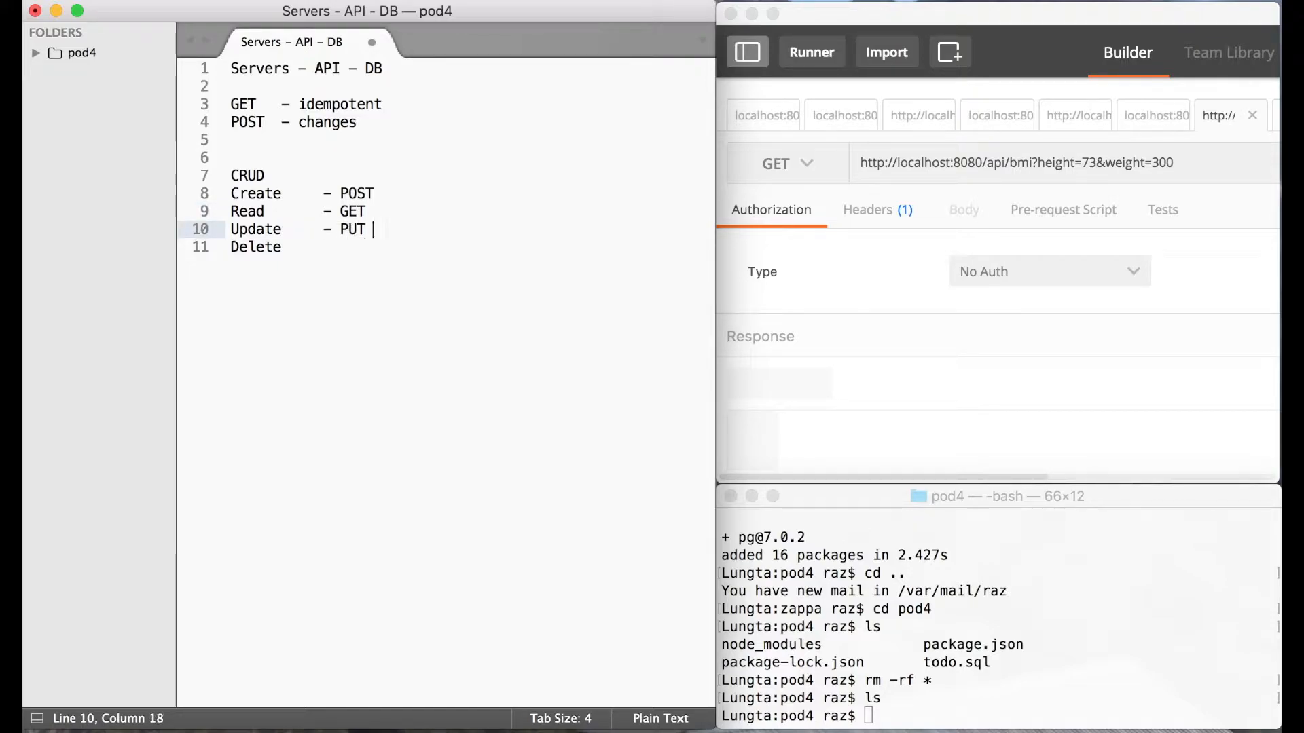
type("POST")
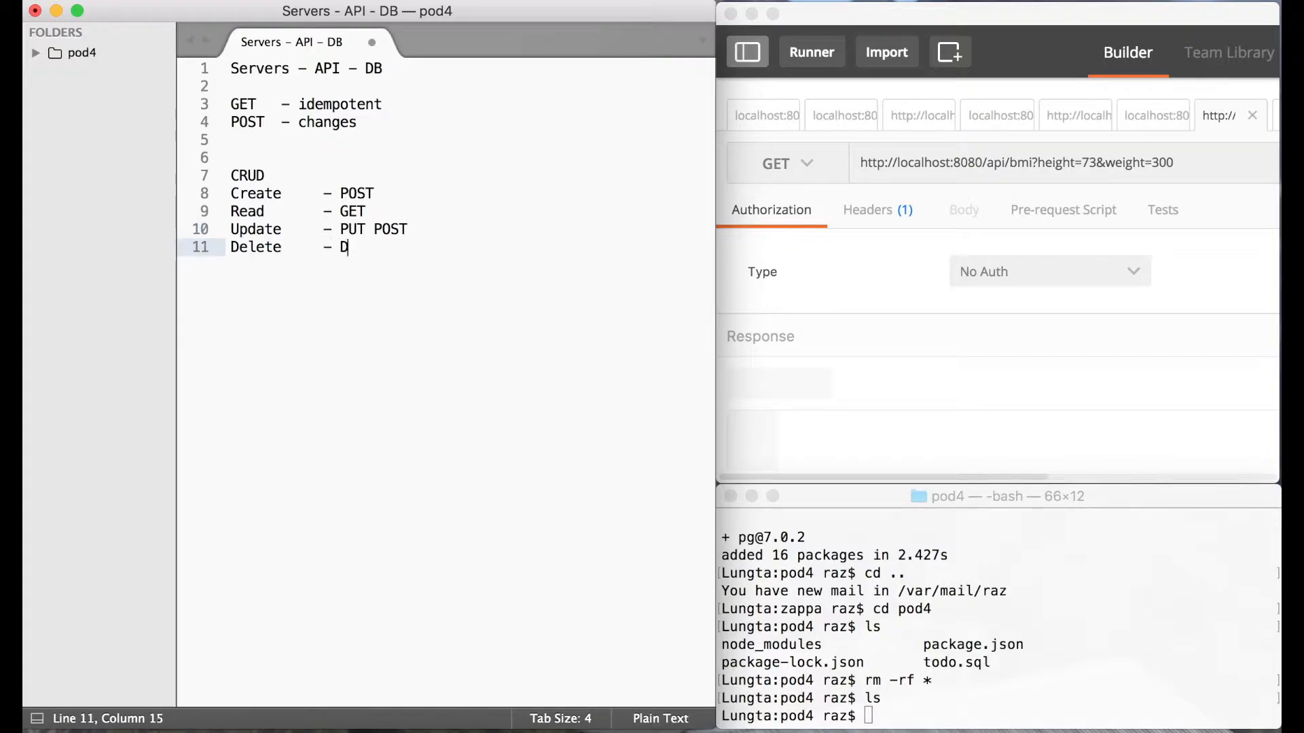
type("ELETE")
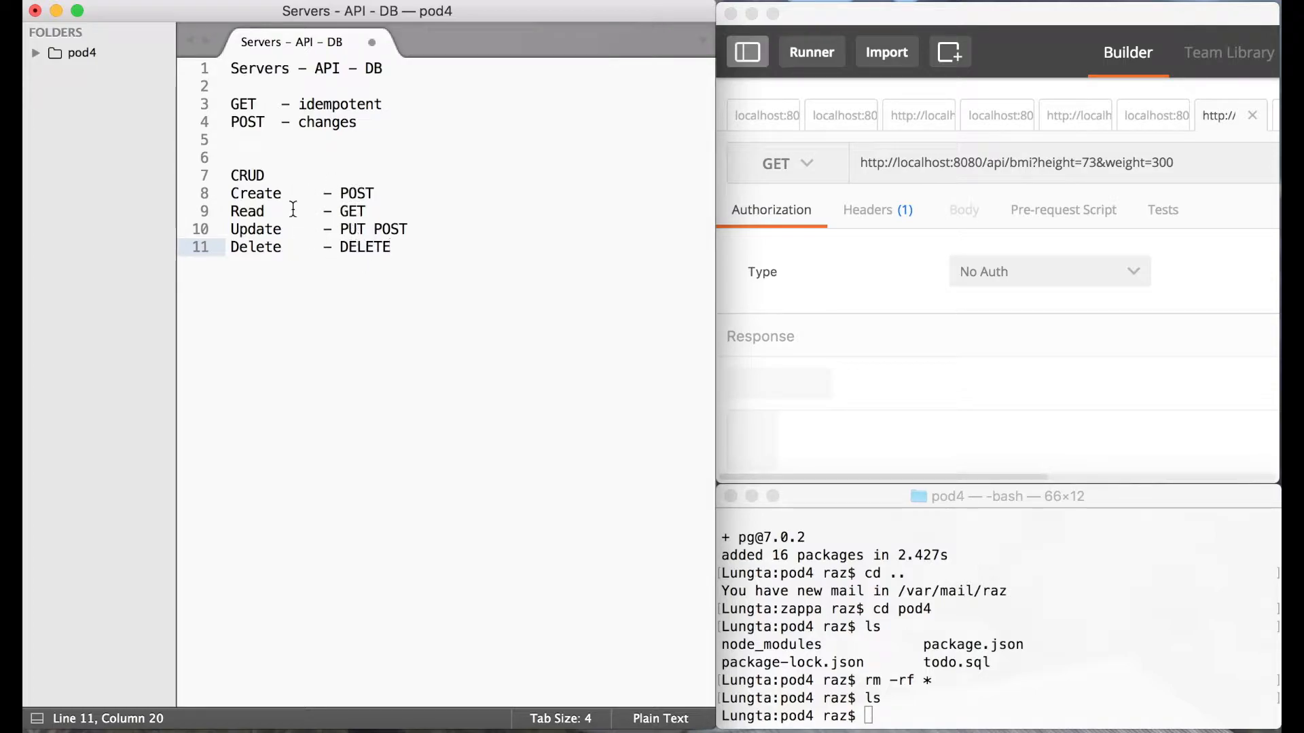
mouse_move(288, 274)
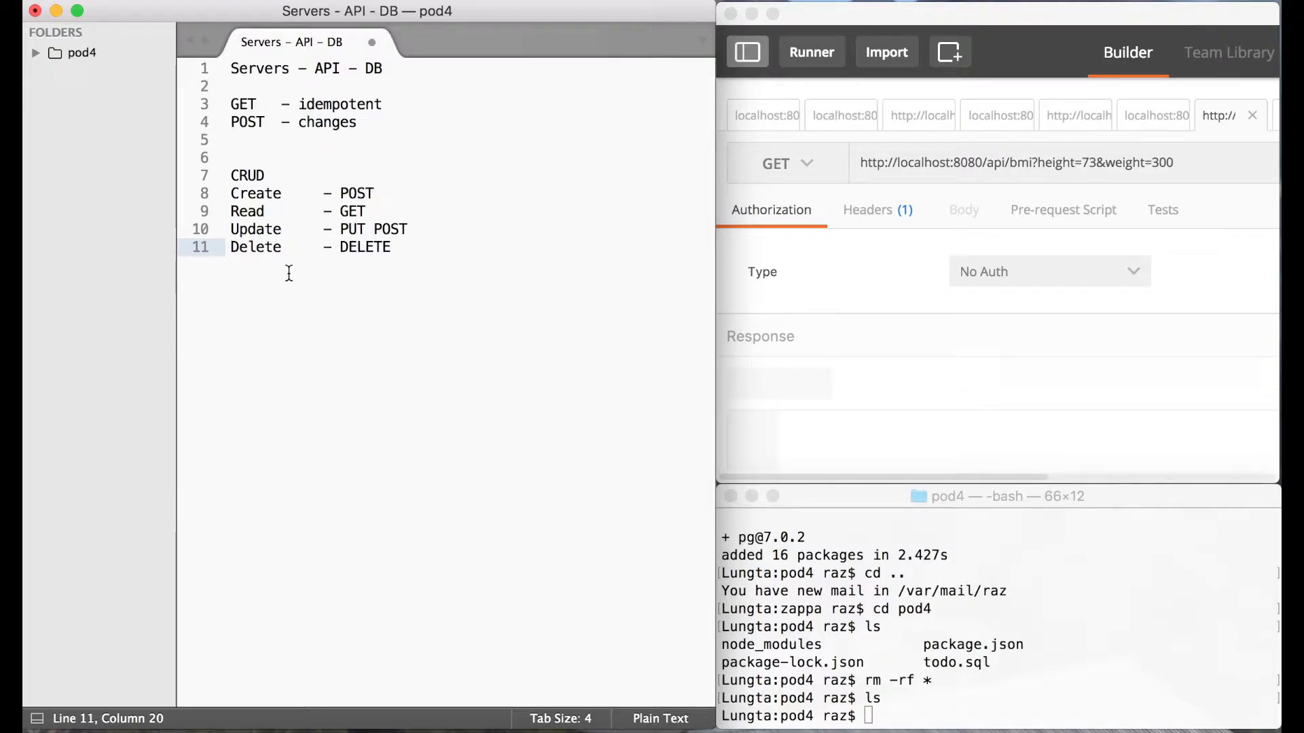
key("Enter")
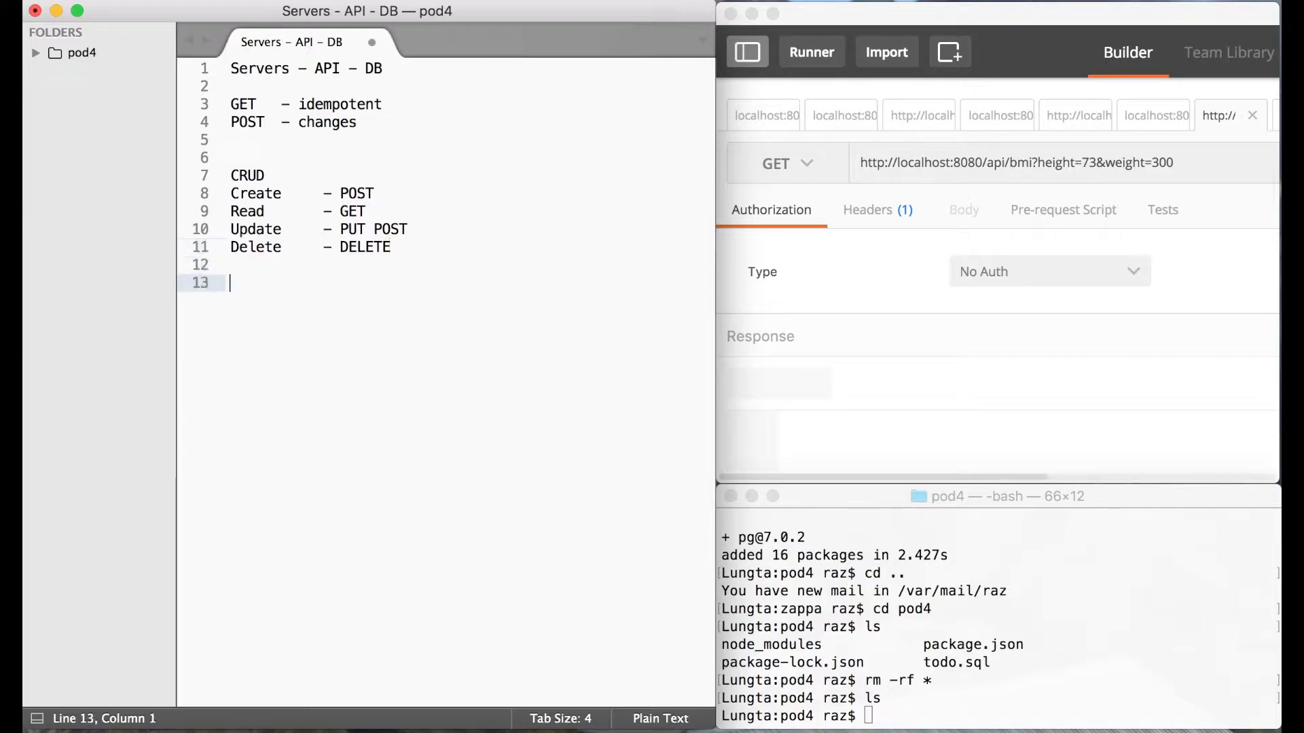
type("todo")
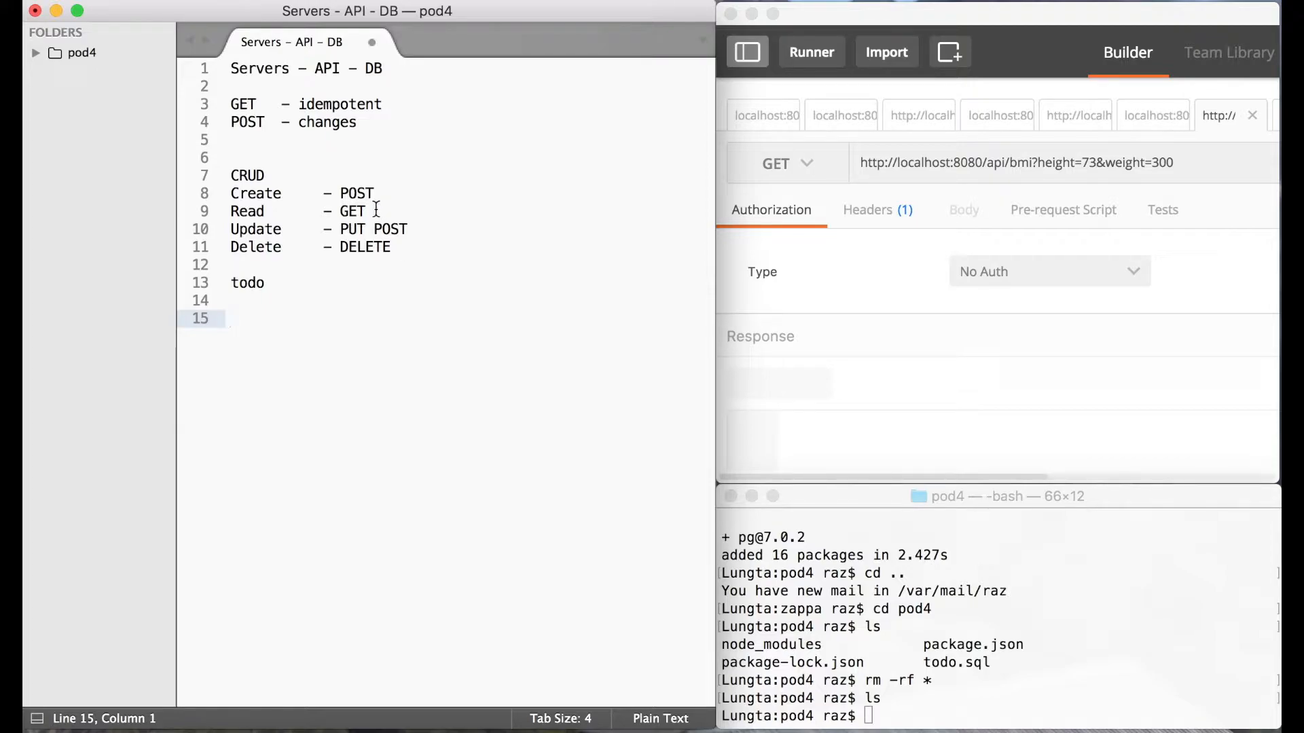
mouse_move(324, 193)
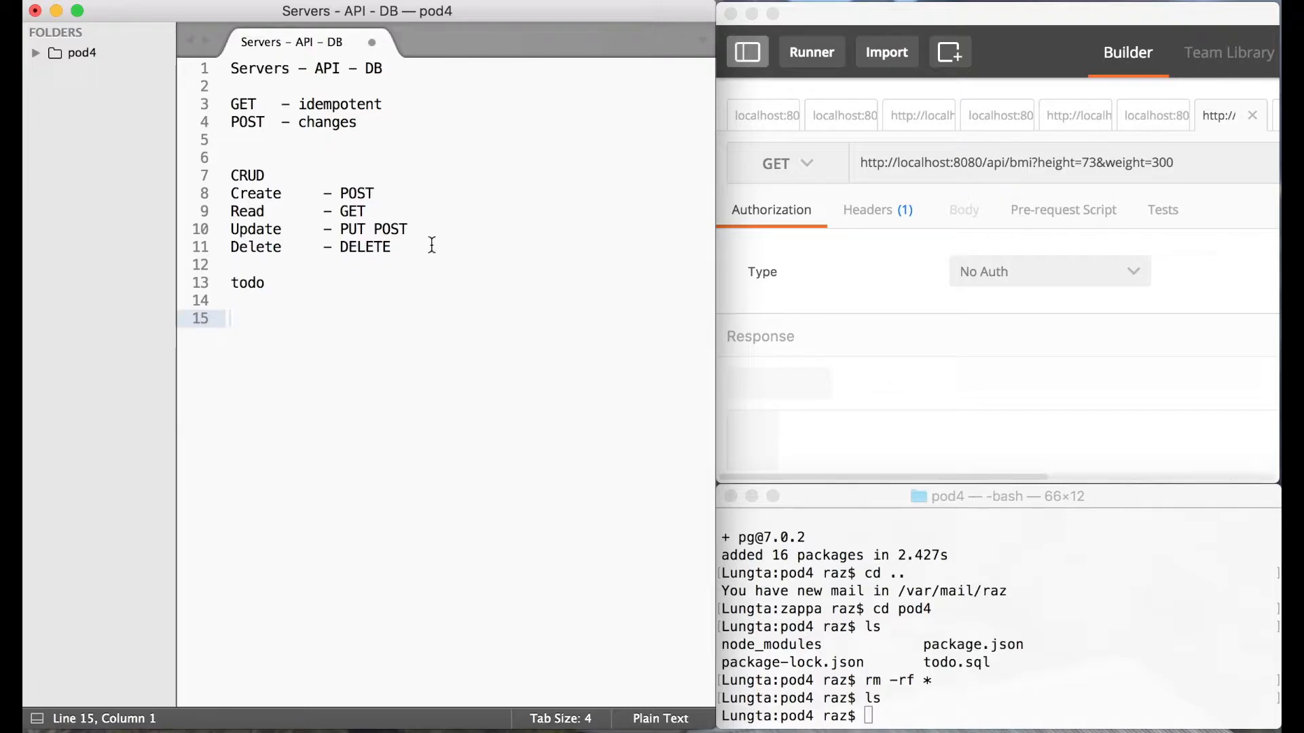
- Run npm init in the pod4 folder, accepting the default package settings
left_click(40, 53)
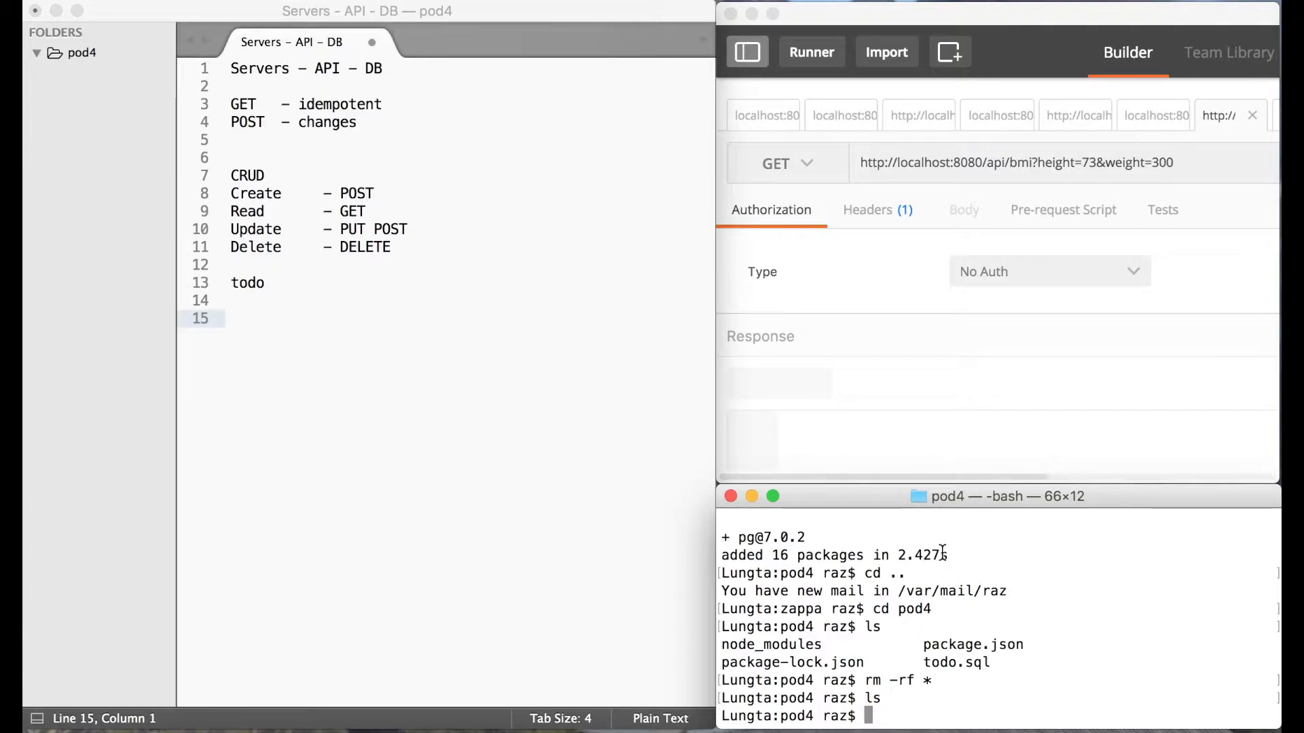
type("npm")
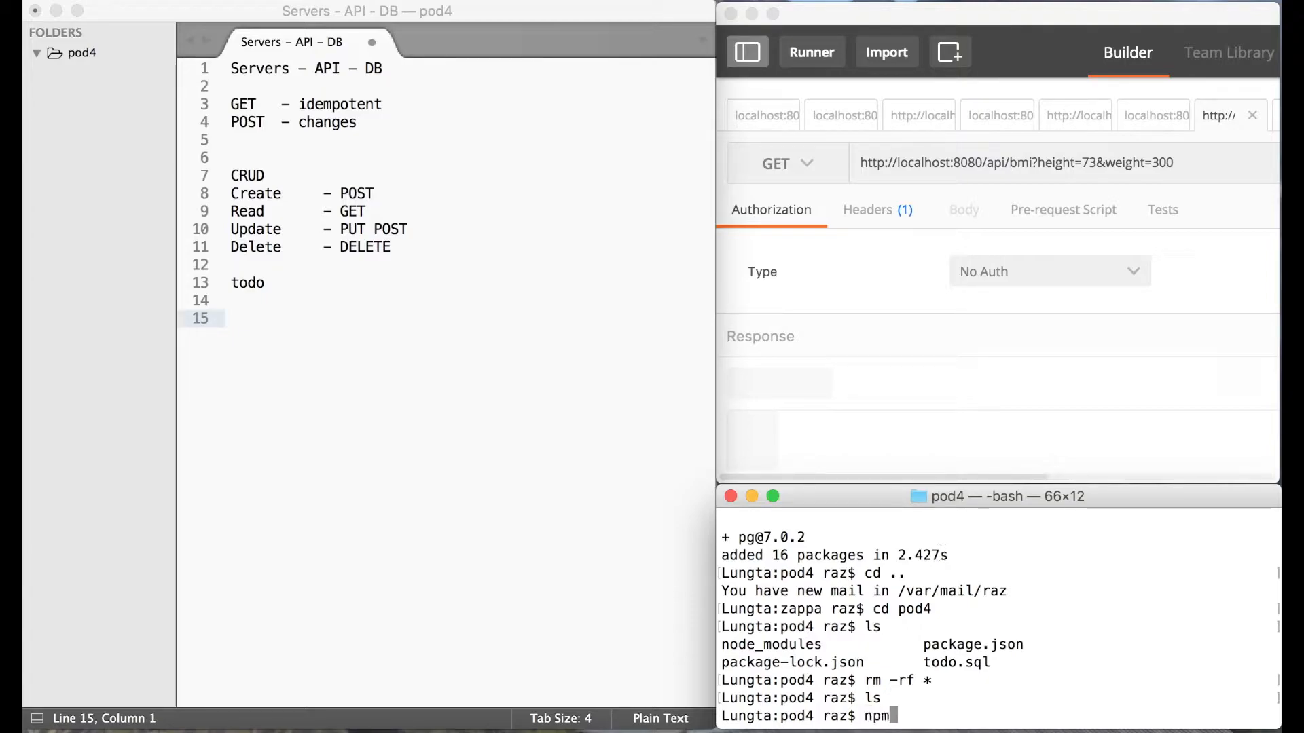
type("init")
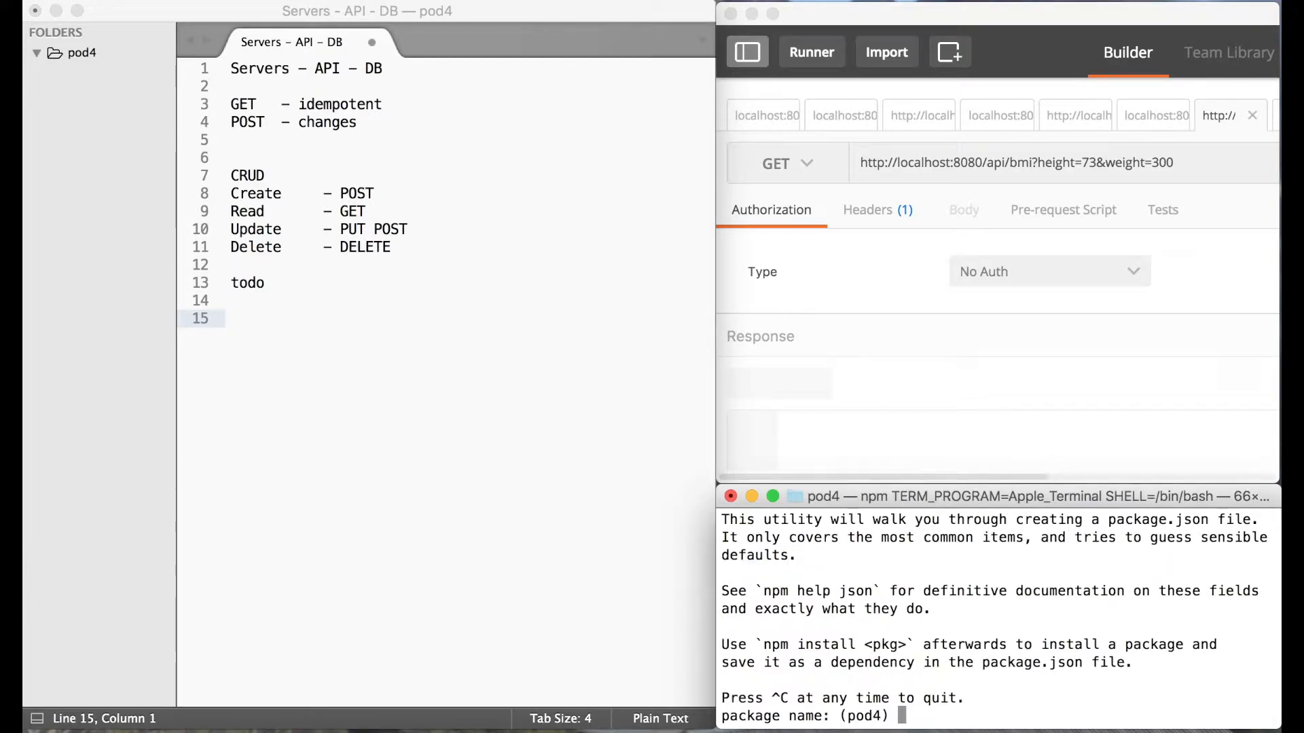
key("enter")
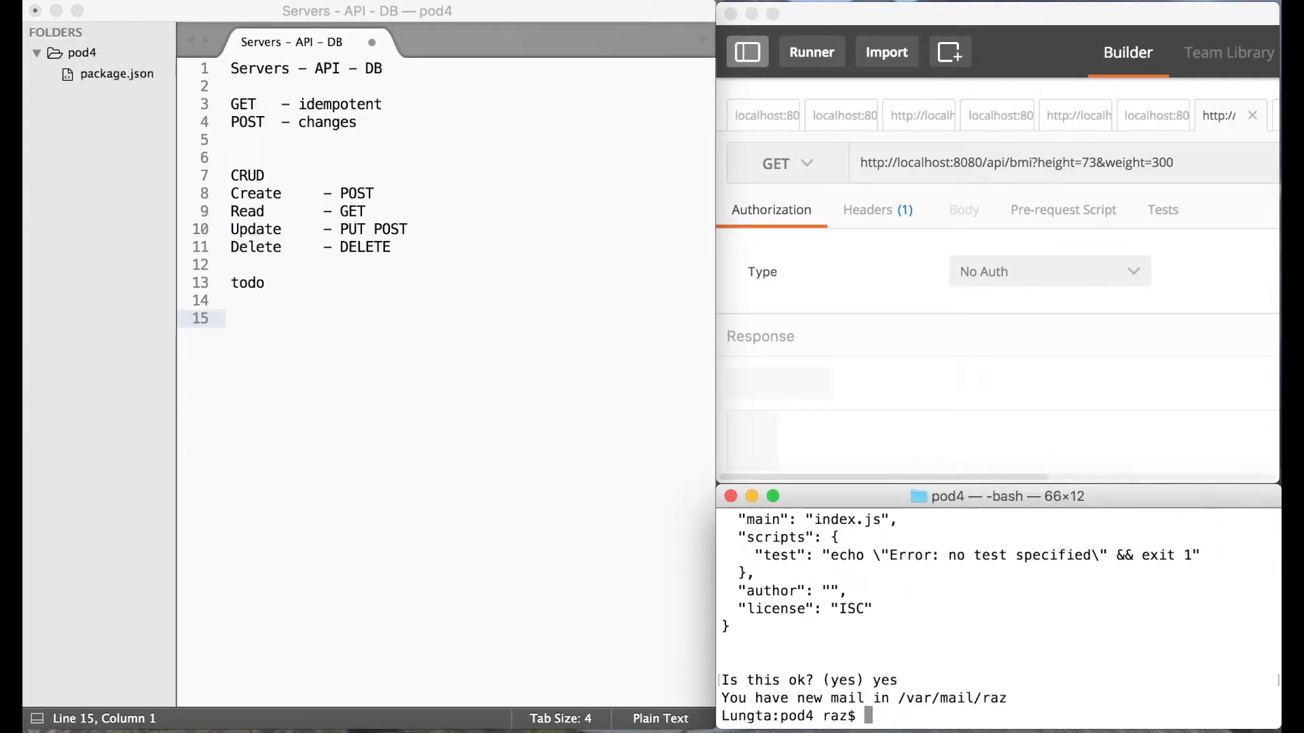
- Install pg and express with npm install --save as project dependencies
type("npm install")
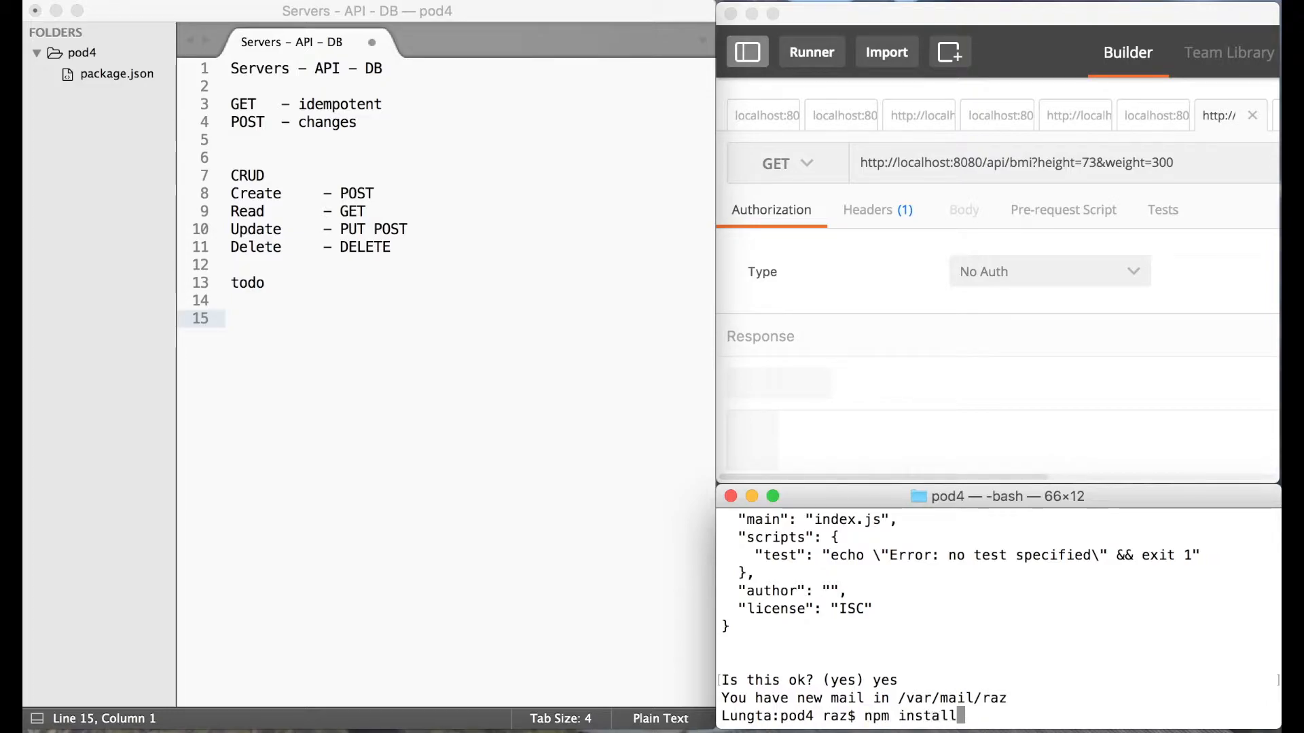
type("--save pg")
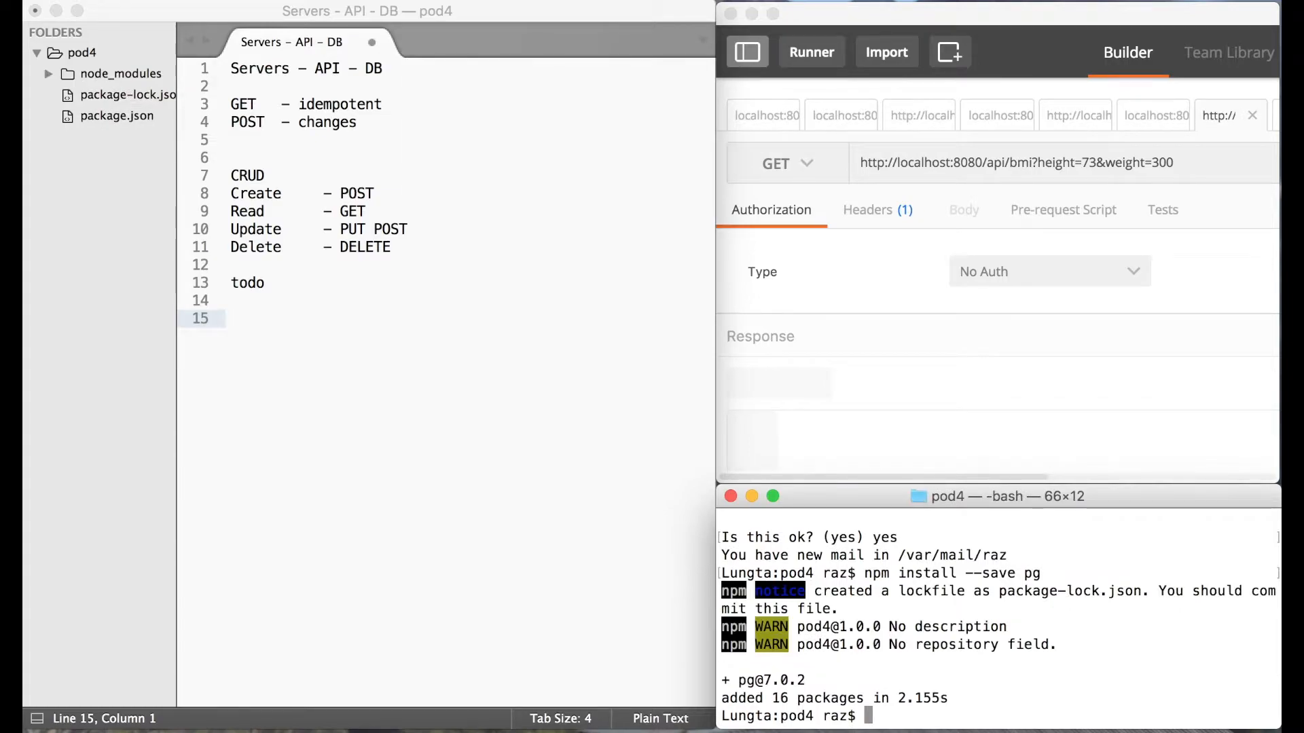
type("npm install --save express")
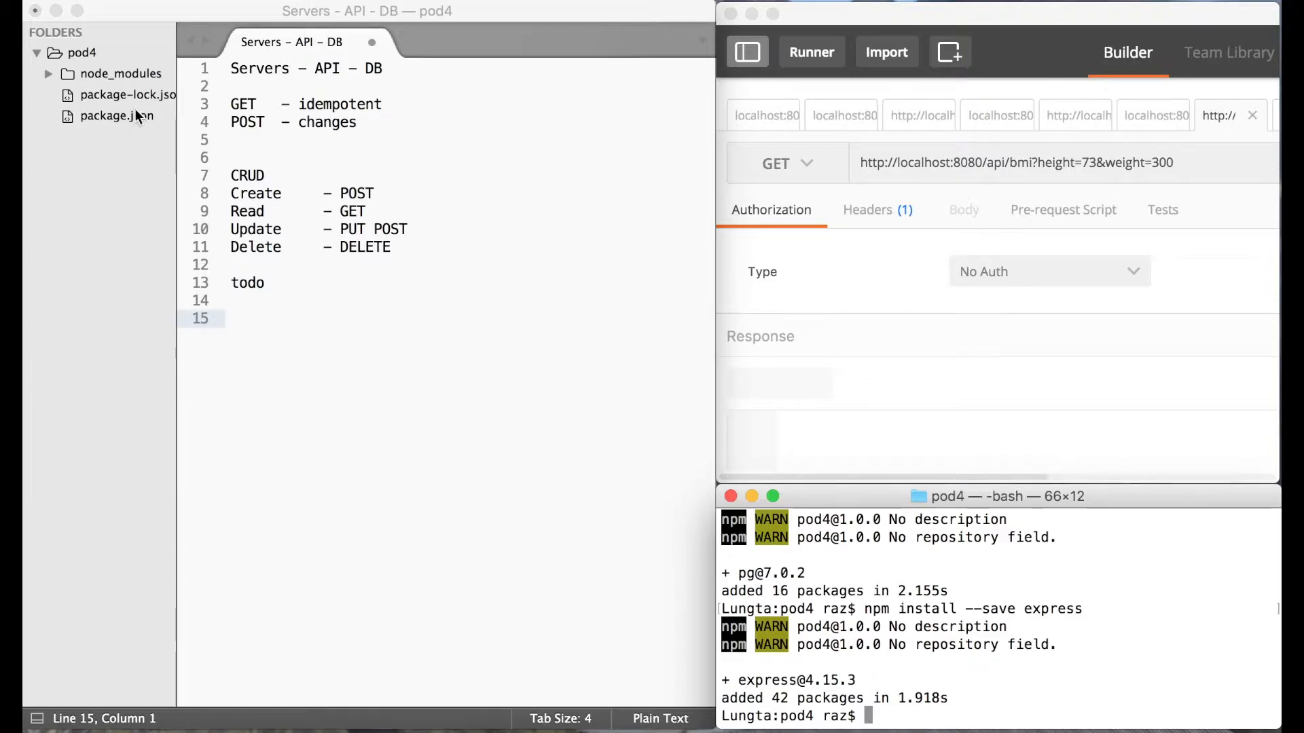
- Check express and pg in package.json, then bring up the pod4 folder's context menu
left_click(107, 116)
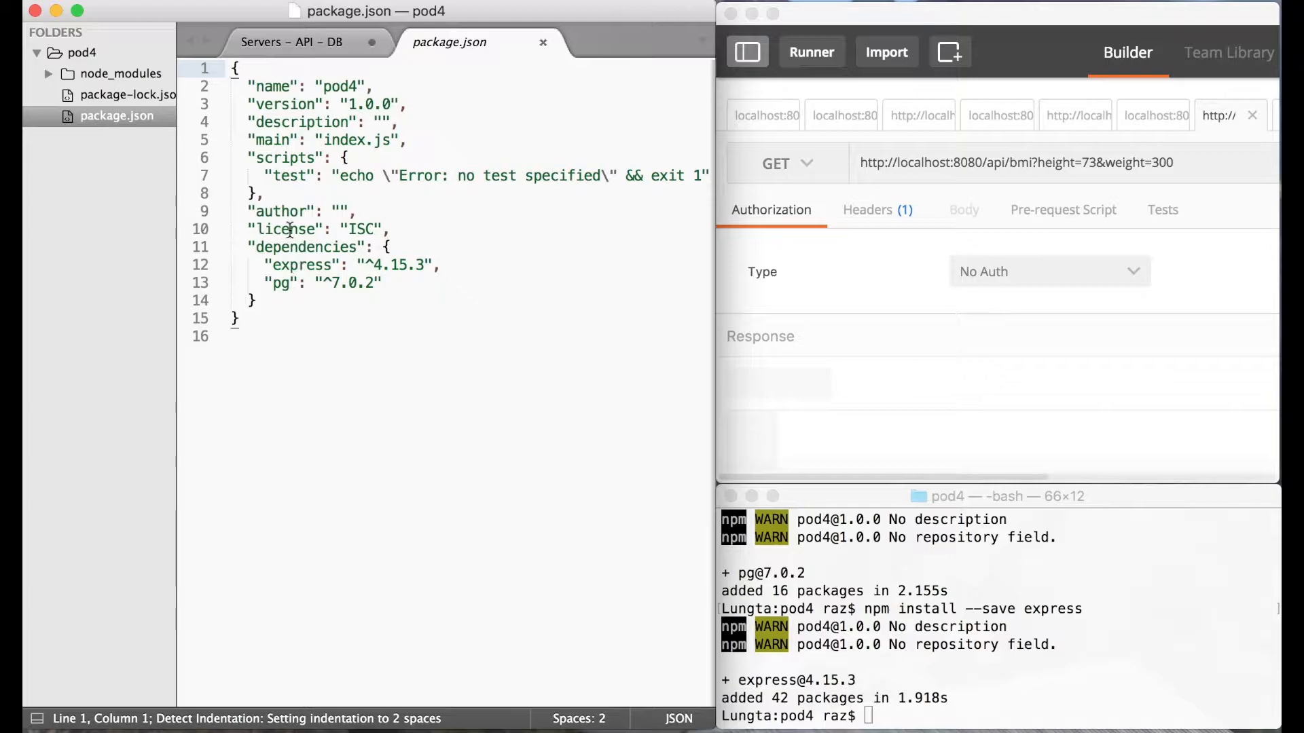
left_click(40, 53)
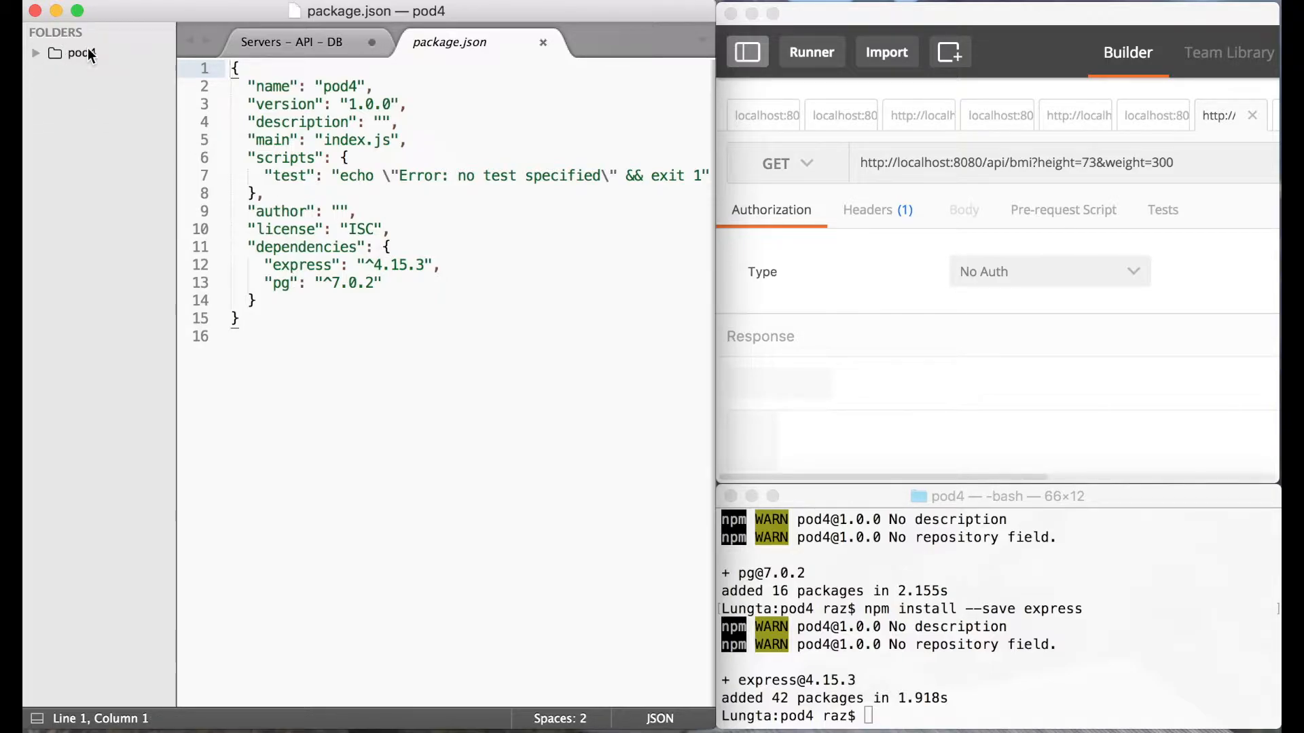
right_click(68, 53)
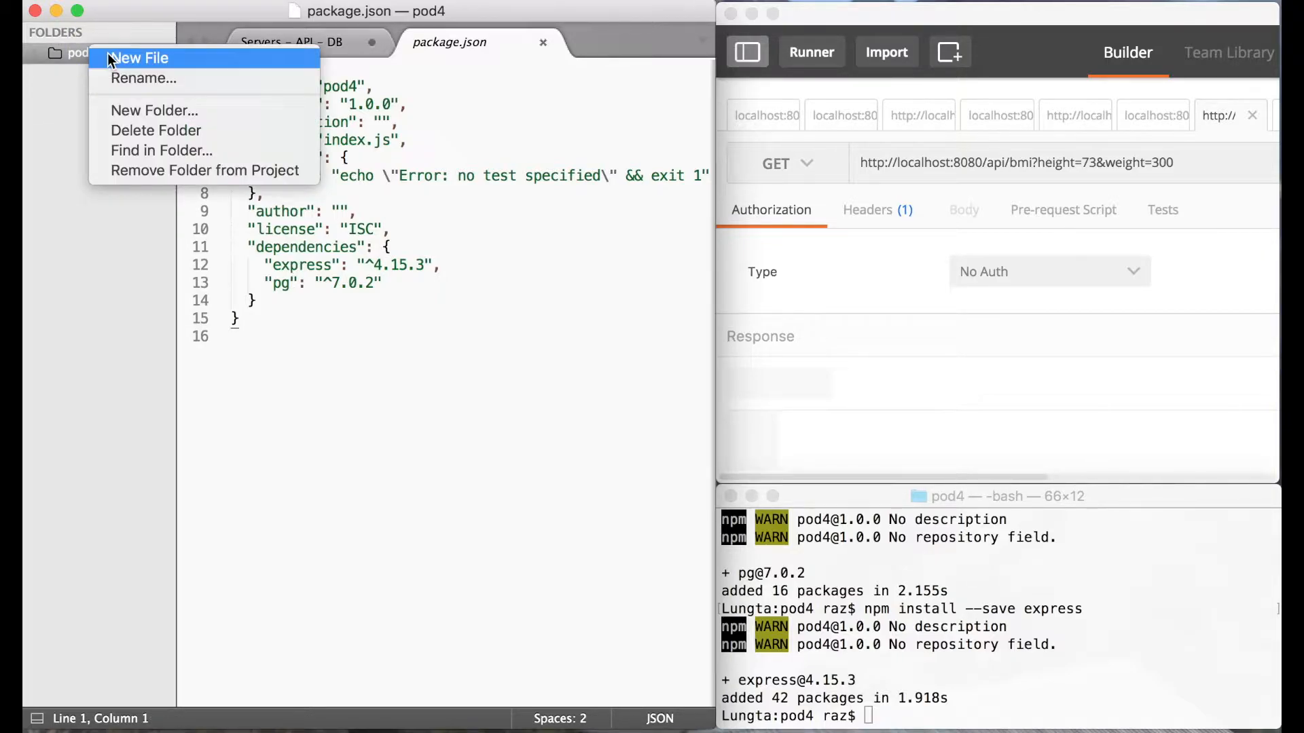
- Create a new file in pod4 and save it as life.sql
left_click(139, 57)
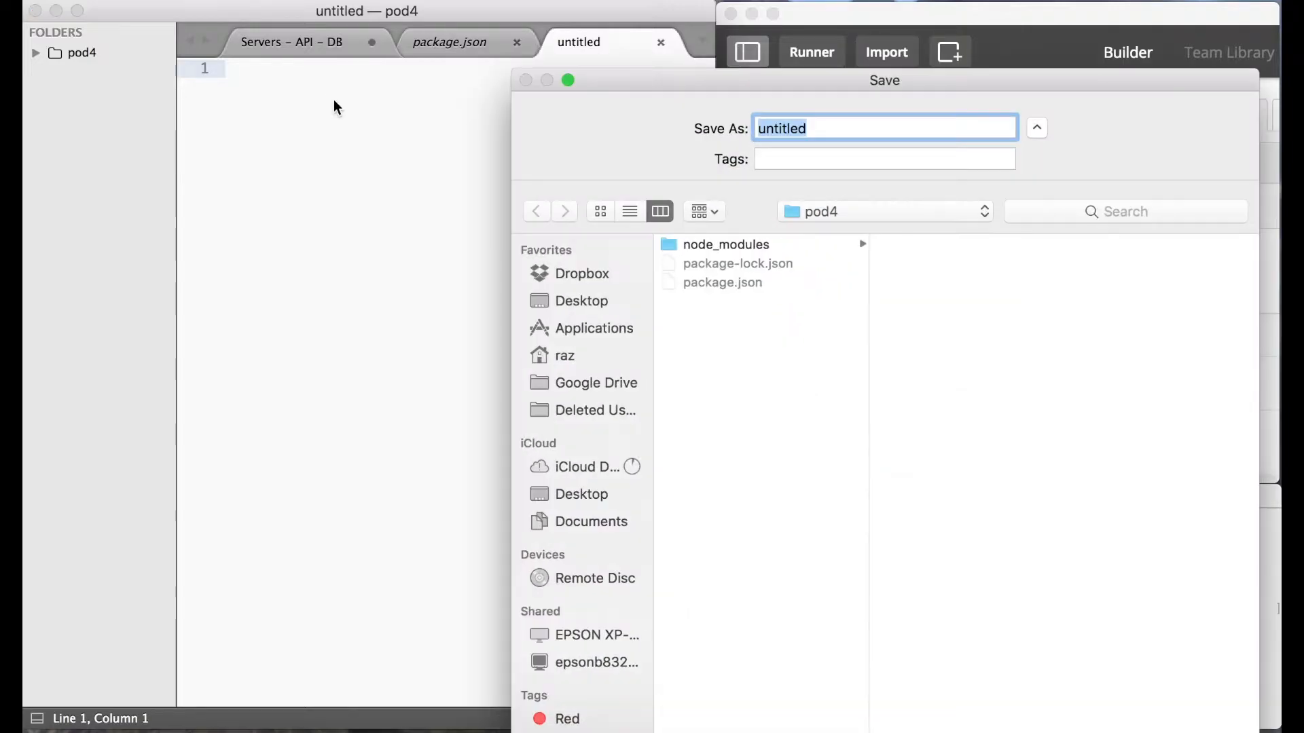
type("life")
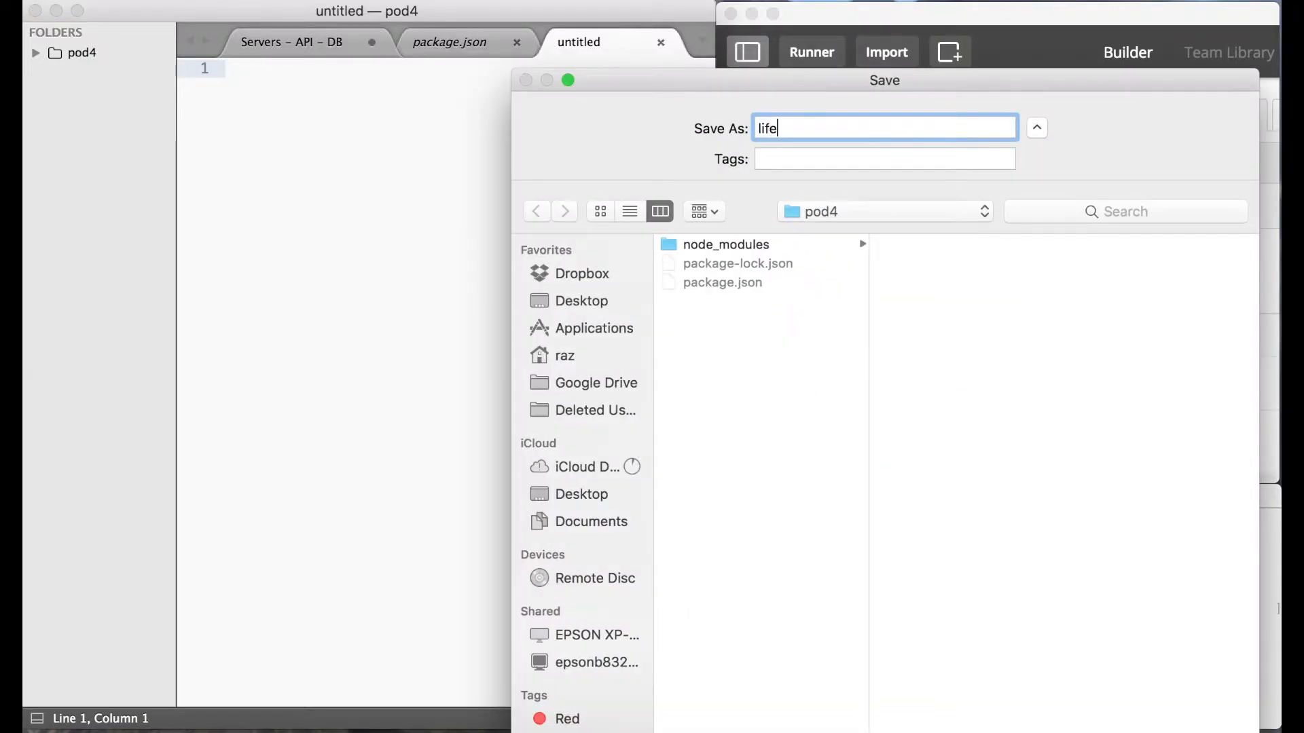
type(".sq")
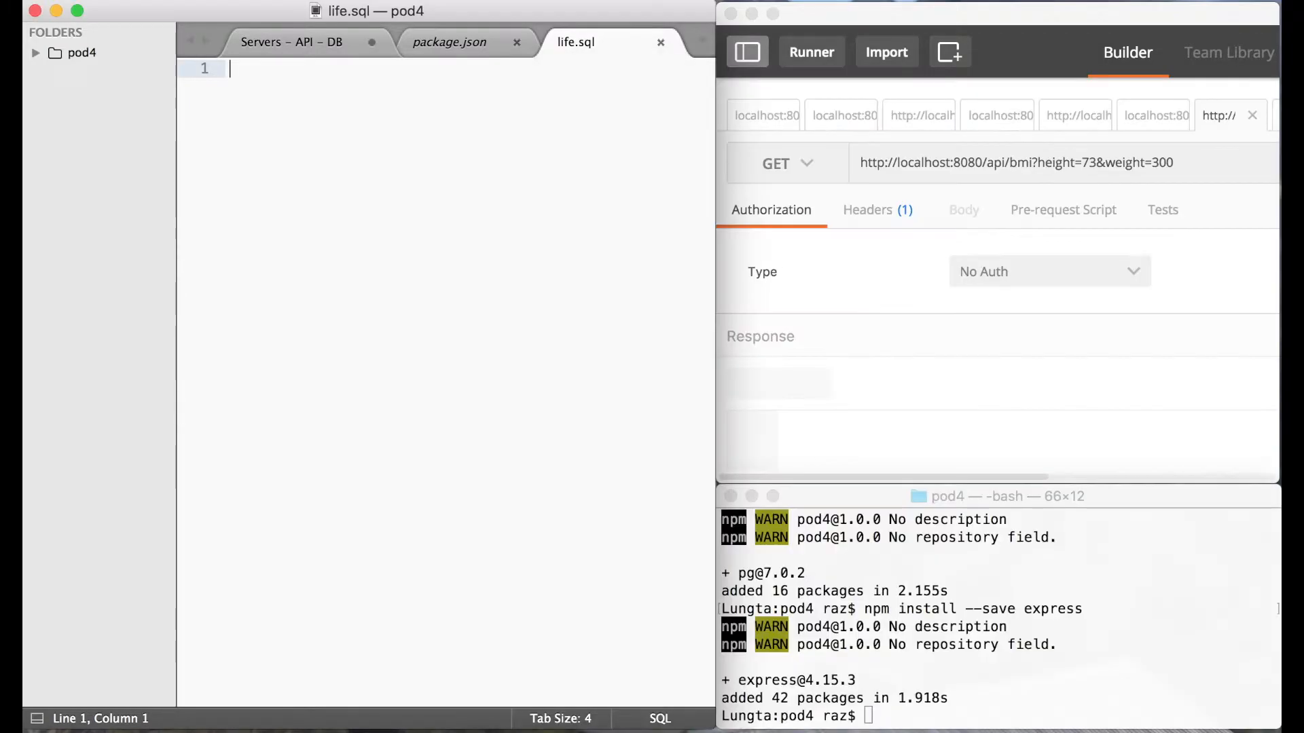
- Write 'create database life;' followed by '\c life;' to connect to it
type("crea")
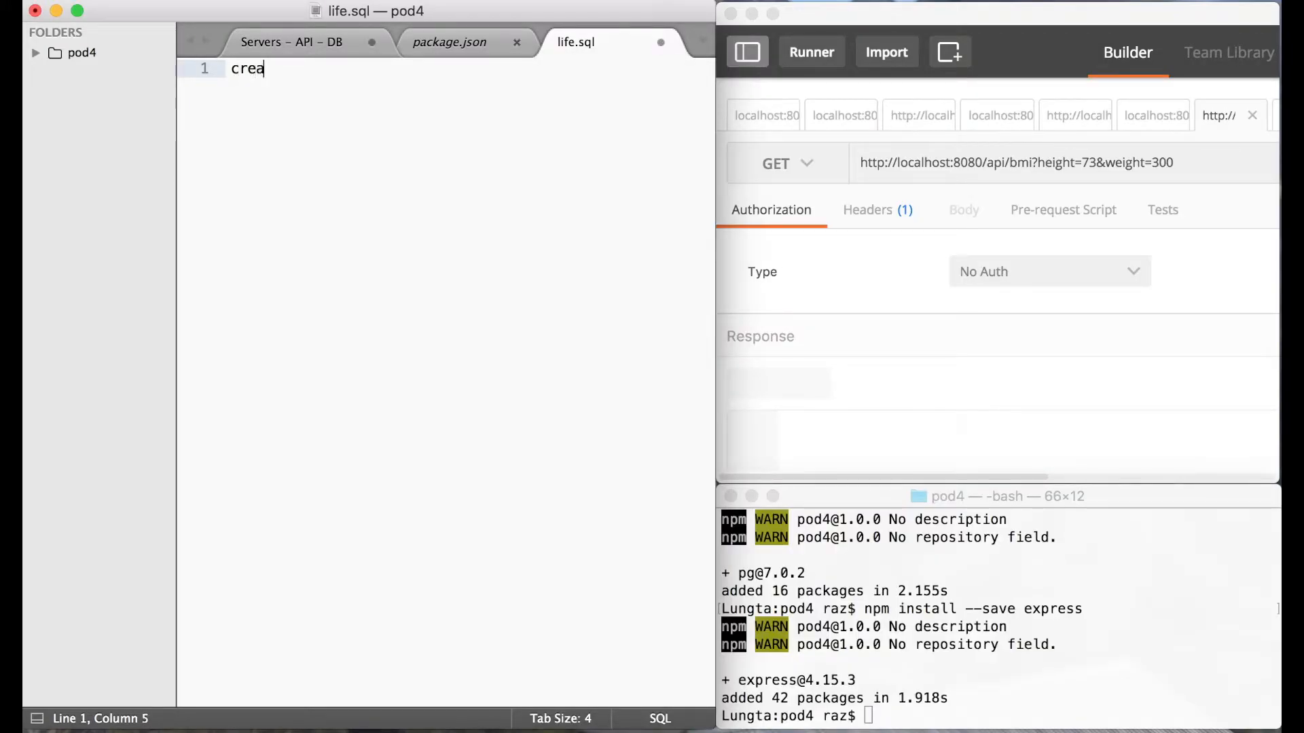
type("te database life;")
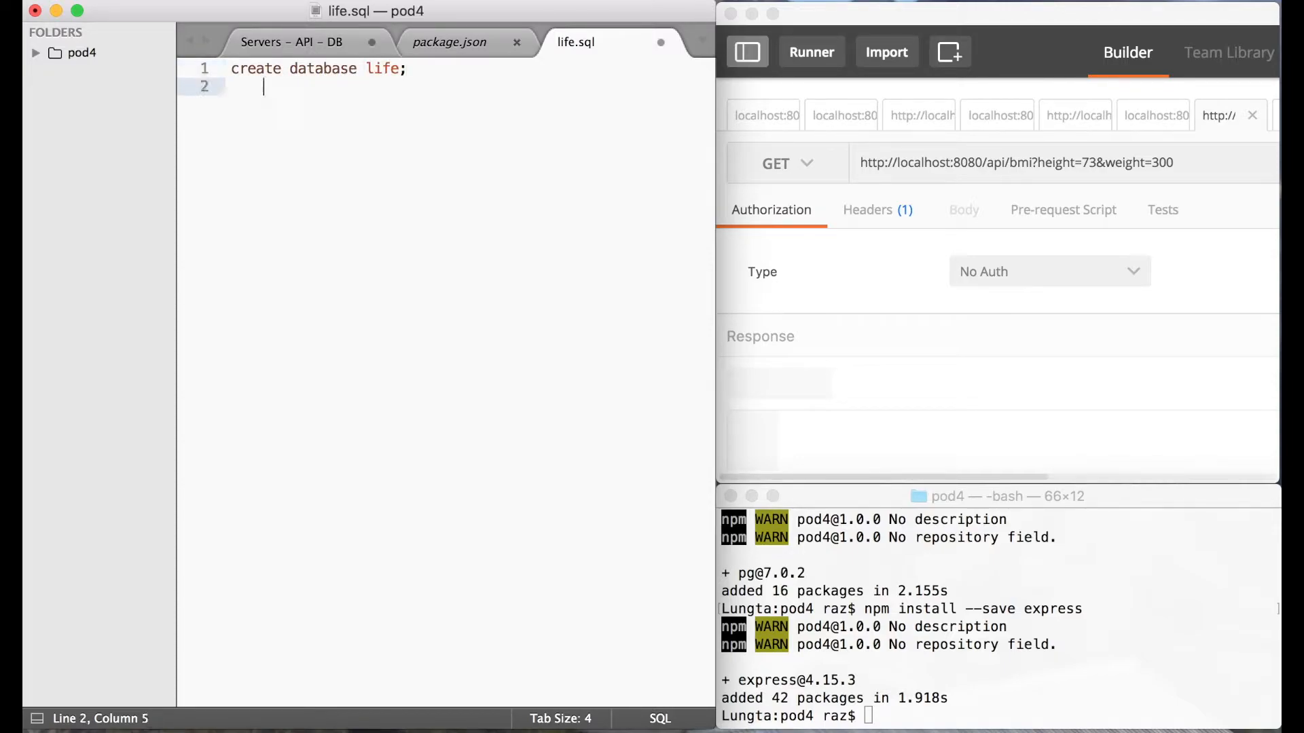
type("\\")
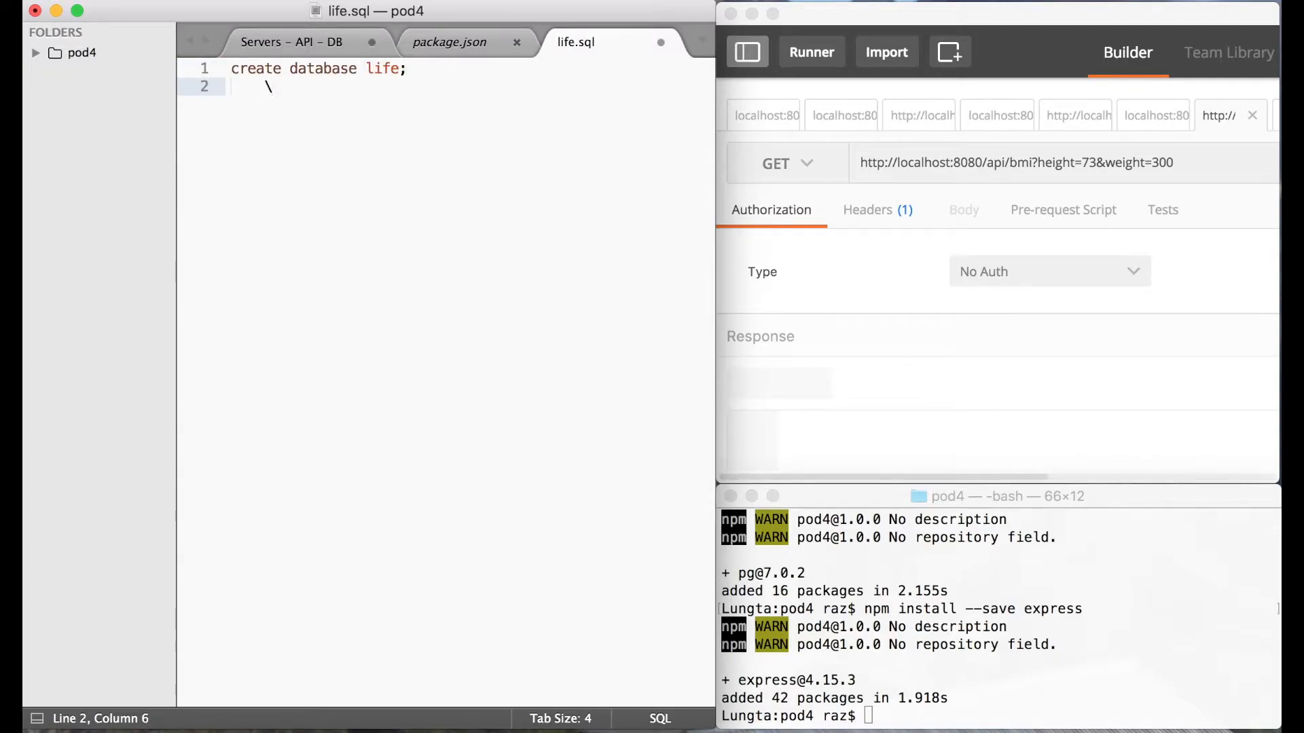
type("c")
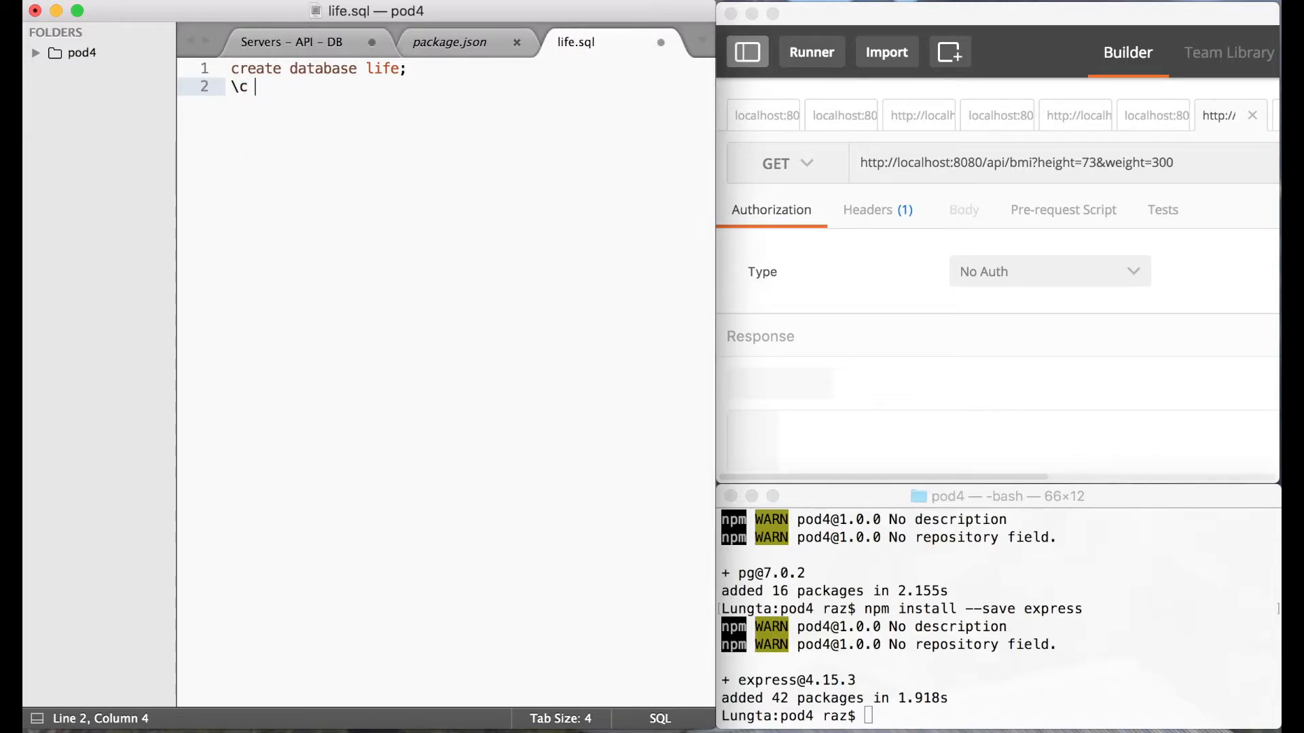
type("life;")
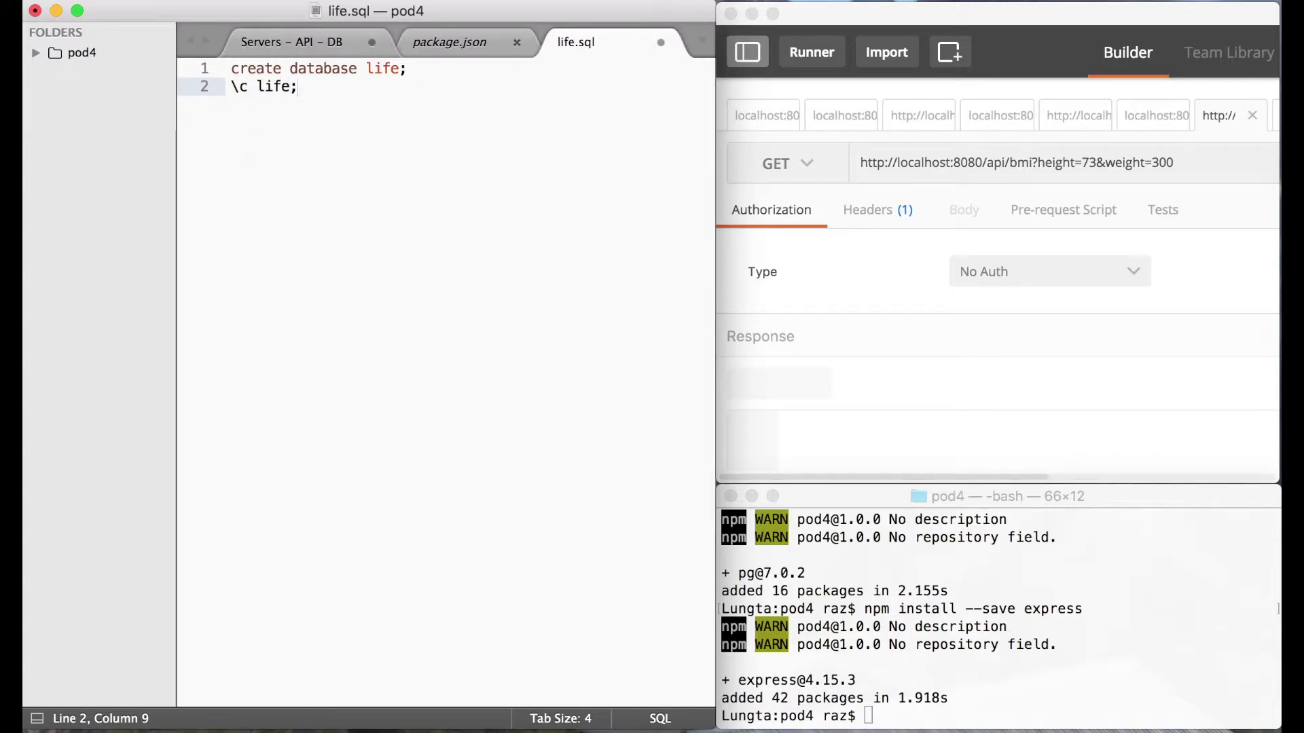
- Define 'create table todo (task text, priority int)'
type("create table")
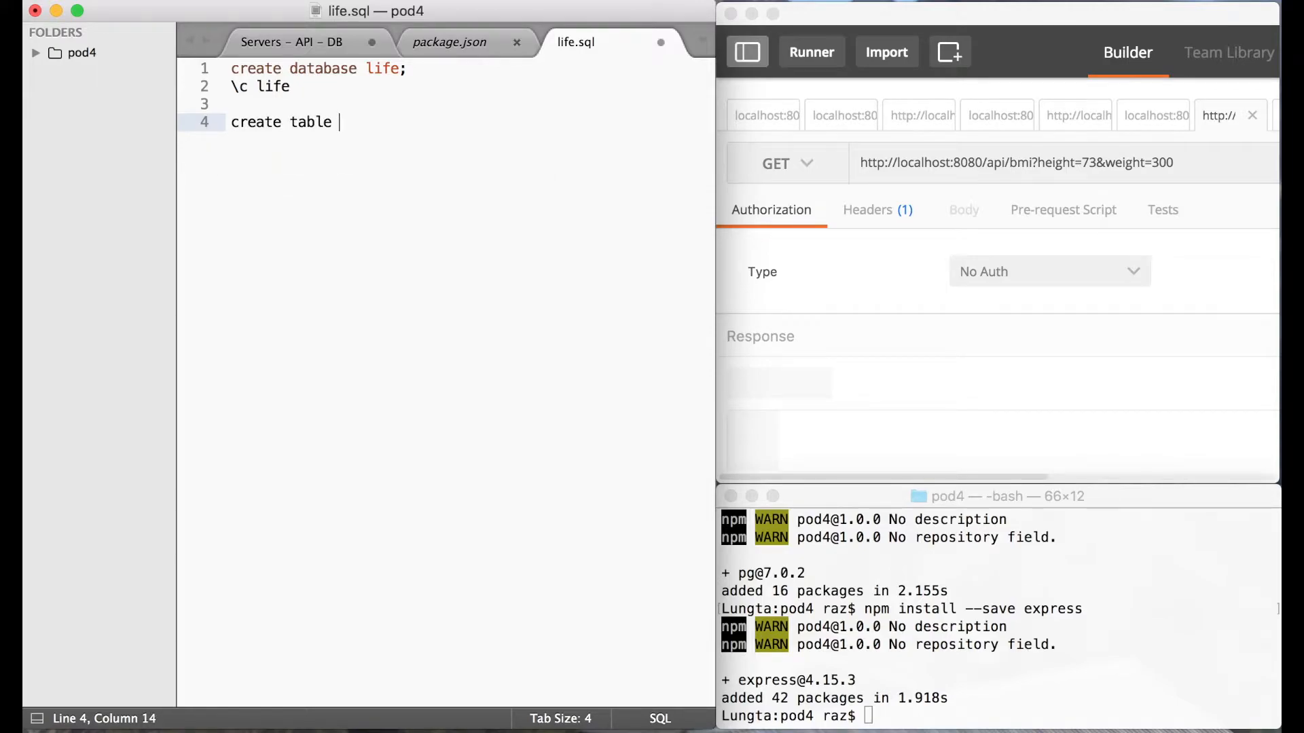
type("todo (")
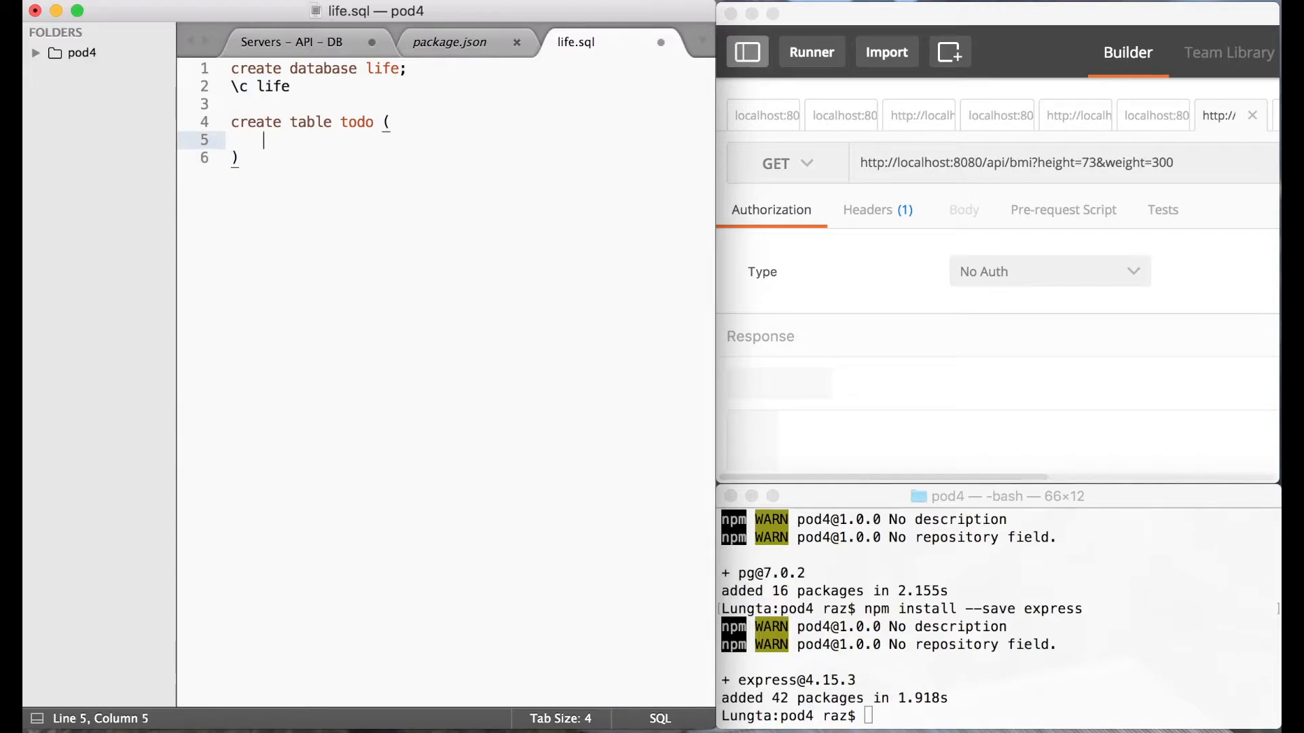
type("task text,")
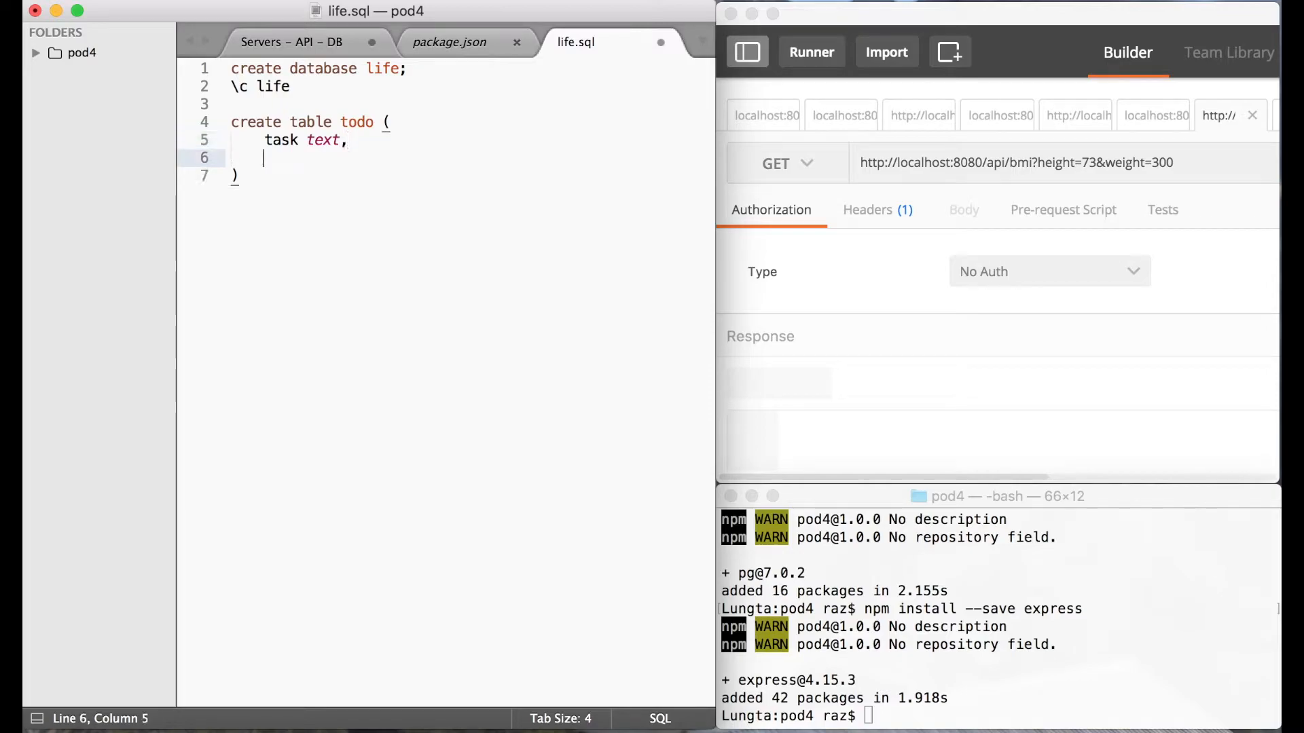
type("p")
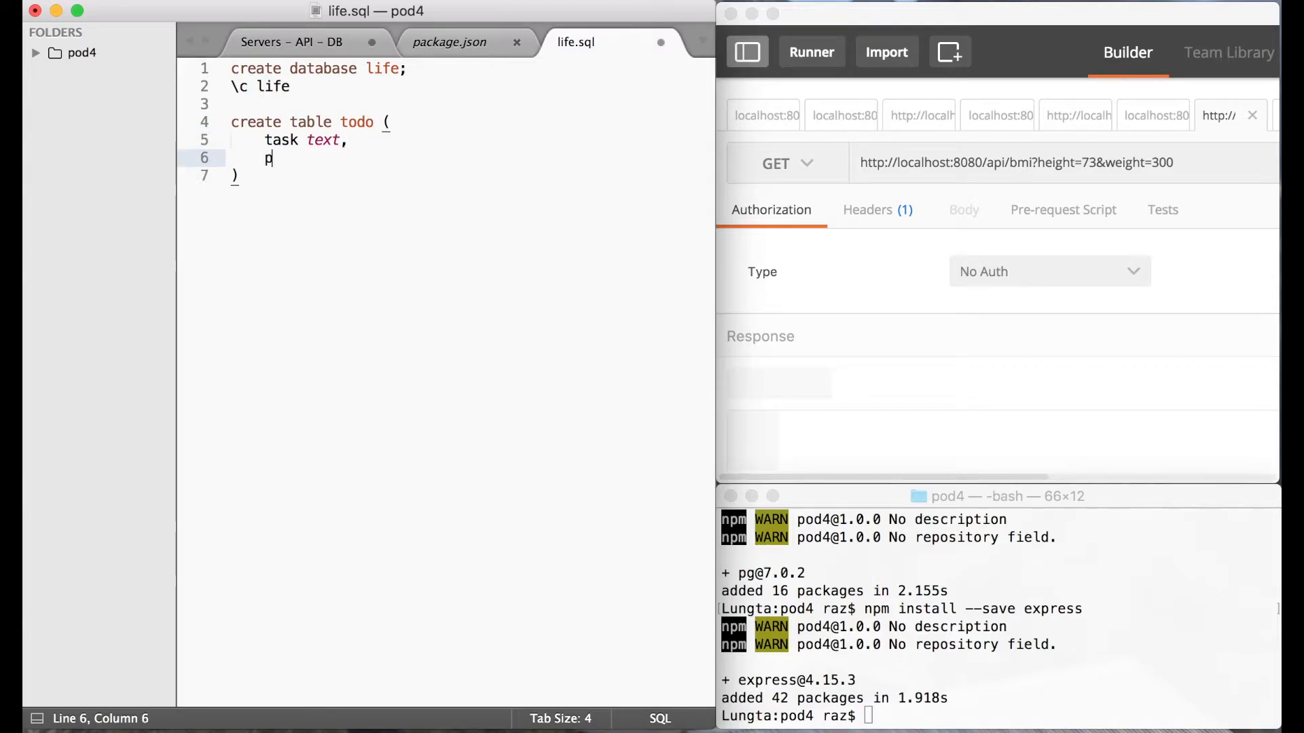
type("riority int")
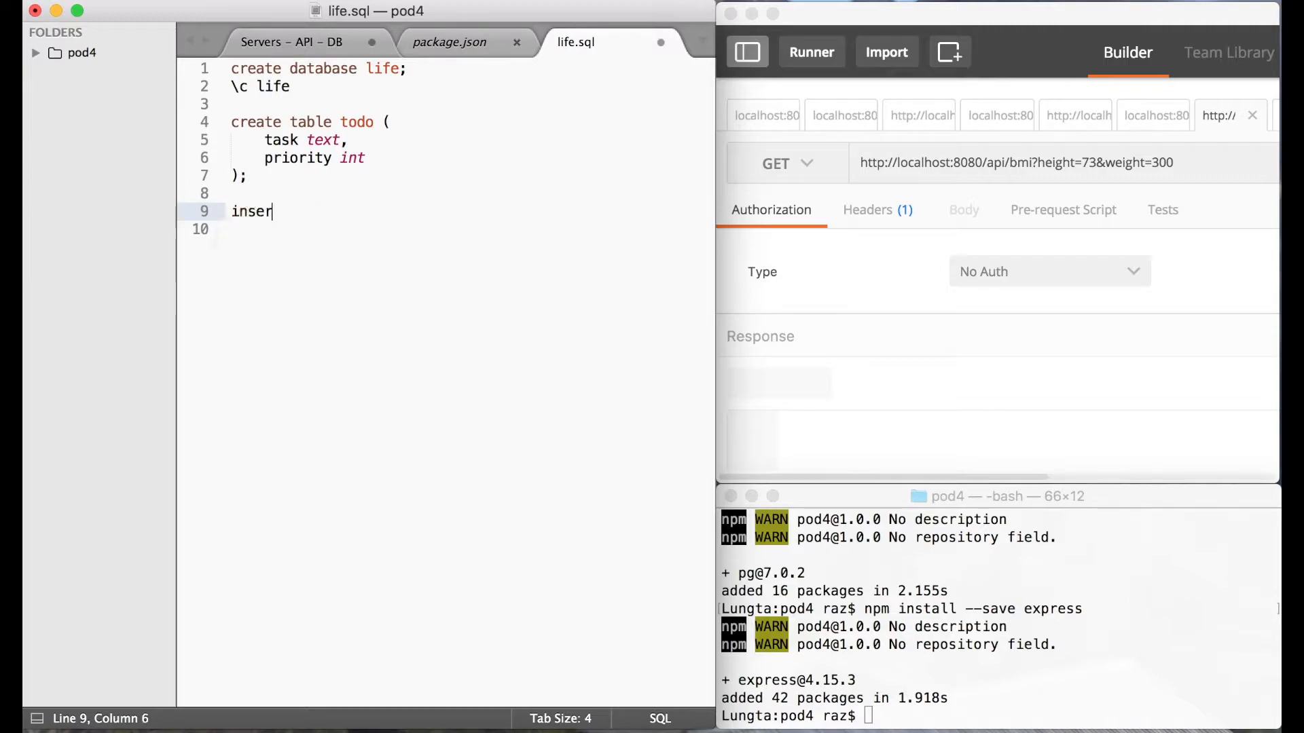
- Write an insert into todo with the first three rows: write report, video priority 1, and a priority-3 task
type("t into todo values (")
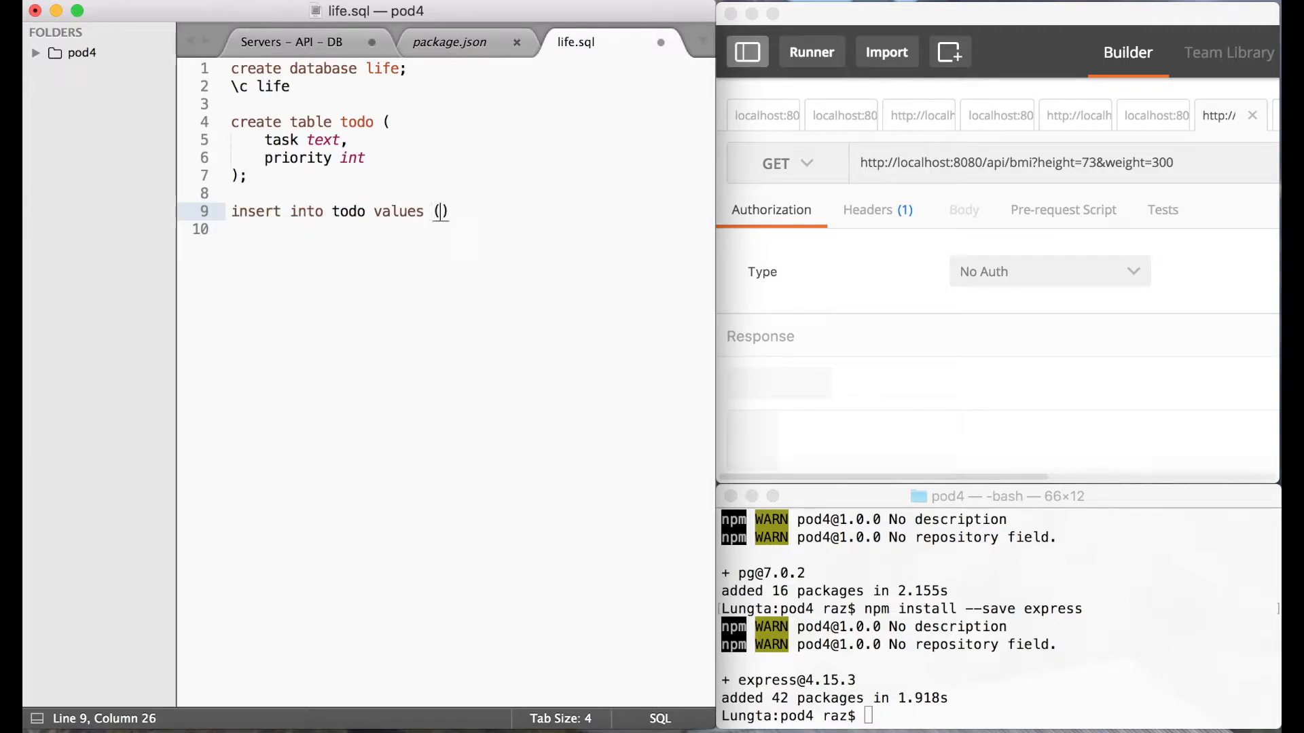
type("'wr'")
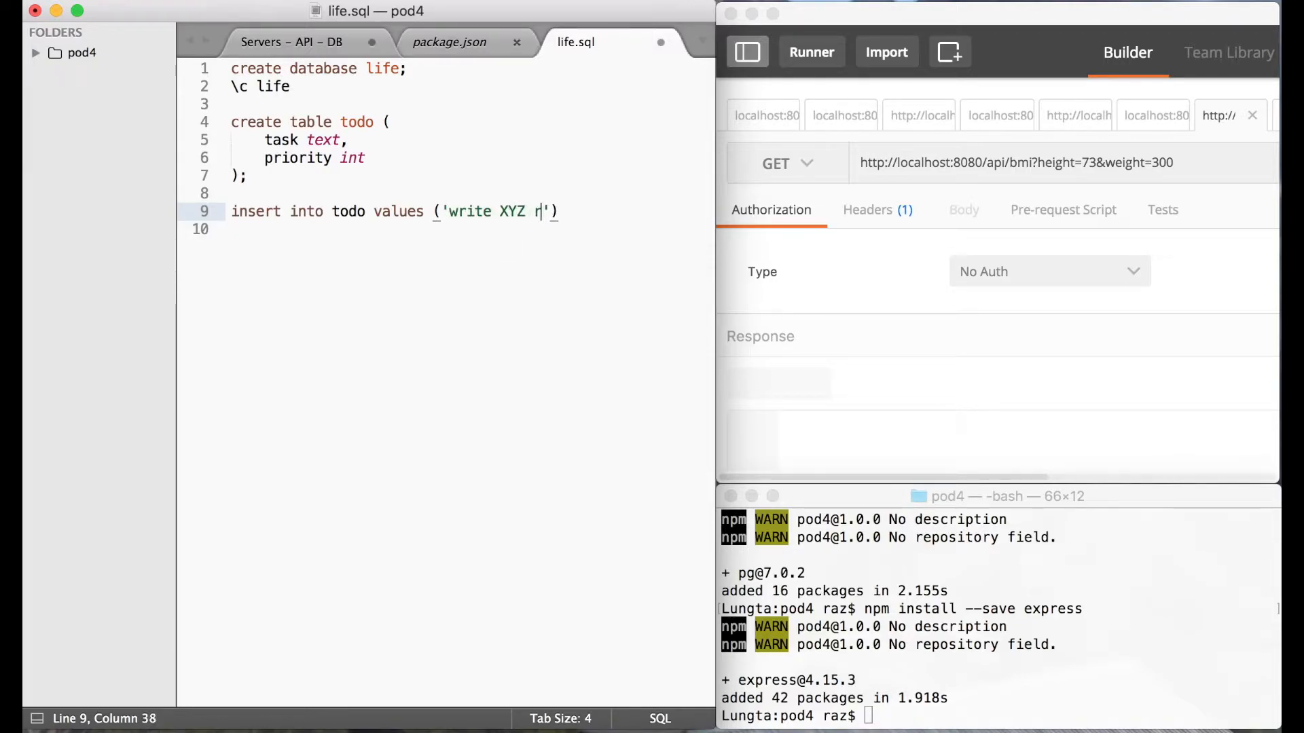
type("eport")
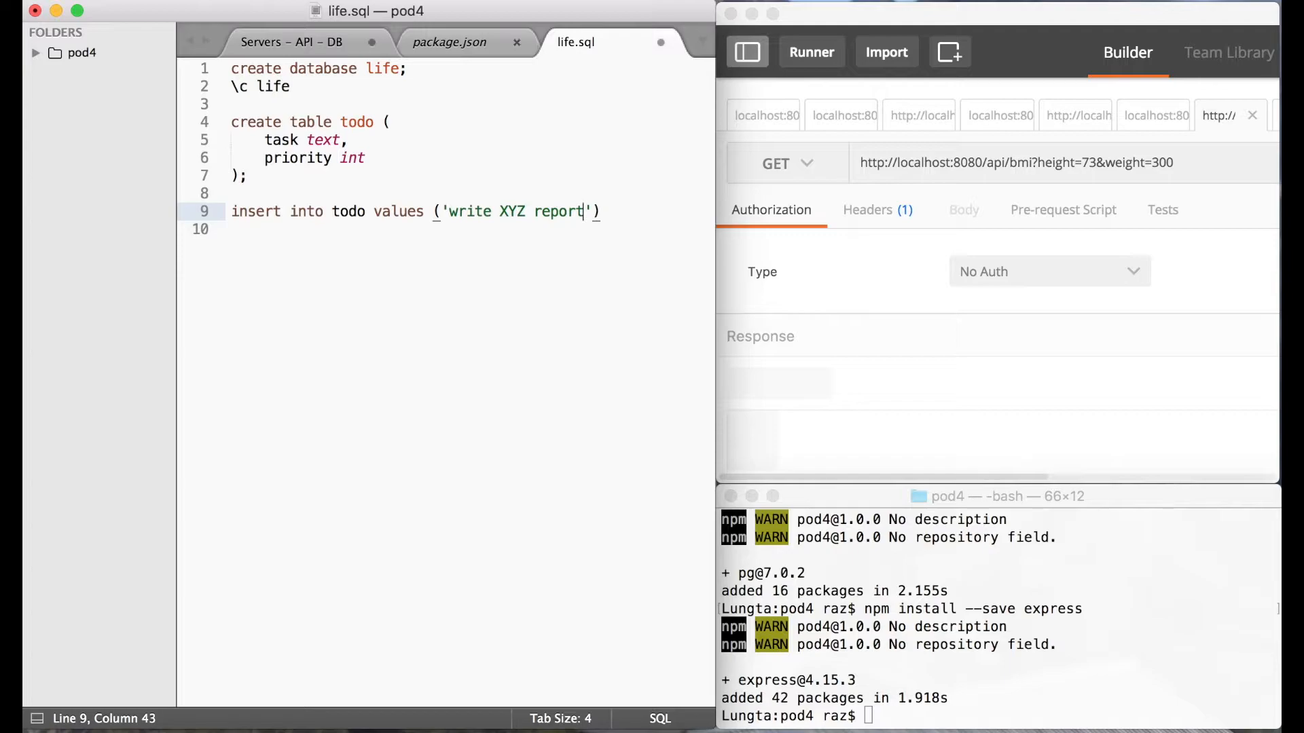
type(", 1")
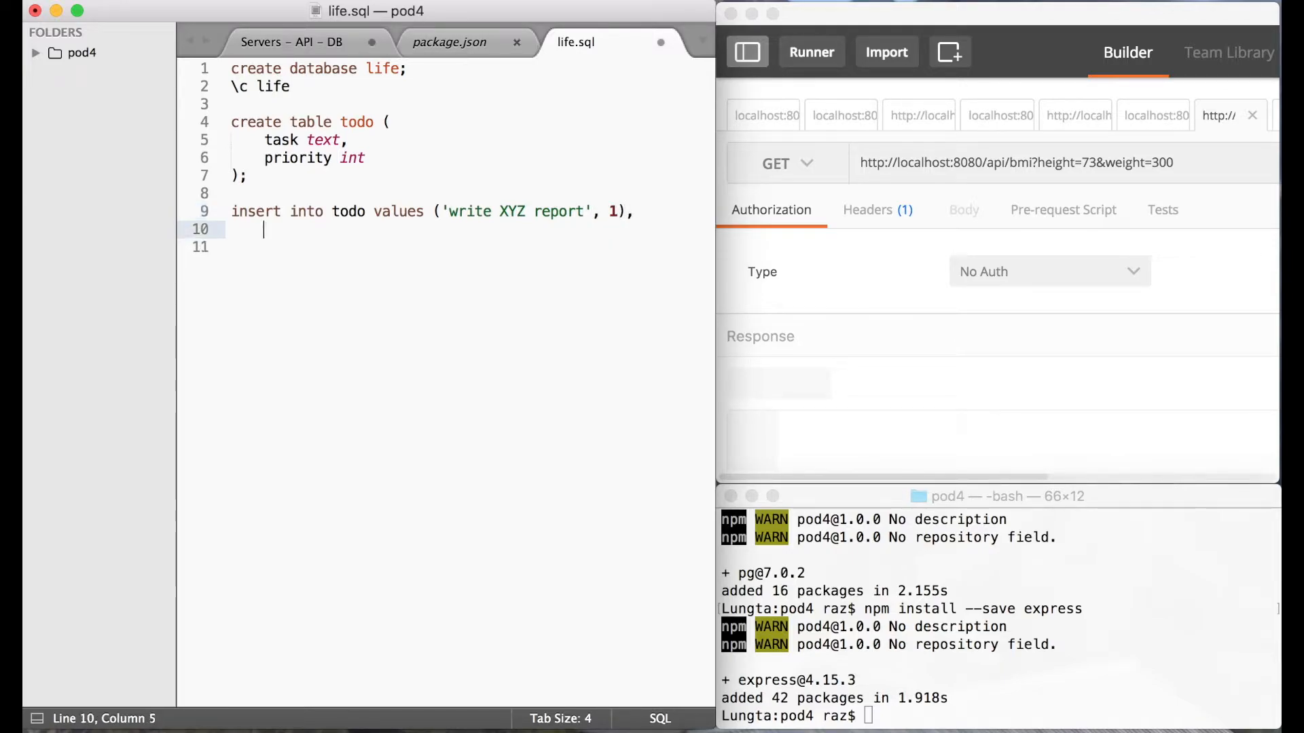
type("(;")
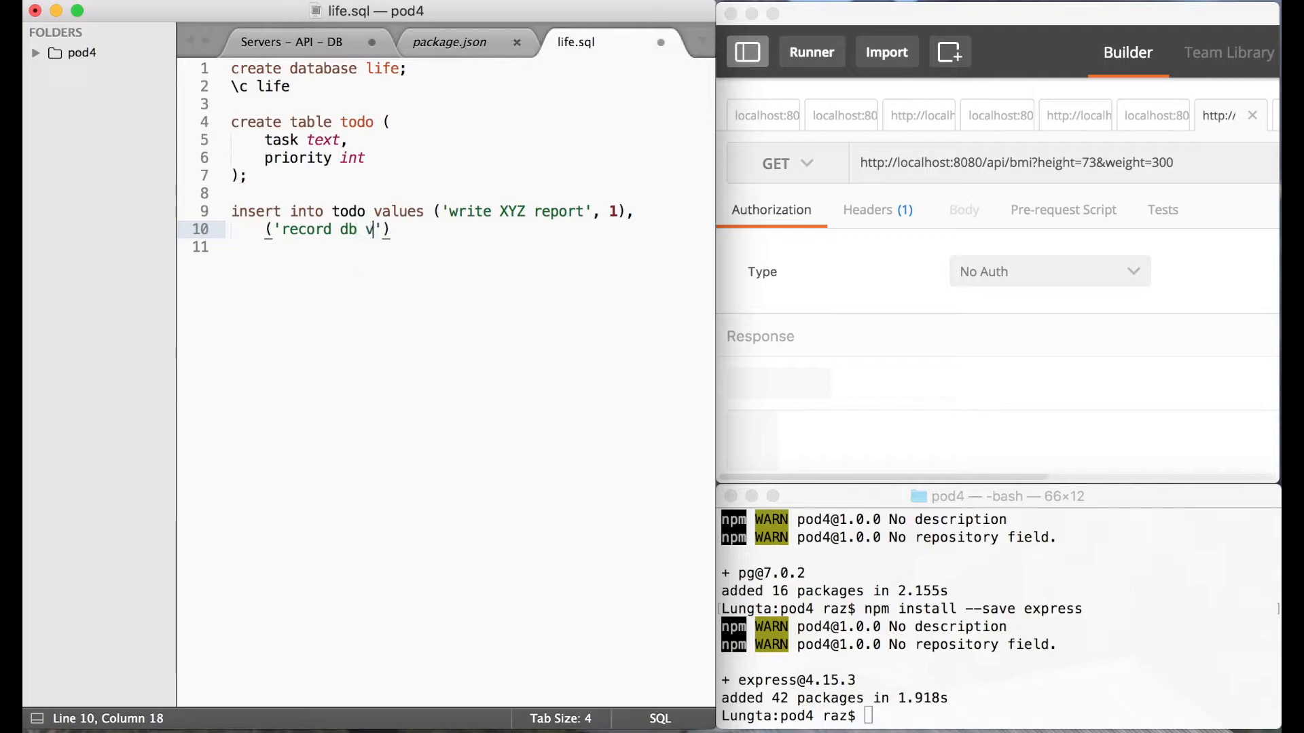
type("ideo")
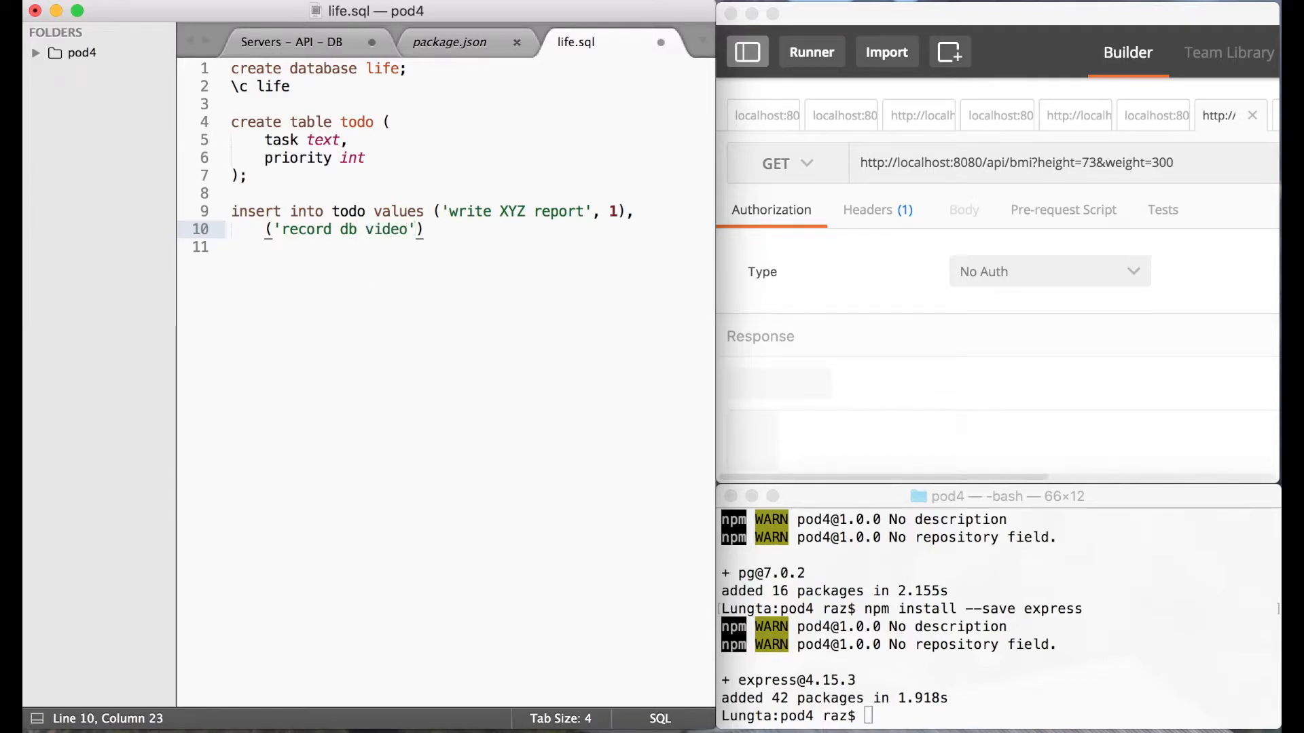
type(", 1")
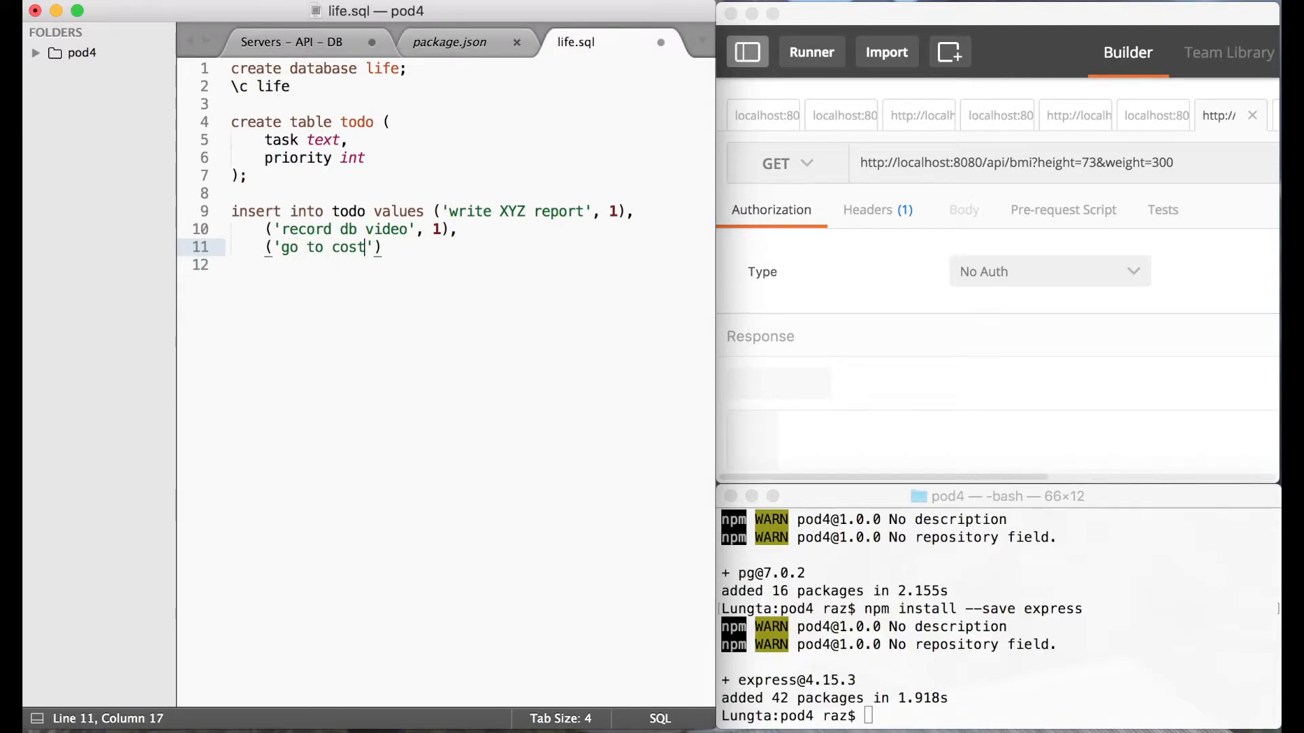
type("co")
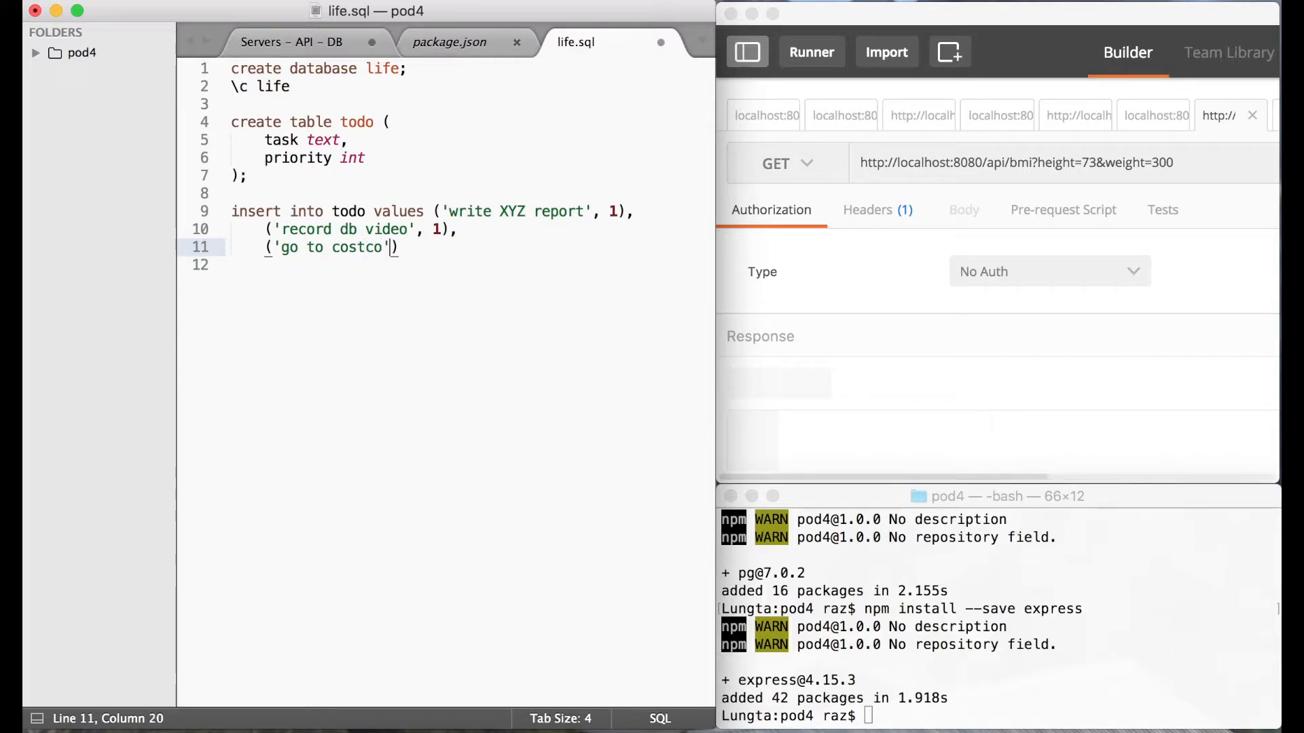
type(", 3")
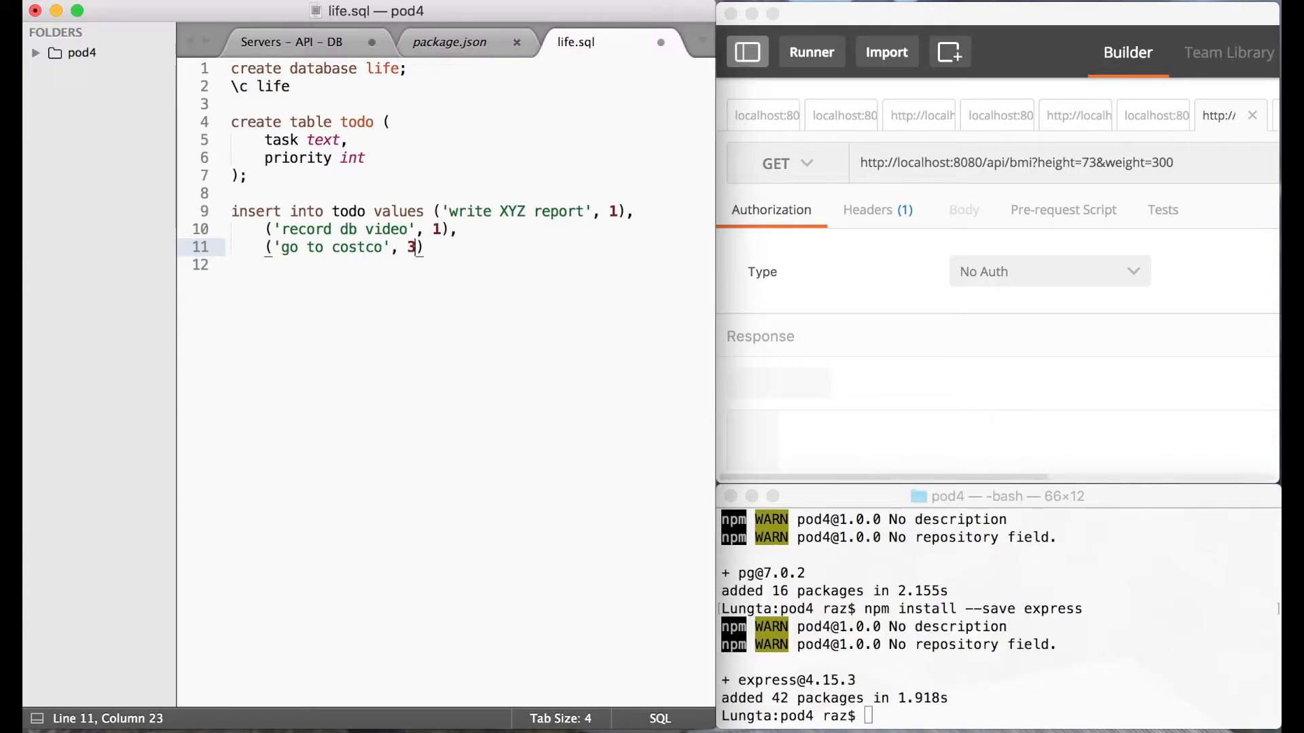
- Add the fourth row ('call sister re. vacation', 2) and save life.sql
key("Enter")
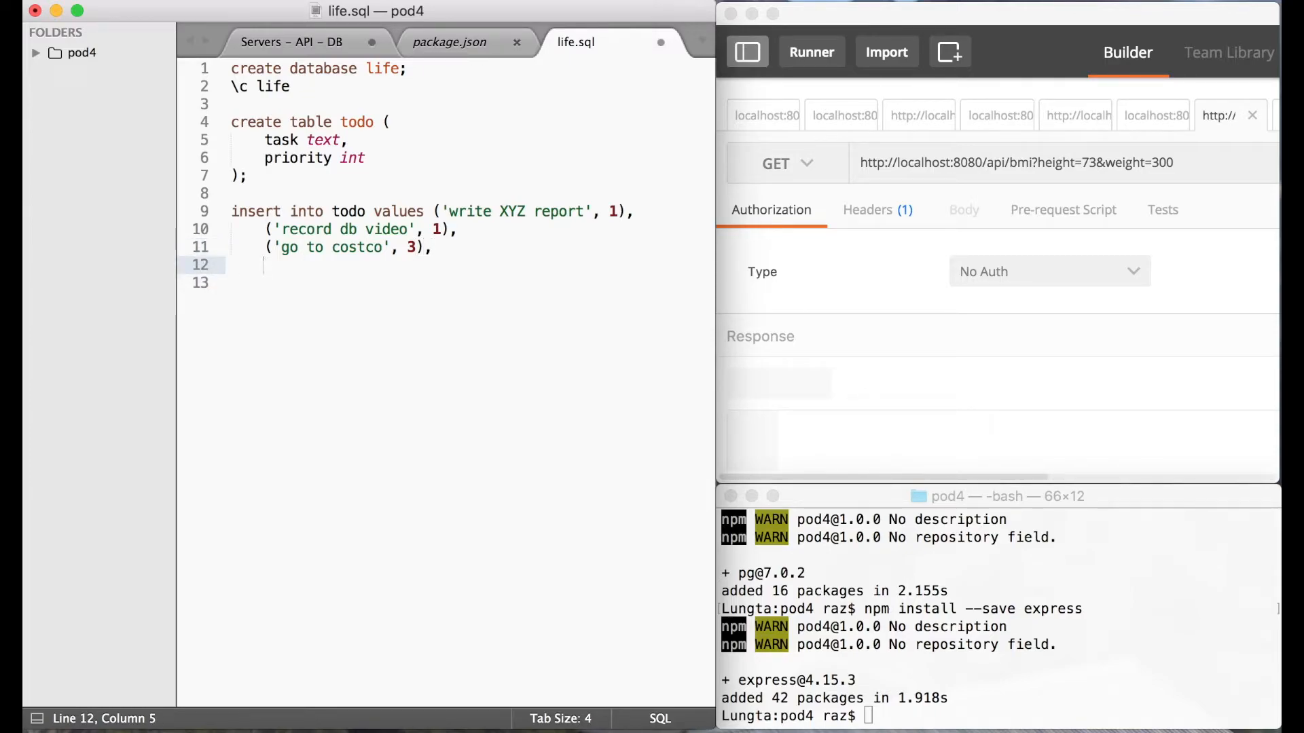
type("('')")
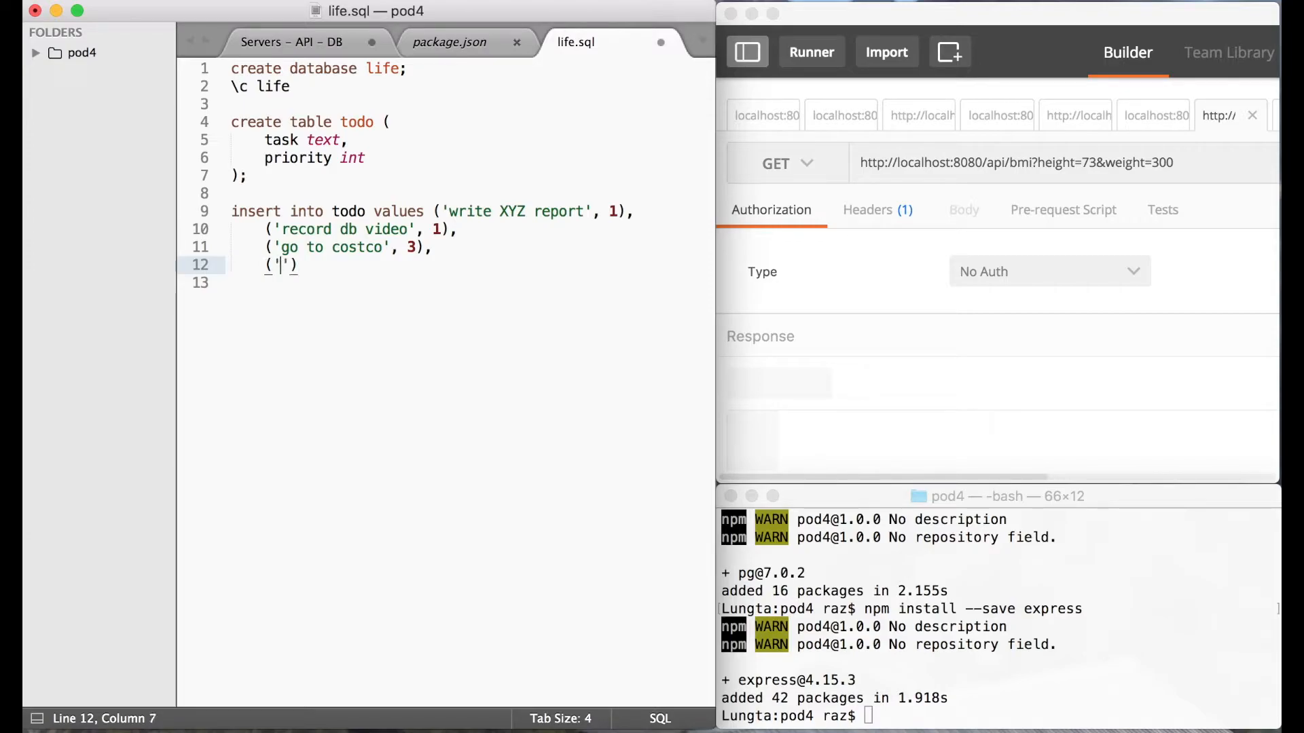
type("call s")
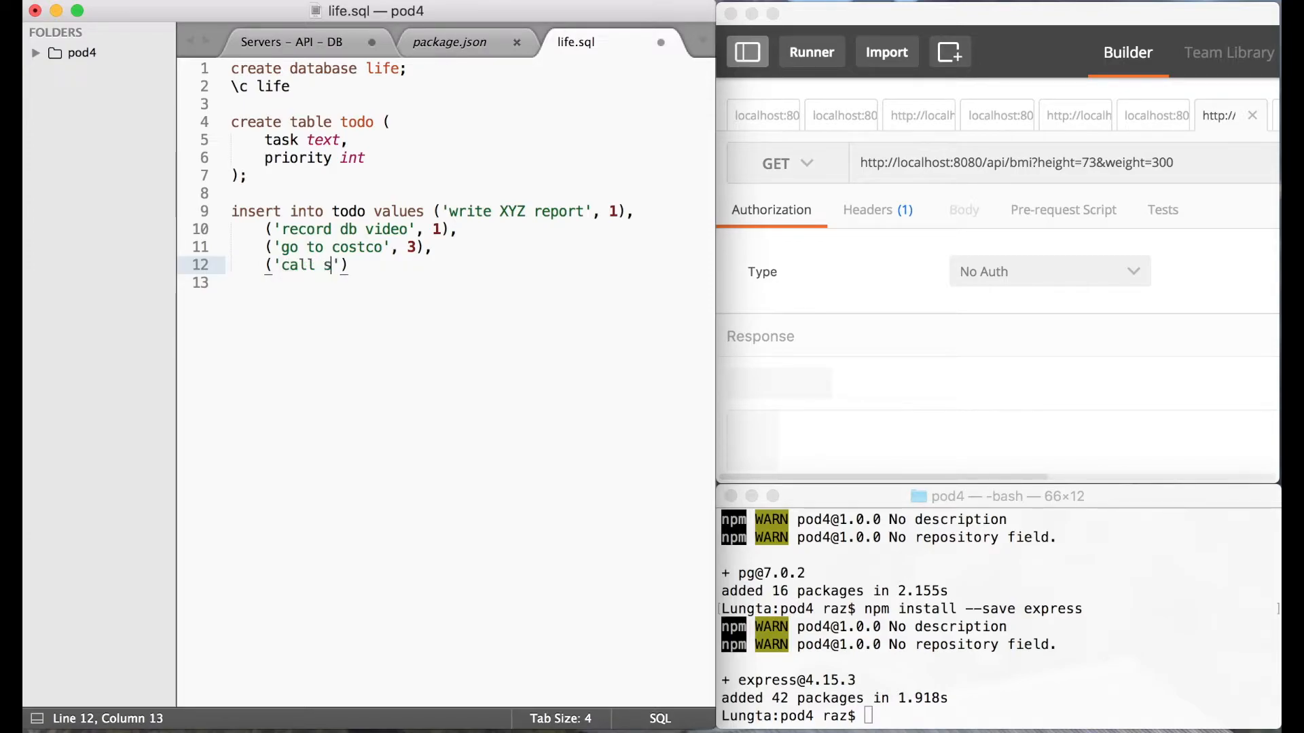
type("ister re.")
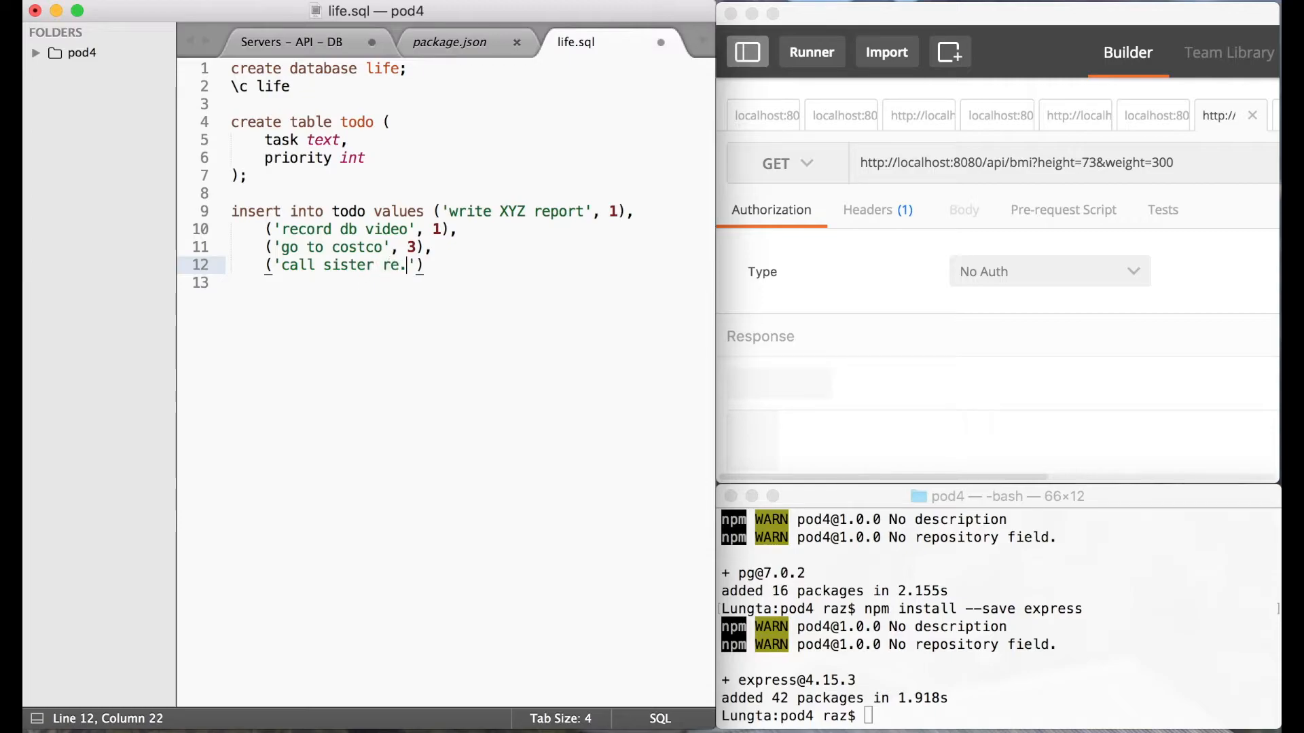
type("vacatio")
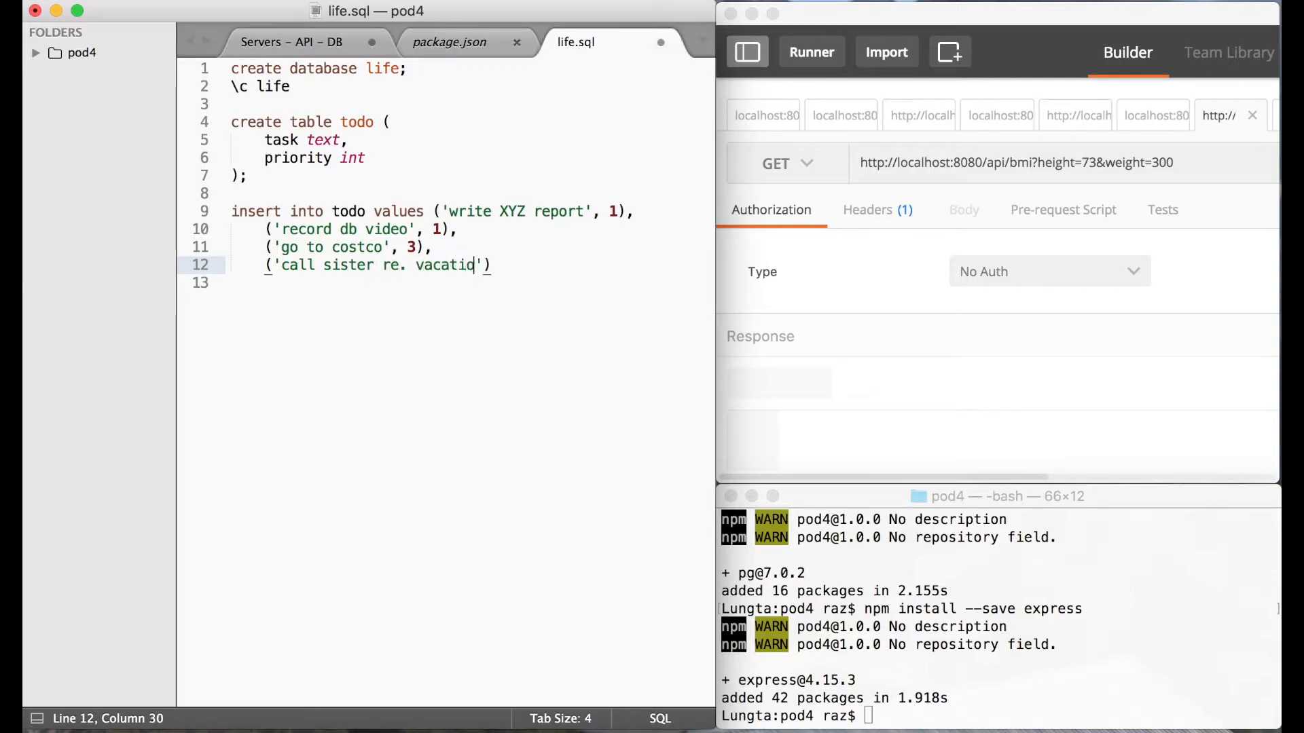
type("n',")
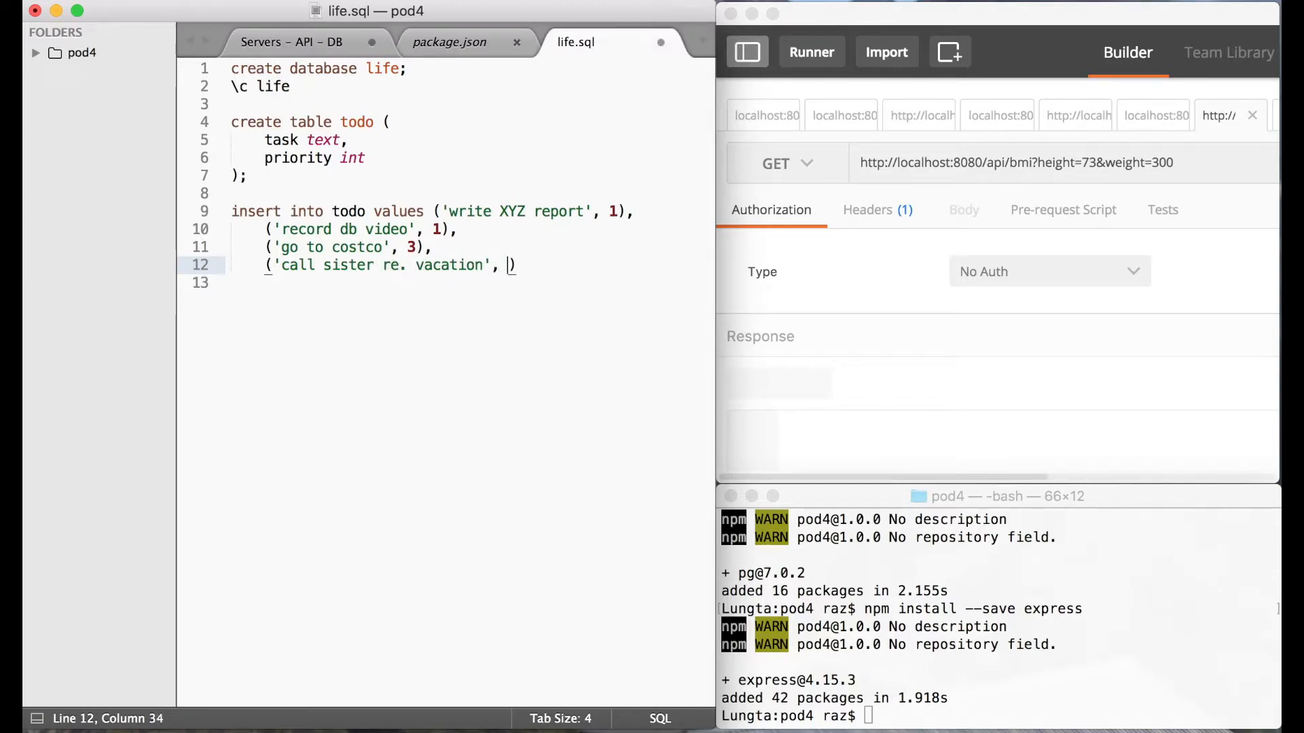
type("2);")
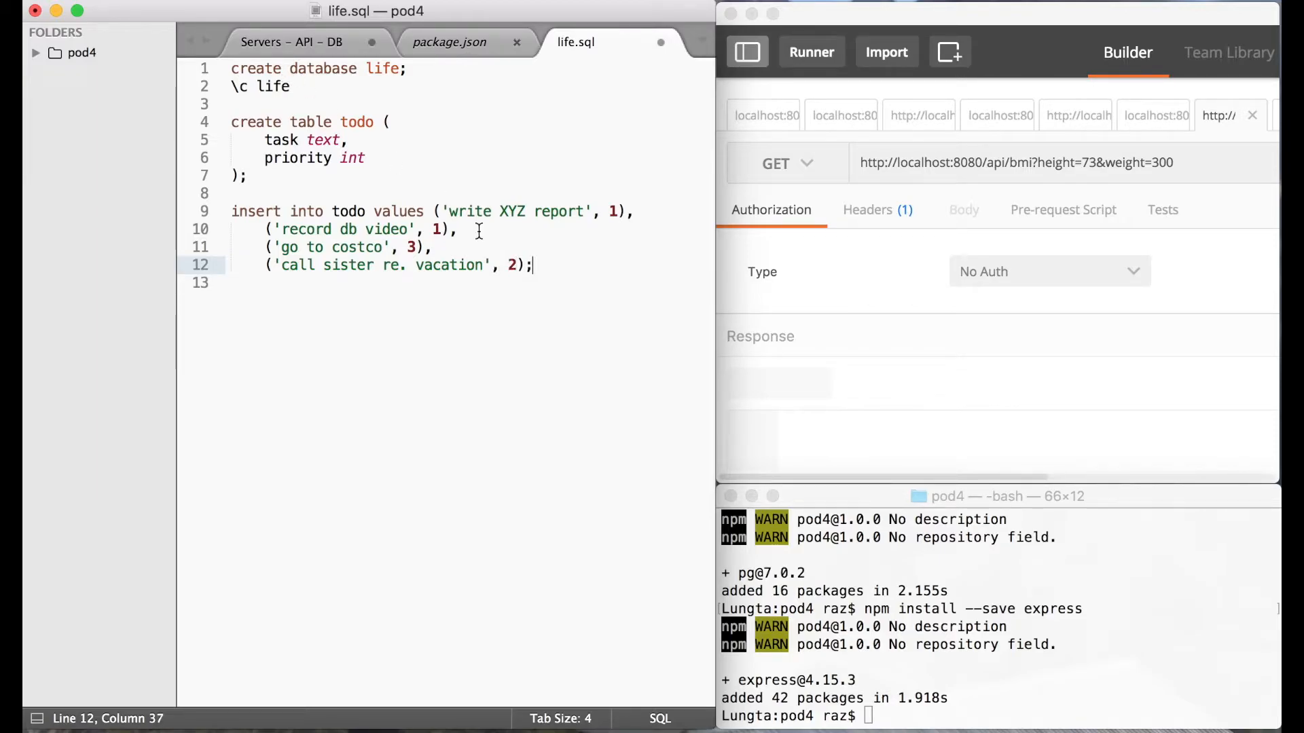
key("cmd+s")
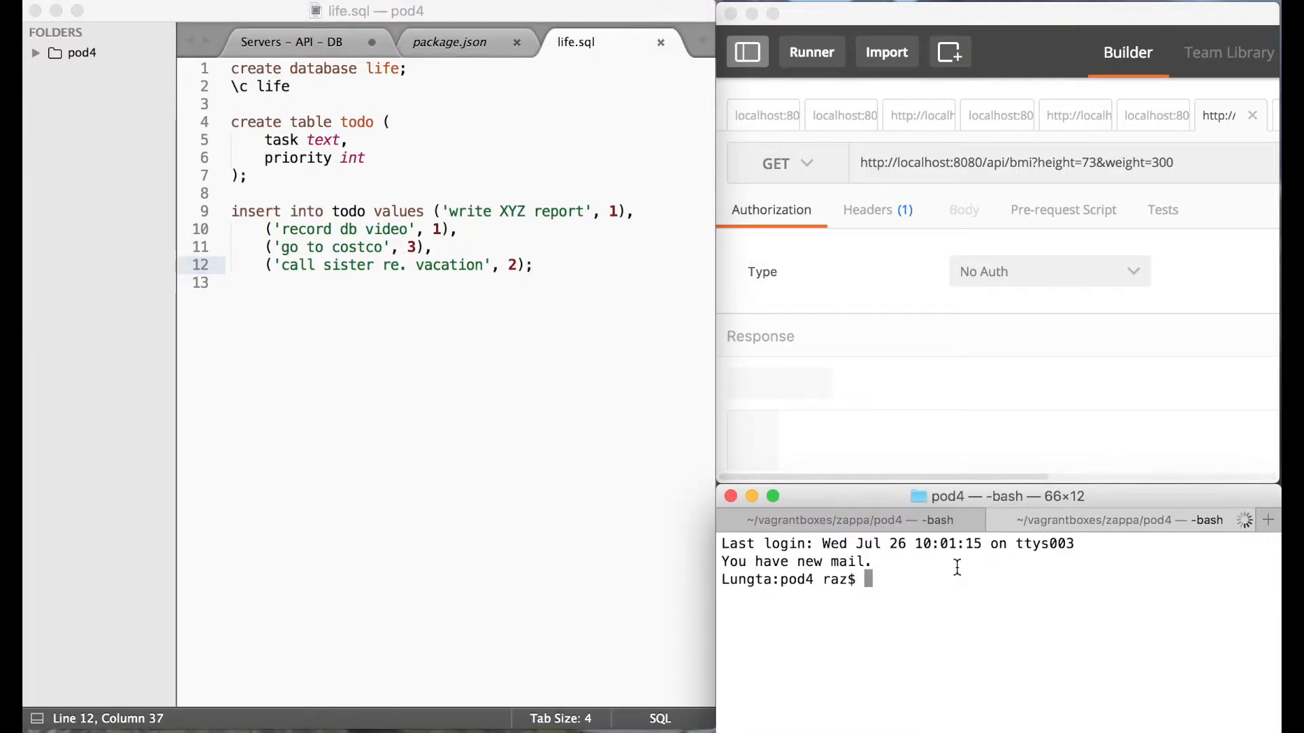
- Connect with psql -U postgres -h localhost and enter the password
type("psql -U postgres")
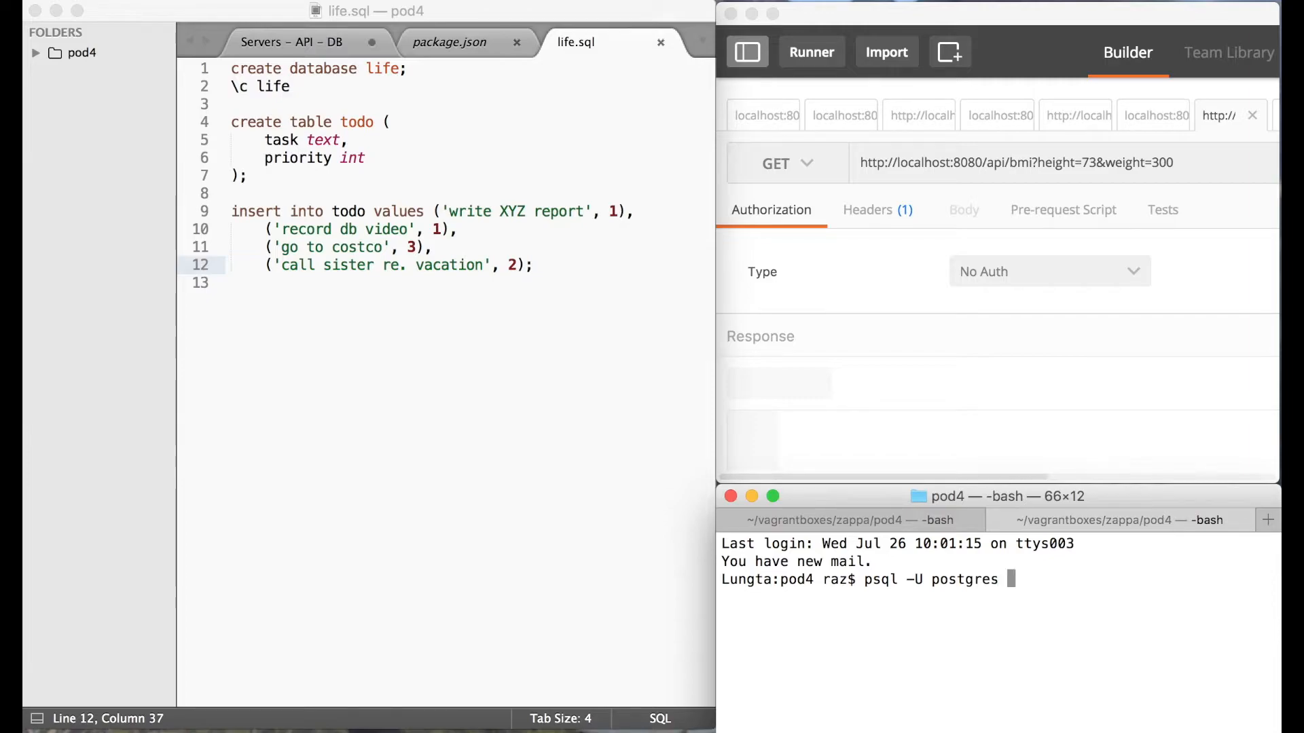
type("-h localhost")
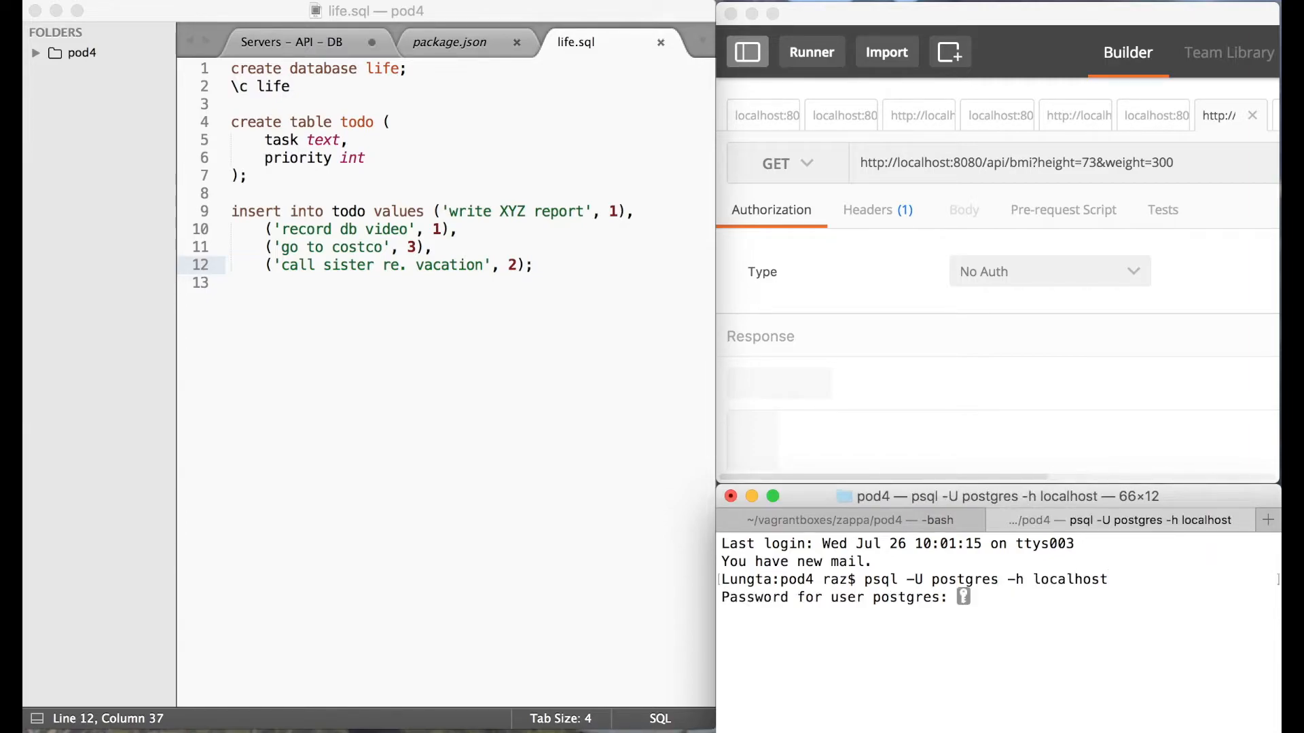
key("Enter")
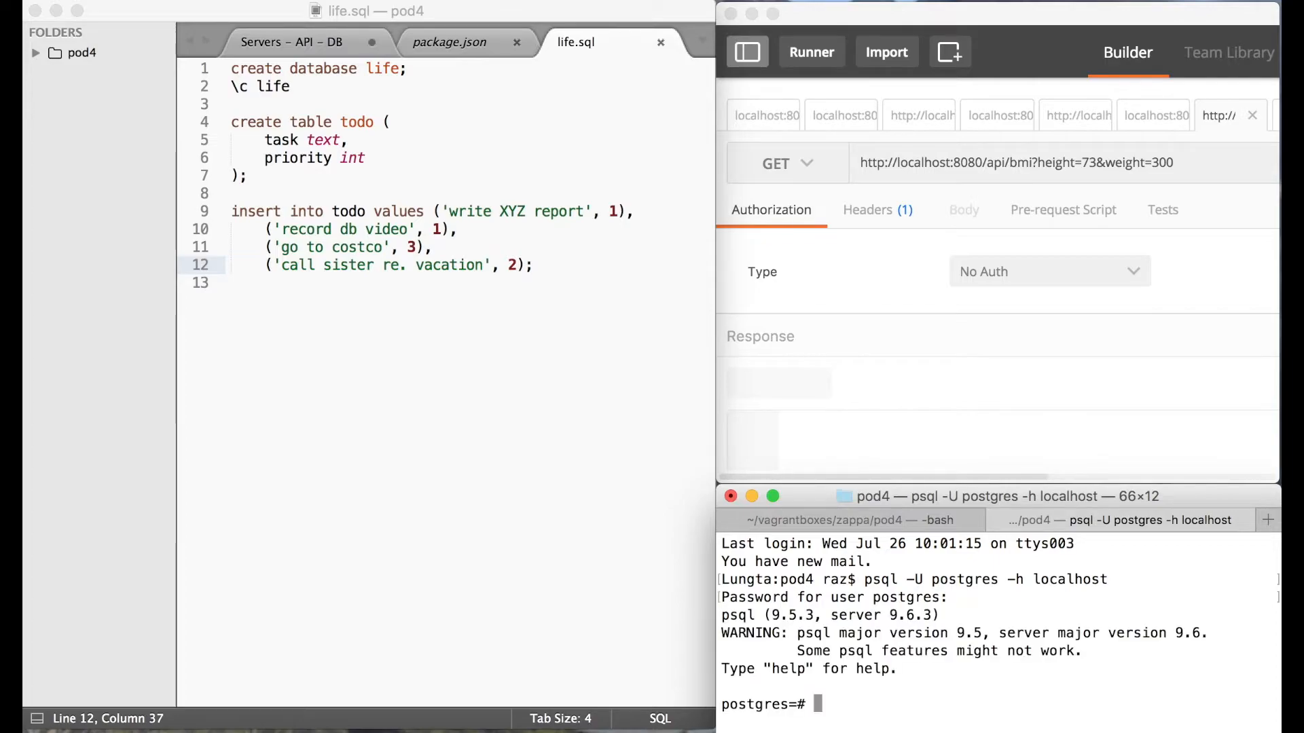
- Run \i life.sql to create the life database, todo table and four rows
type("\\i")
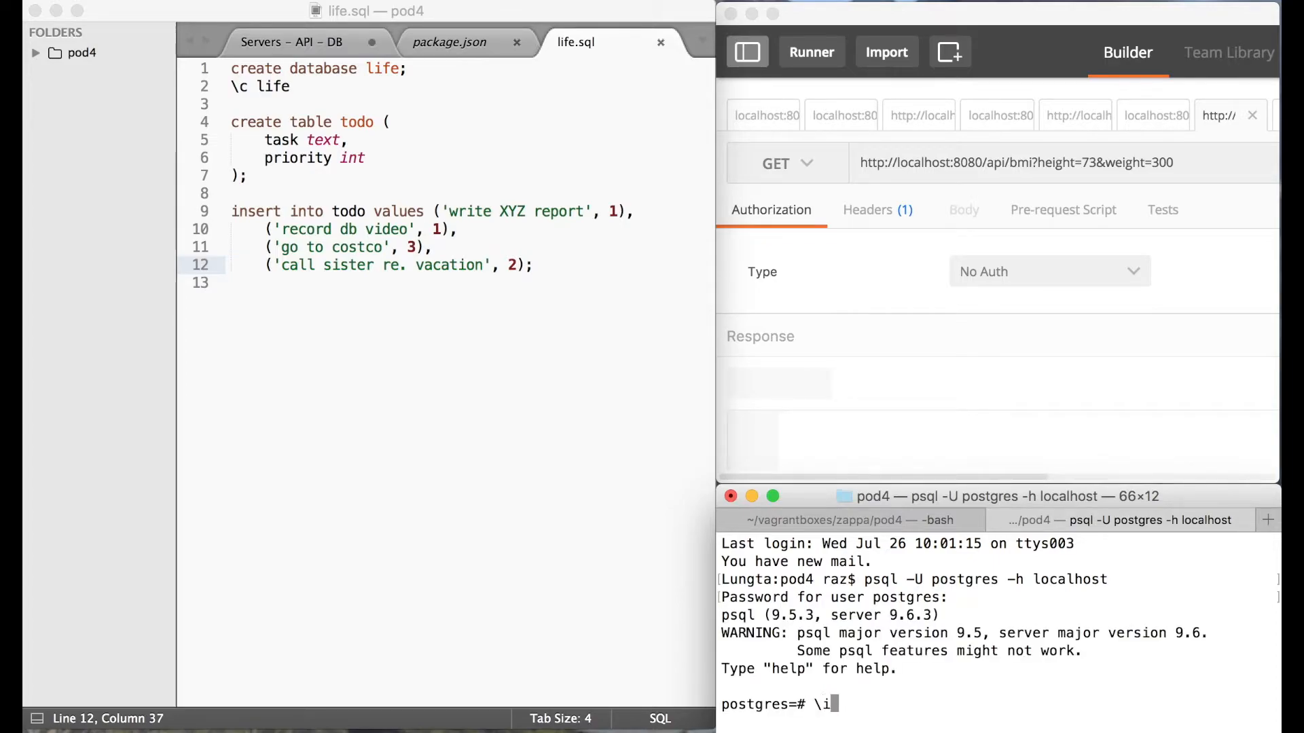
type("f")
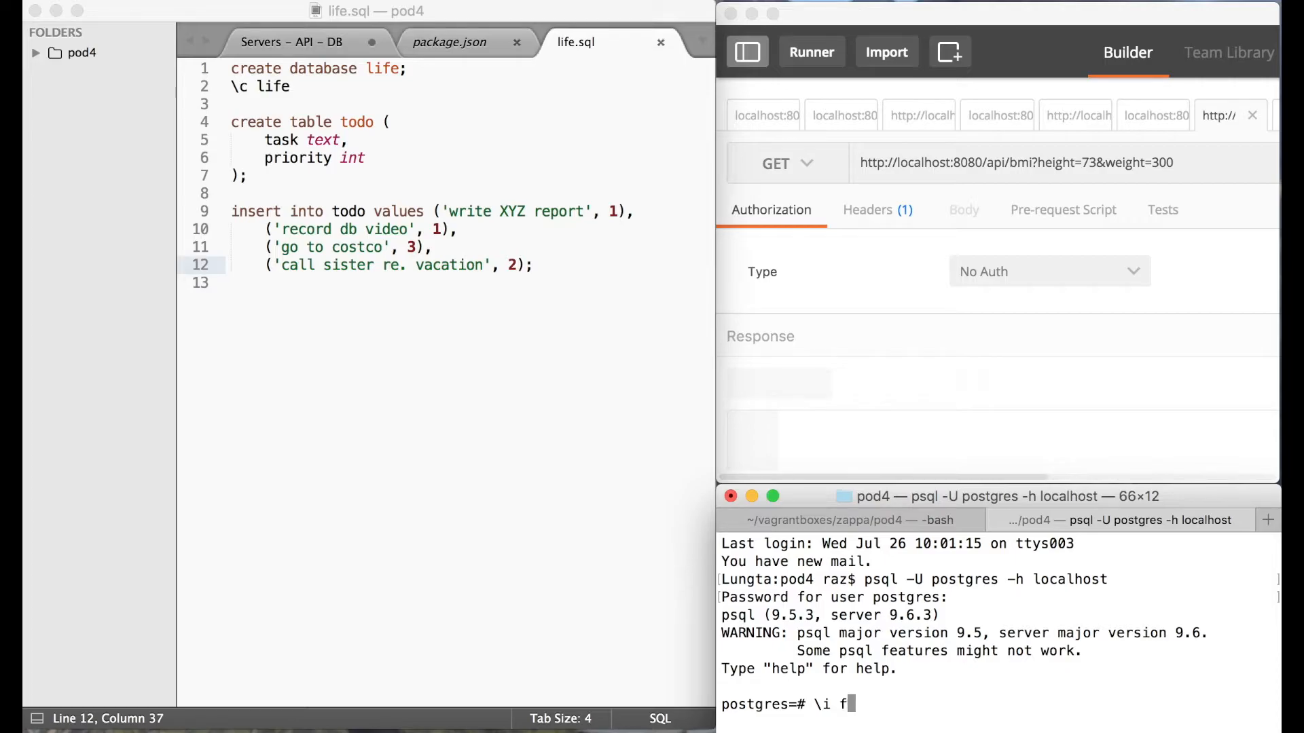
type("ife.sql")
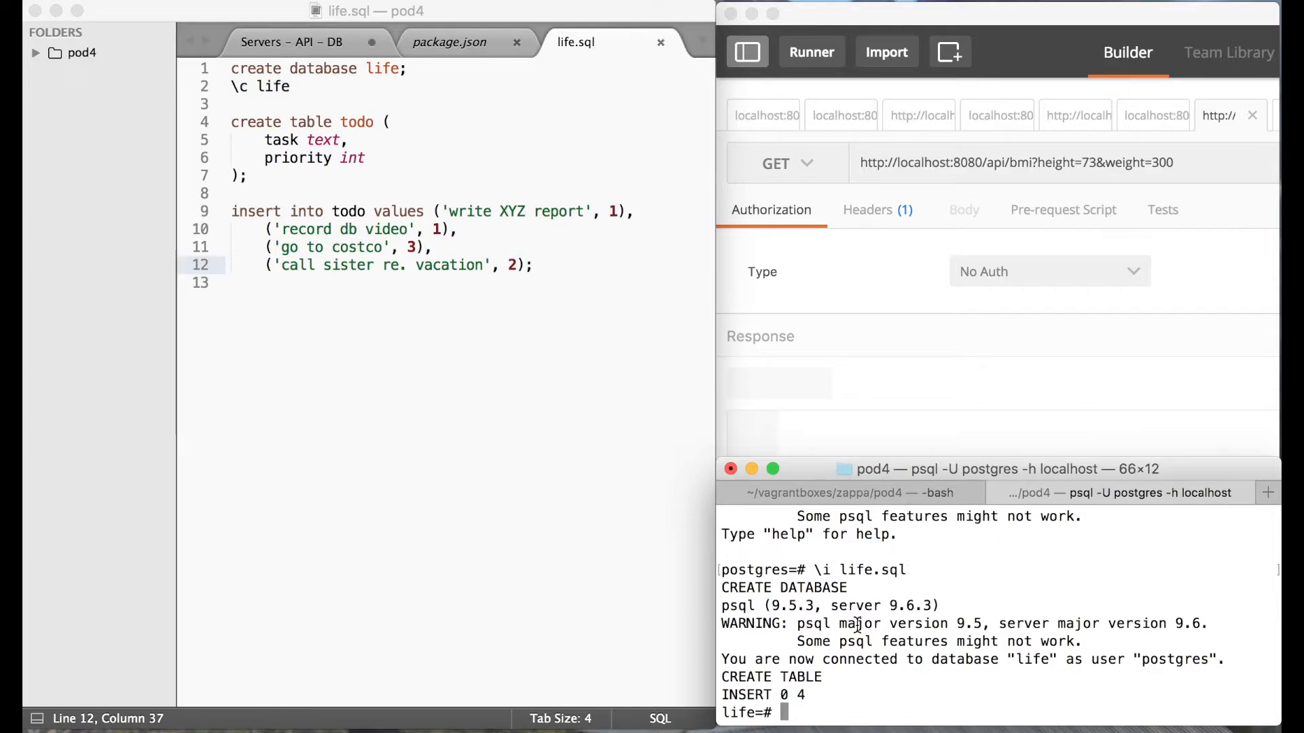
- Run 'select * from todo;' to list the four tasks with priorities
type("select")
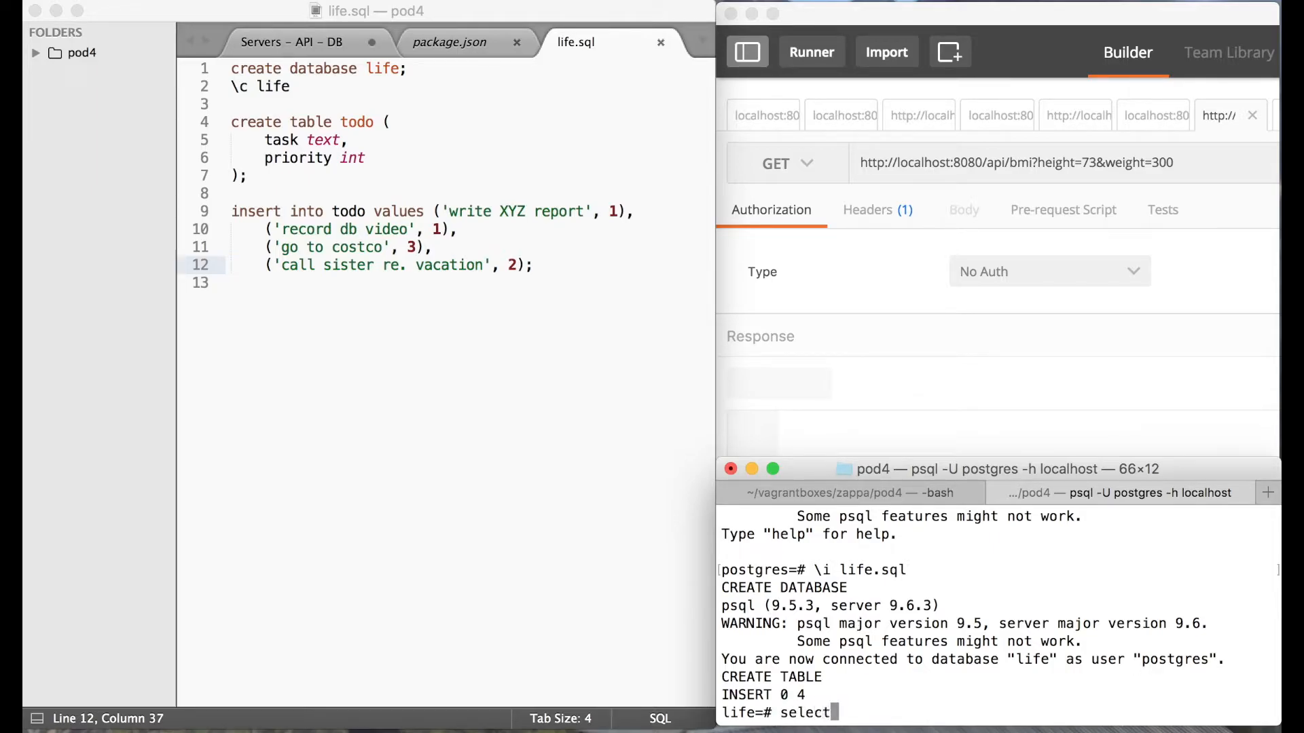
type("*")
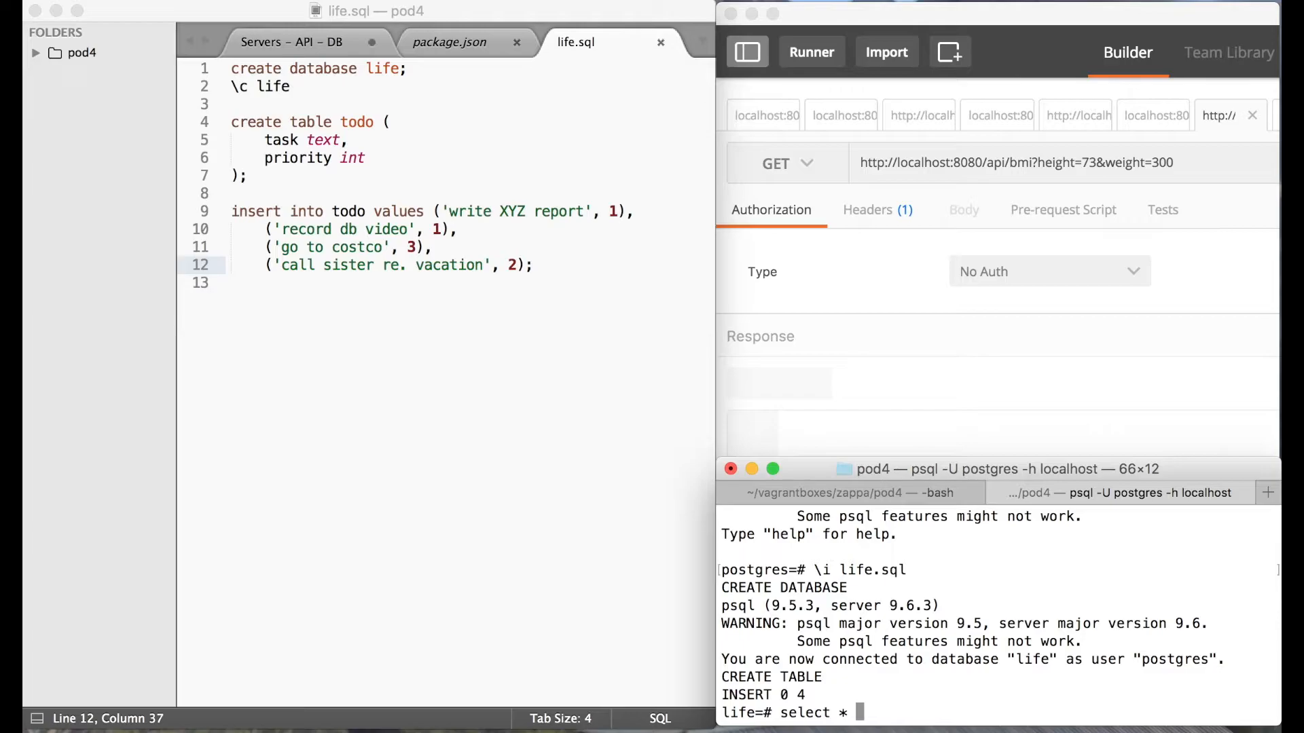
type("from todo;")
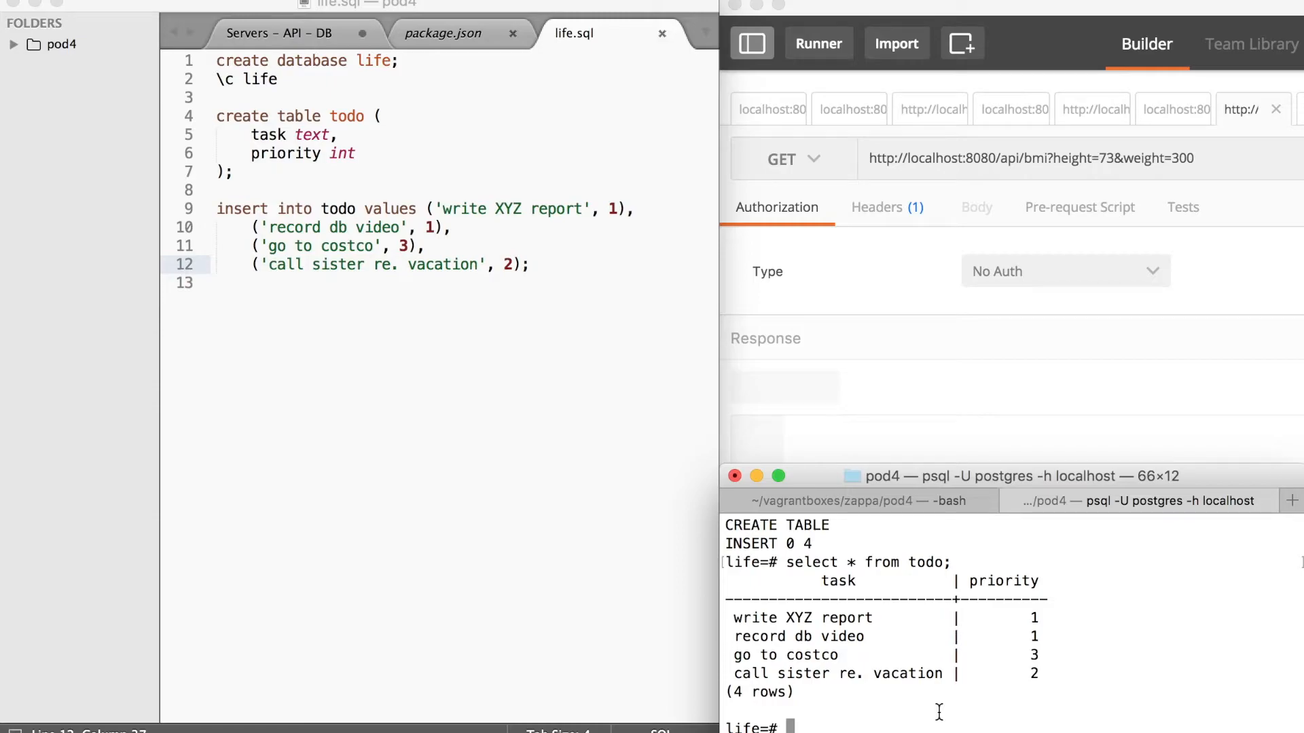
- Run 'create role todoperson with login;' to add the login role
type("create role")
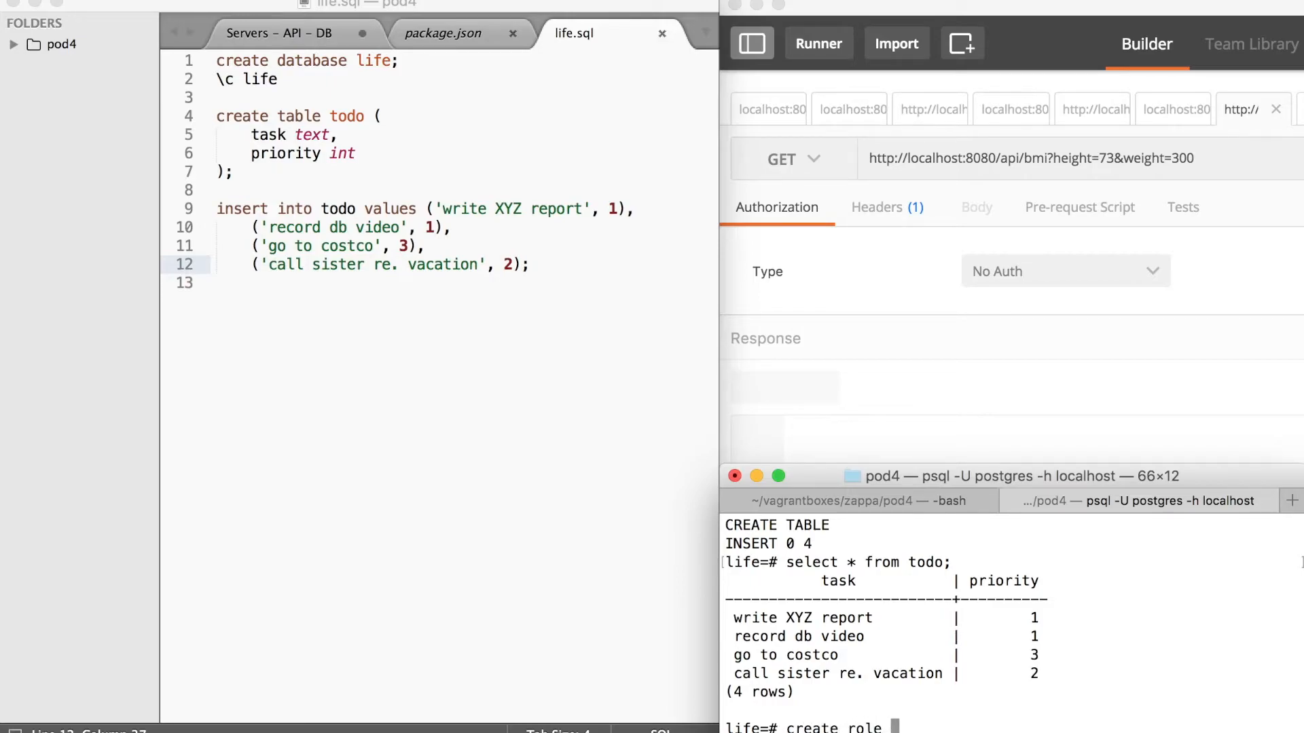
type("todo")
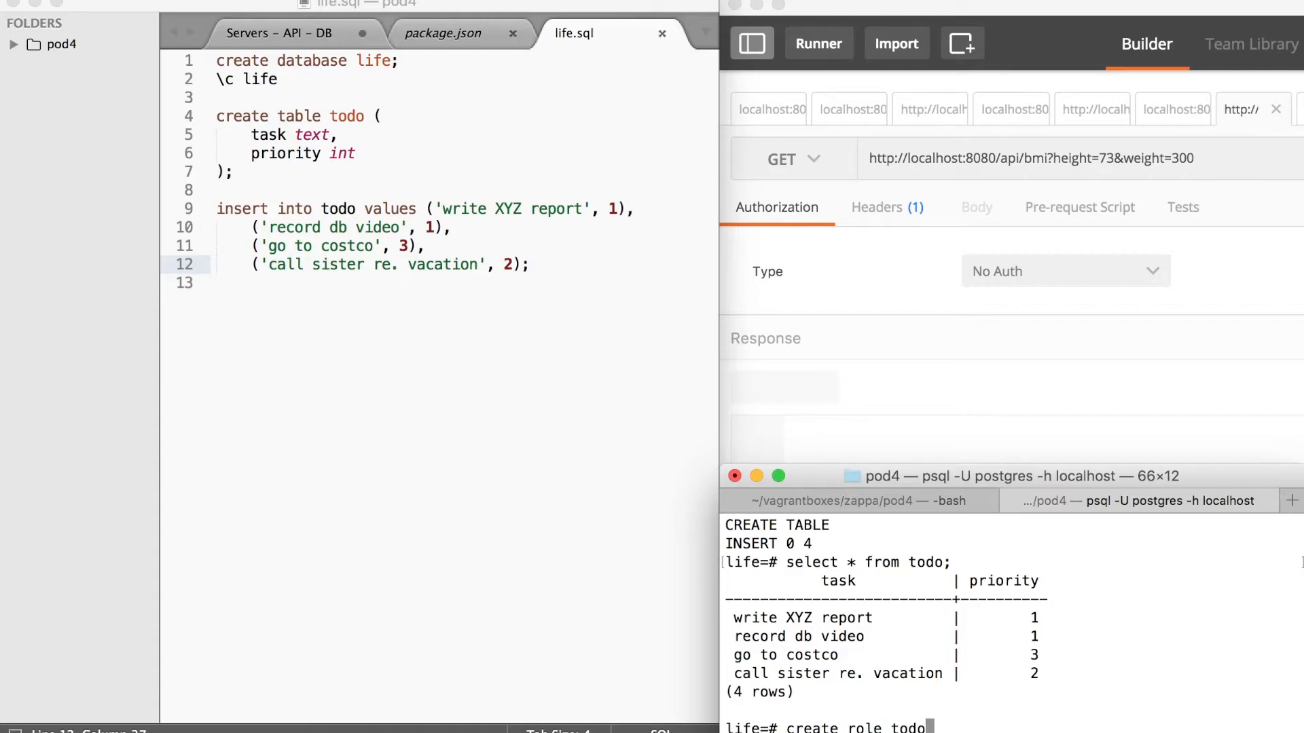
type("mana")
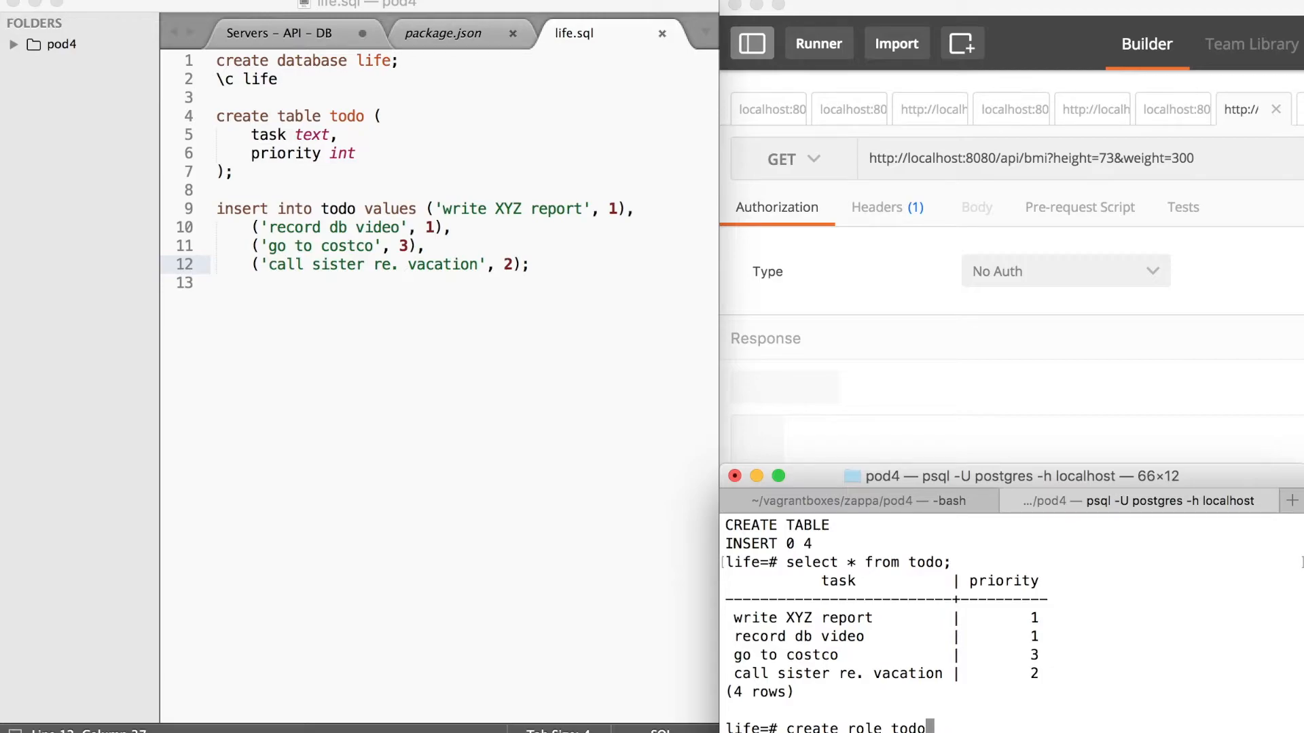
type("person with log")
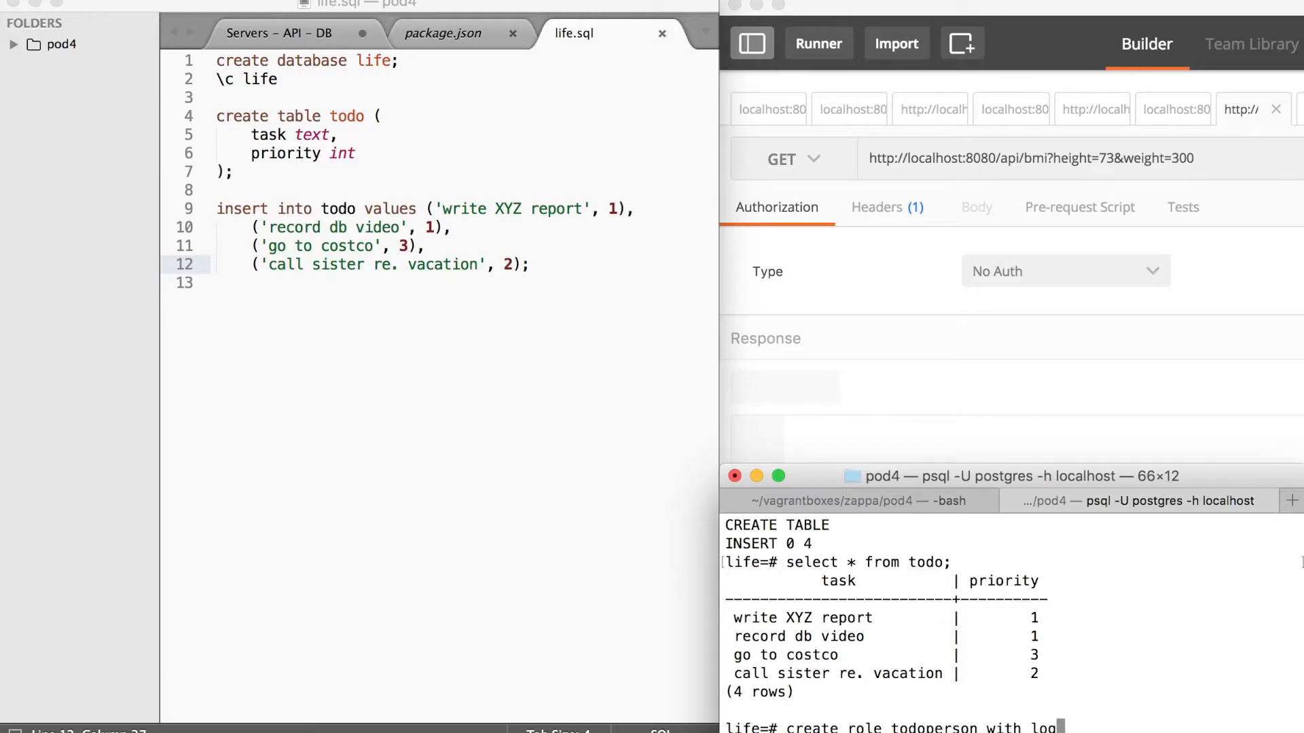
key("Return")
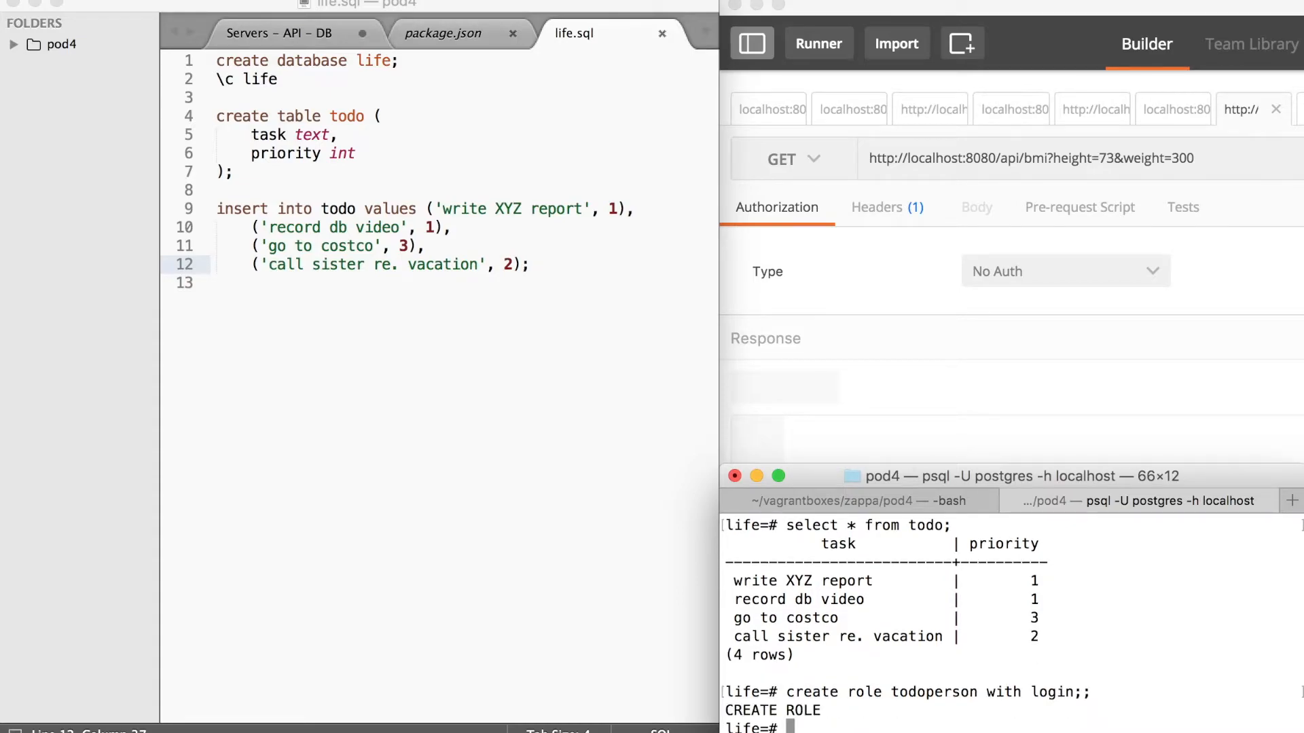
- Run \password todoperson to reach the new password prompt
type("\\password")
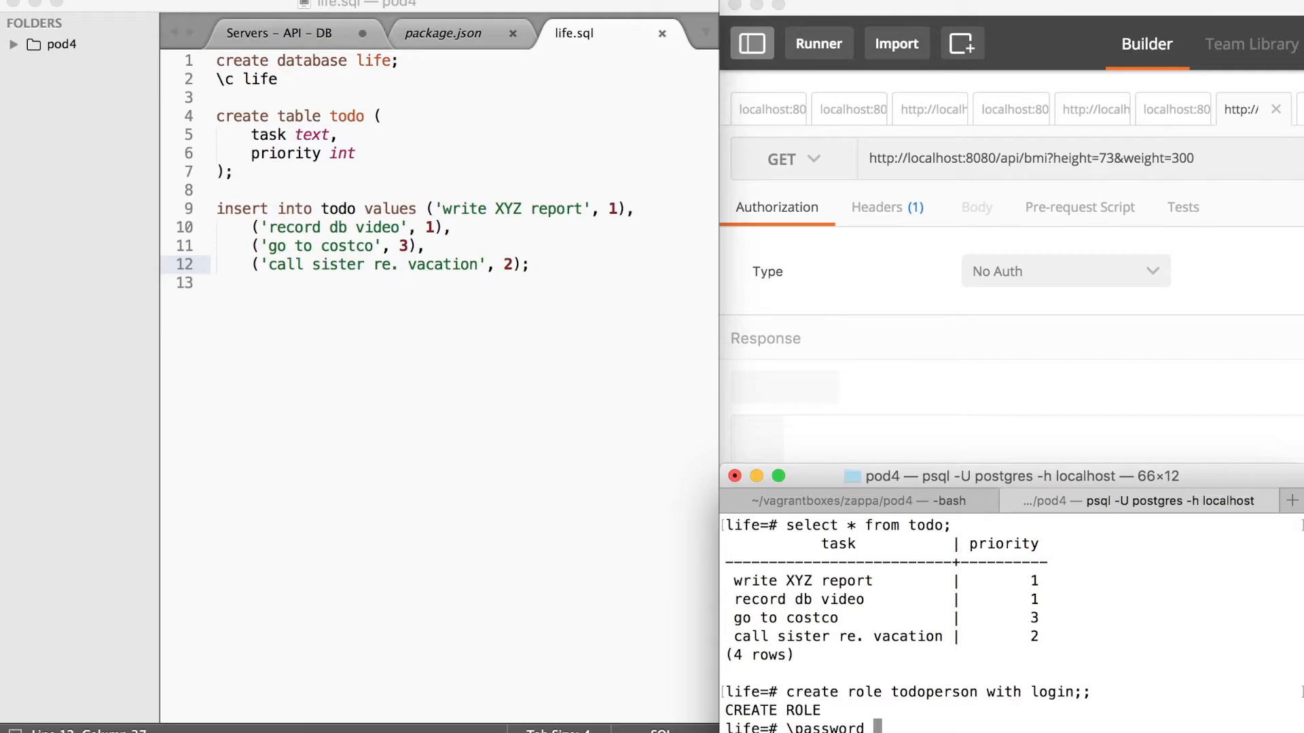
type("todoperso")
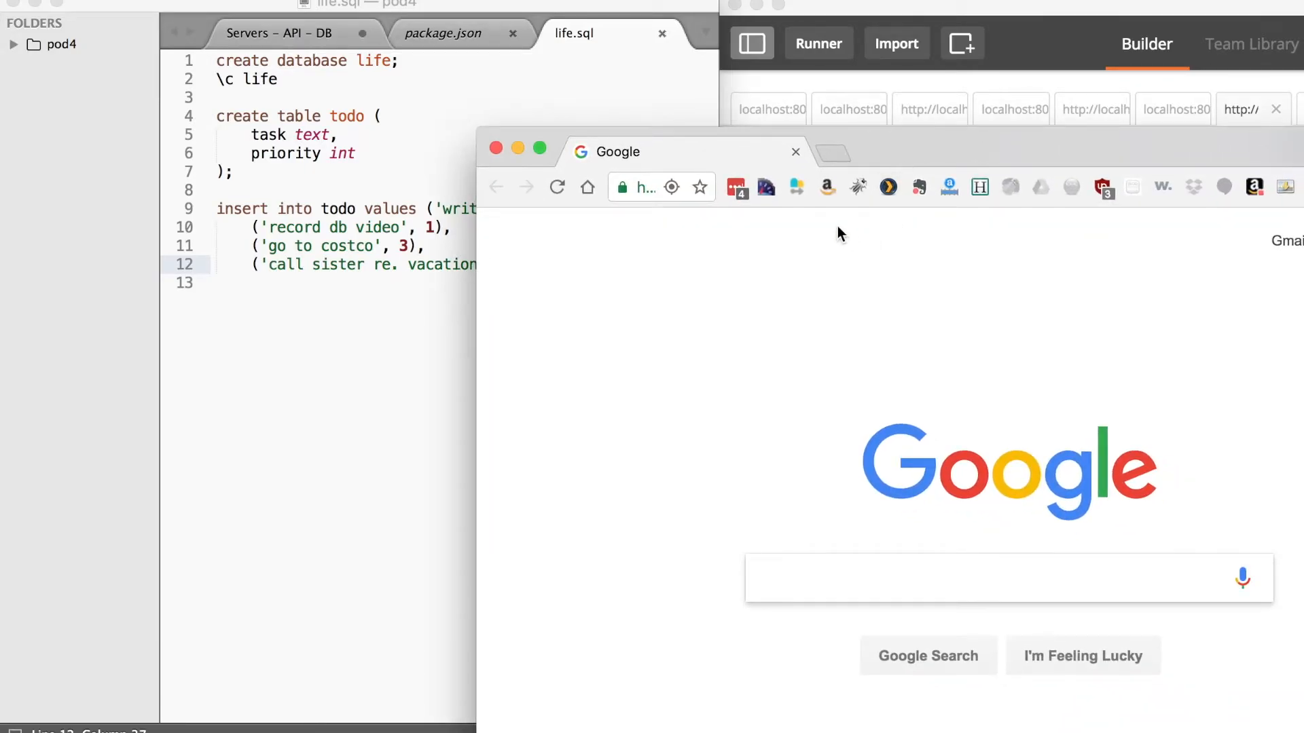
- Generate a secure random password with the LastPass extension and note it for the todoperson role
left_click(736, 187)
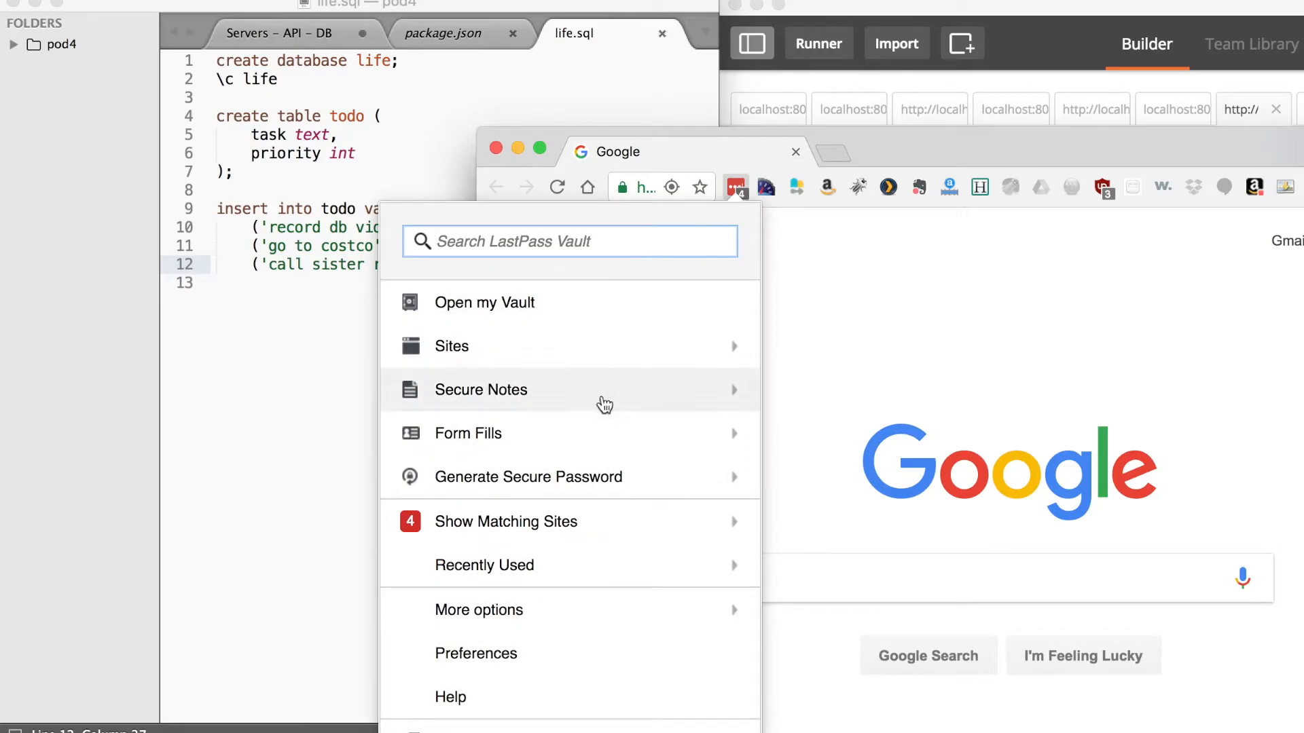
left_click(528, 476)
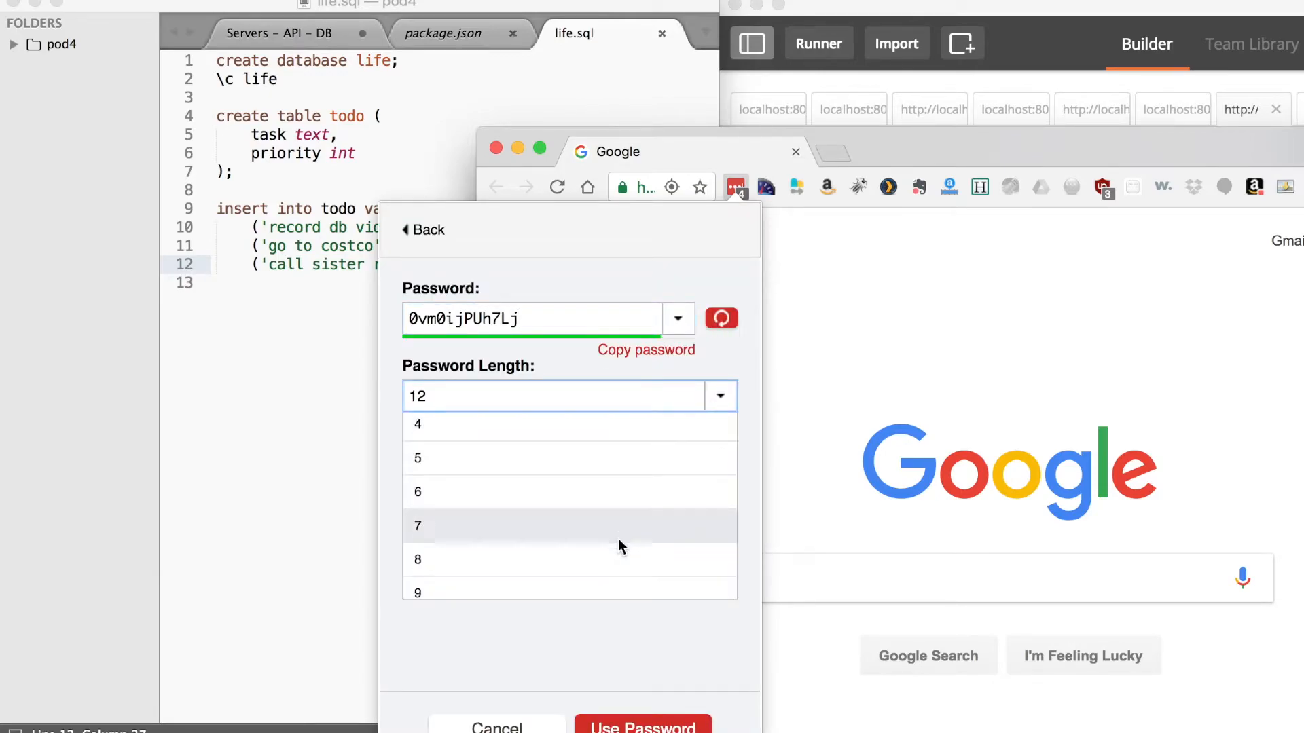
scroll("down", 3)
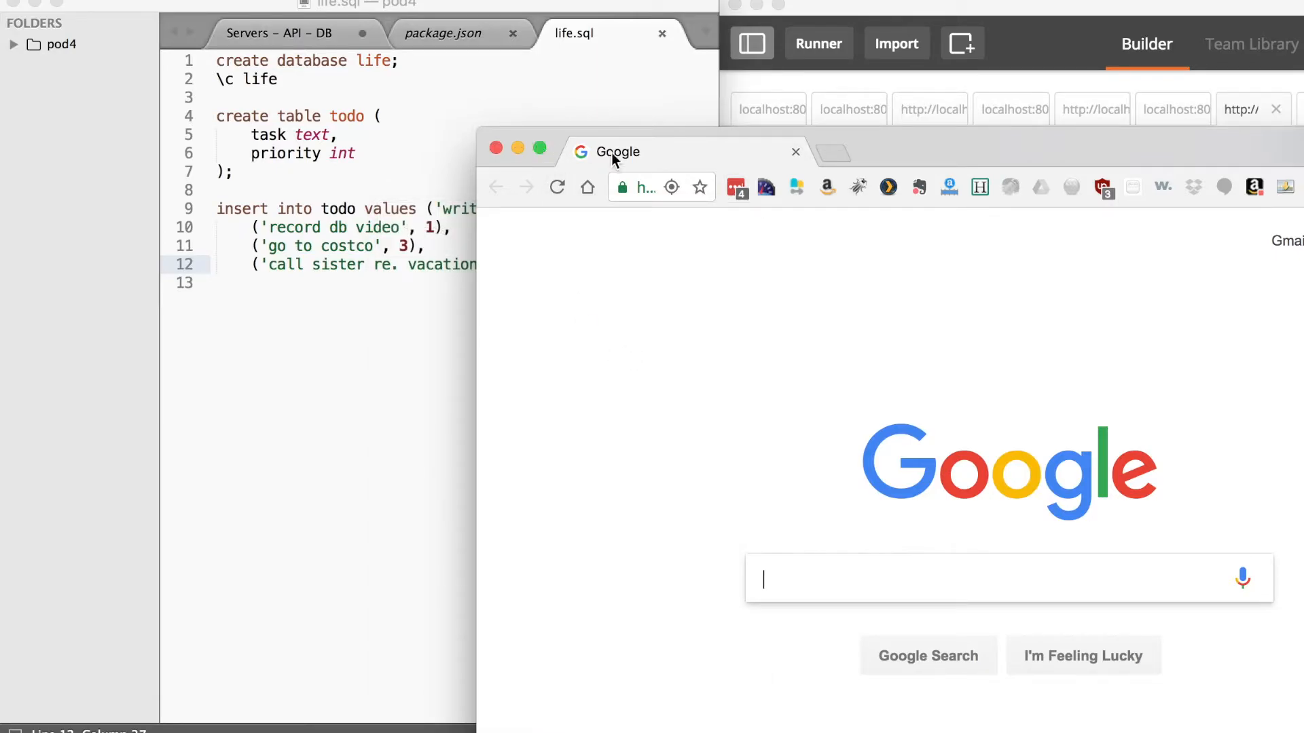
left_click(796, 152)
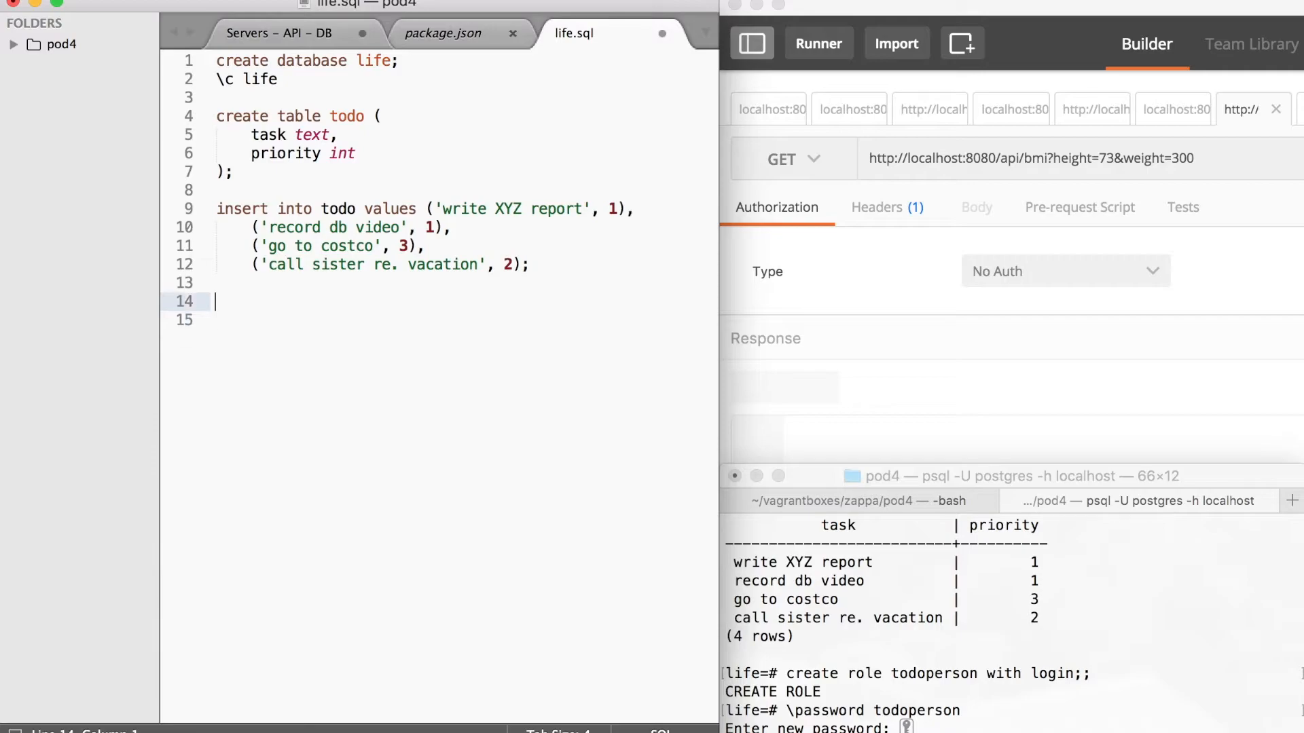
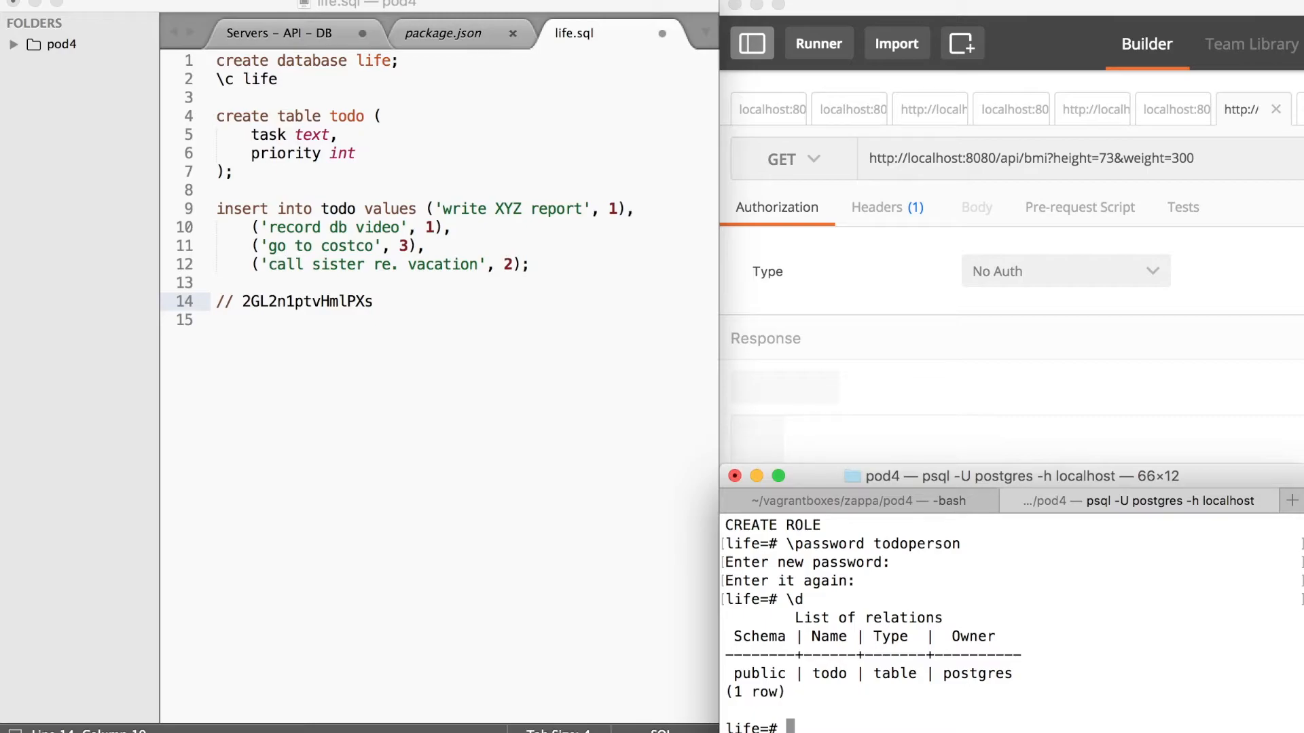
- Grant select, insert, delete on todo to todoperson, check privileges with \dp todo, and quit psql
type("grant selec")
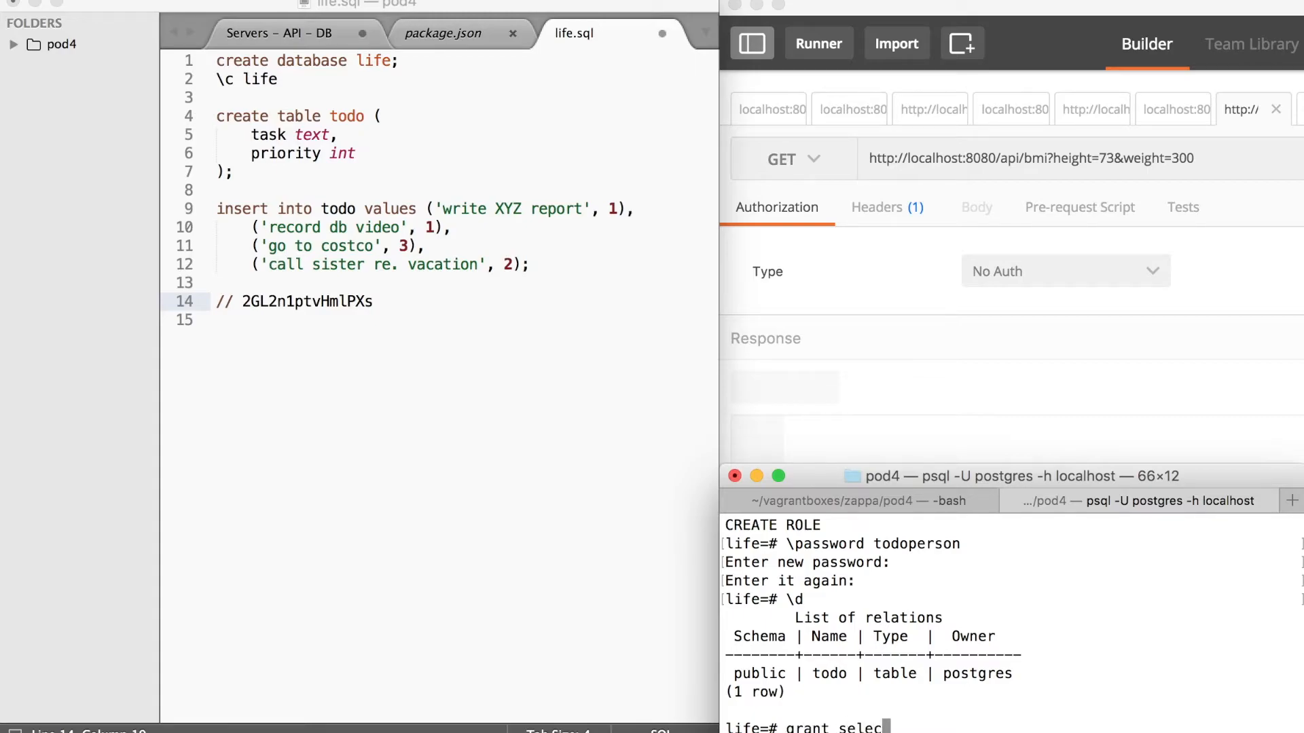
type("t.")
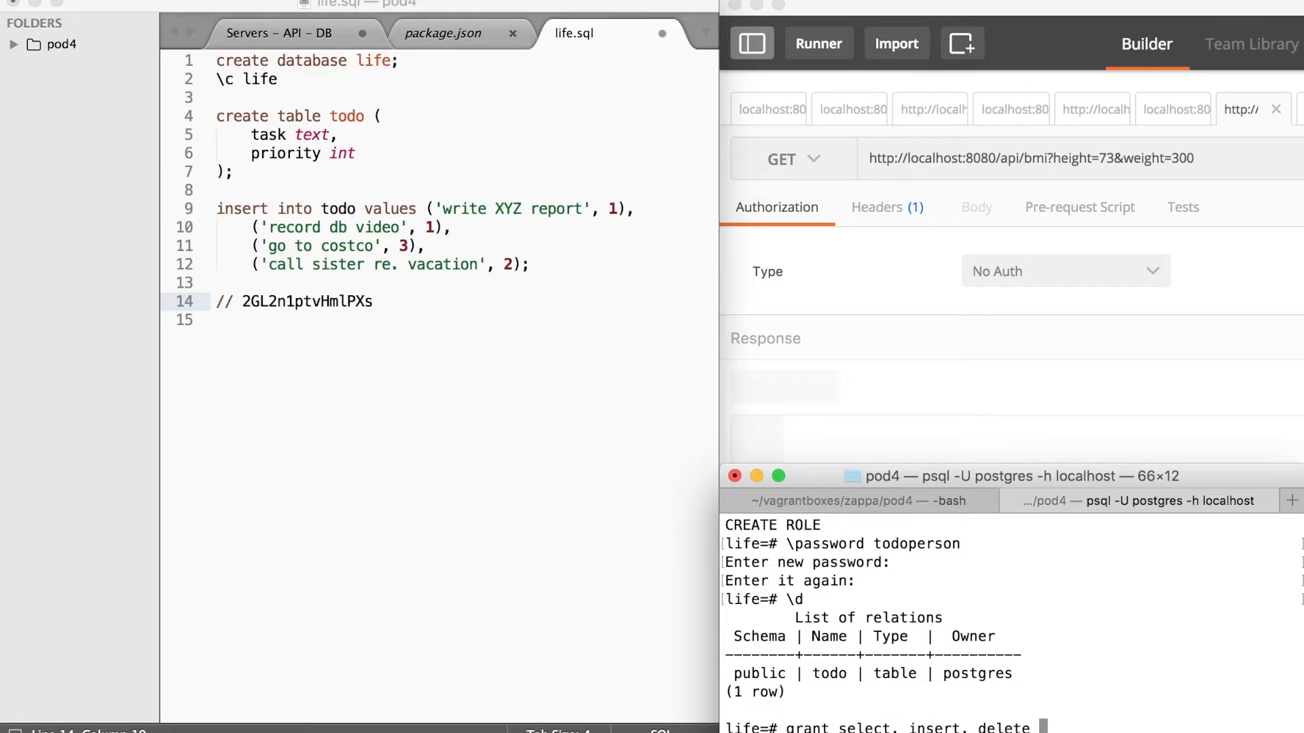
type("on todo to todoperson;")
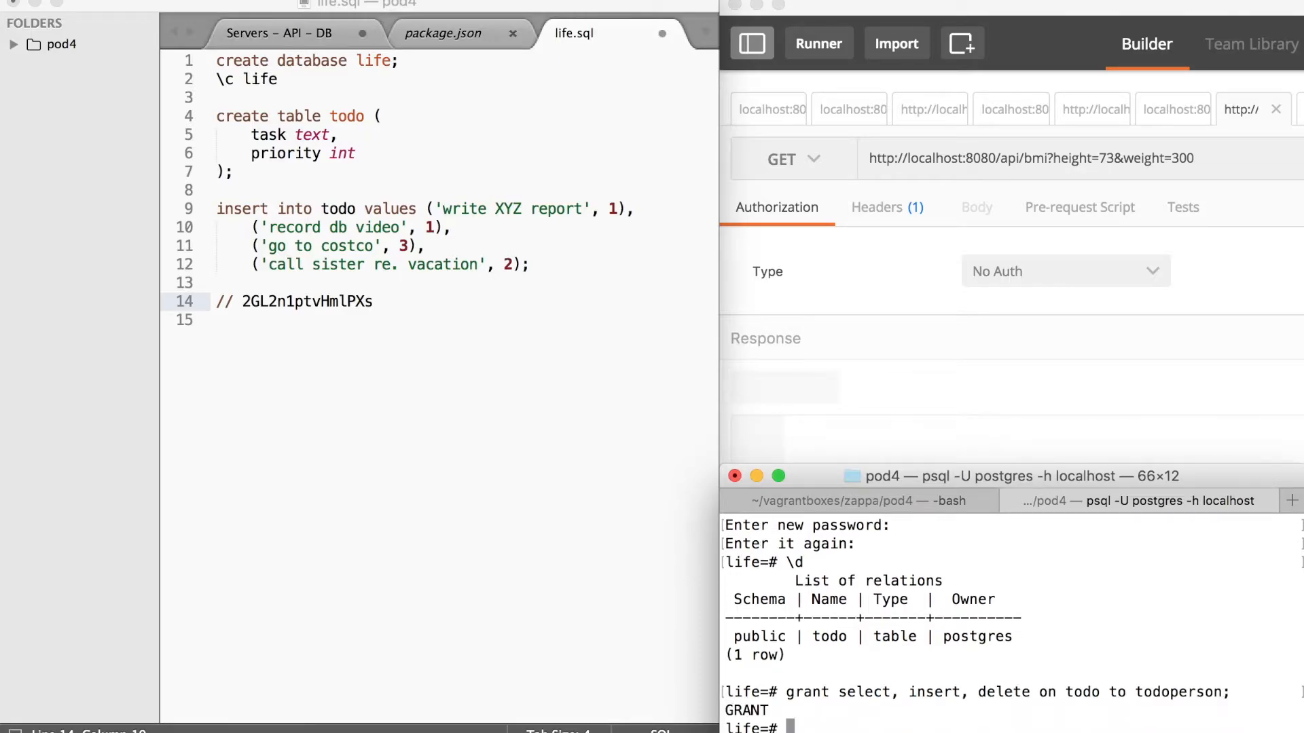
type("\\dp todo")
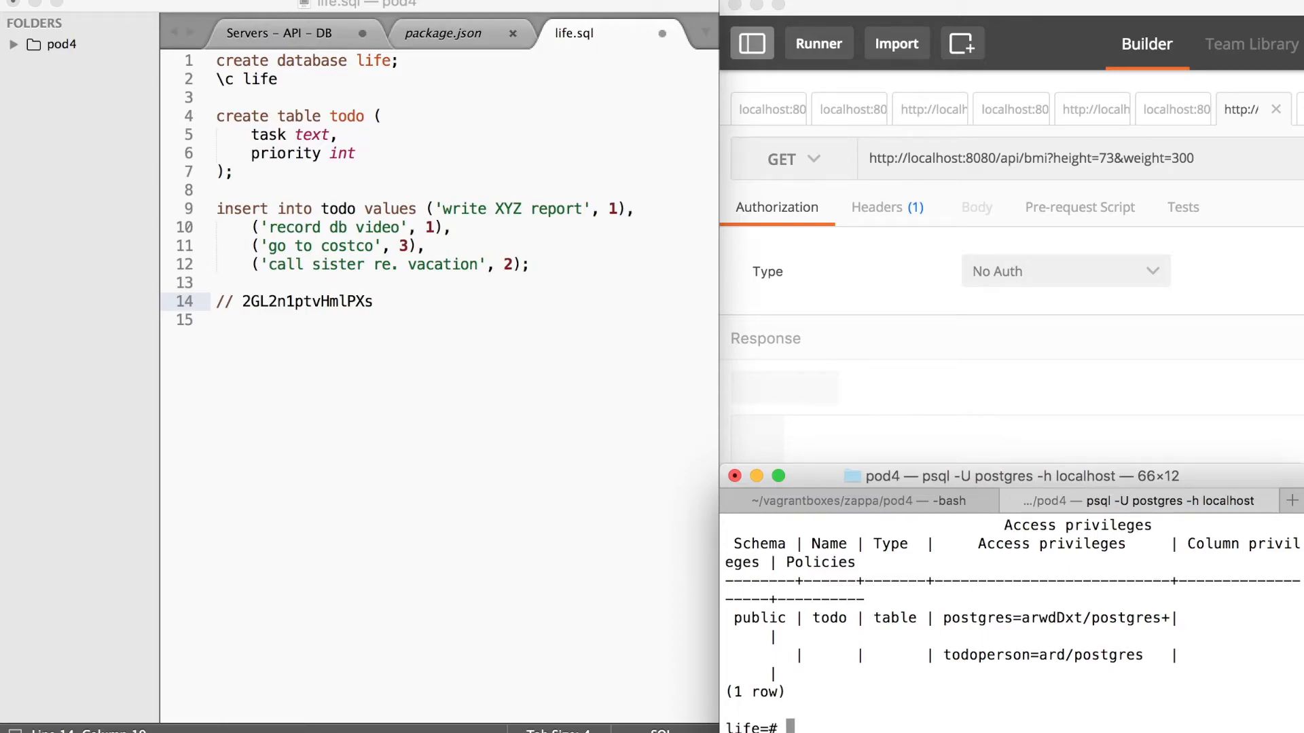
type("\\q")
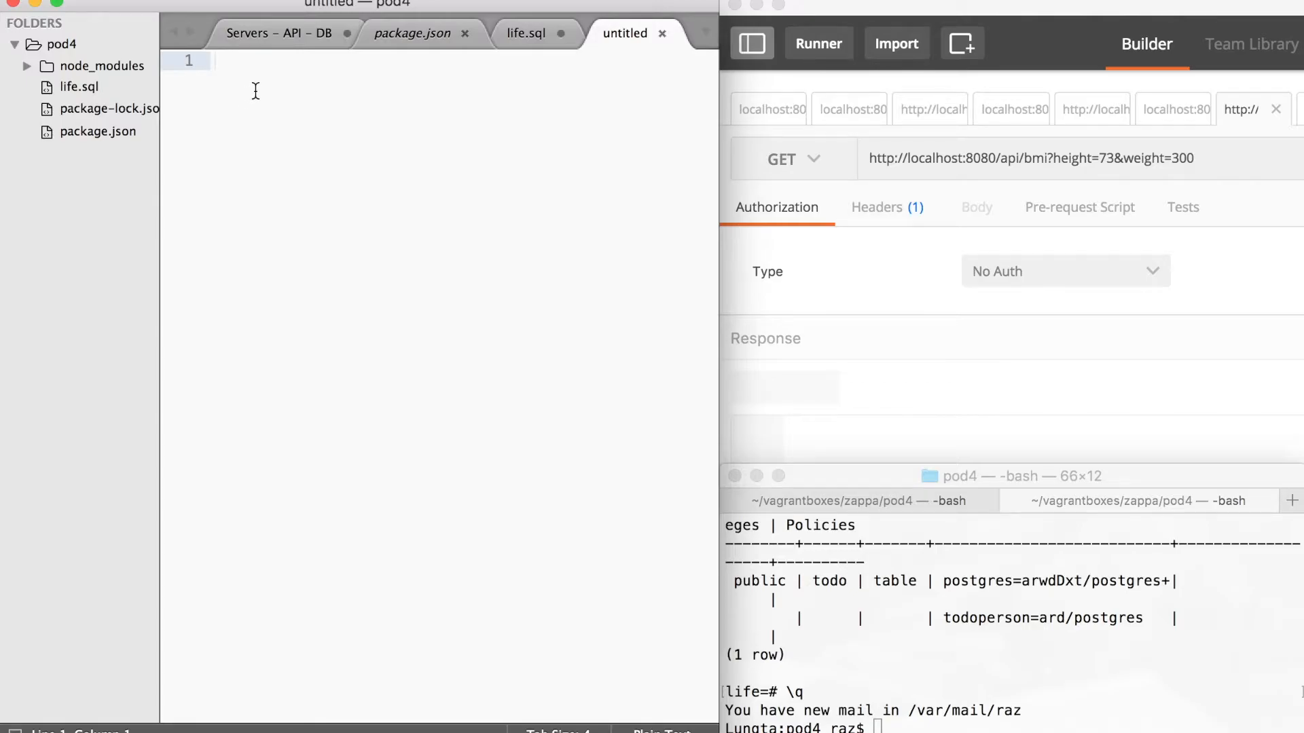
- Save the new untitled file, naming it todo.js in the pod4 folder
key("cmd+s")
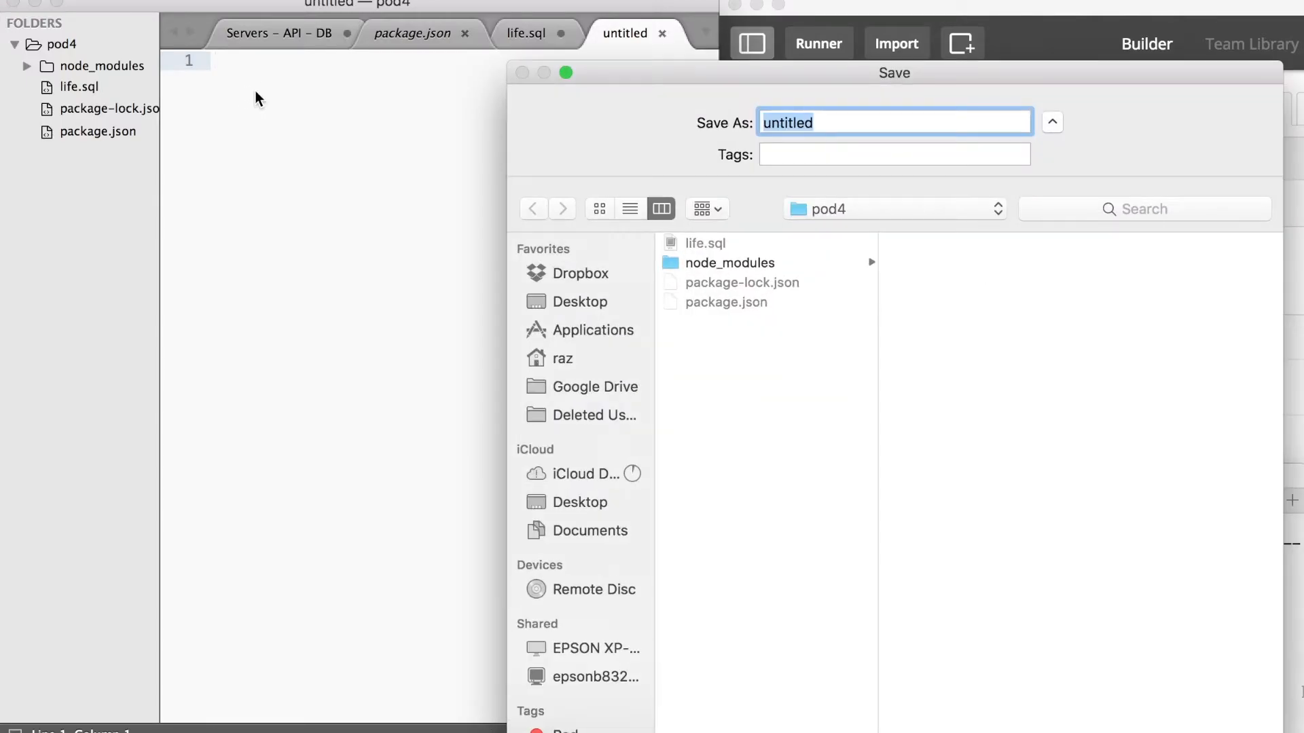
type("todo.")
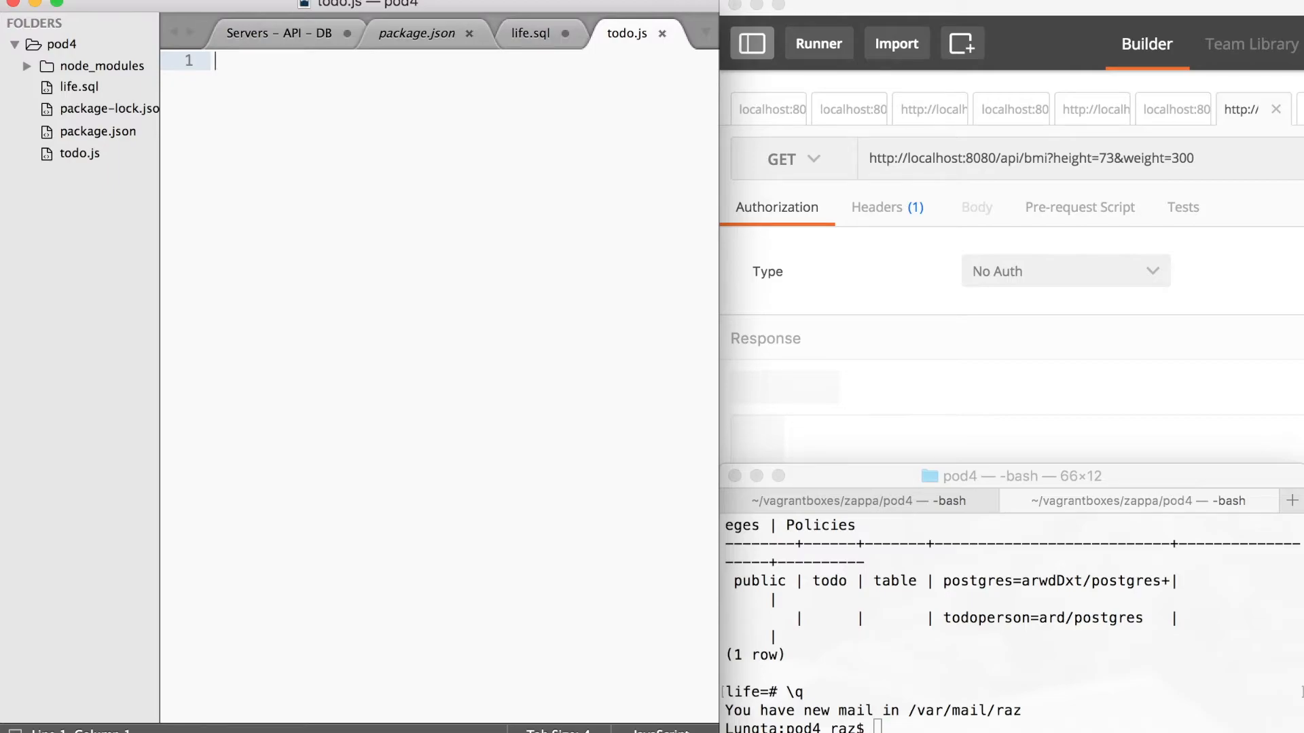
- Add const express = require('express'); as the first line of todo.js
type("const")
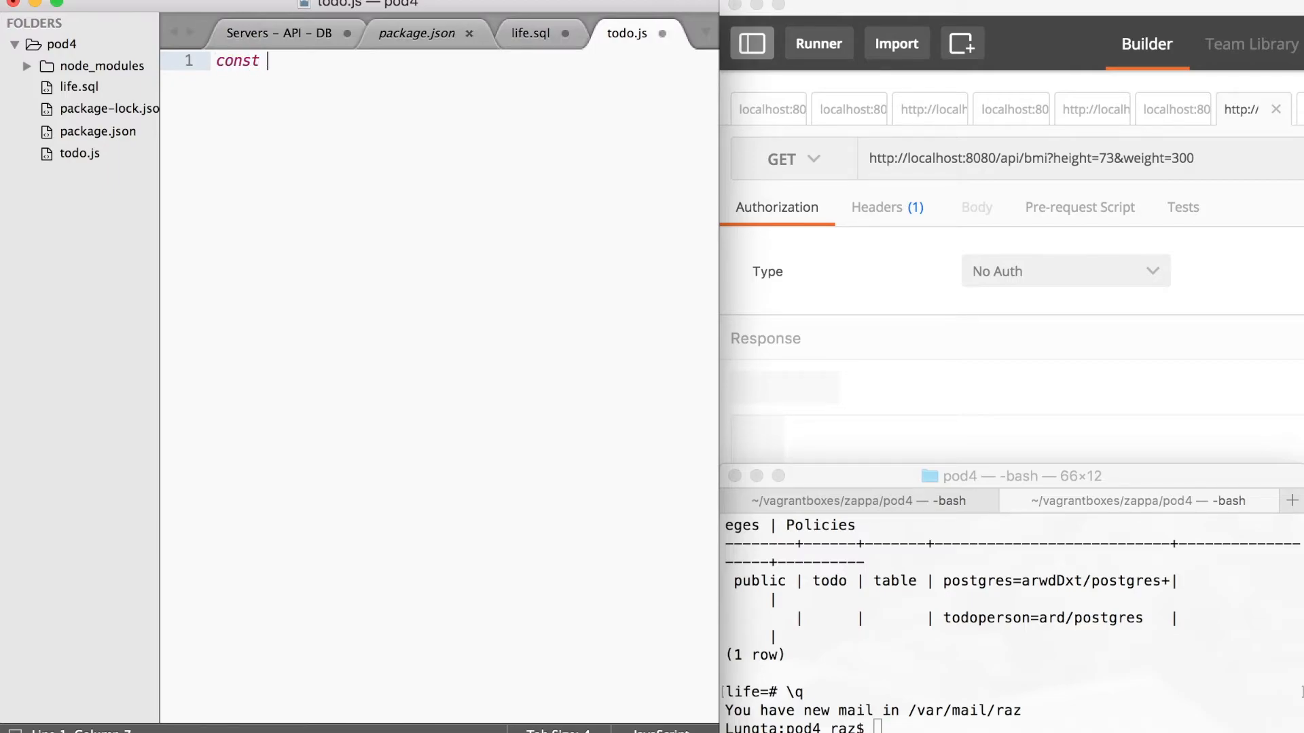
type("express =")
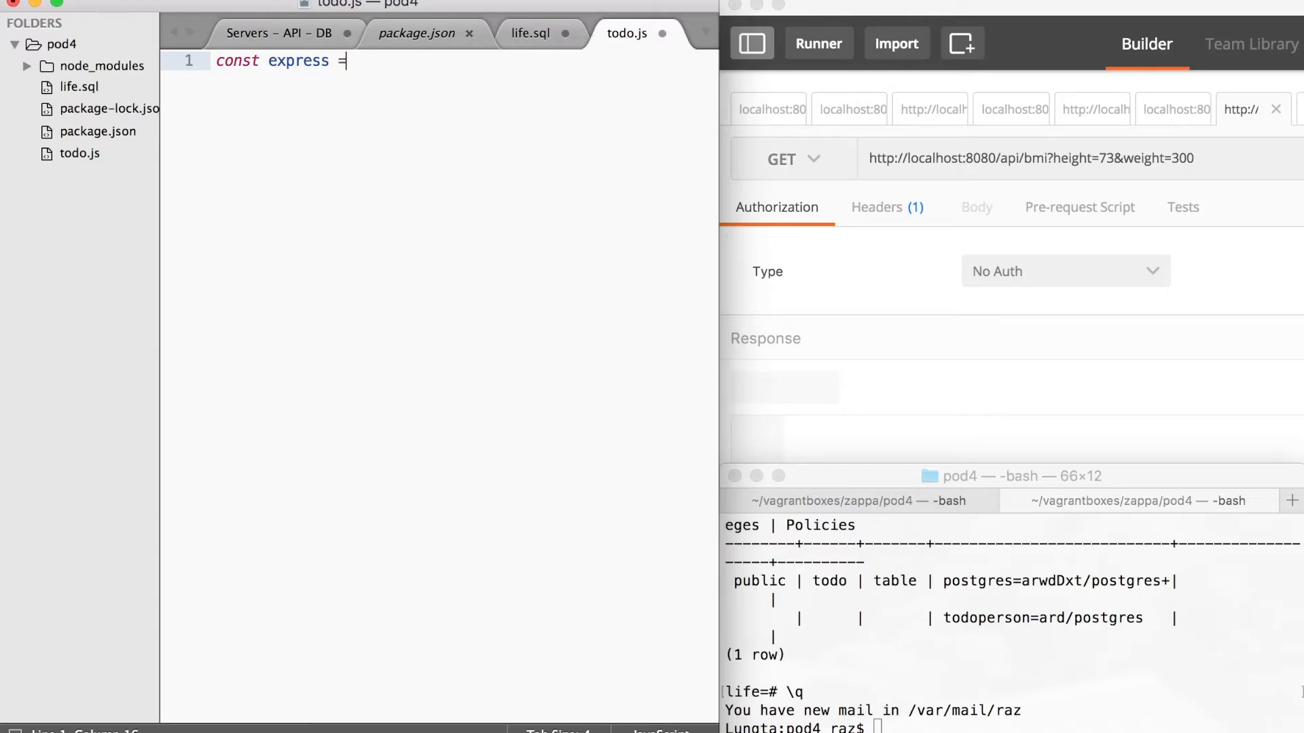
type("require")
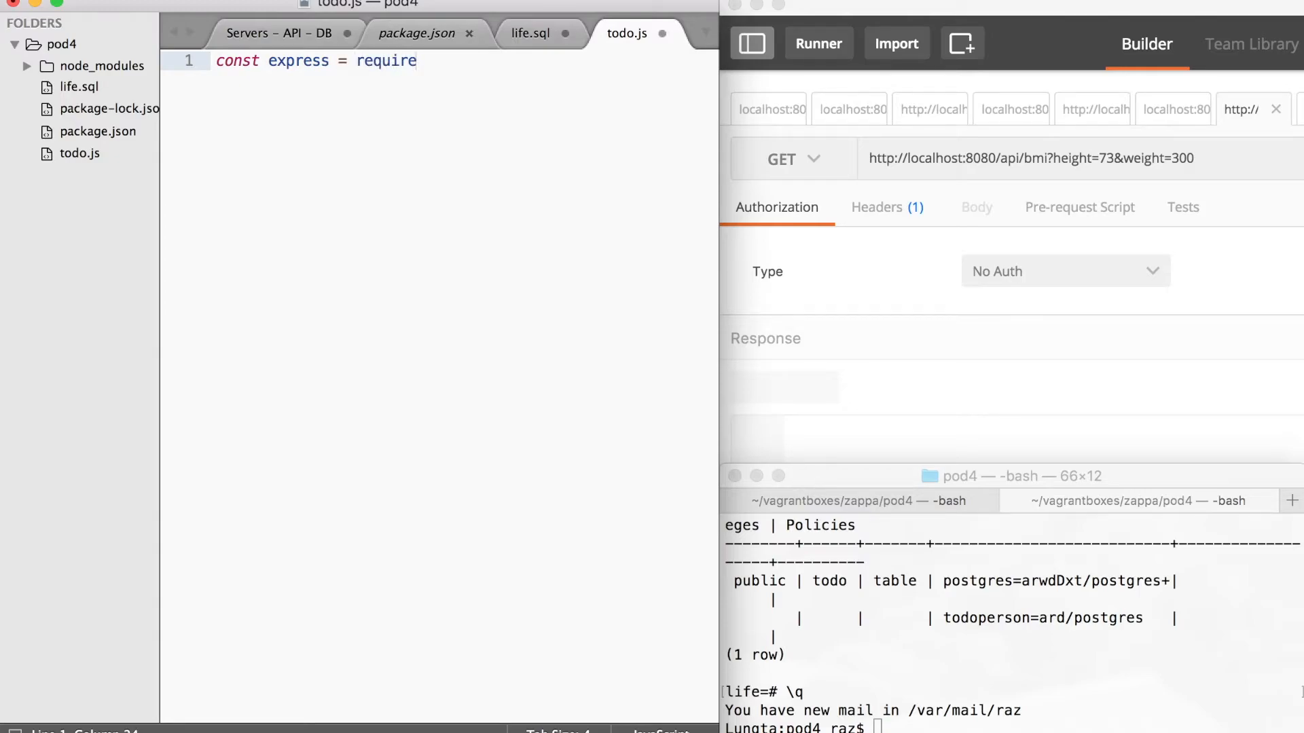
type("('expre'")
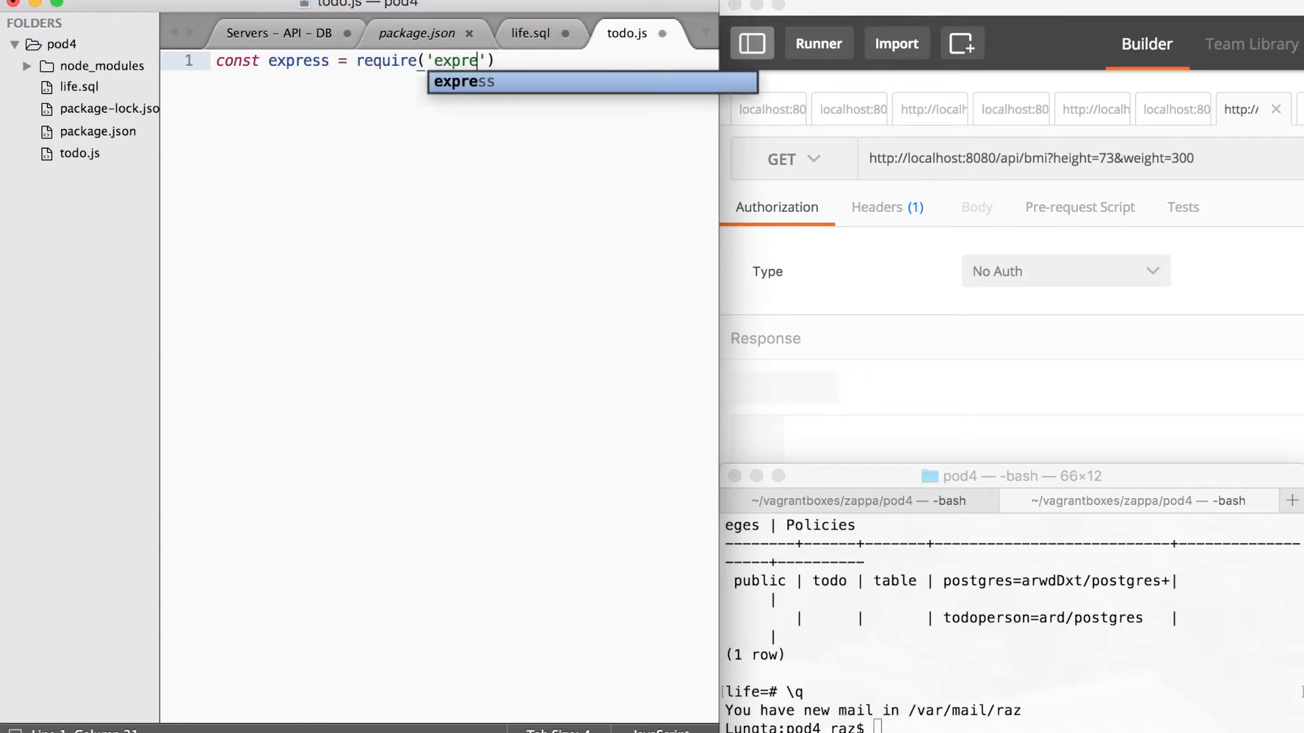
key("Tab")
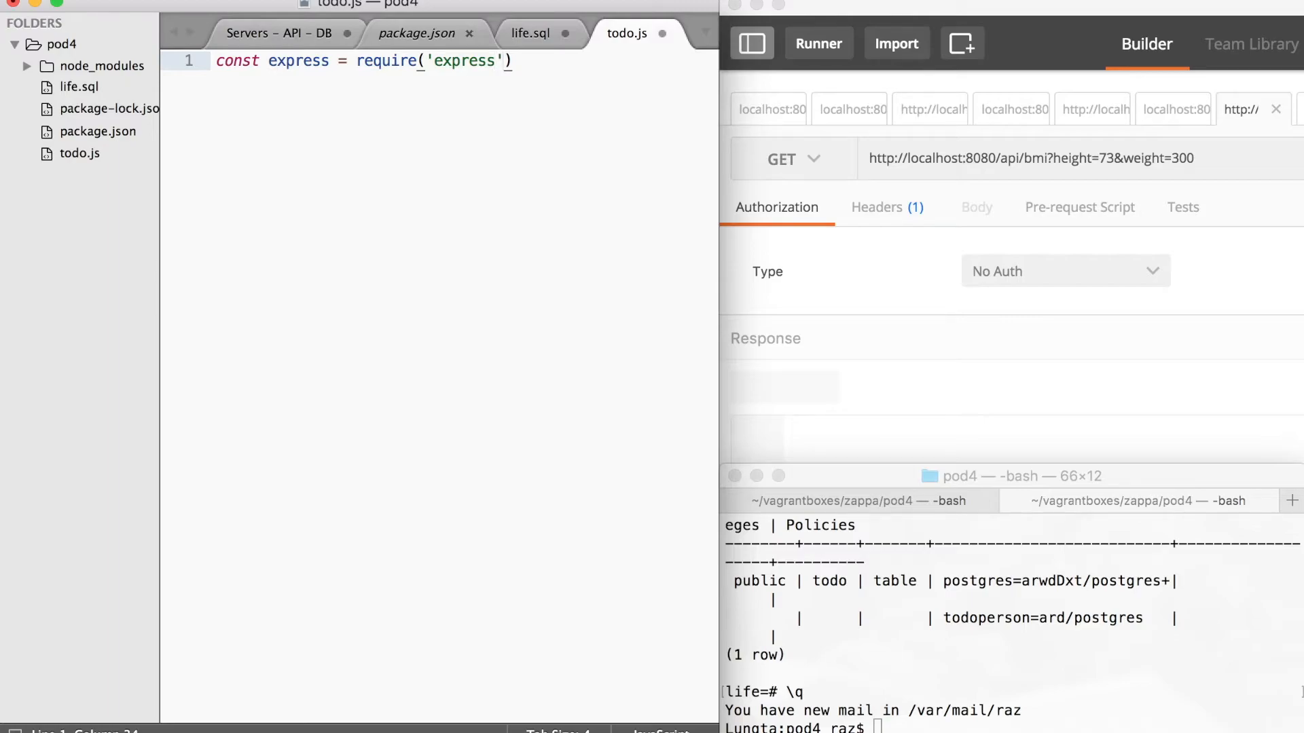
type(";")
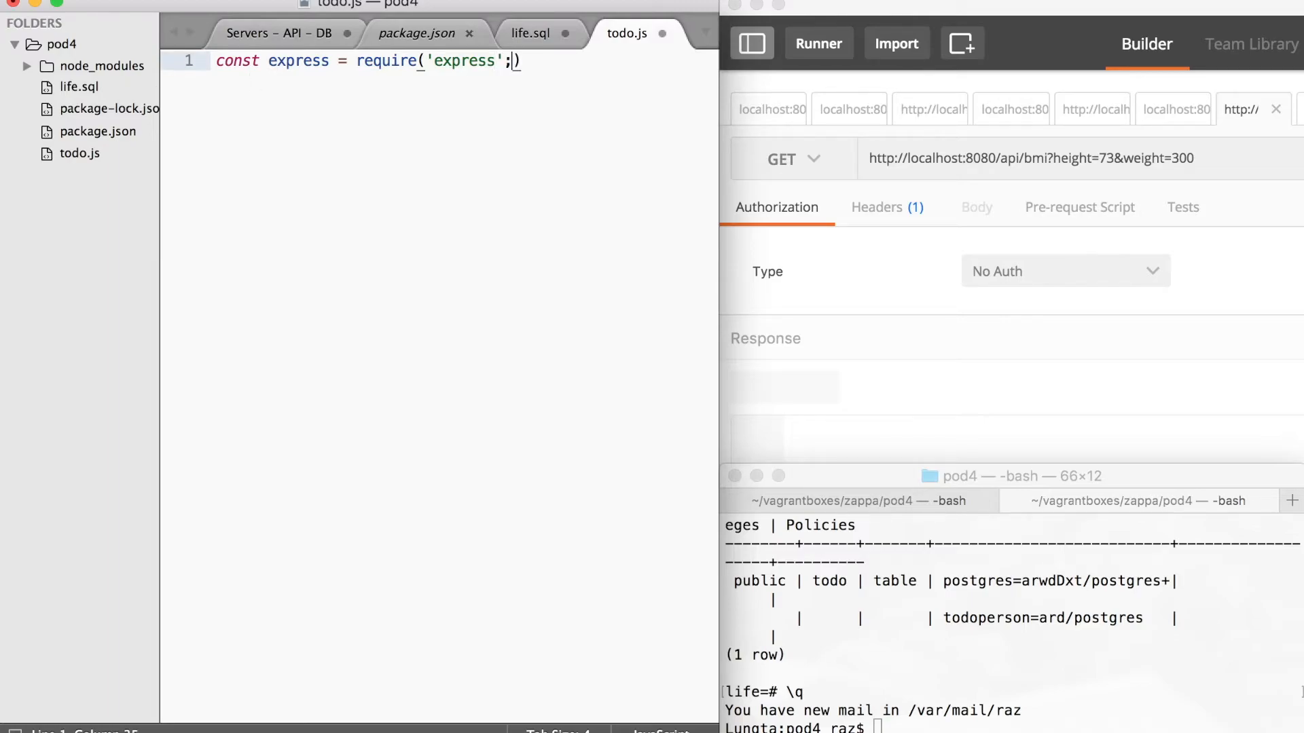
key("Backspace")
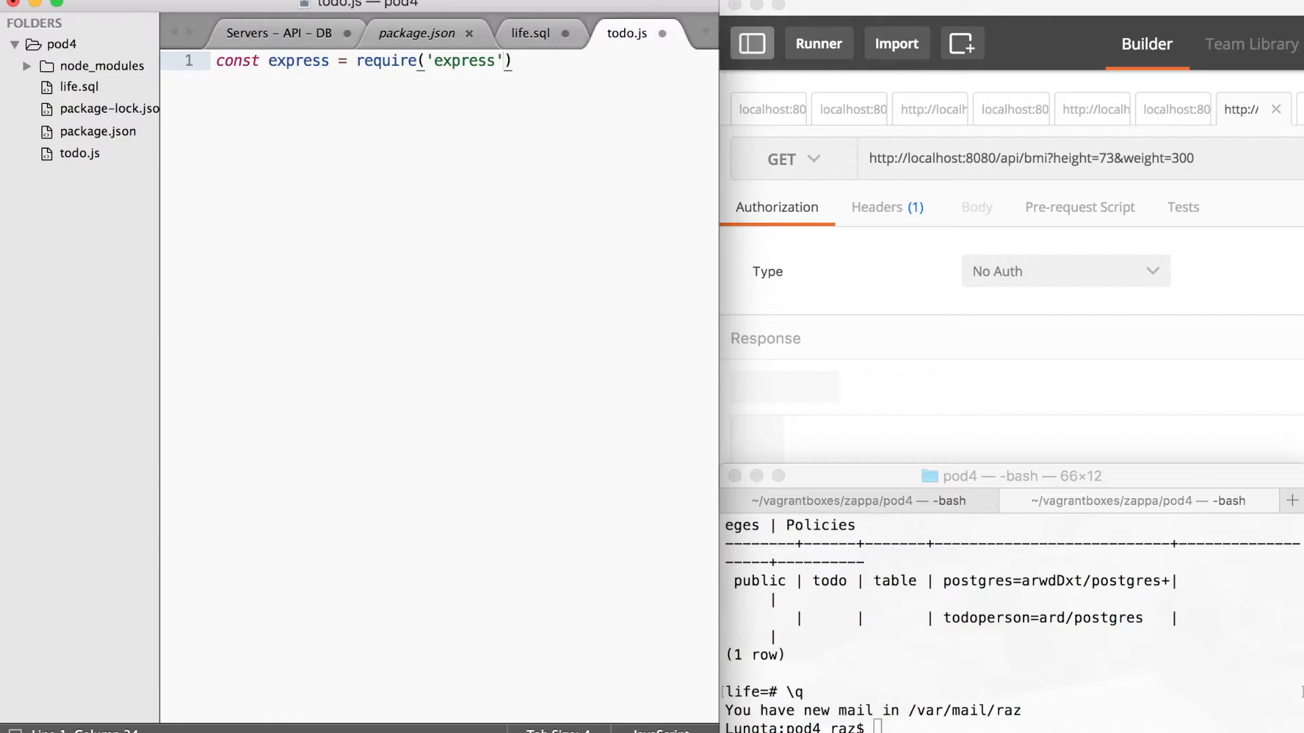
type(";")
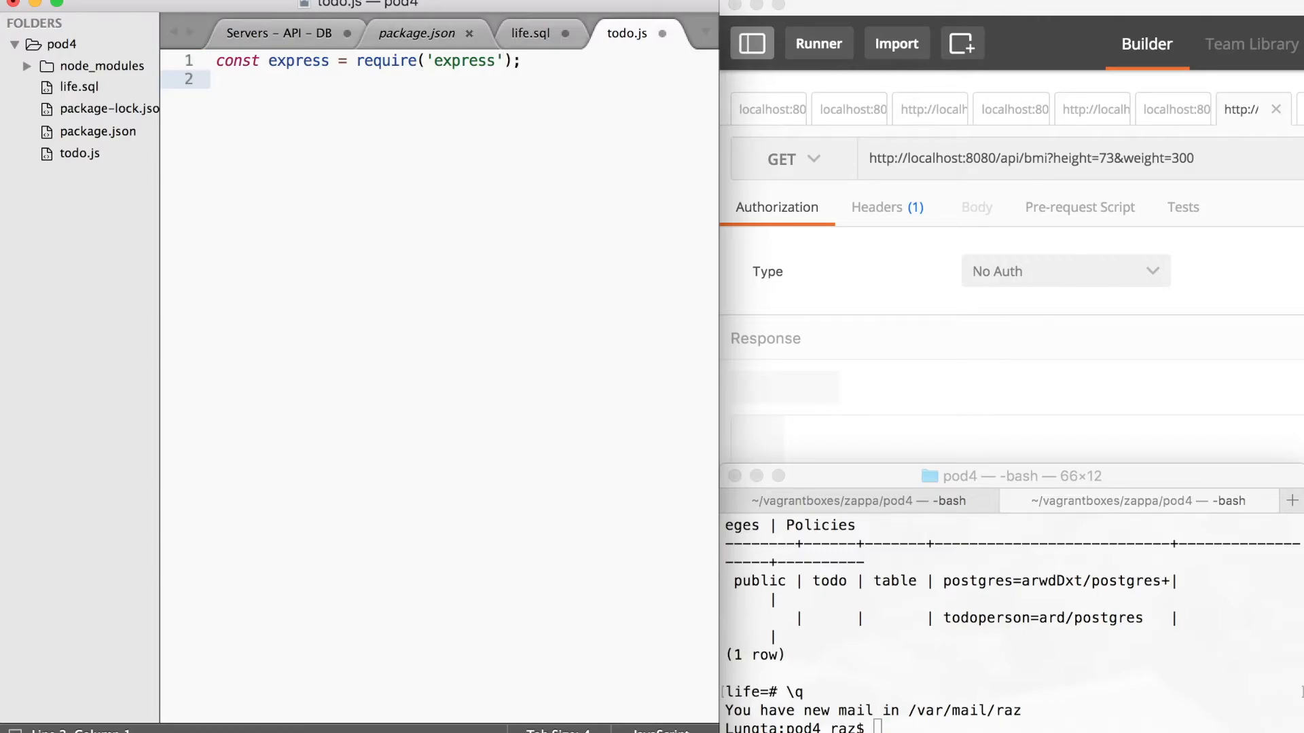
- Add var Pool = require('pg').Pool; to load the Postgres pool
type("var")
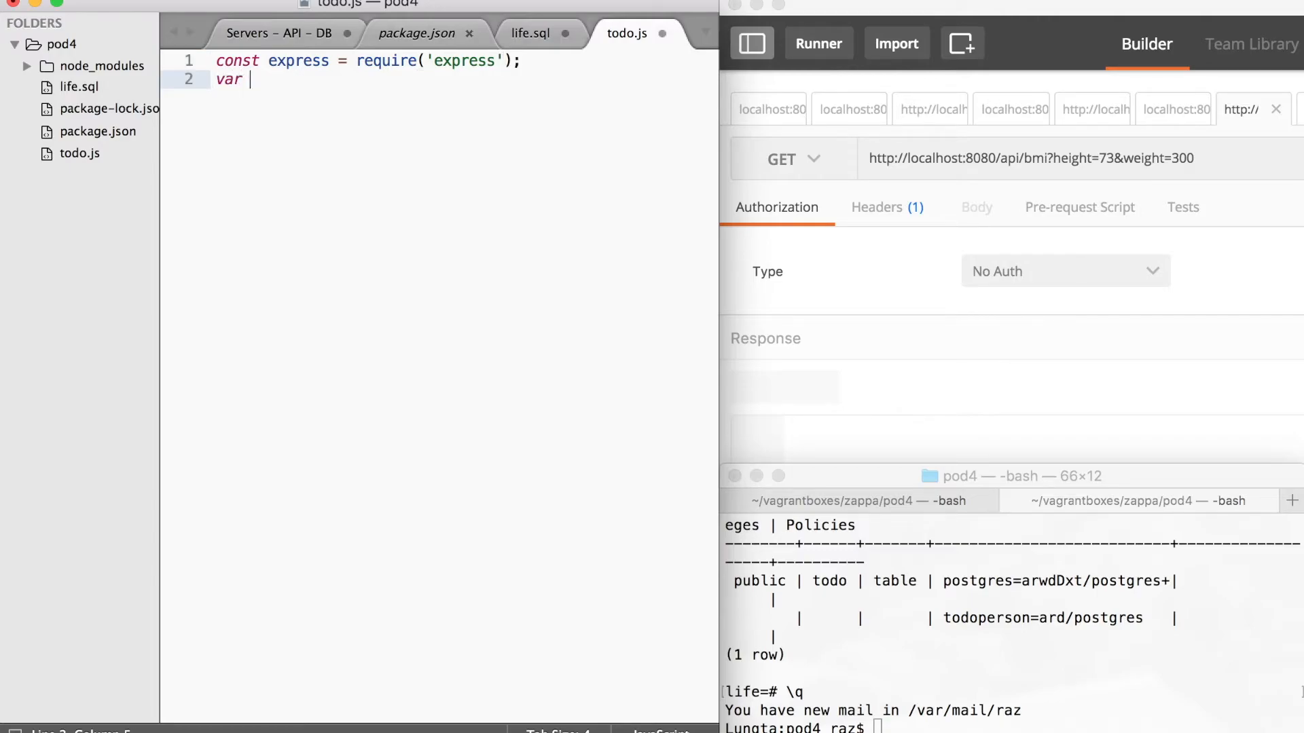
type("Pool =")
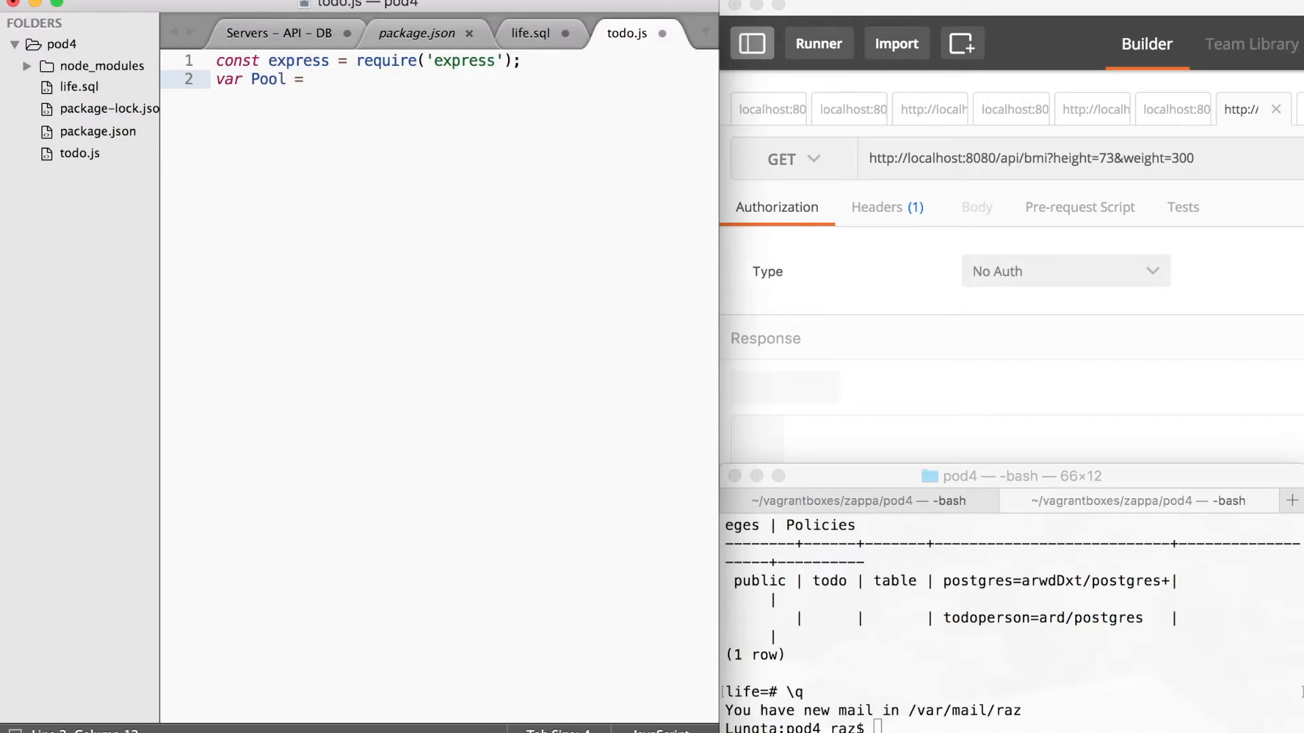
type("require")
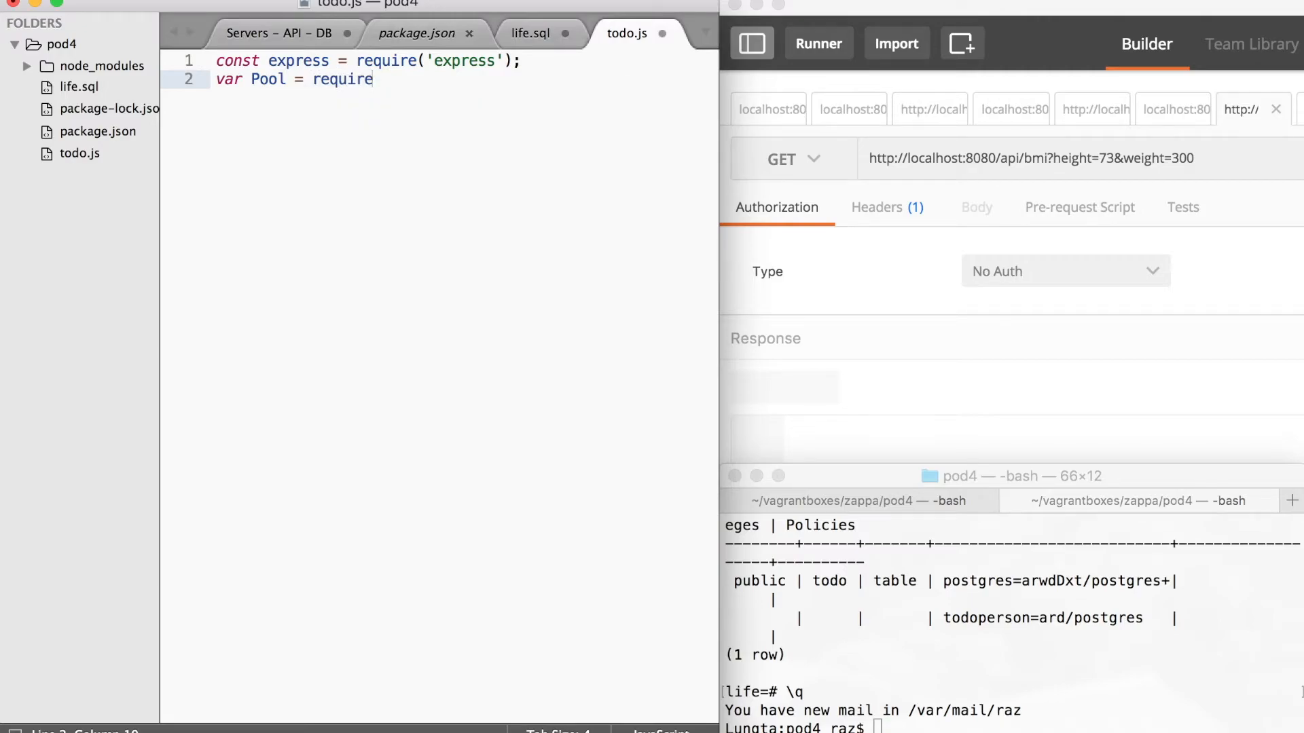
type("('pg')")
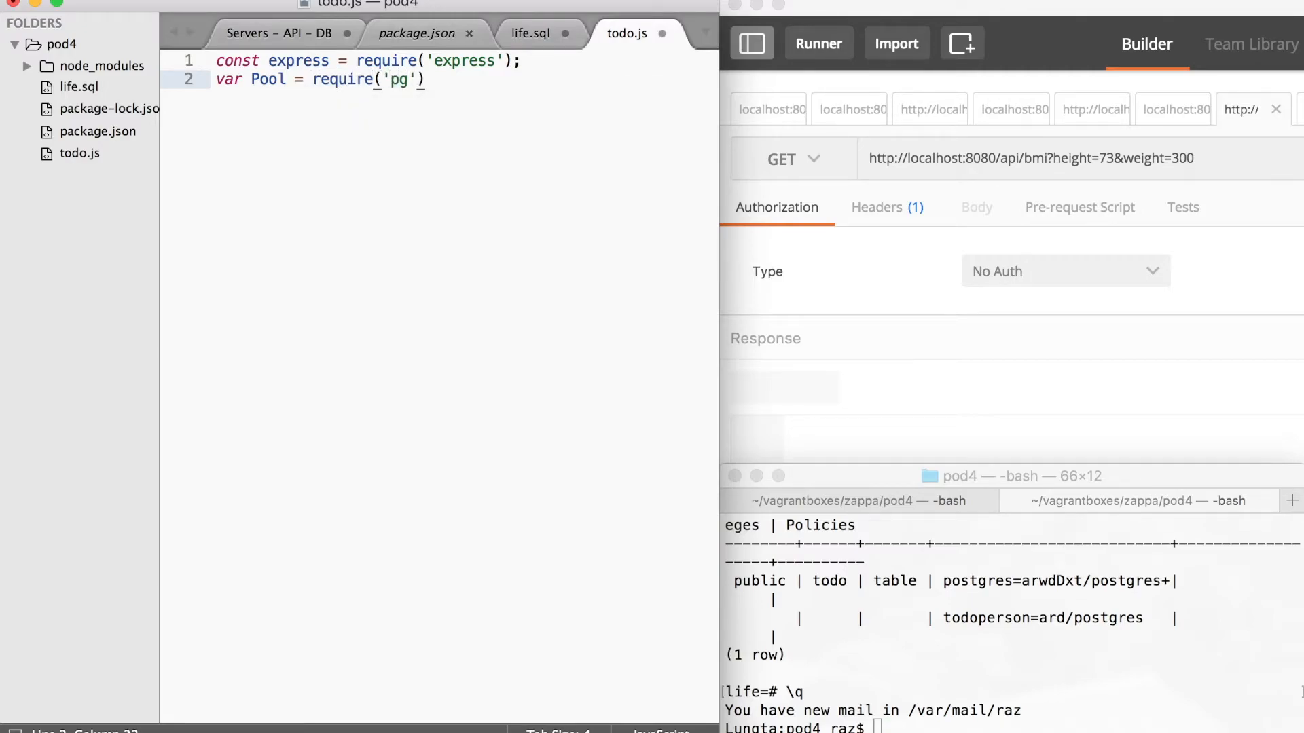
type(".")
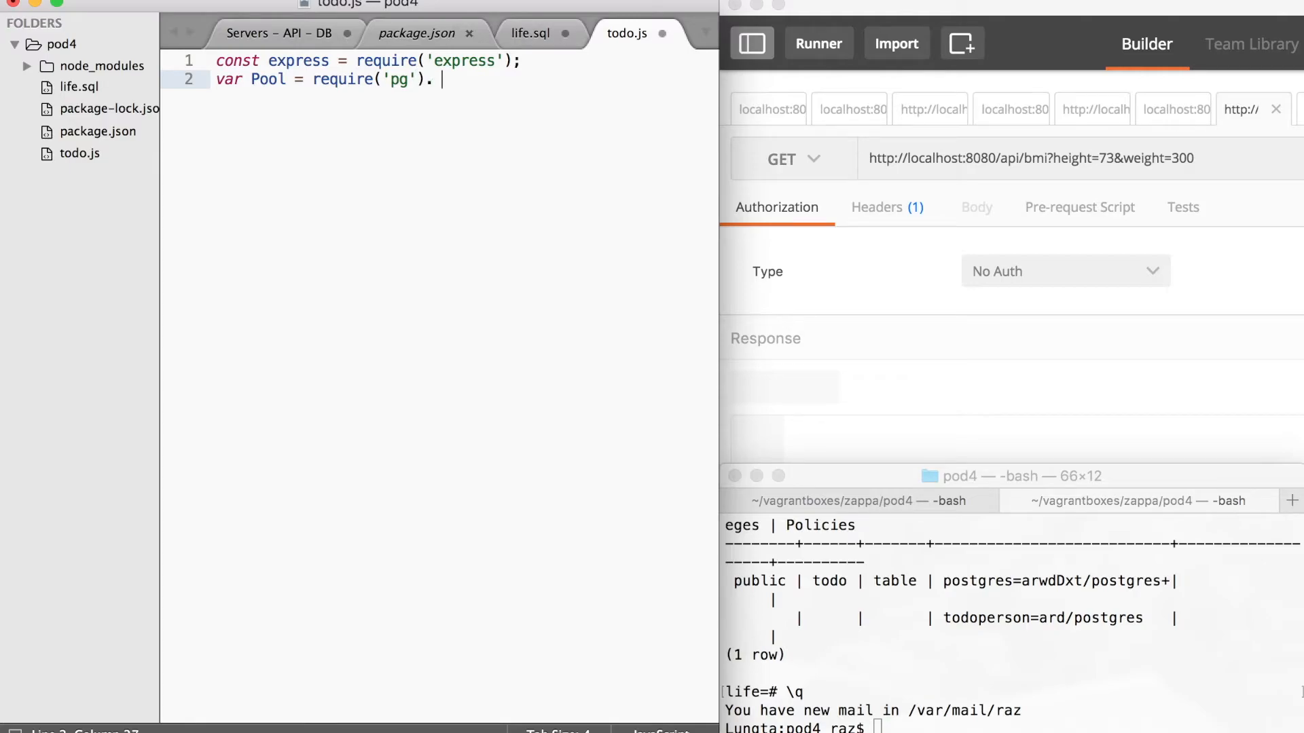
type("Pool;")
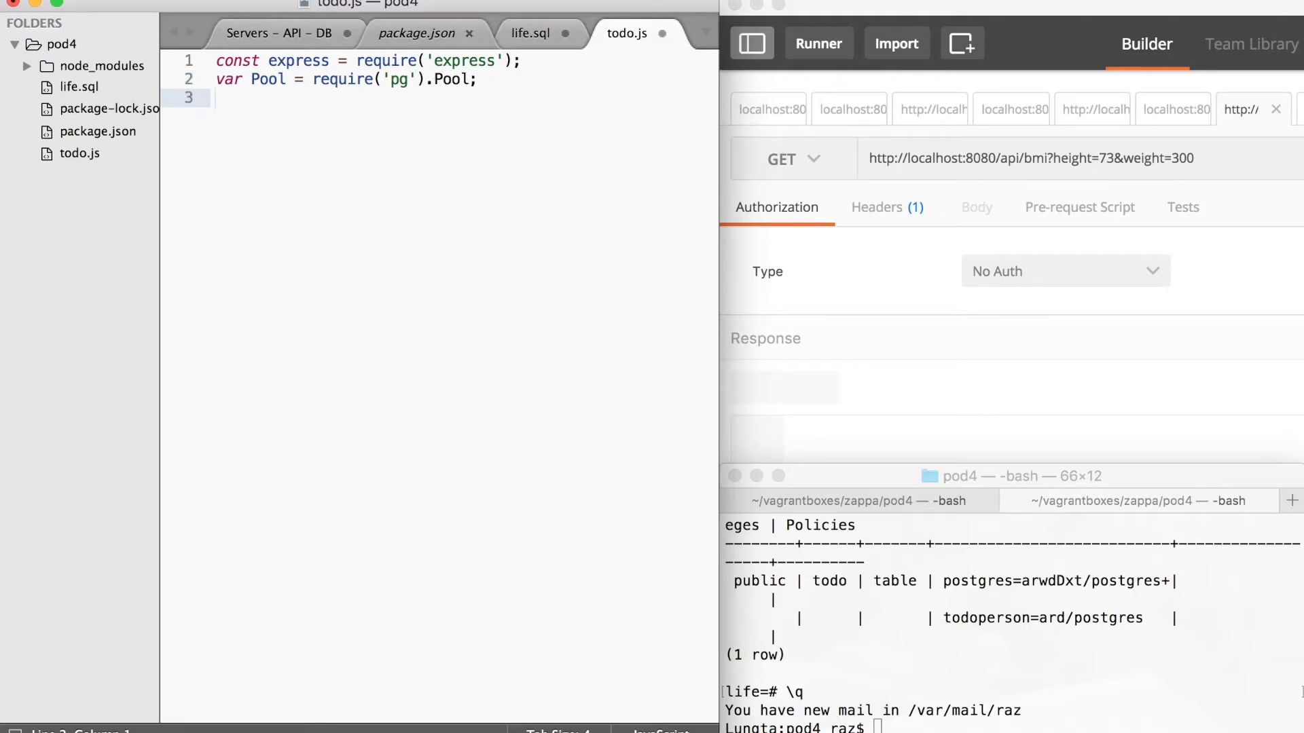
- Add var bodyParser = require('body-parser'); as the third require
type("var body")
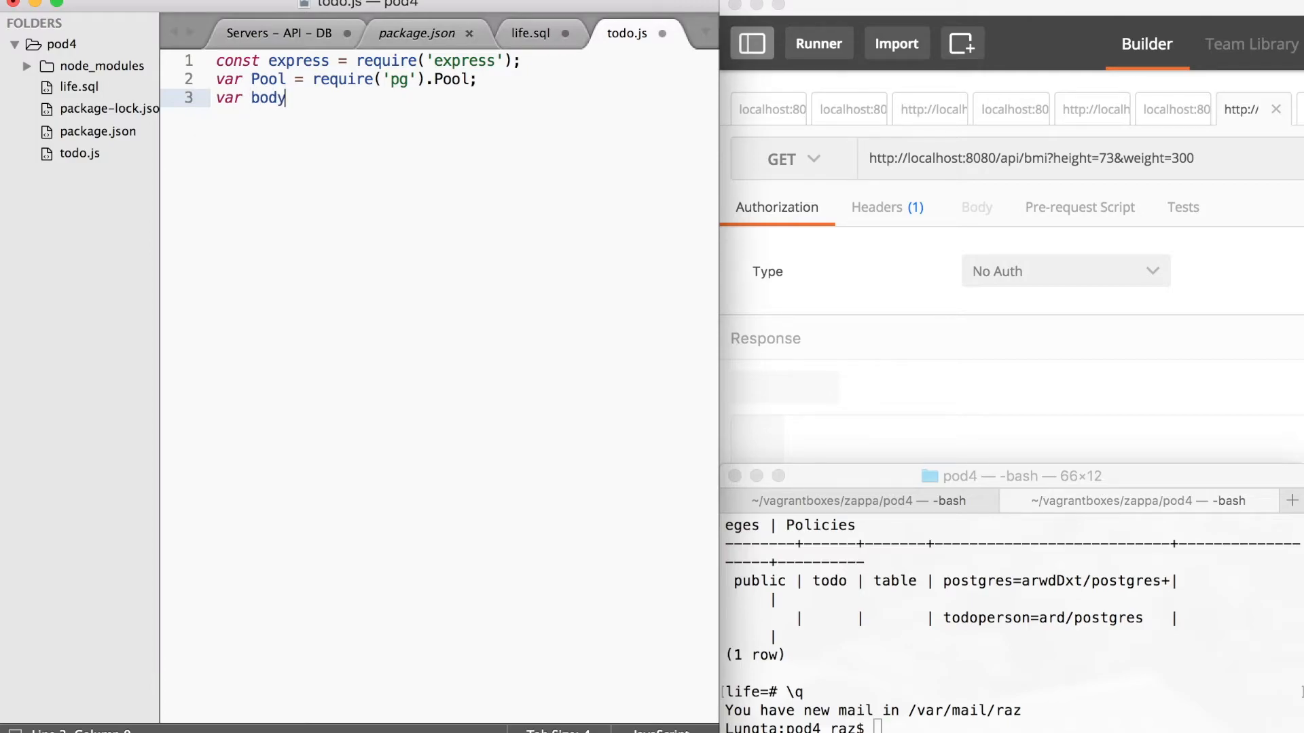
type("Parser")
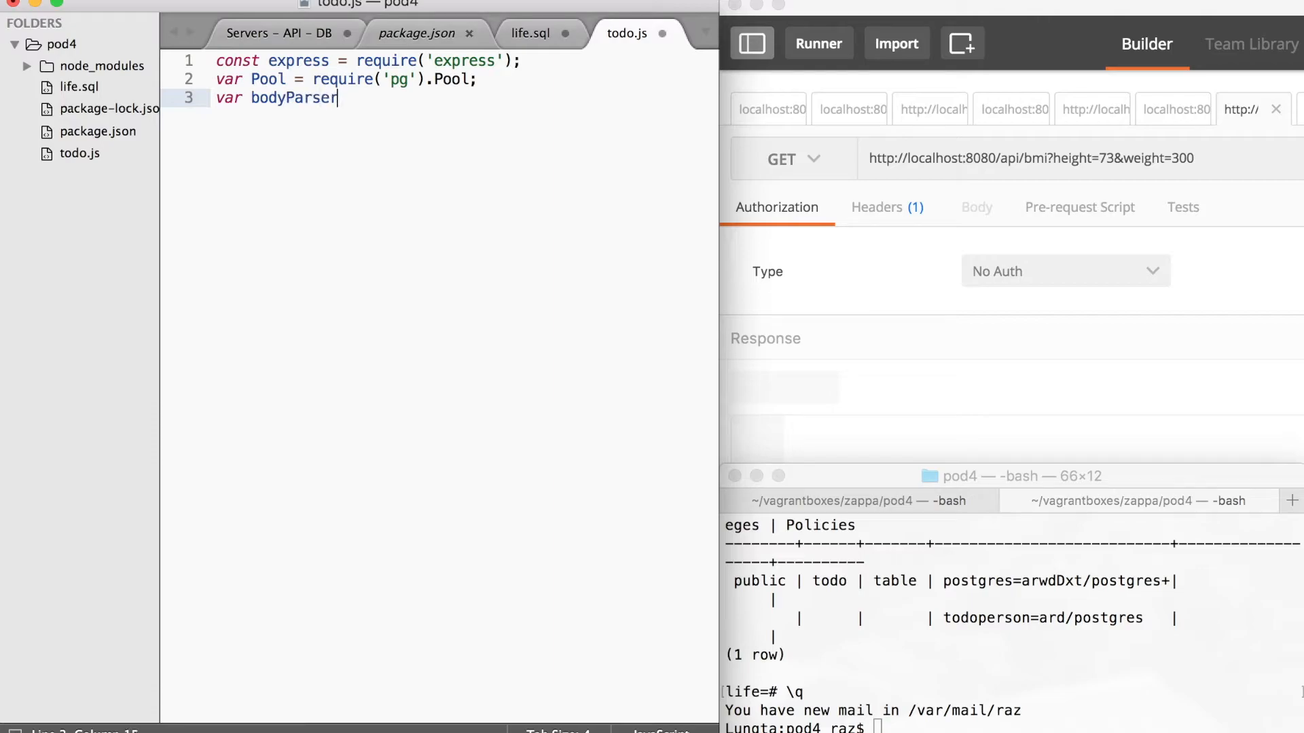
type("= require(")
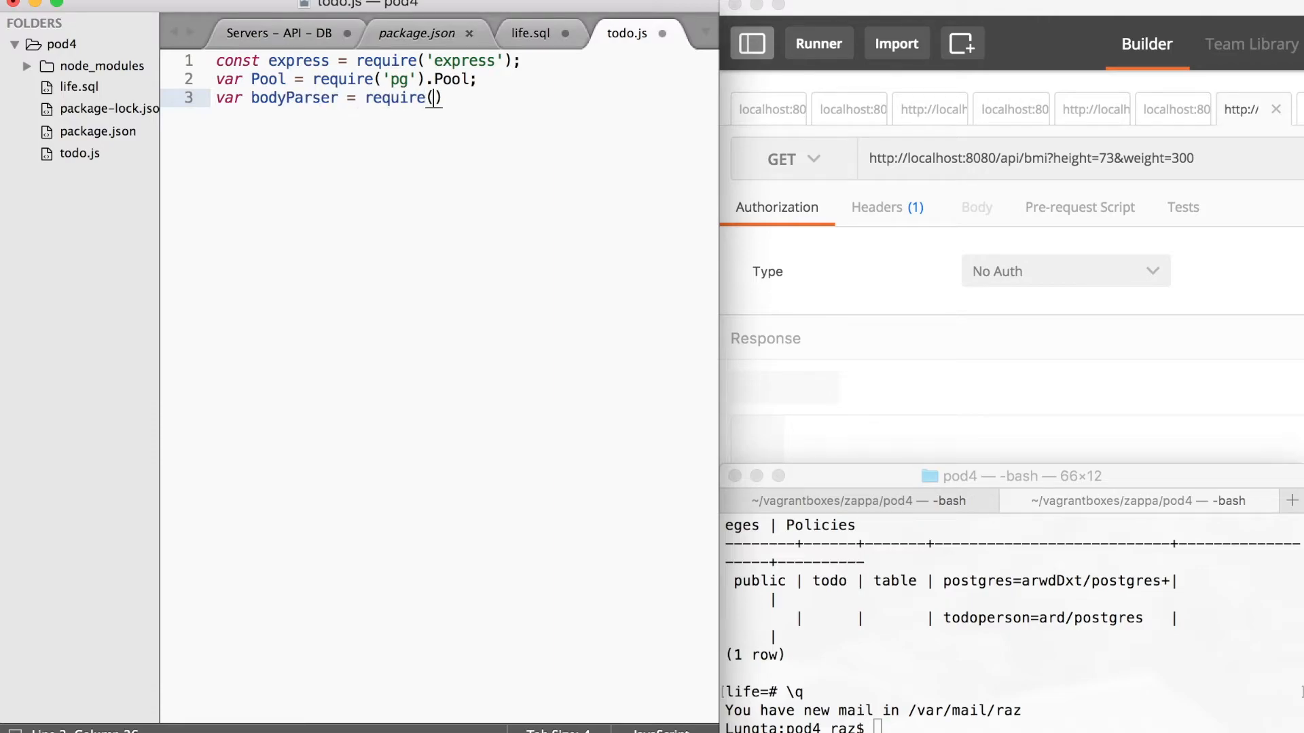
type("'body-pe'")
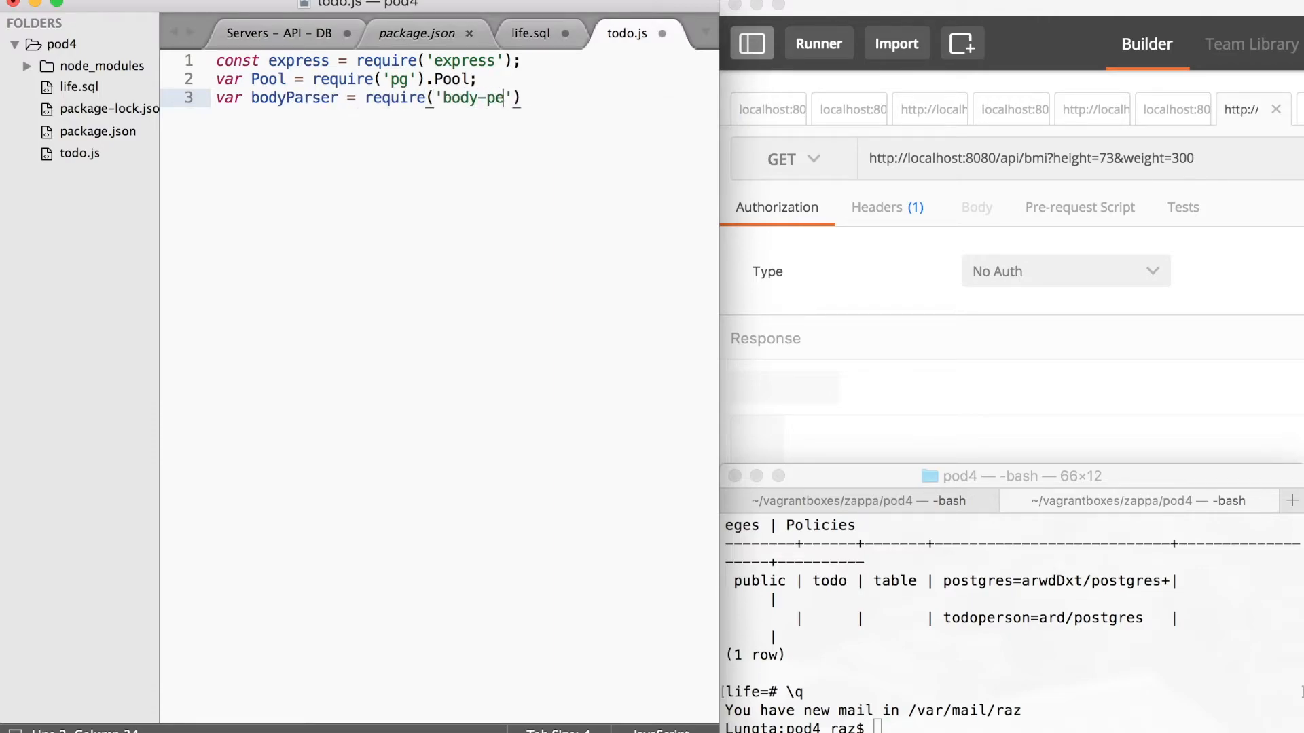
type("rser")
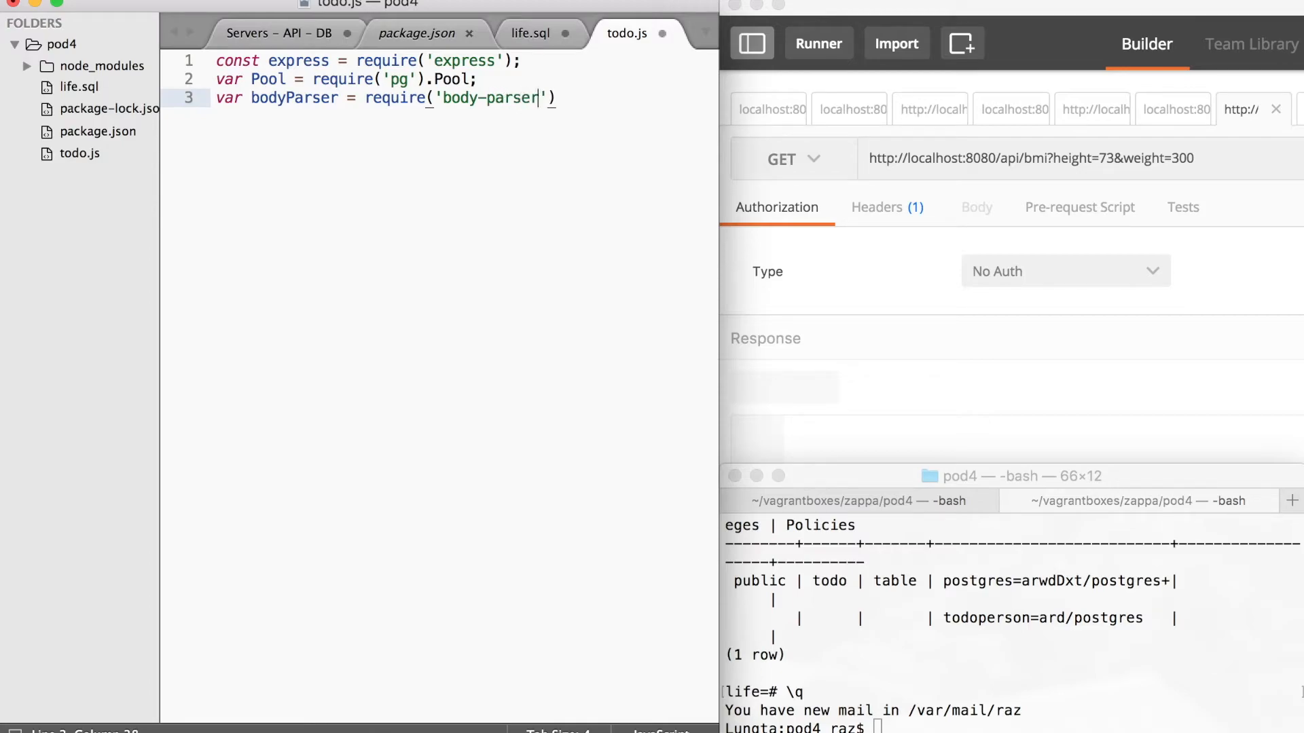
type(";")
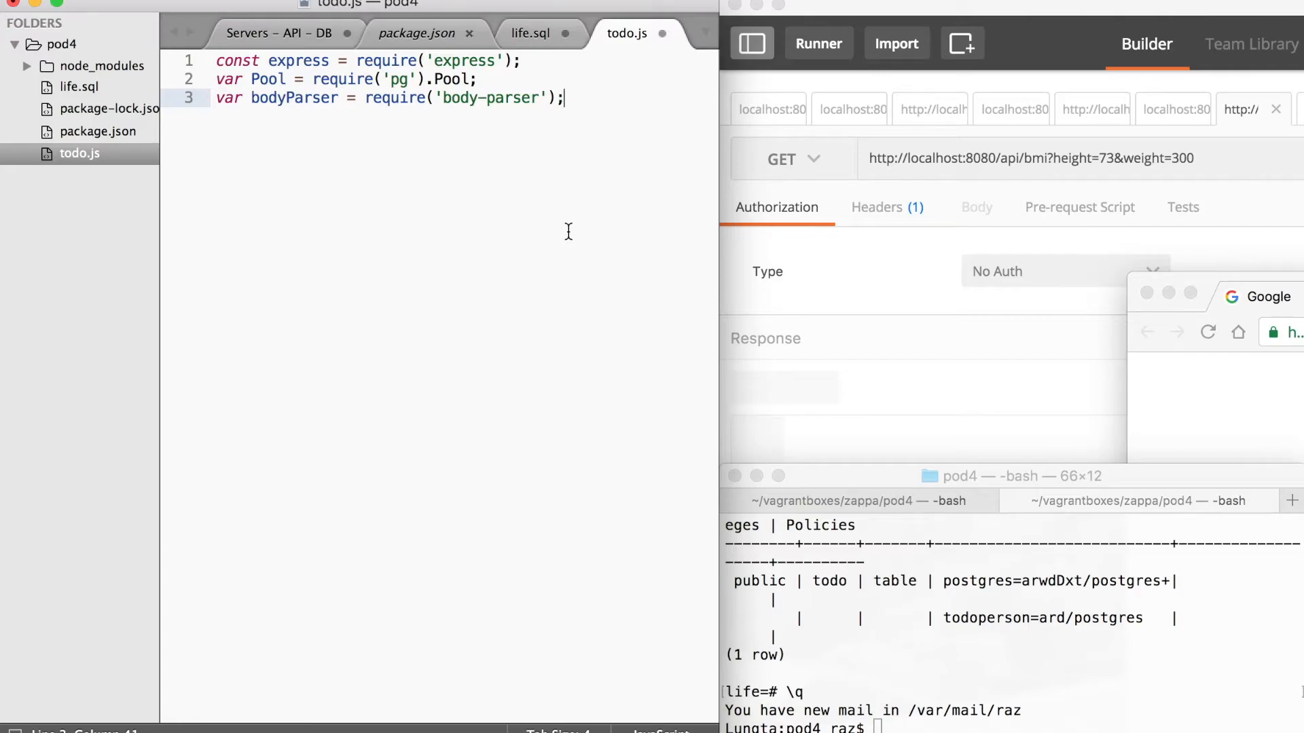
mouse_move(524, 117)
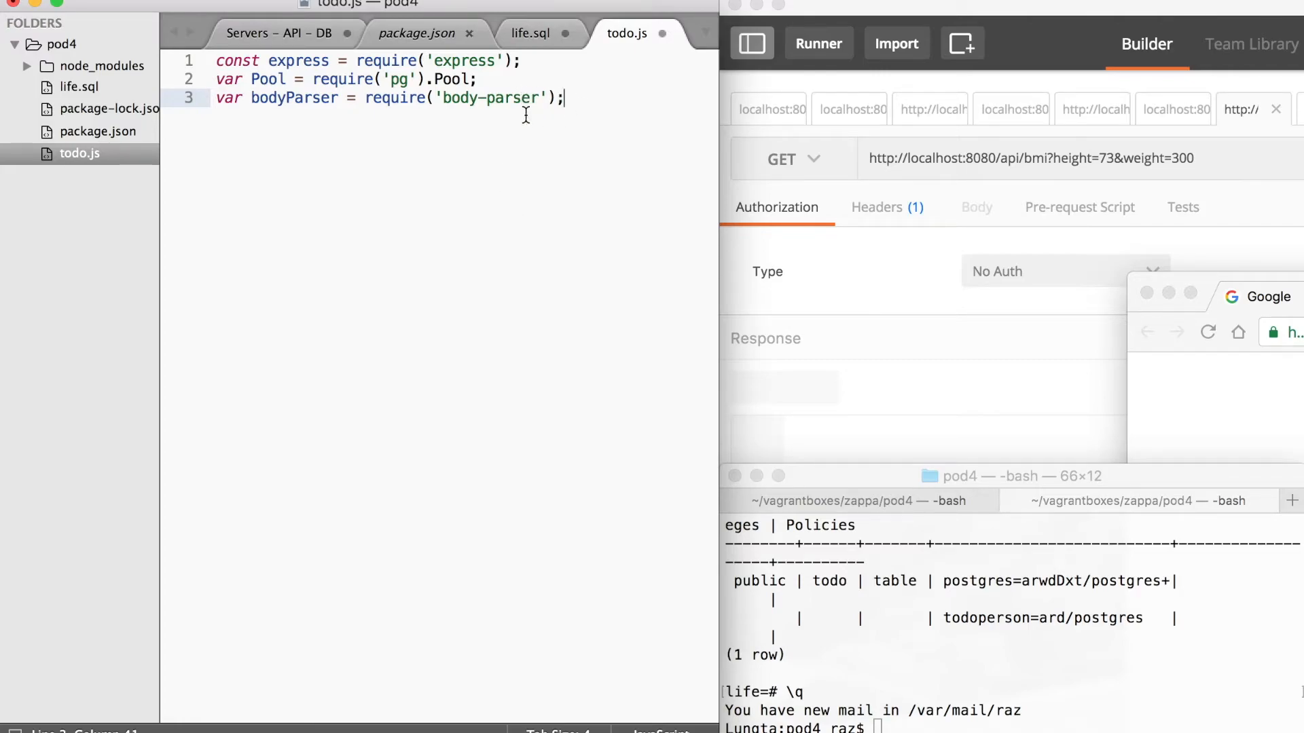
mouse_move(510, 98)
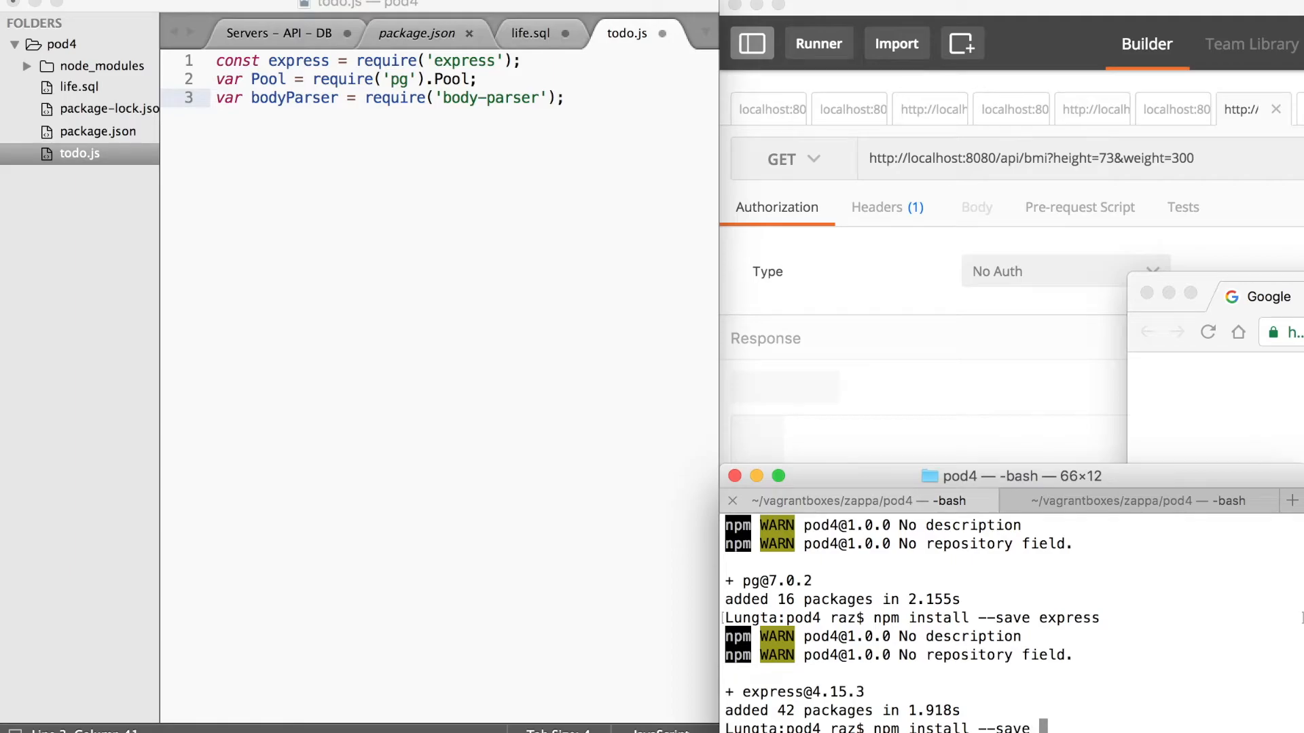
- Run npm install --save body-parser in the pod4 project
type("body-parser")
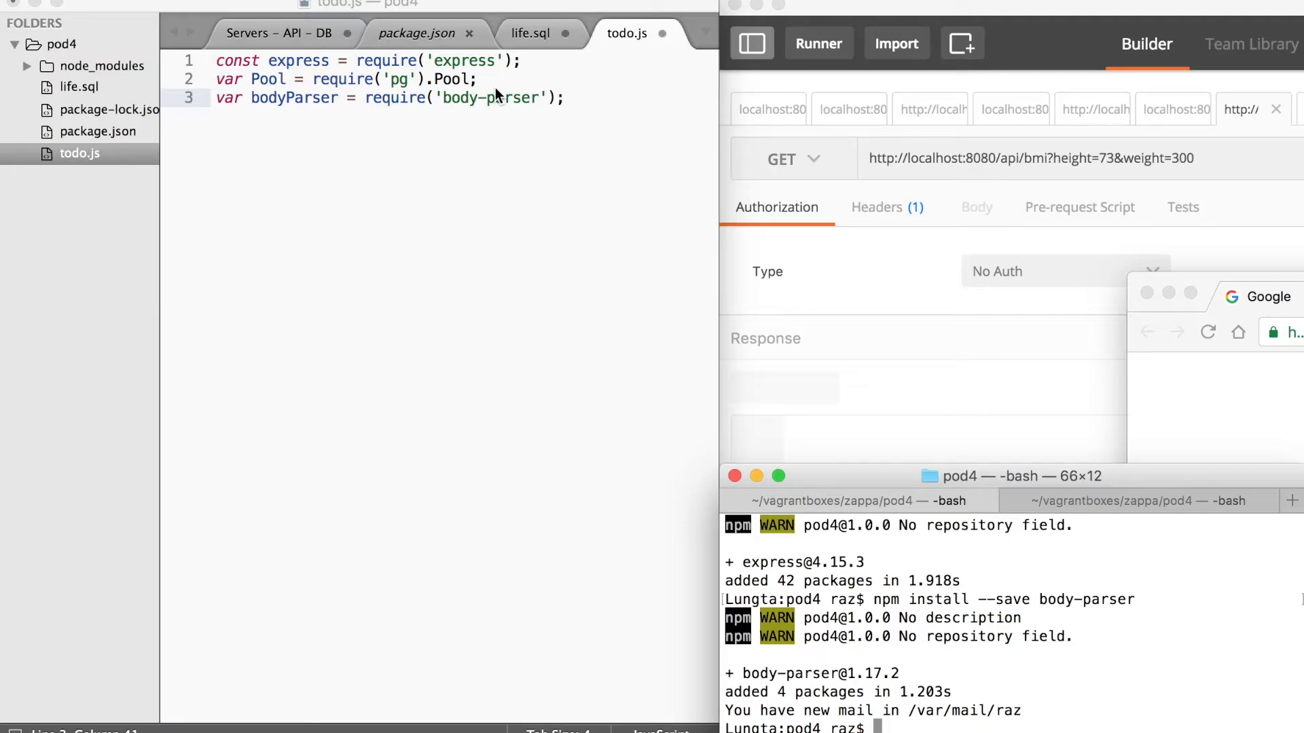
mouse_move(529, 101)
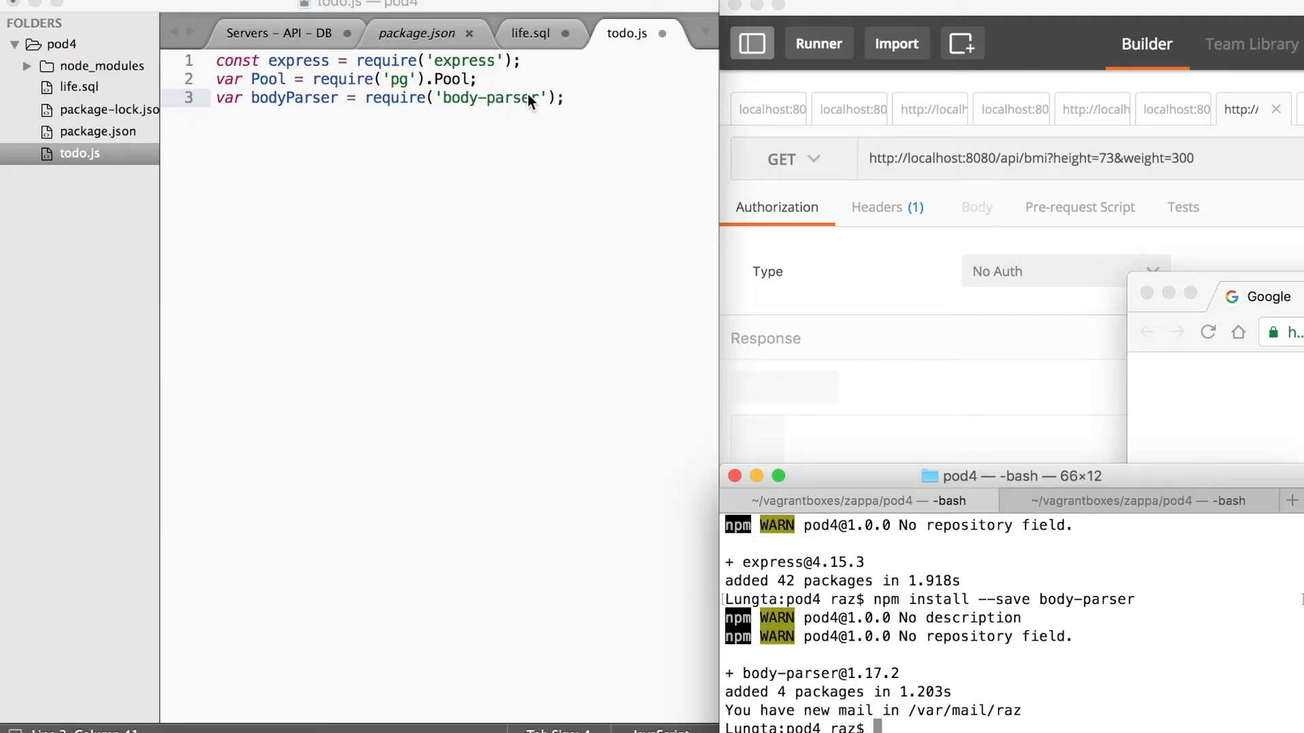
mouse_move(464, 101)
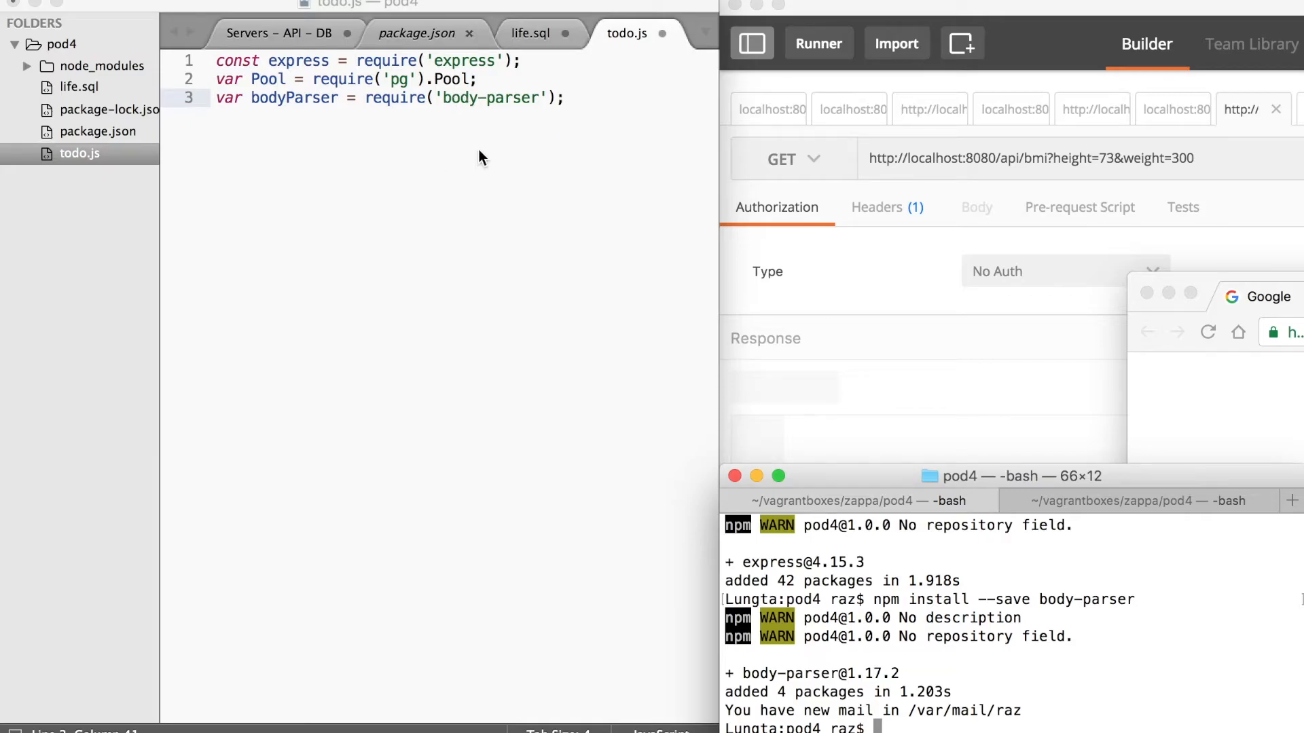
mouse_move(470, 141)
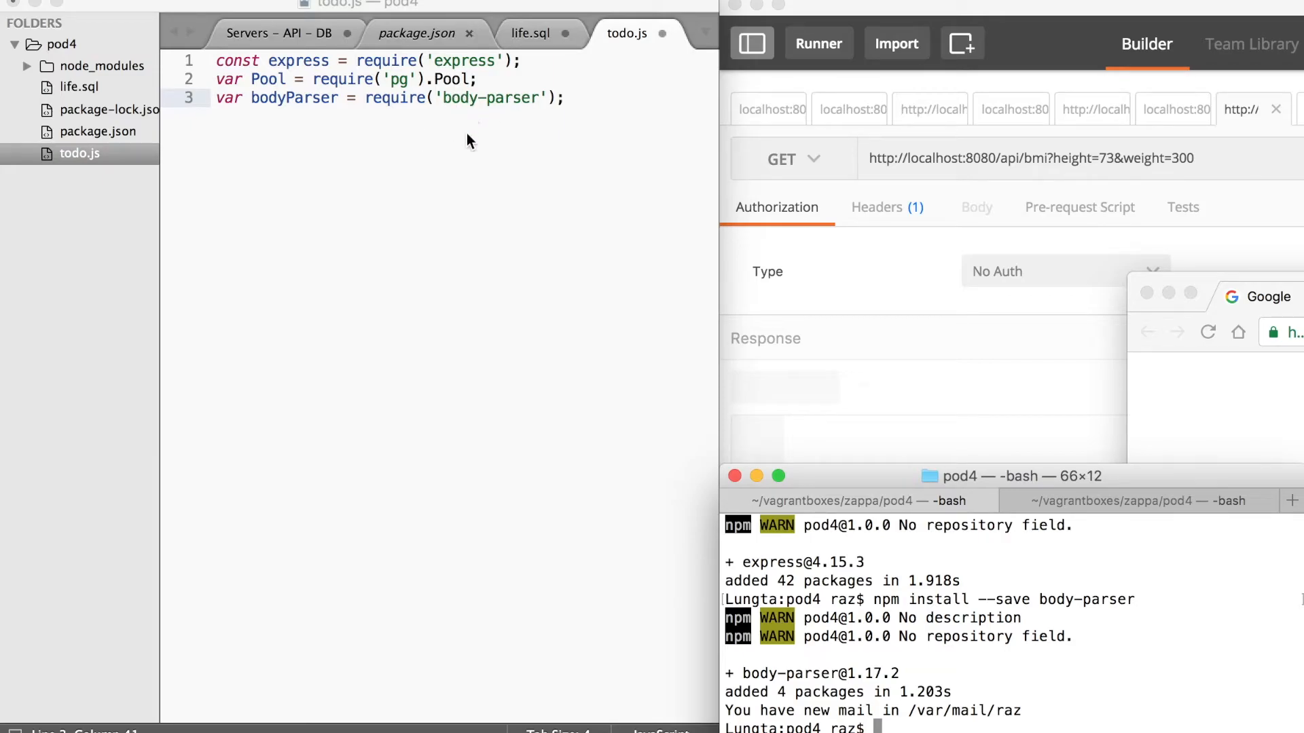
mouse_move(441, 111)
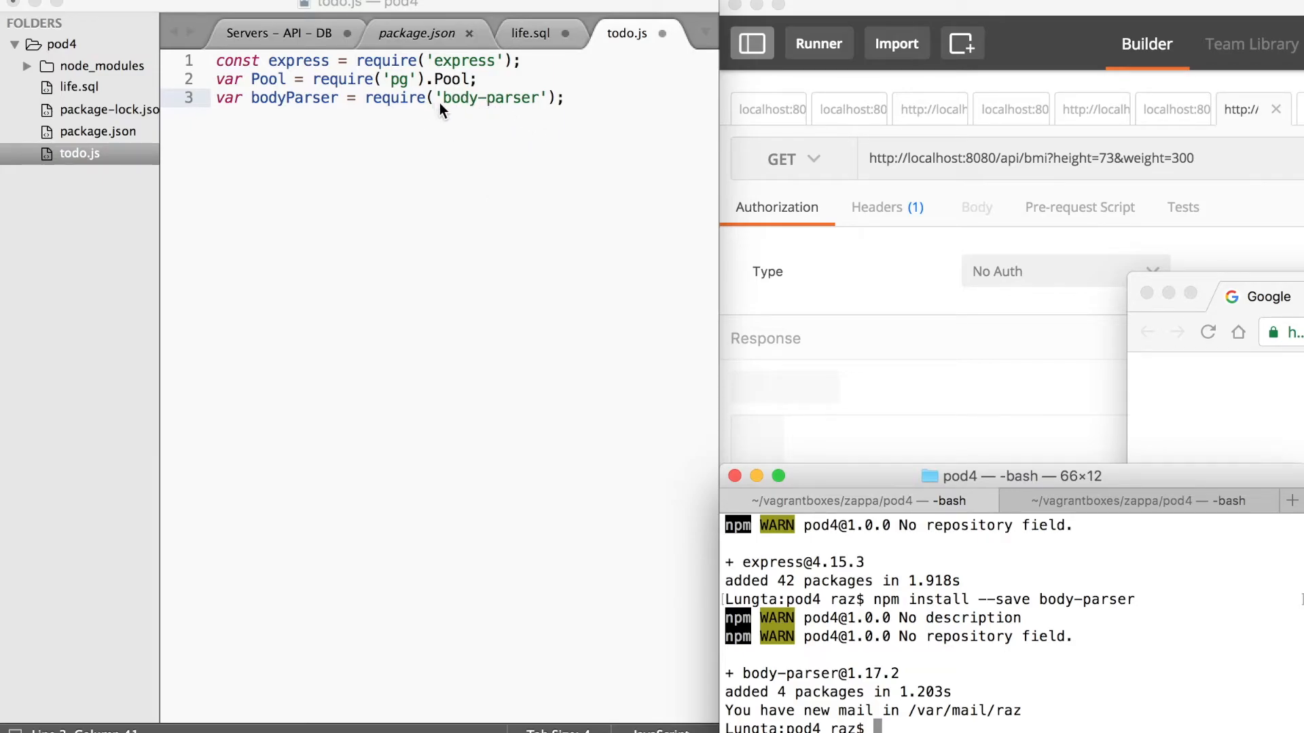
mouse_move(467, 107)
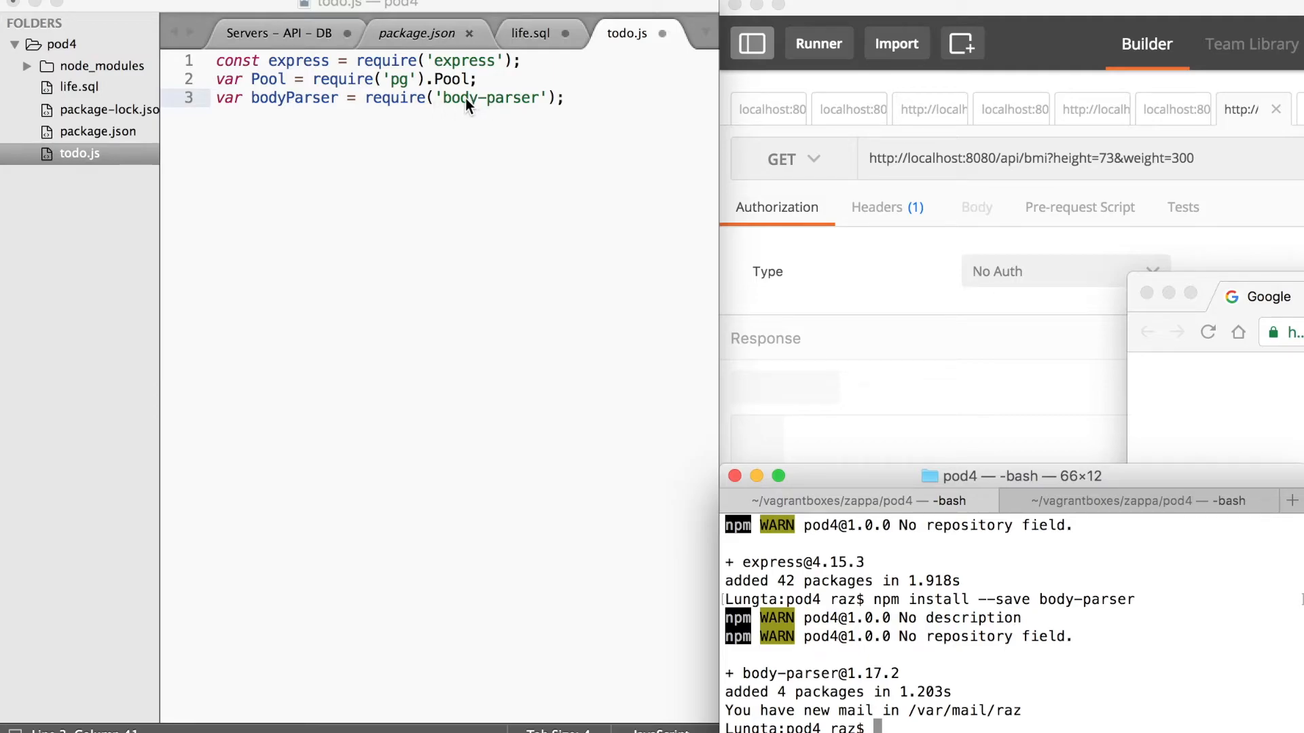
mouse_move(611, 114)
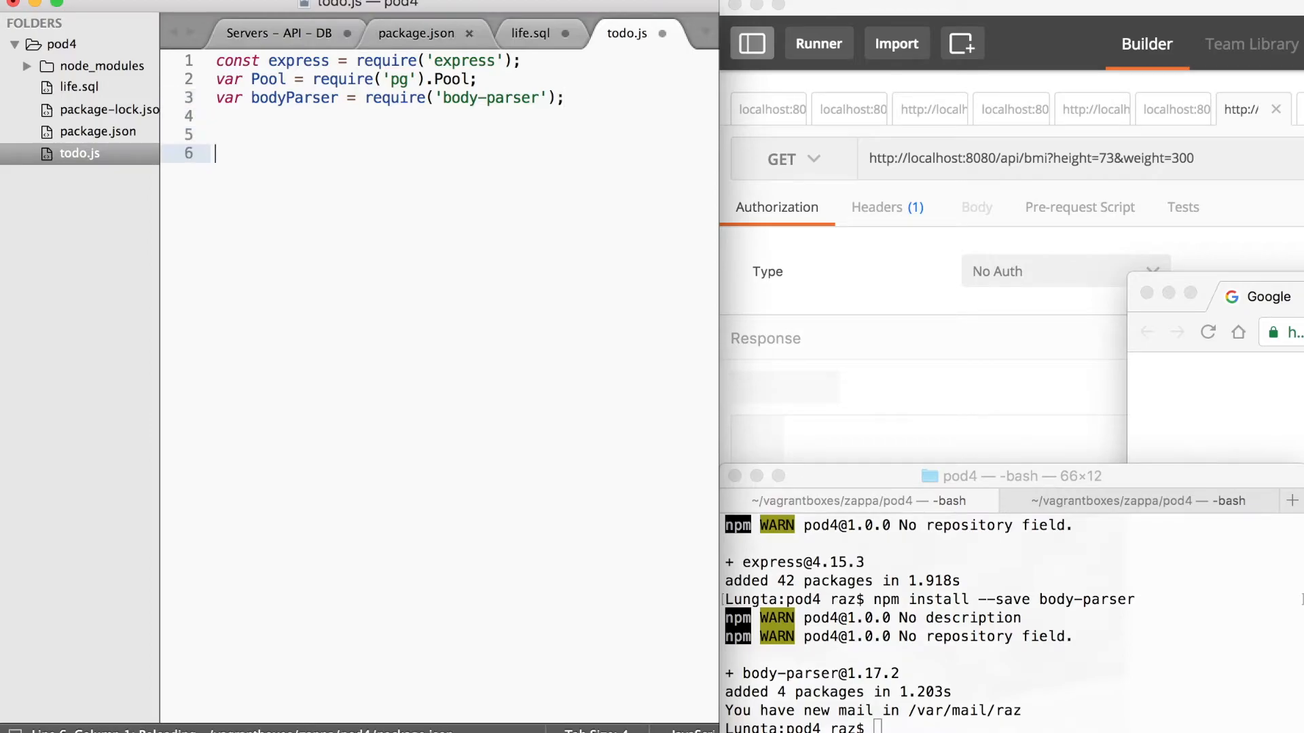
- Create the Express app with const app = express();
type("c")
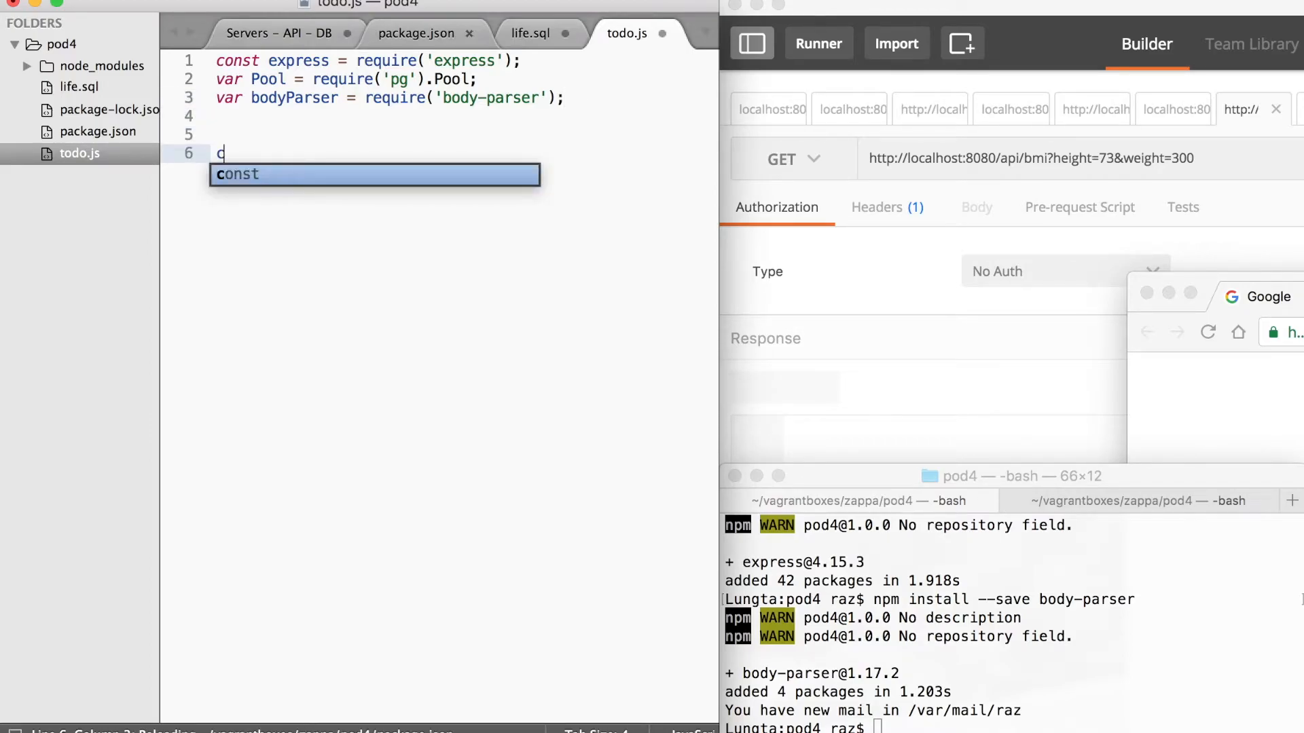
type("onst app = e")
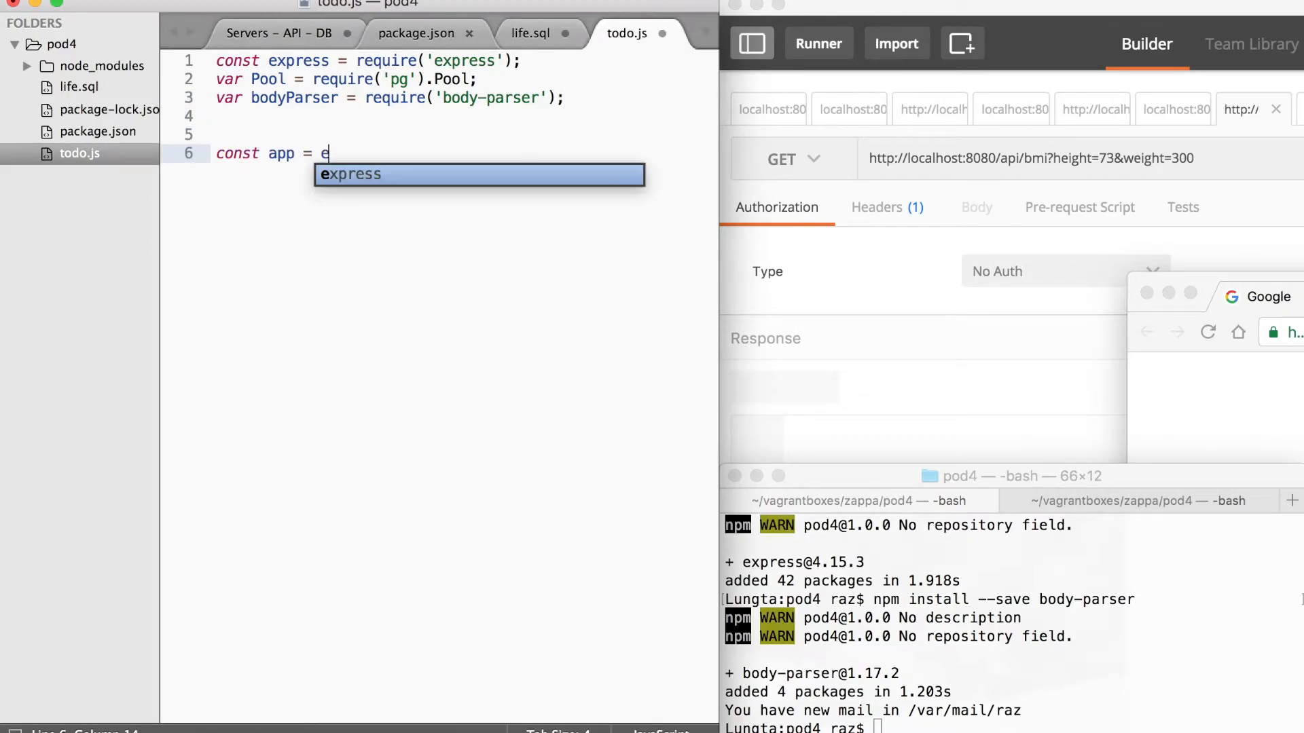
key("Tab")
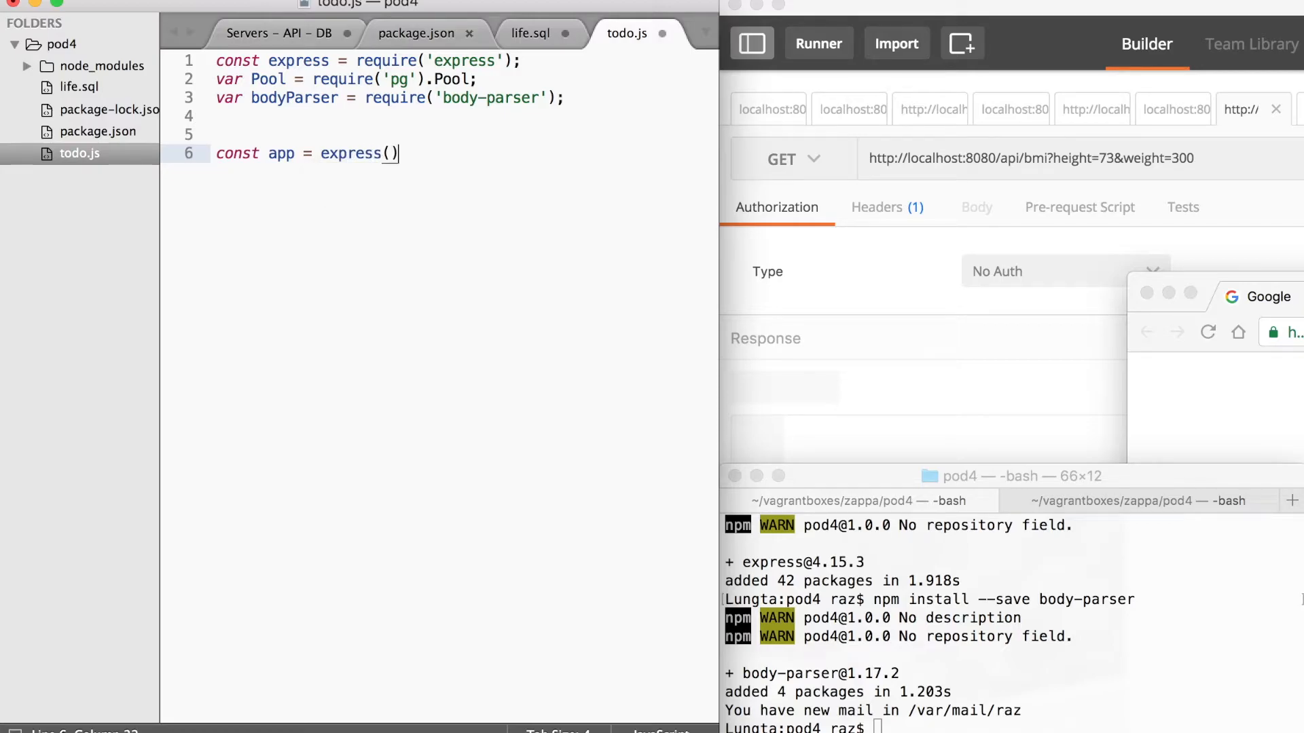
type(";")
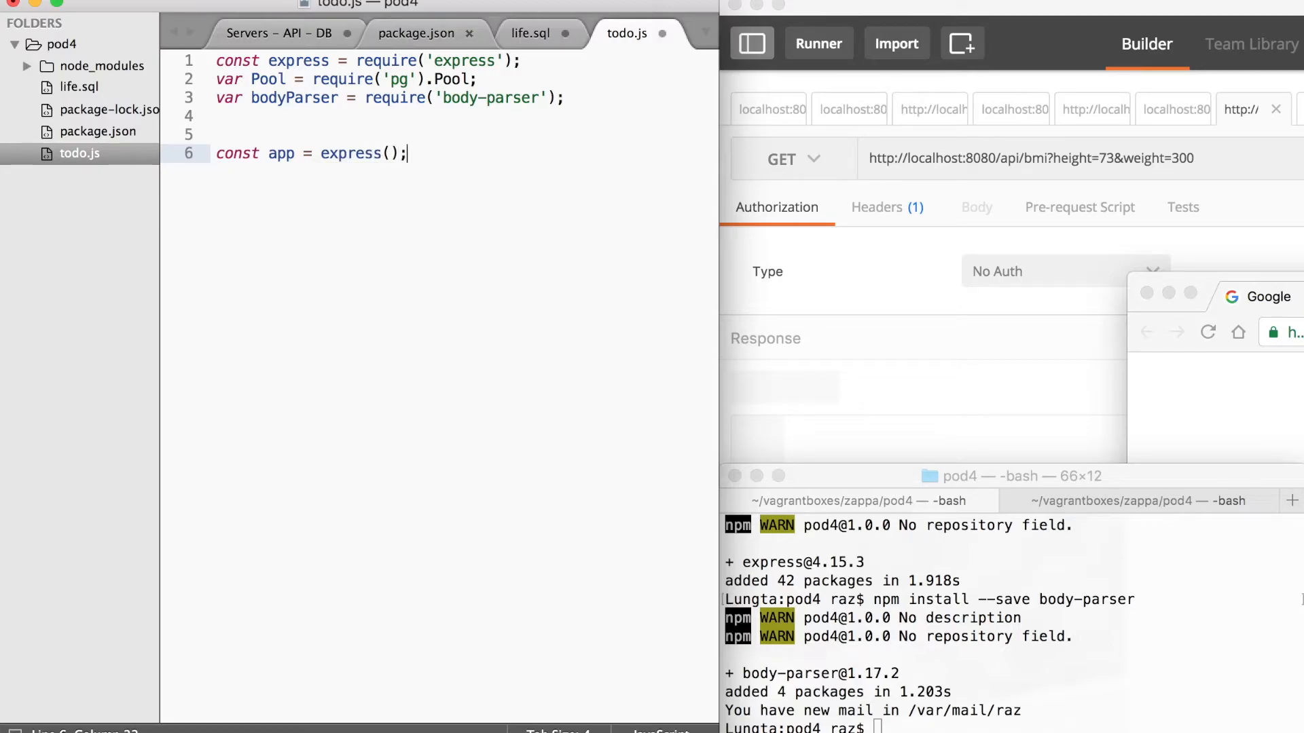
- Start a config object with host 'localhost', user 'todoperson' and an empty password string
type("var")
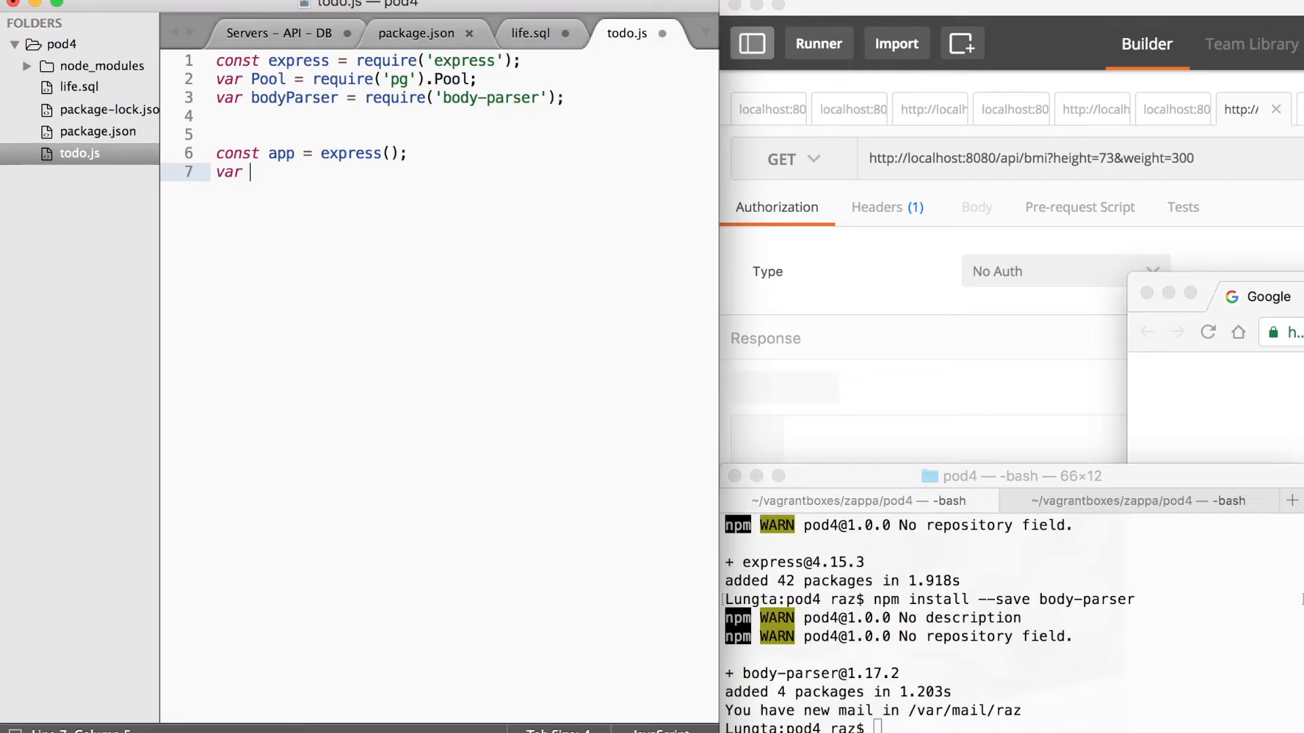
type("config -")
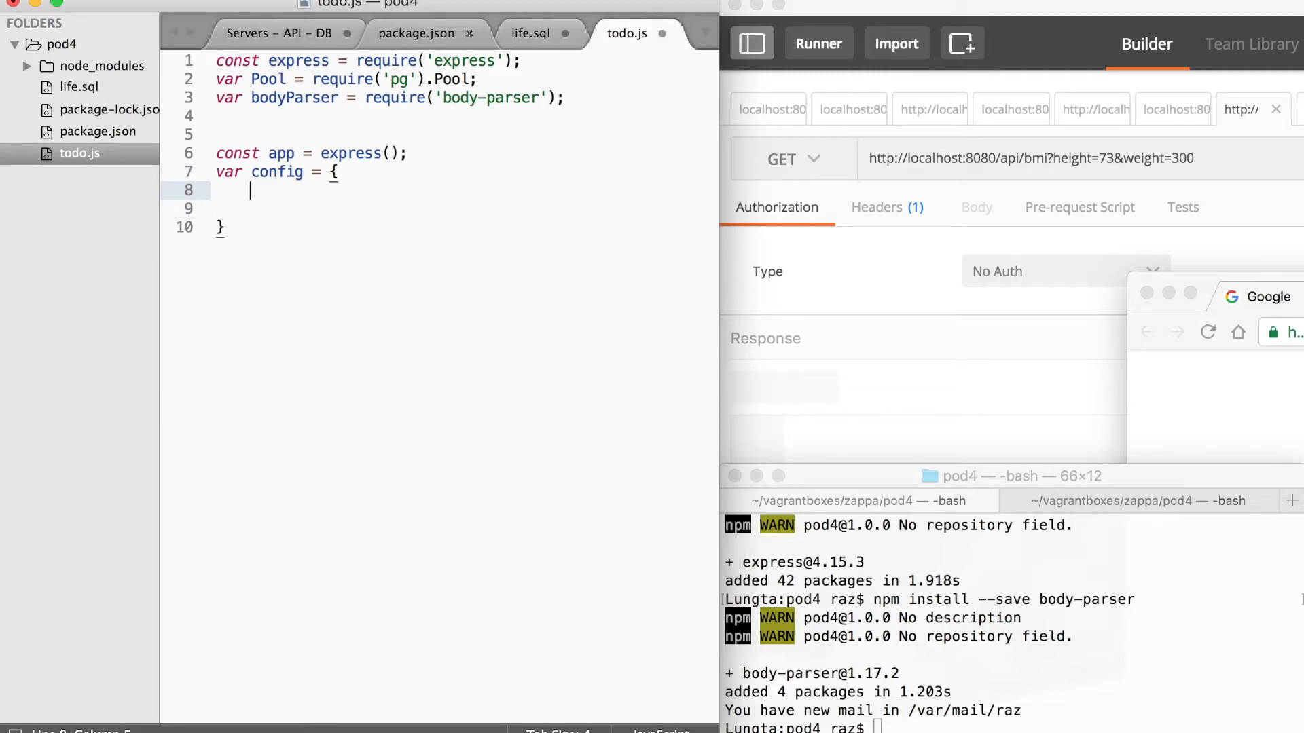
type("host:")
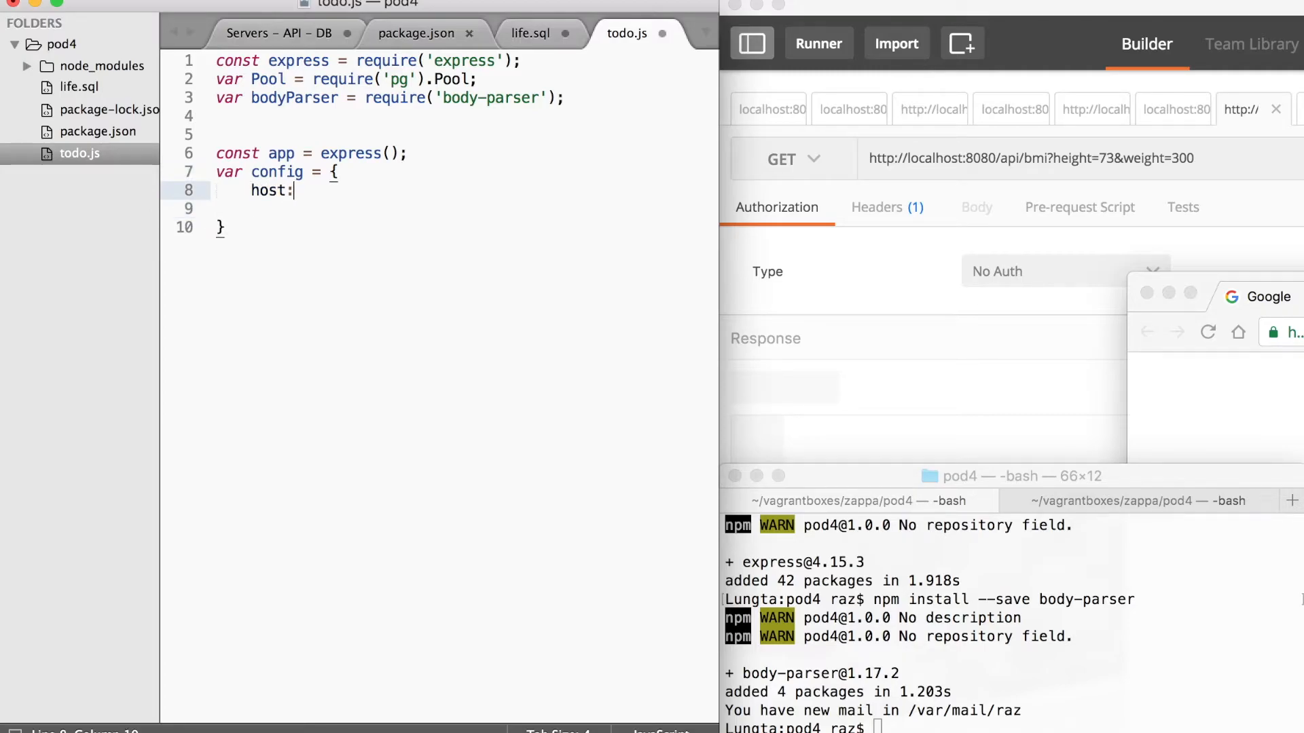
type("'localhost'")
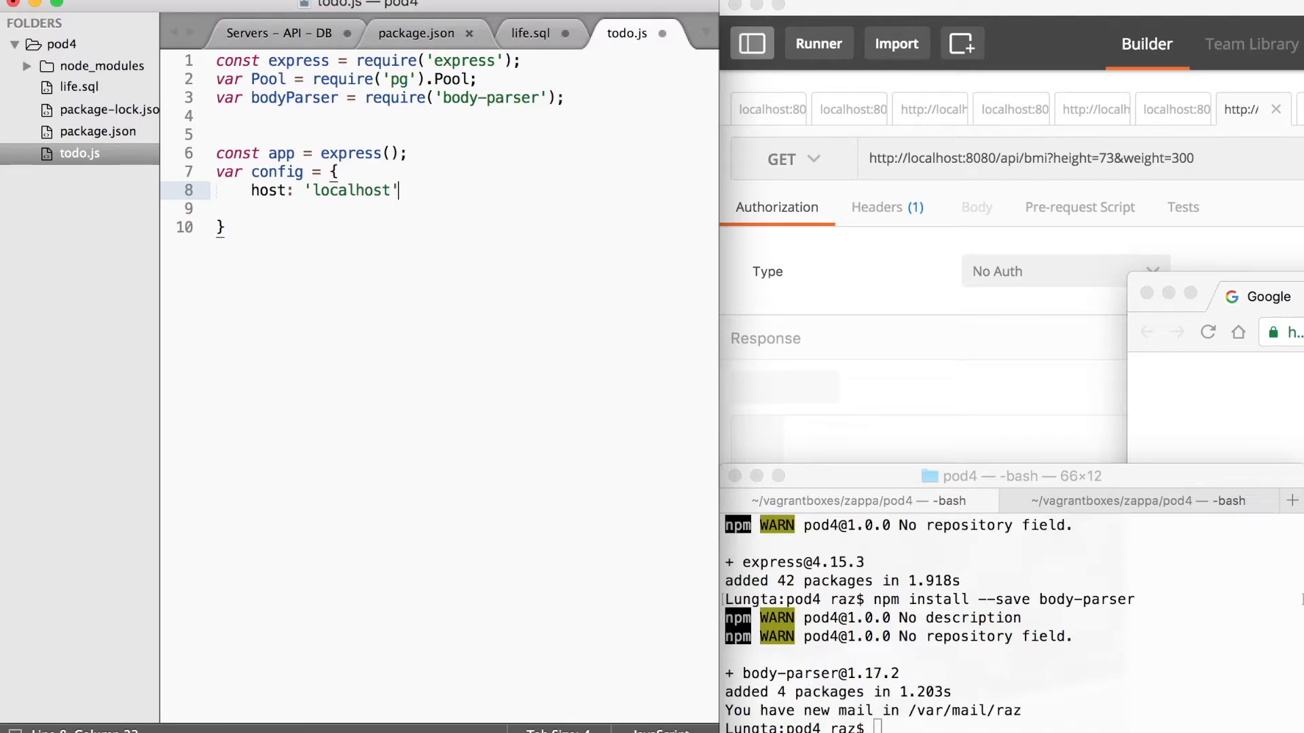
key("Enter")
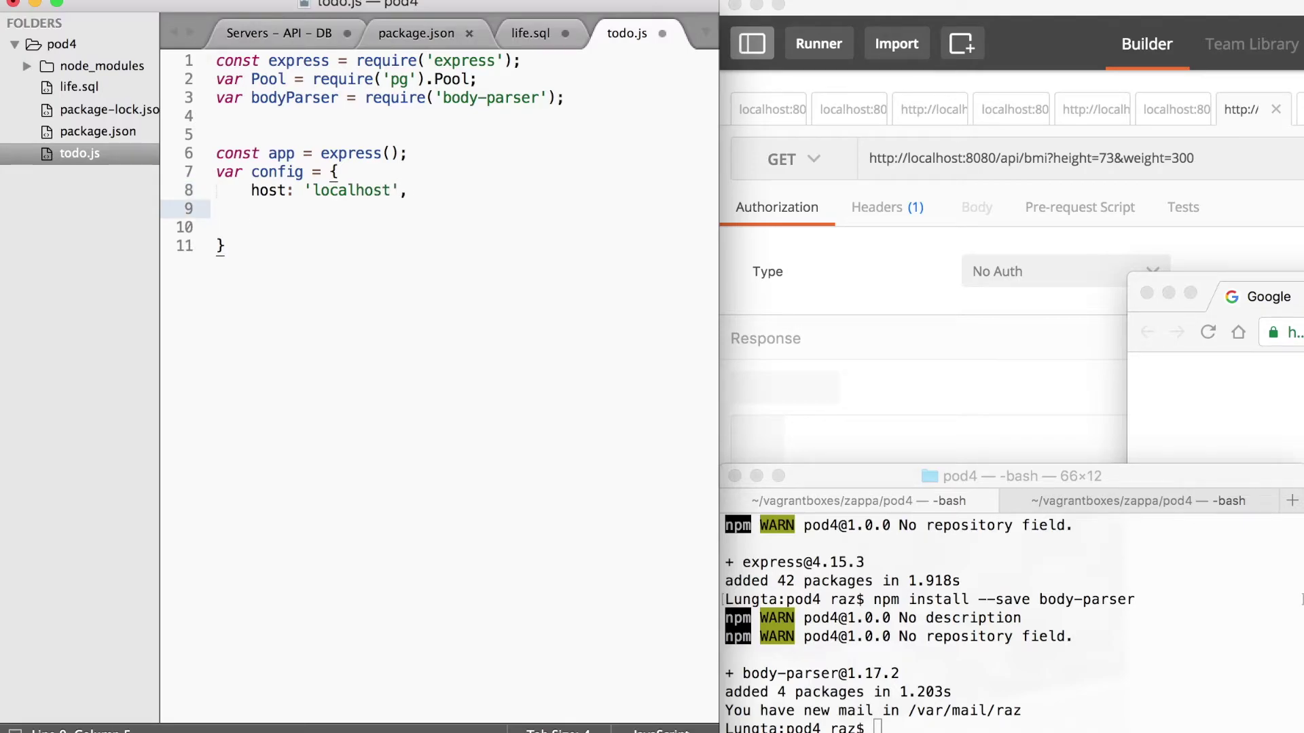
type("user:")
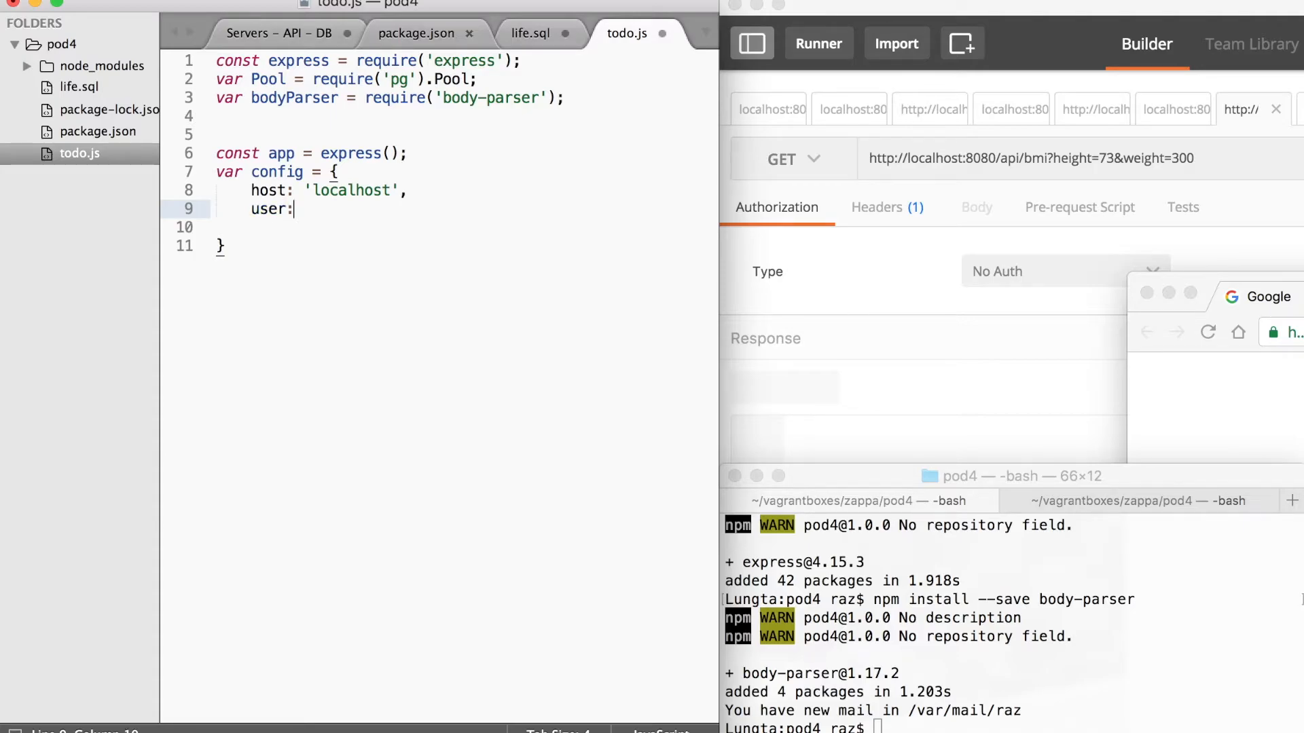
type("'todopers'")
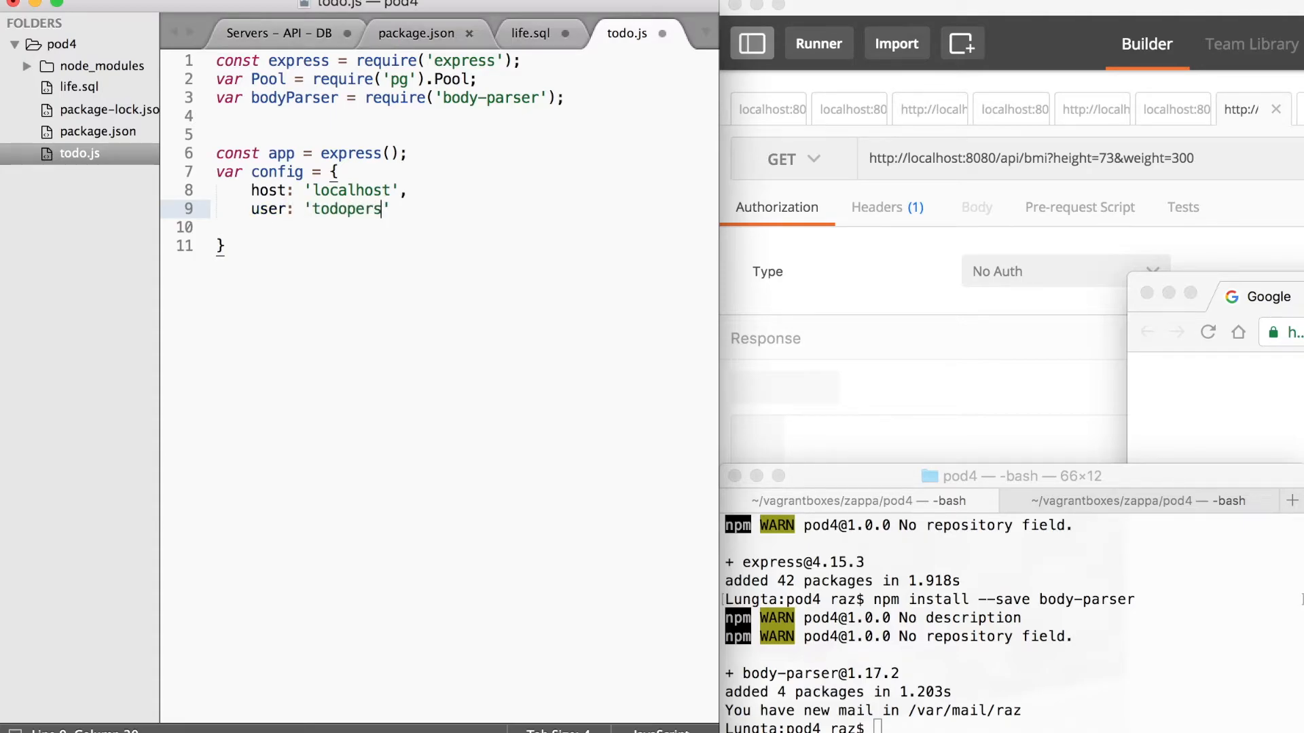
type("on")
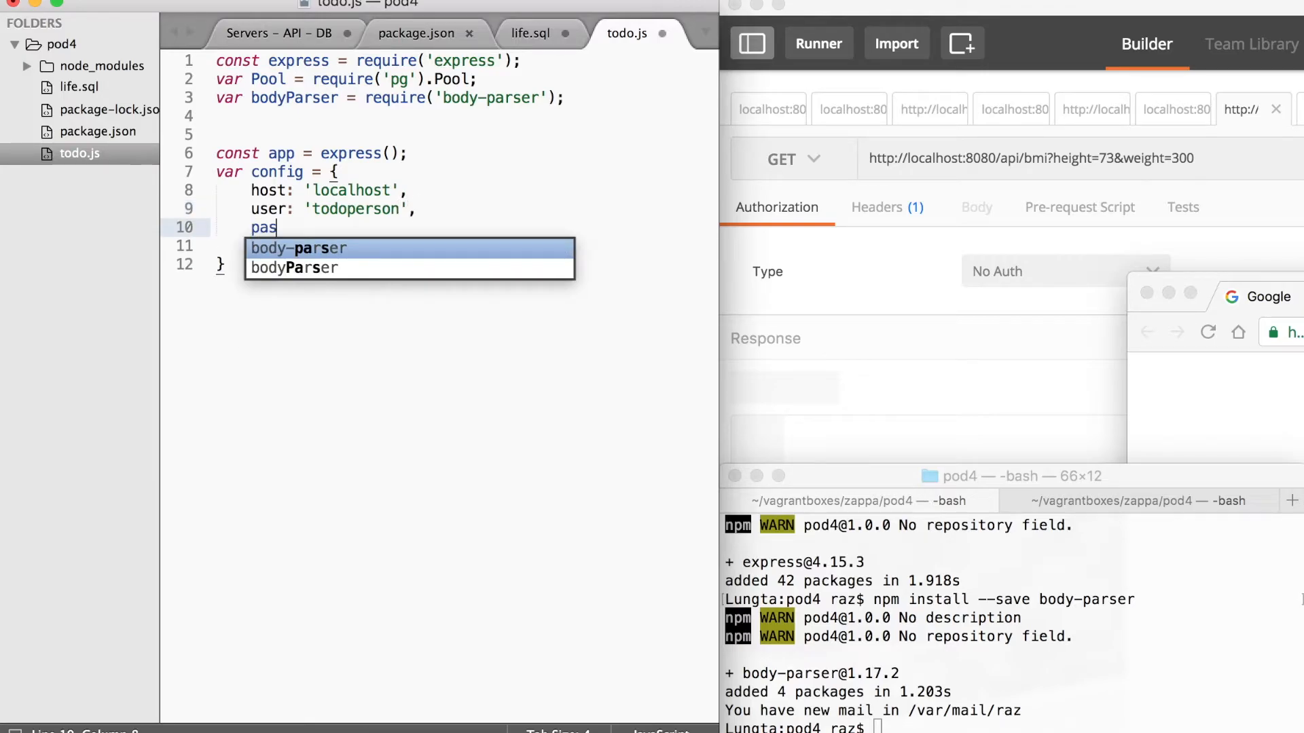
type("sword:")
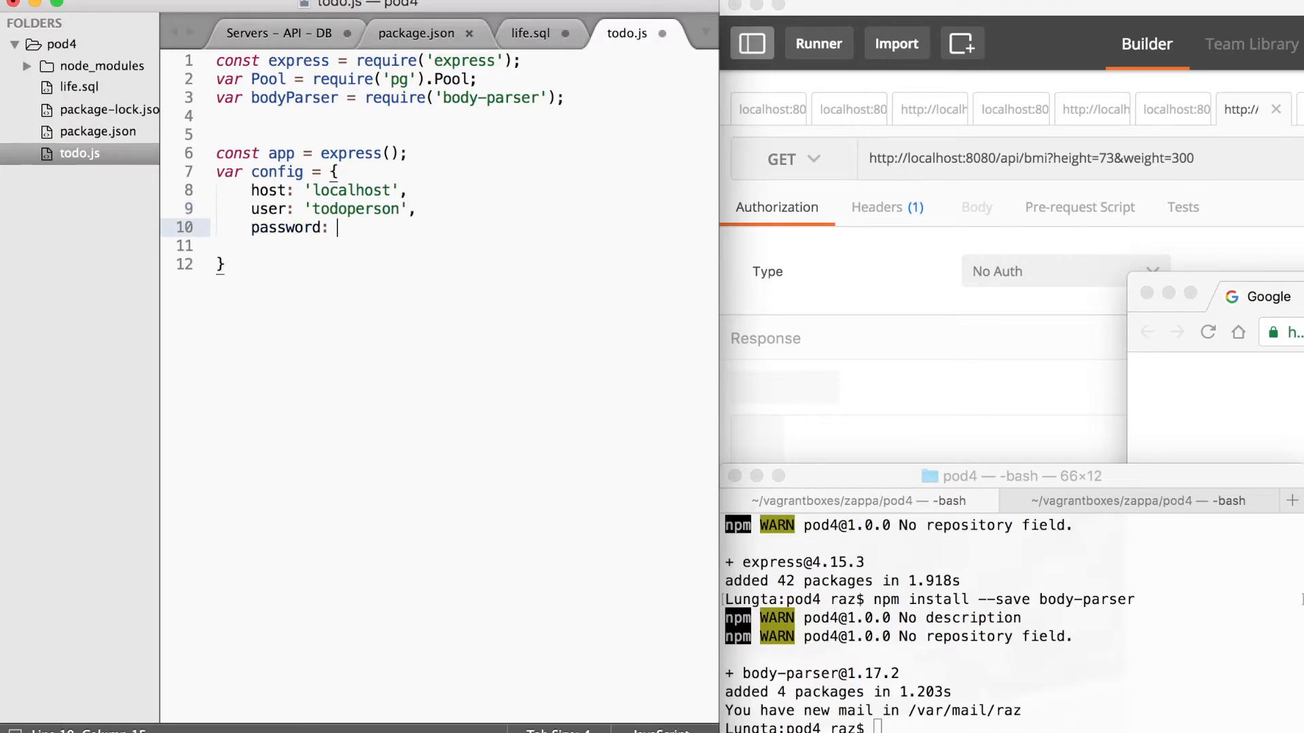
type("''")
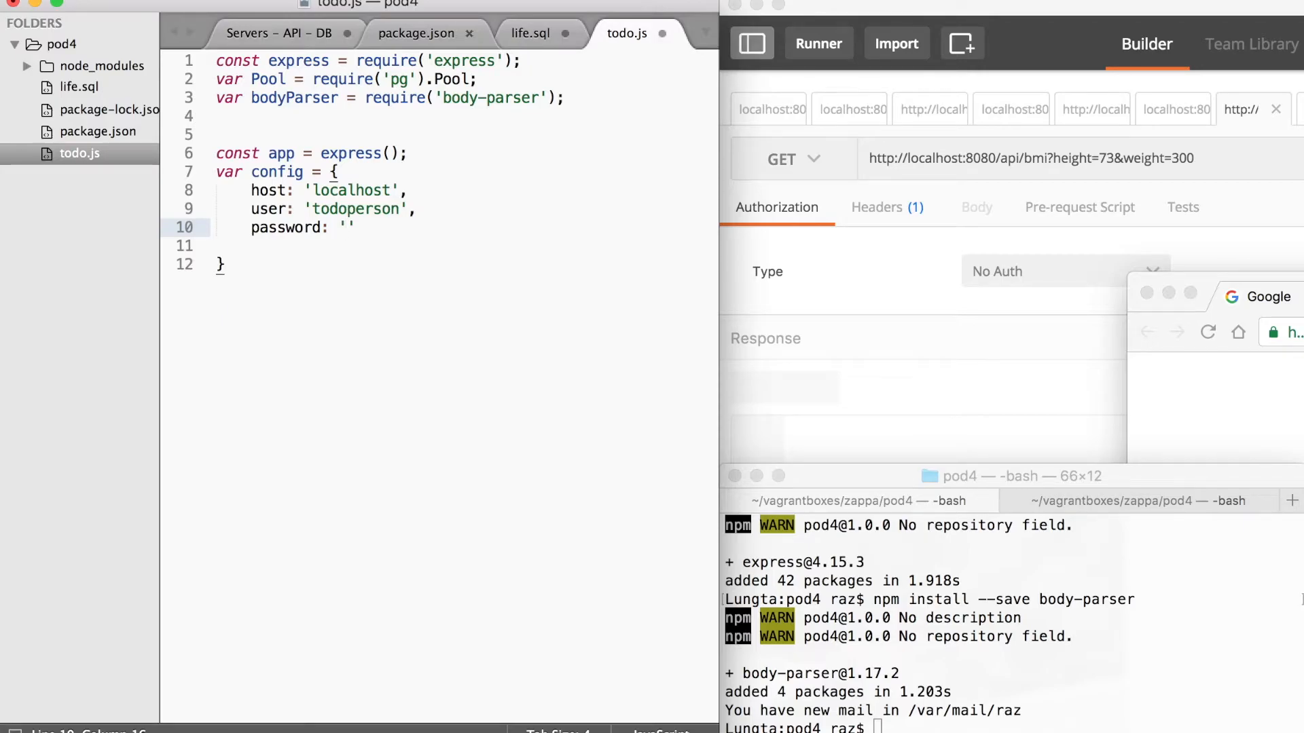
- Copy the password string from life.sql's comment into the config's password in todo.js
left_click(531, 33)
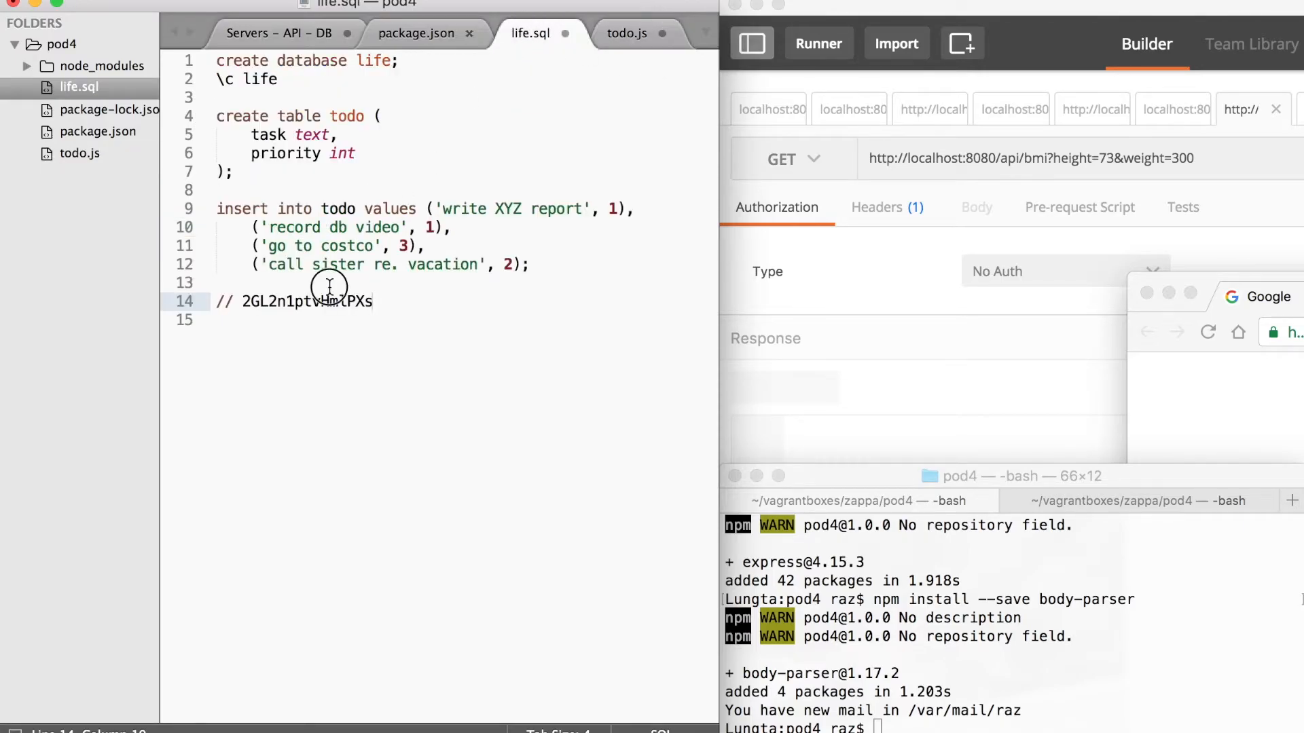
double_click(329, 302)
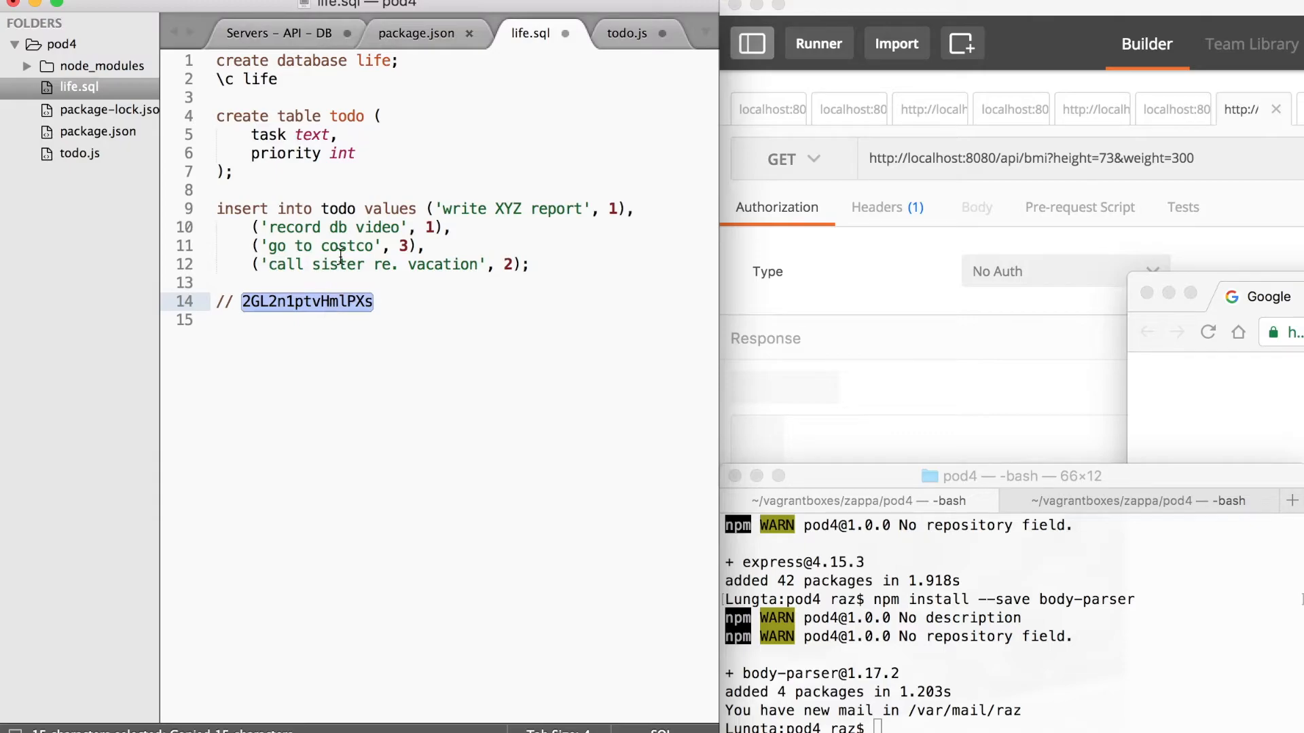
left_click(631, 34)
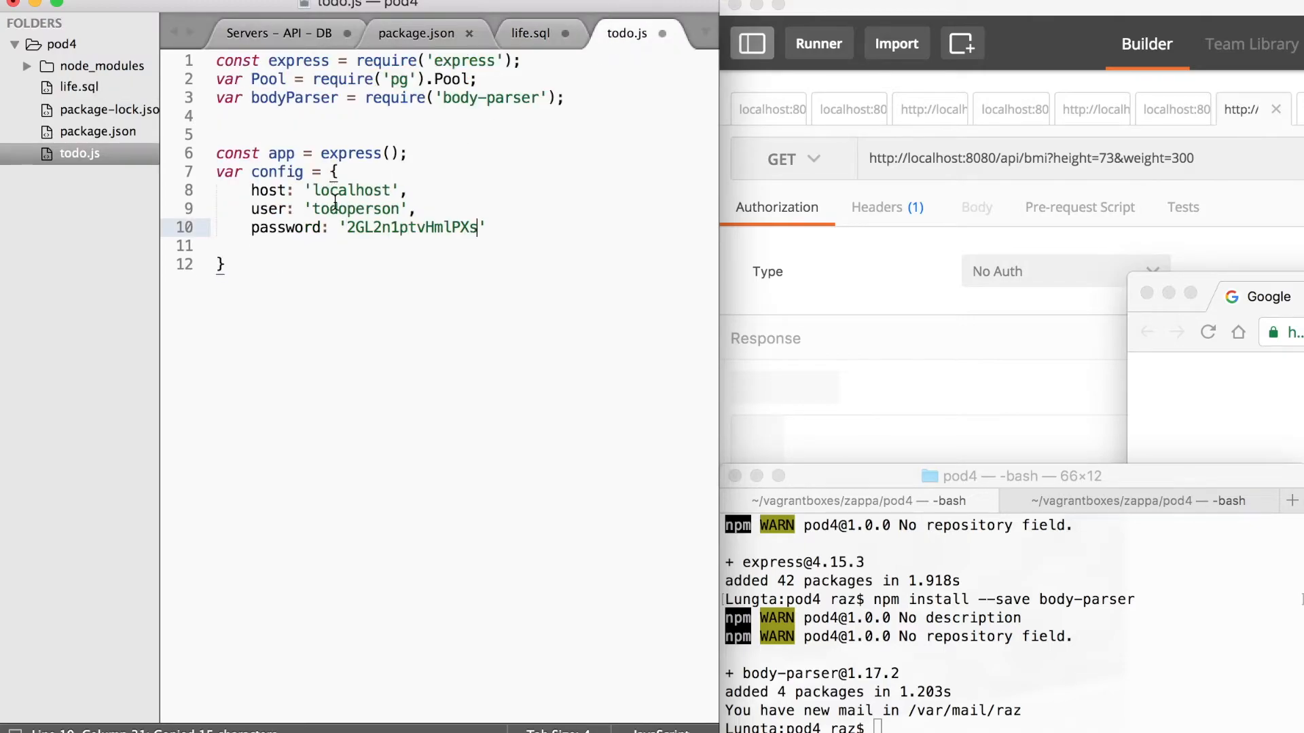
left_click(528, 32)
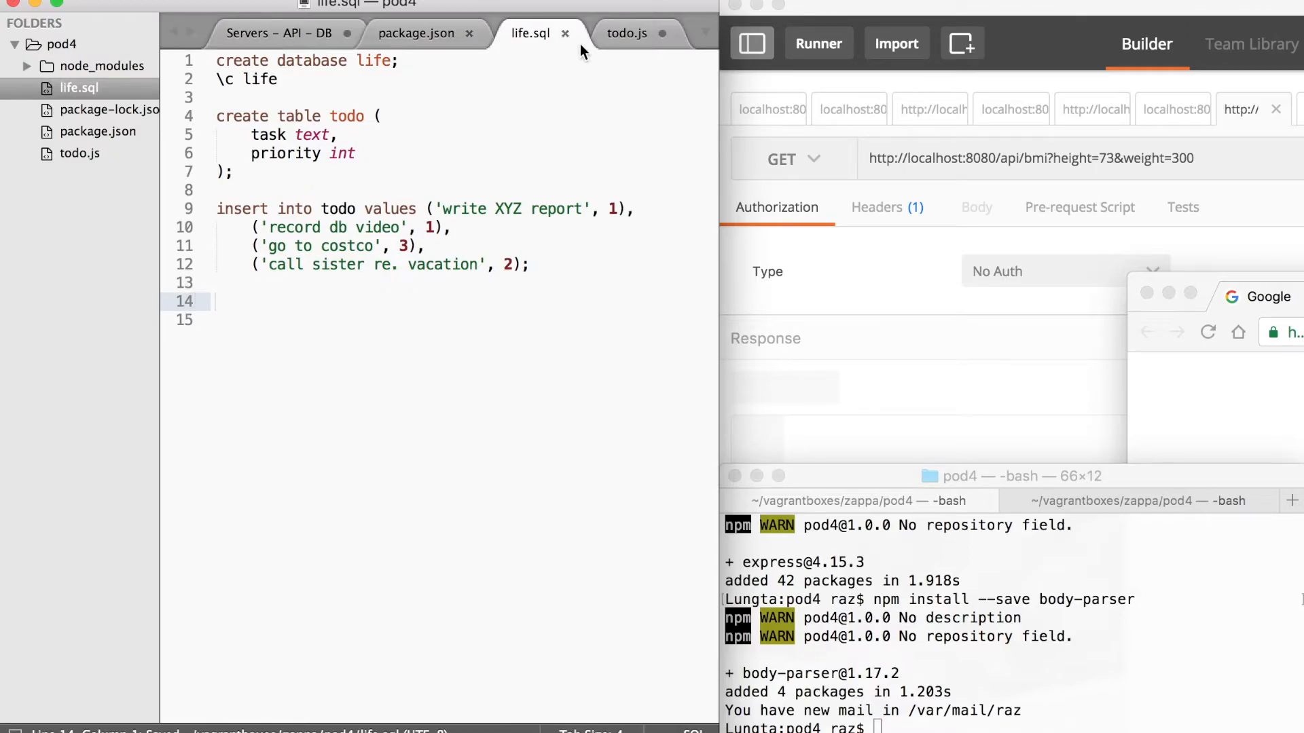
- Add database 'life' to the config in todo.js and begin the pool variable
left_click(628, 34)
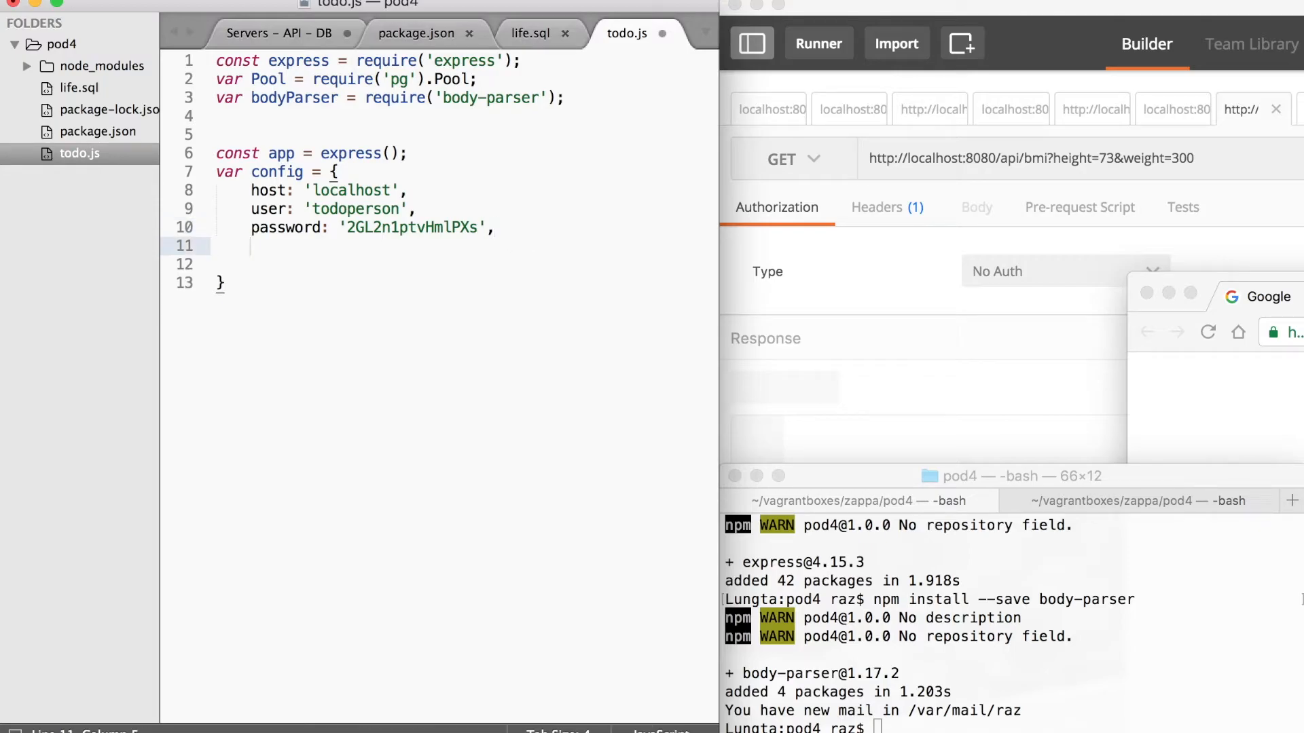
type("databa")
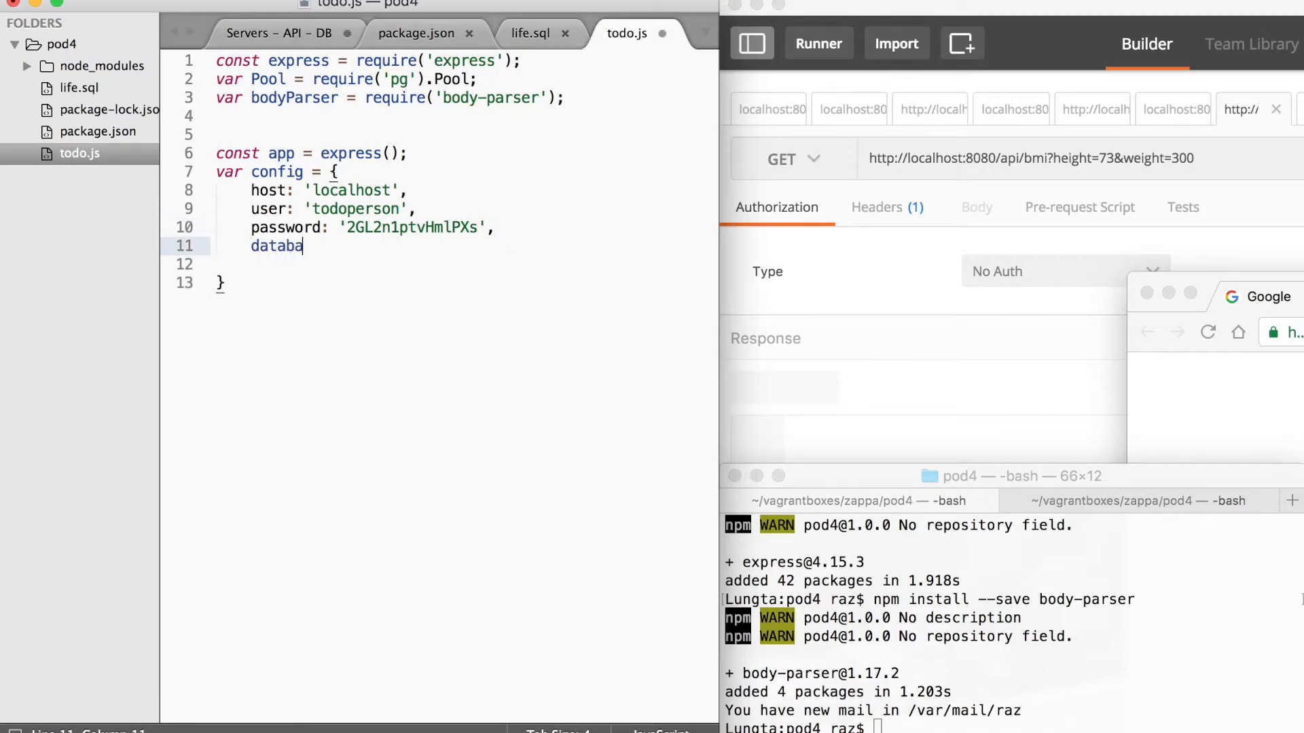
type("se: '")
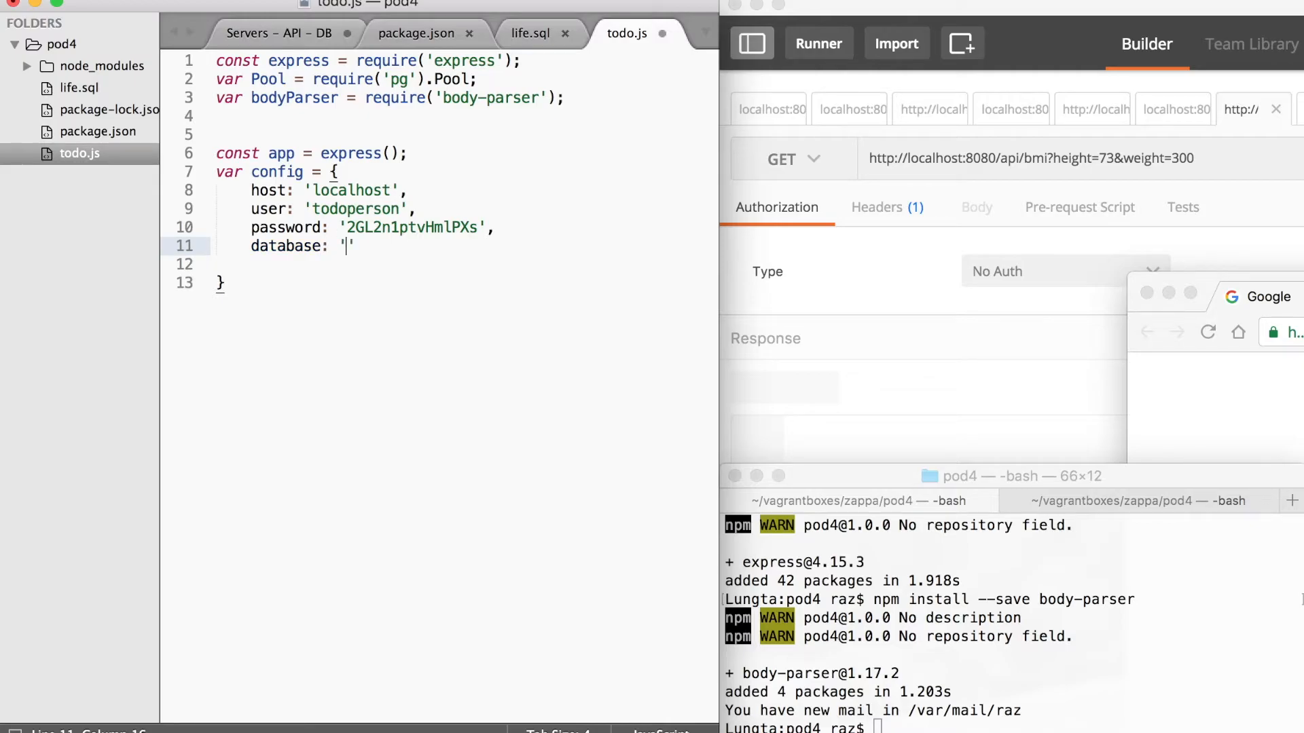
type("life")
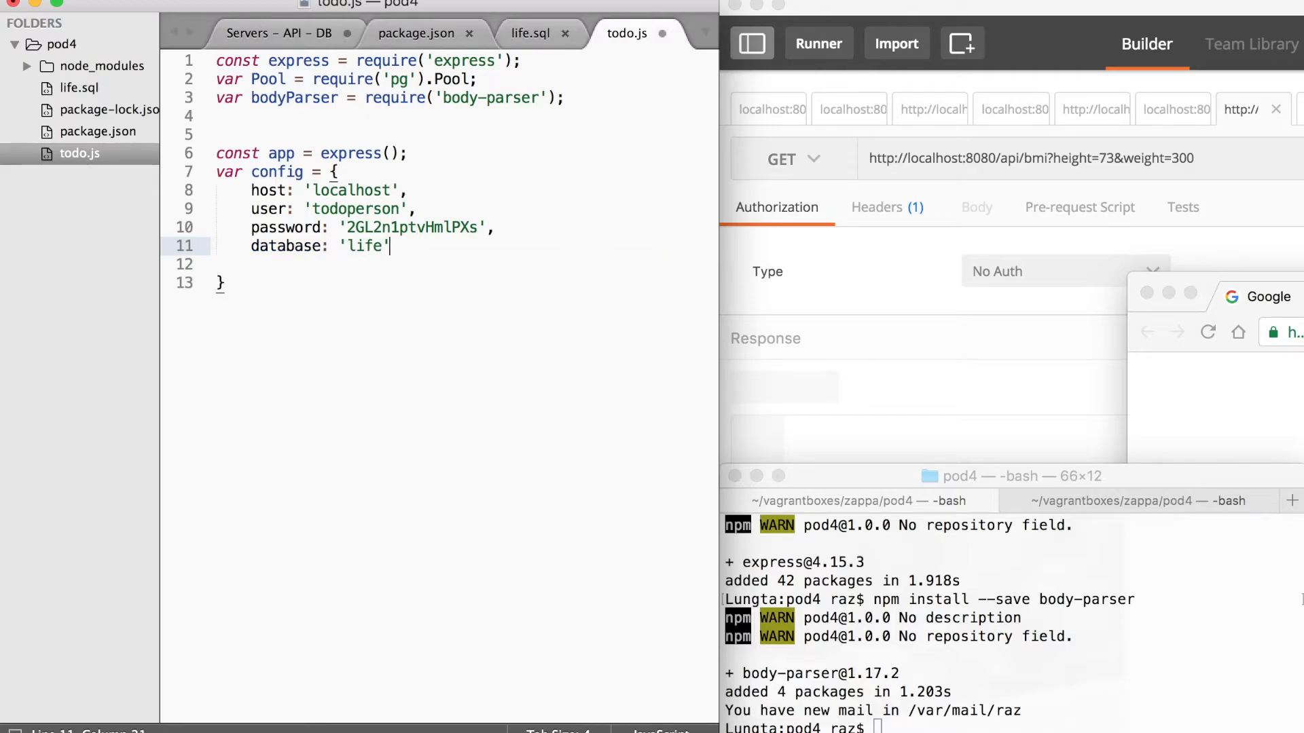
type(",")
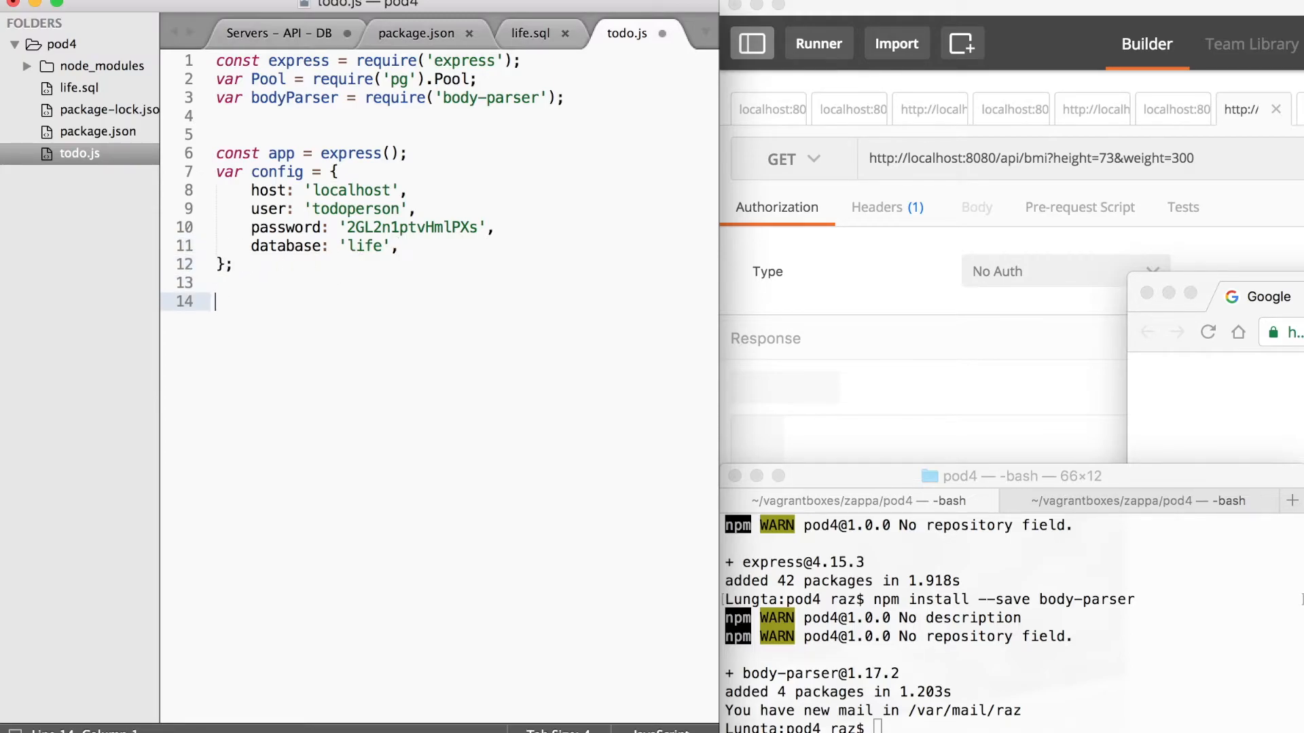
type("var pool =")
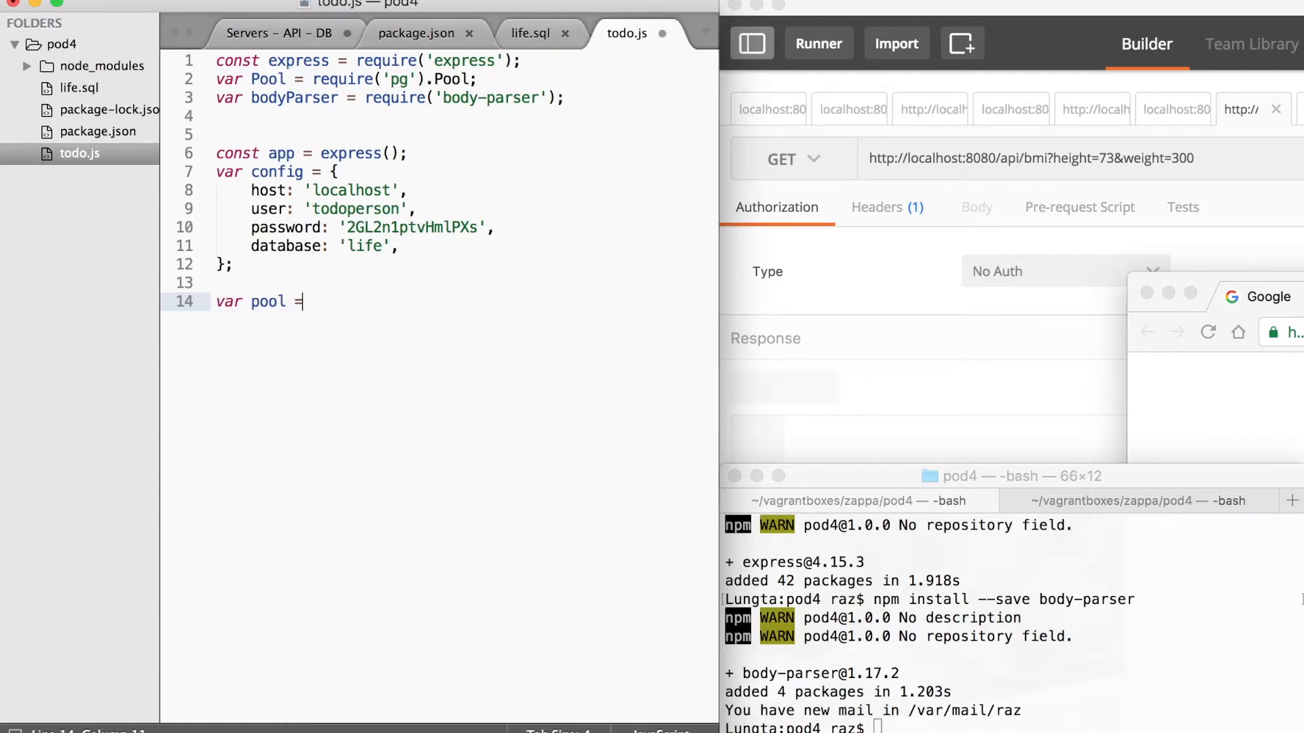
- Complete var pool = new Pool(config); to create the Postgres connection pool
type("new Pool")
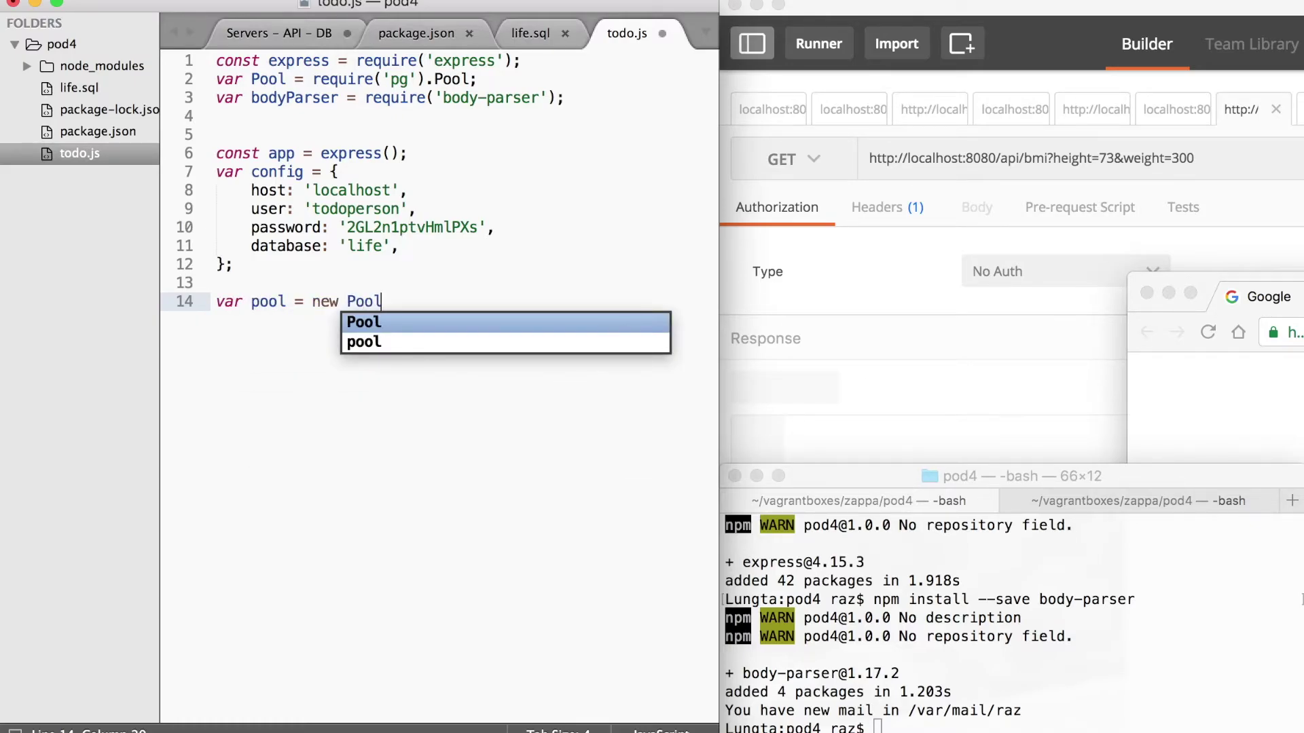
type("(config)")
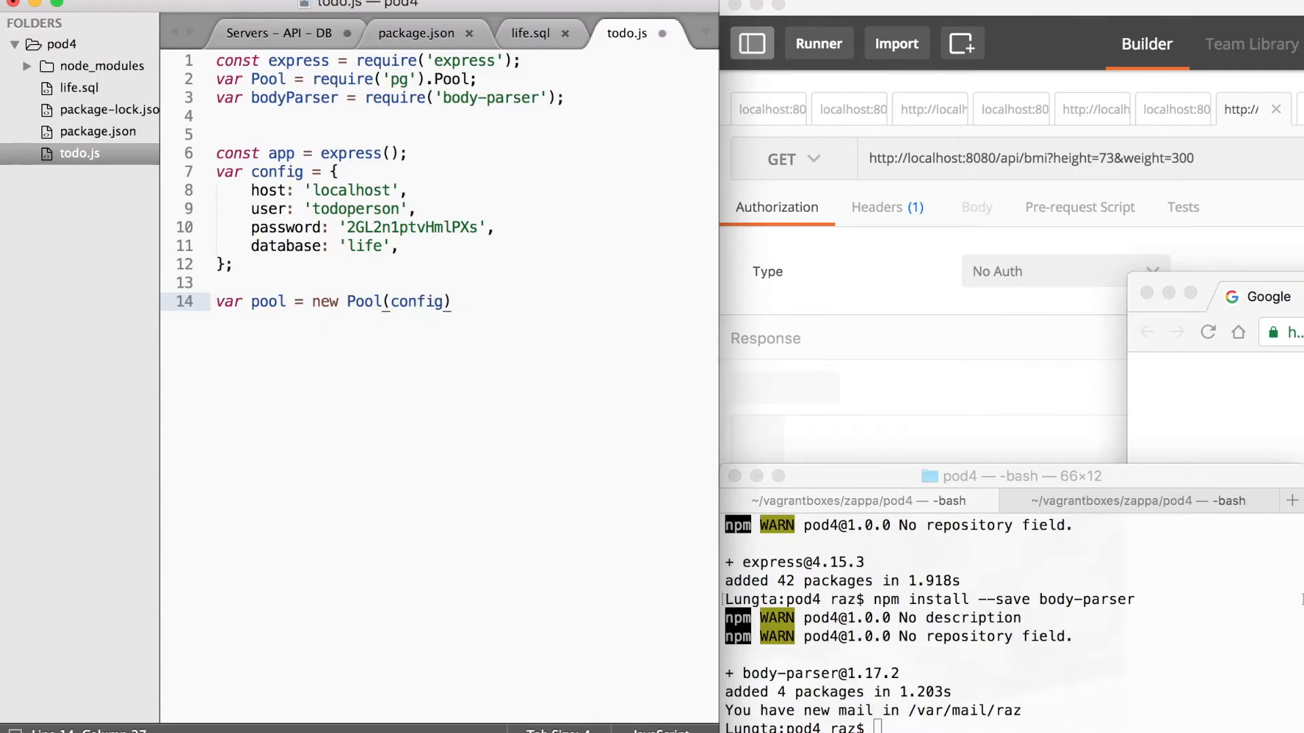
type(";")
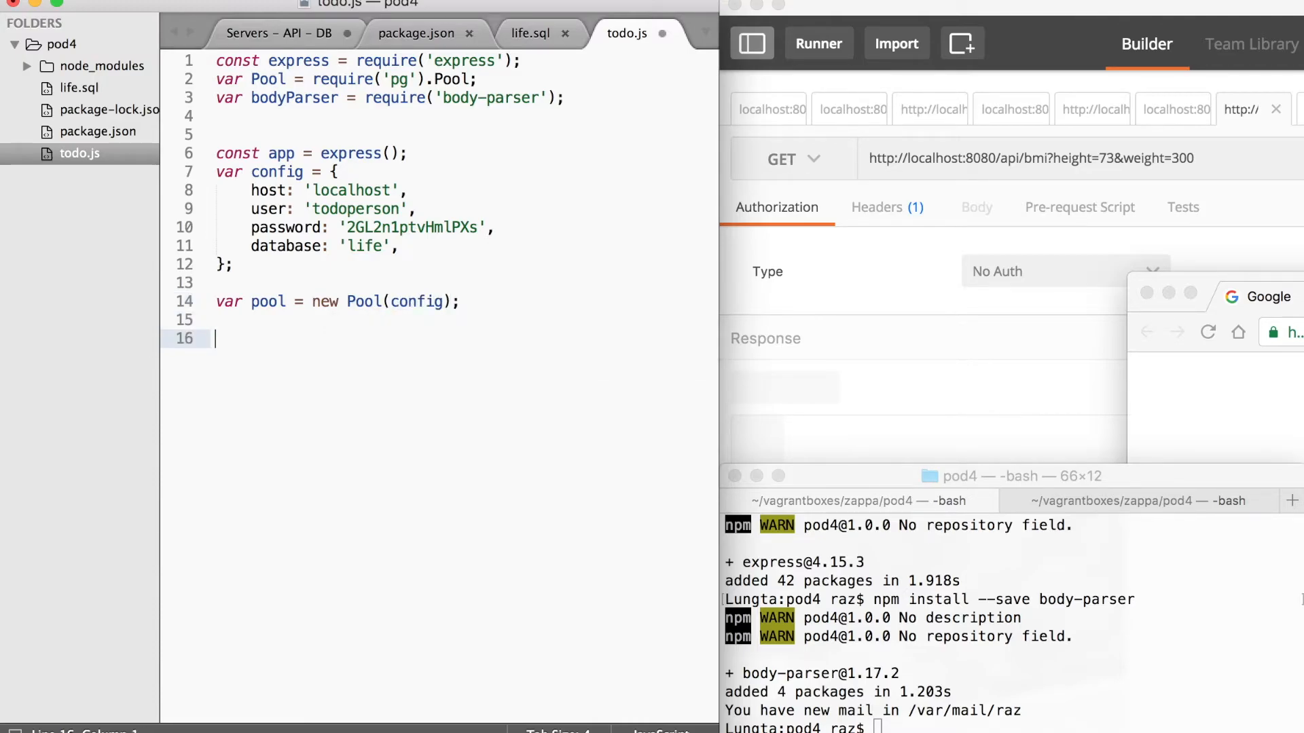
- Set the app's port to 8080 with app.set('port', (8080));
type("app.se")
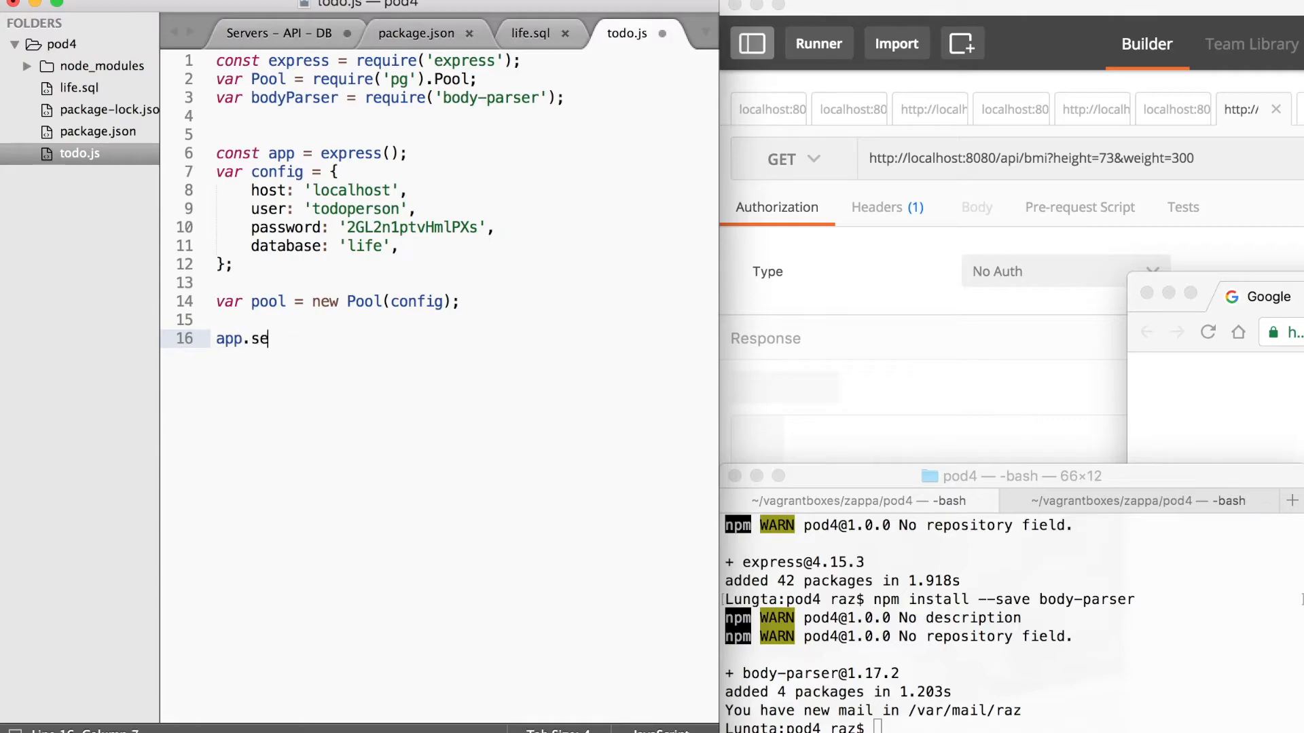
type("t('p')")
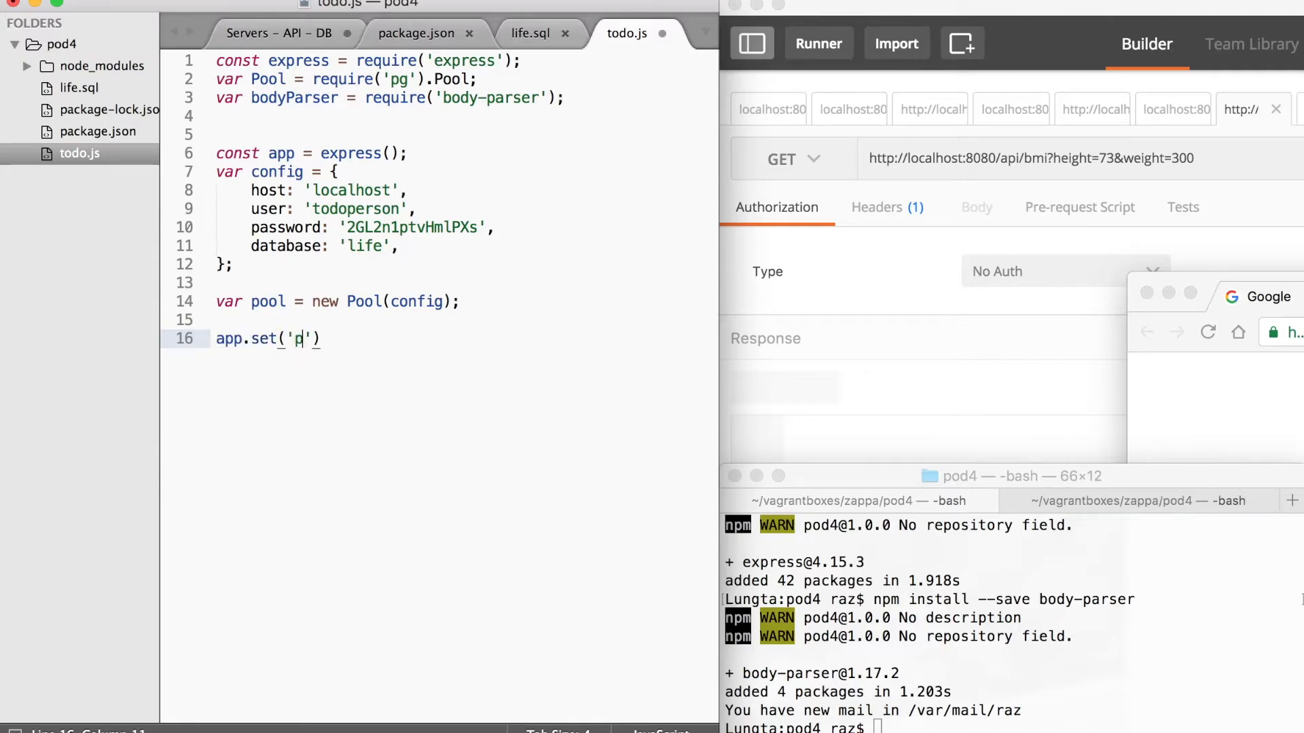
type("ort")
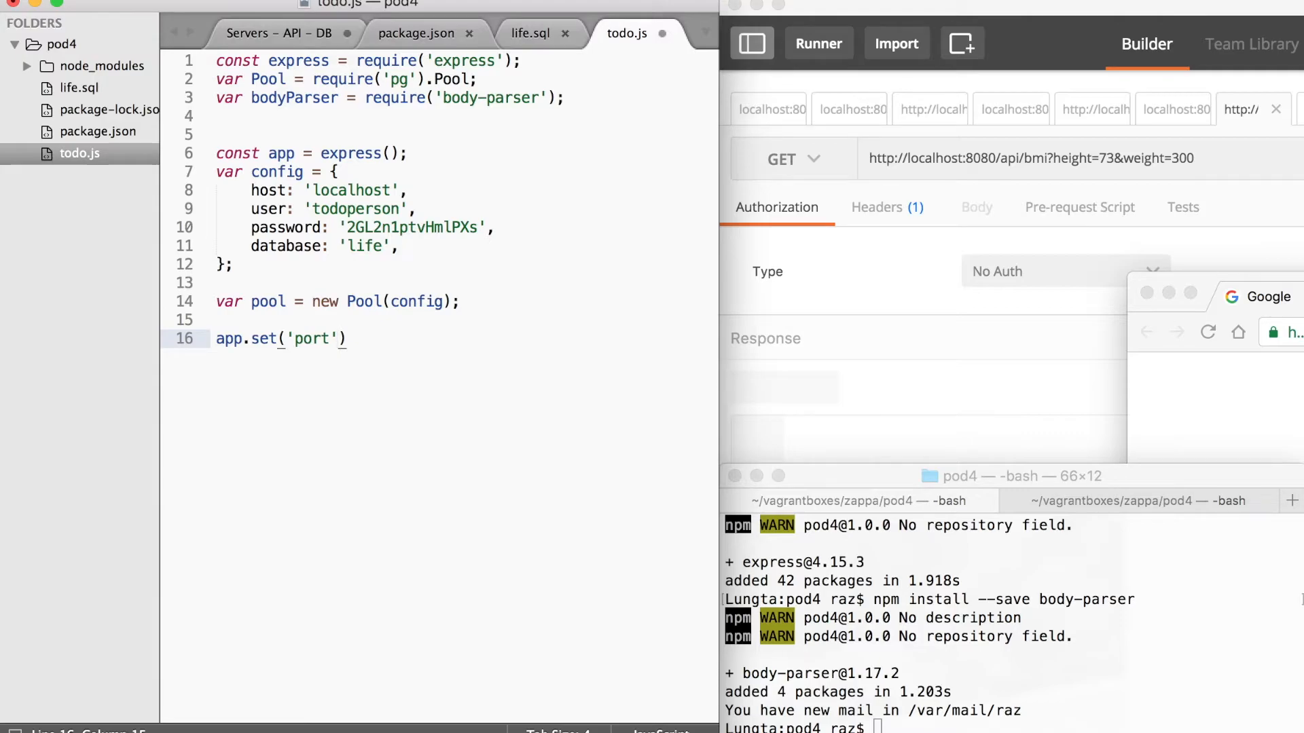
type(", ()")
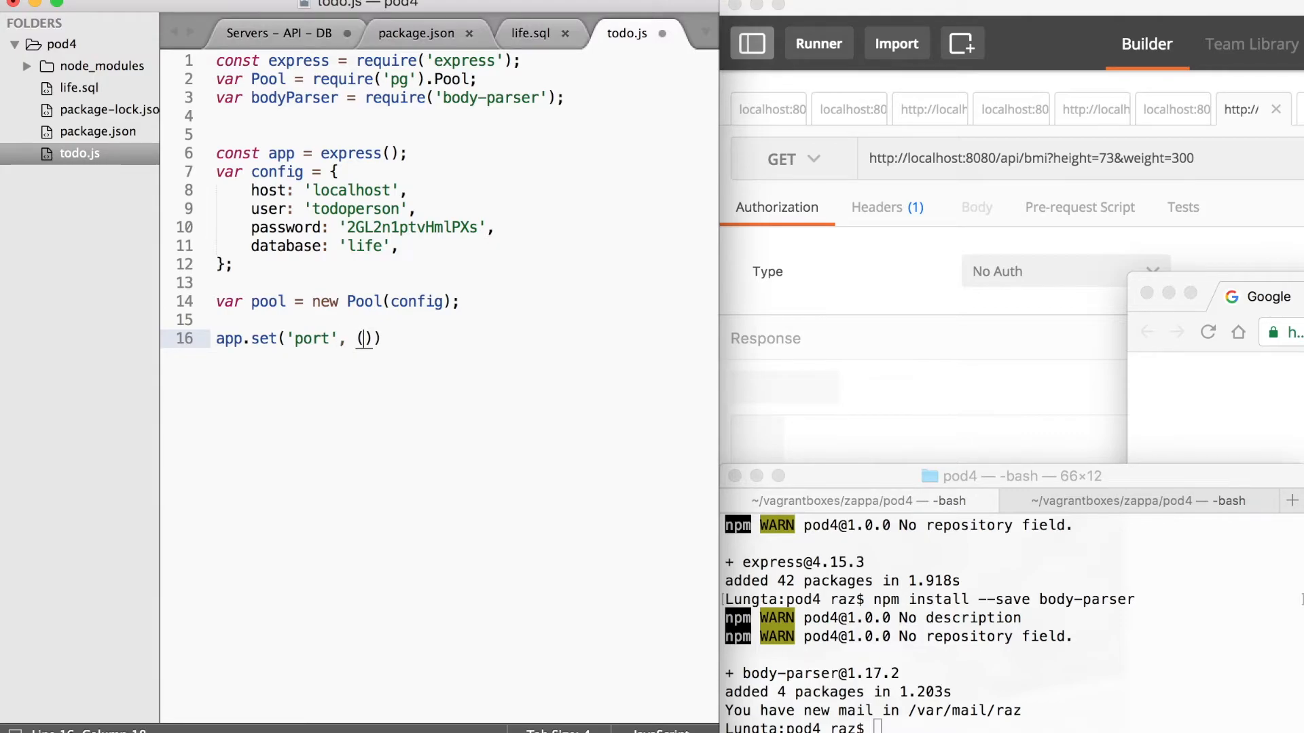
type("8080")
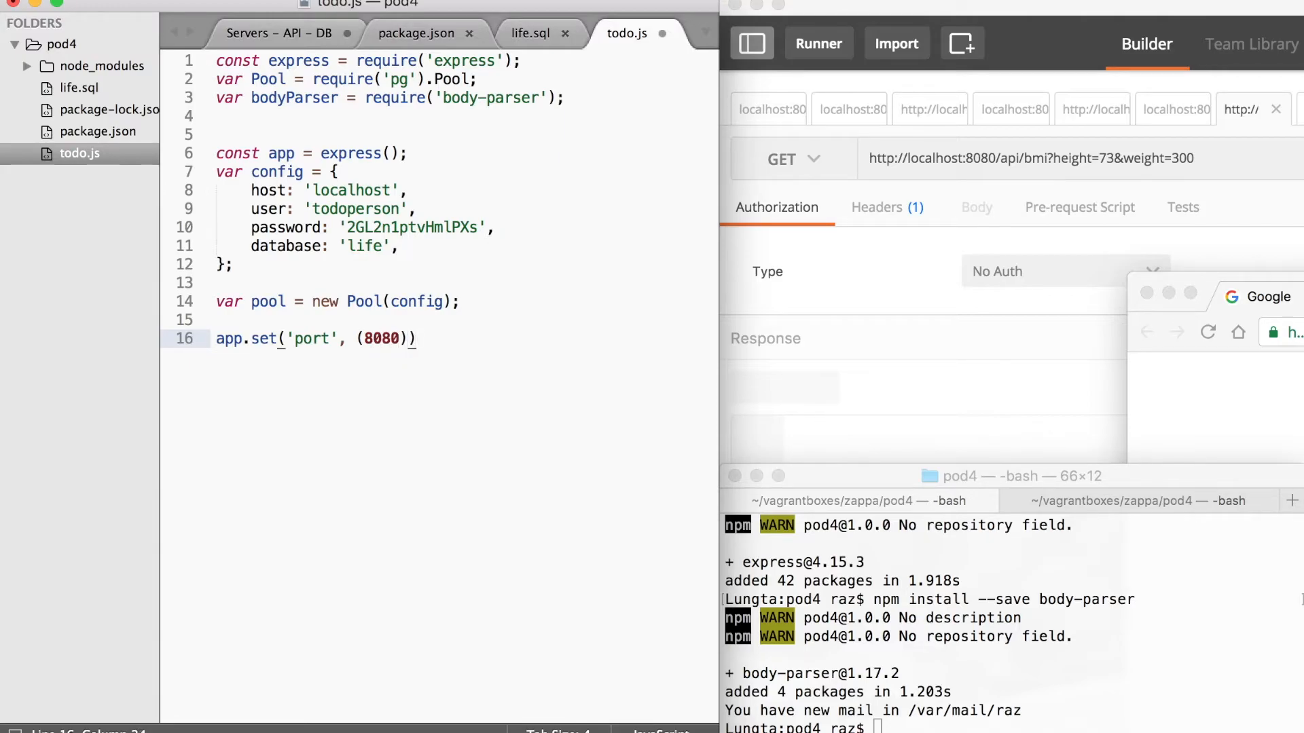
type(";")
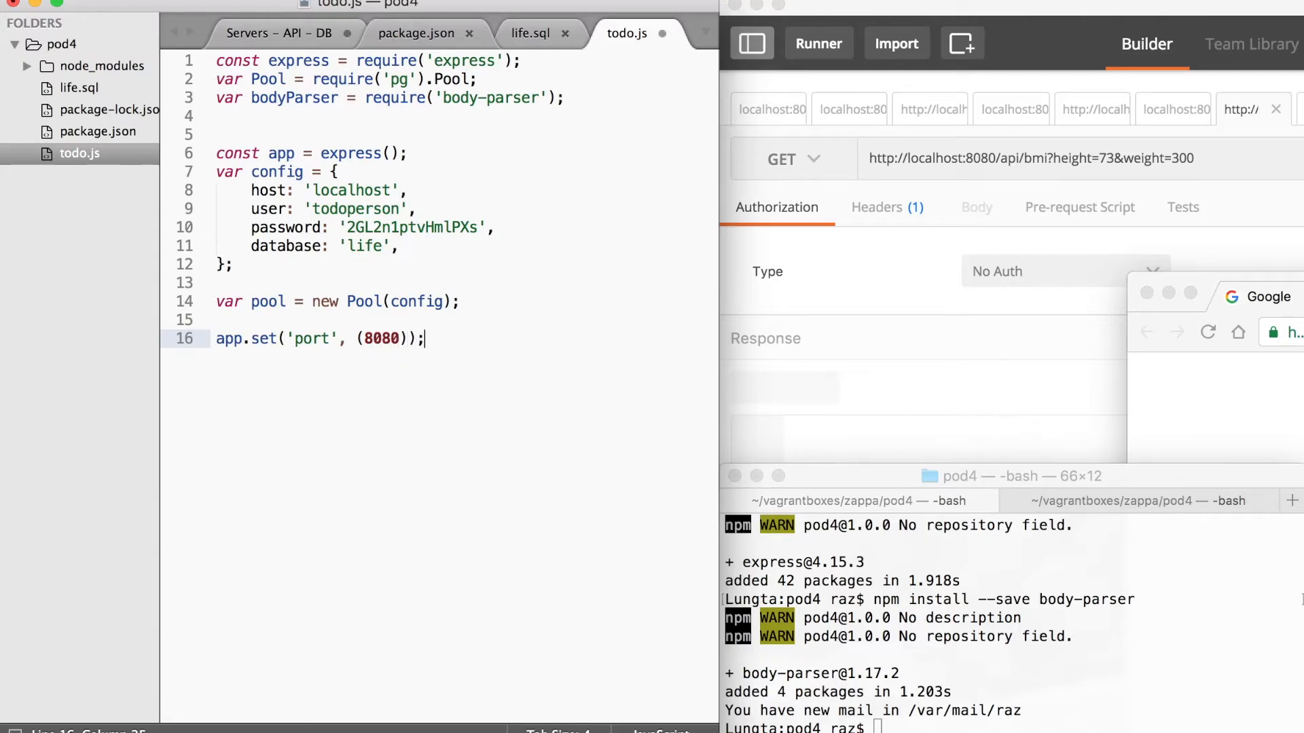
- Use bodyParser.json({type: 'application/json'}) on the app
type("app")
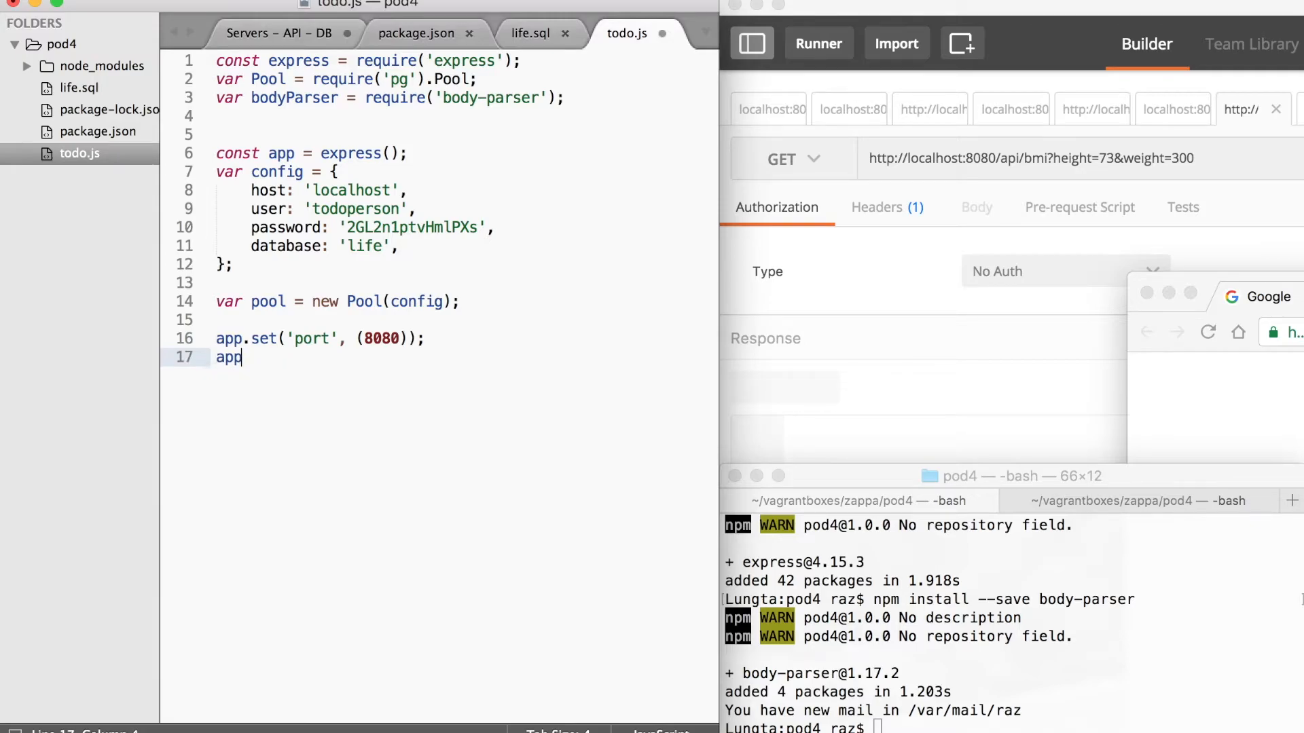
type(".use()")
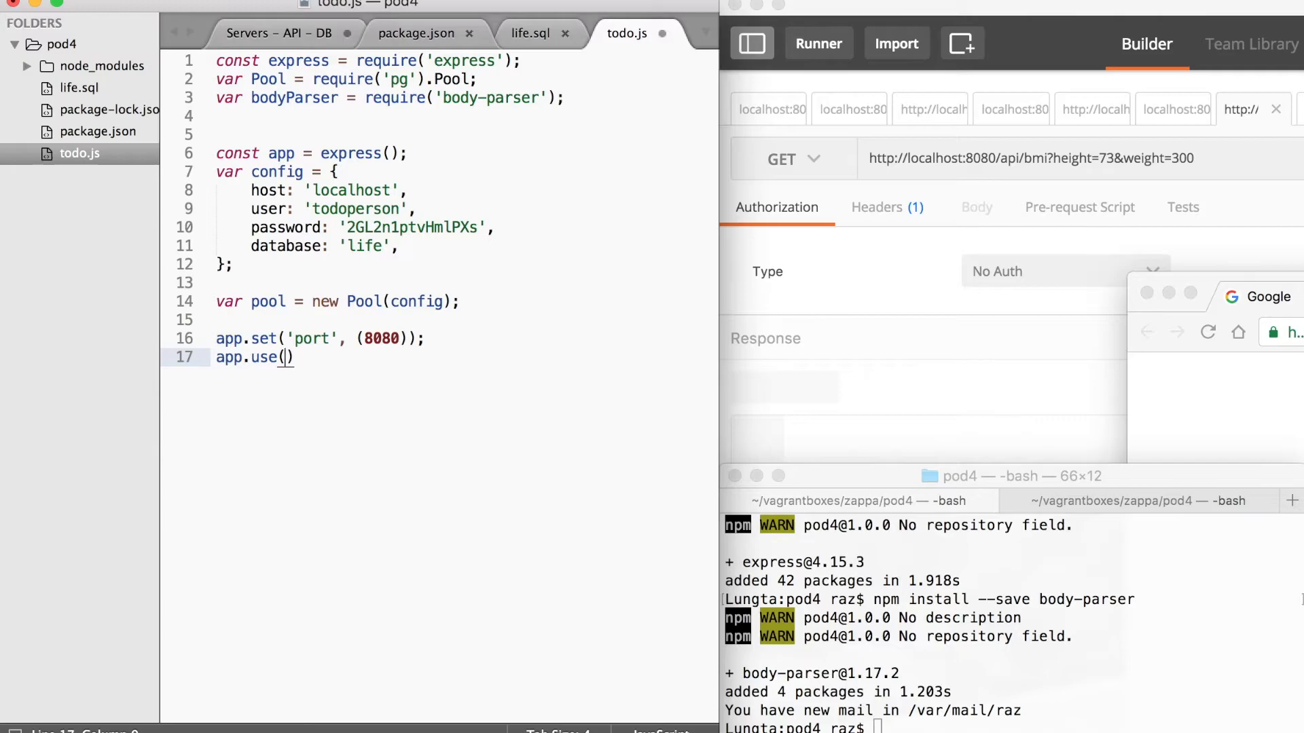
type("bodyParser.")
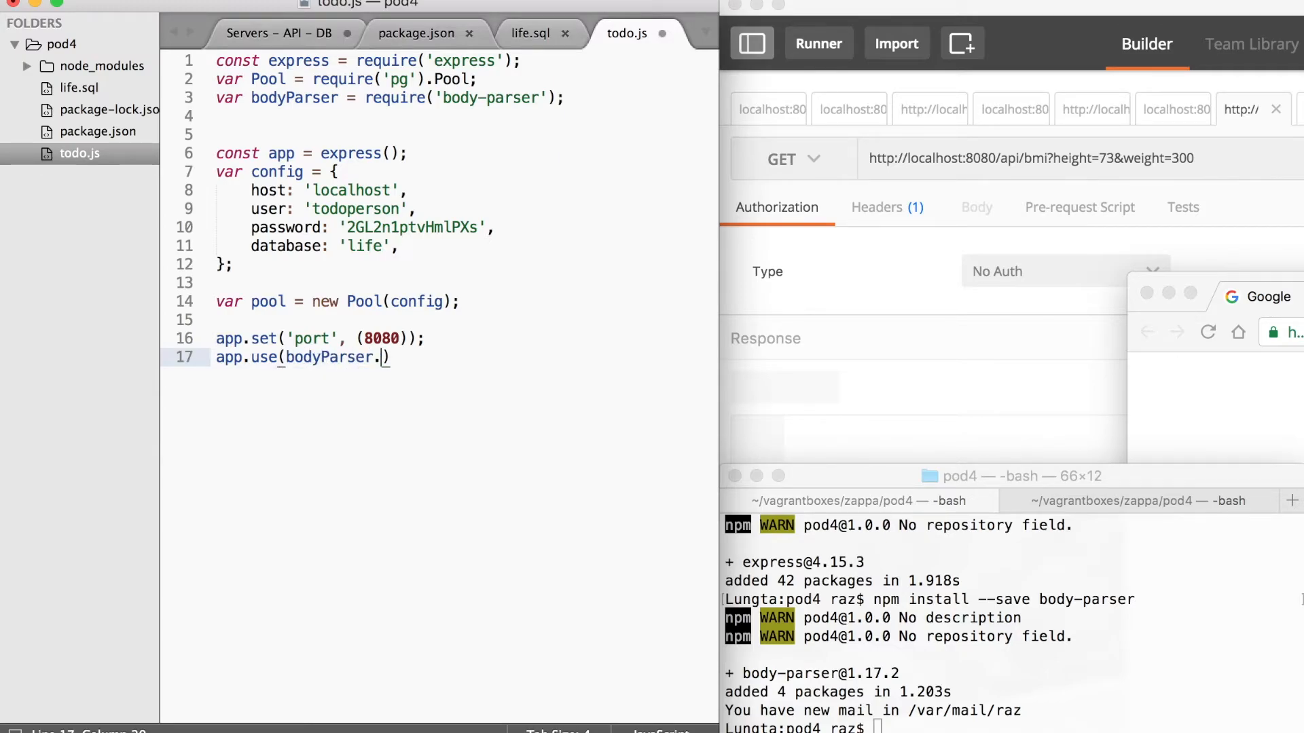
type("json()")
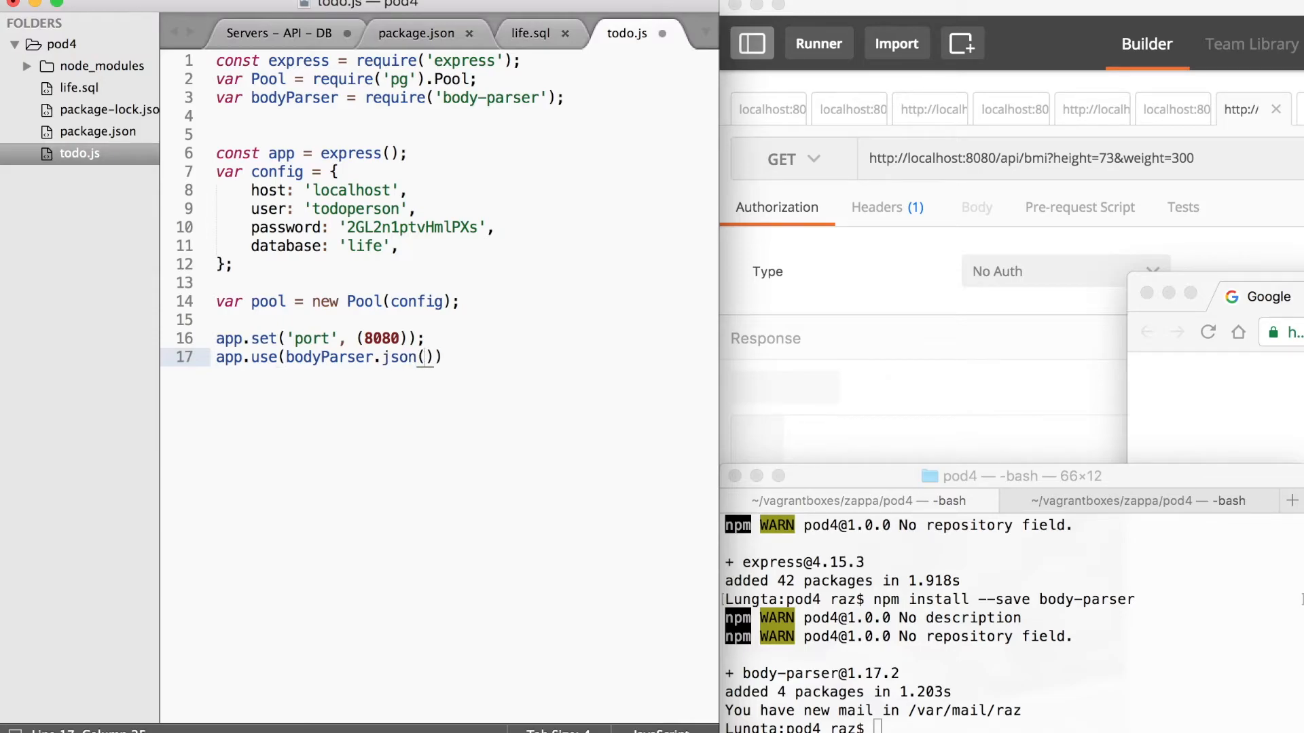
type("type:a")
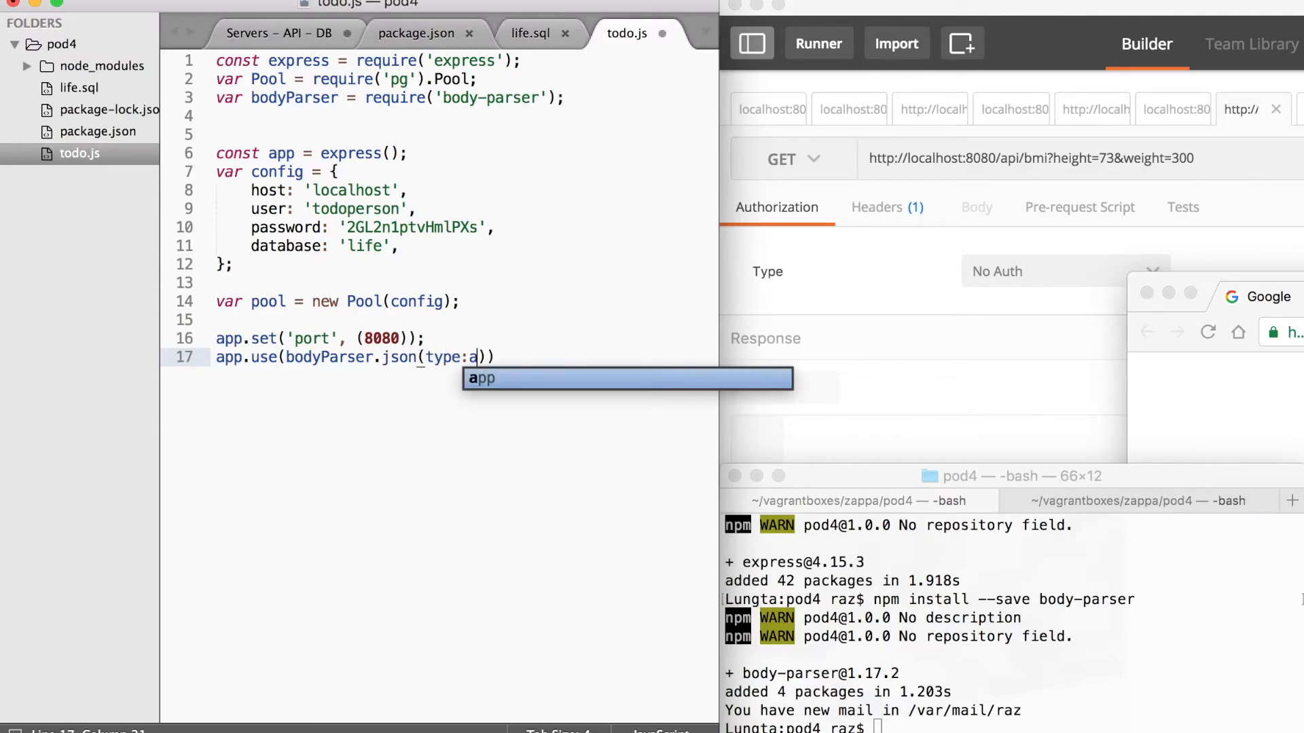
type("pplication/")
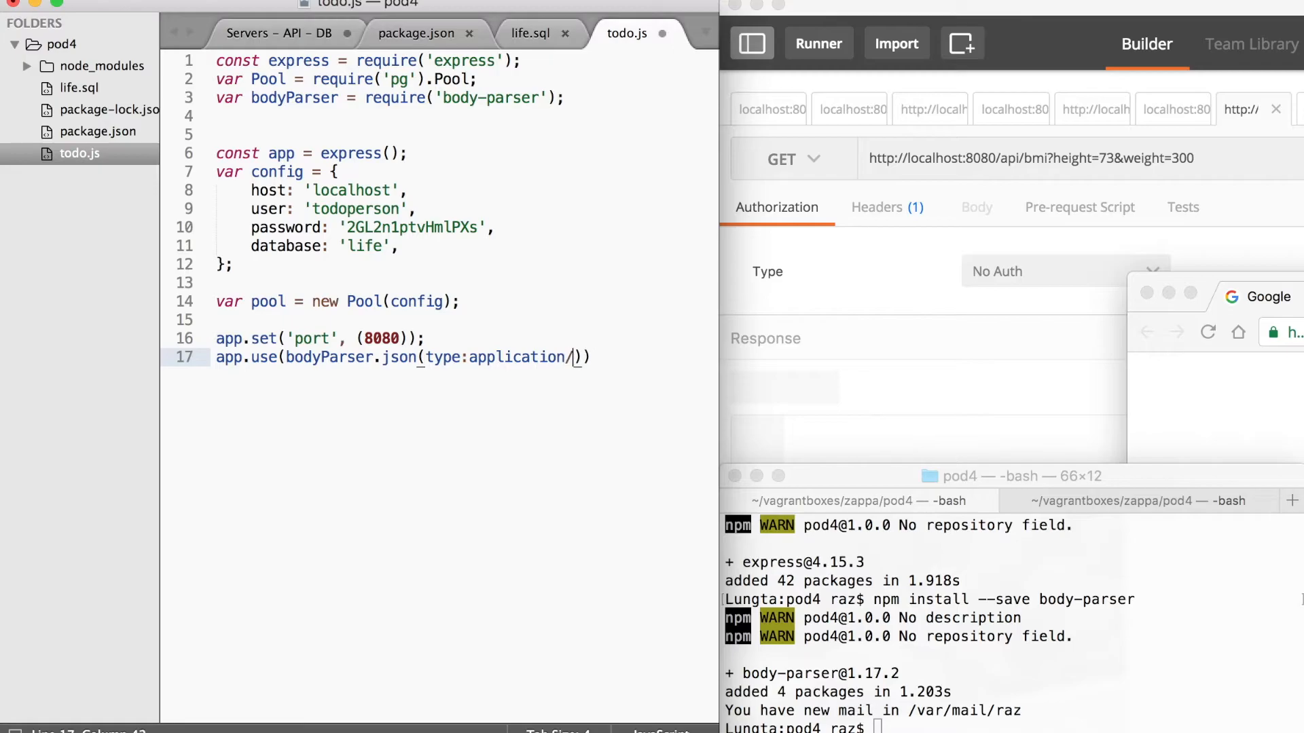
type("json")
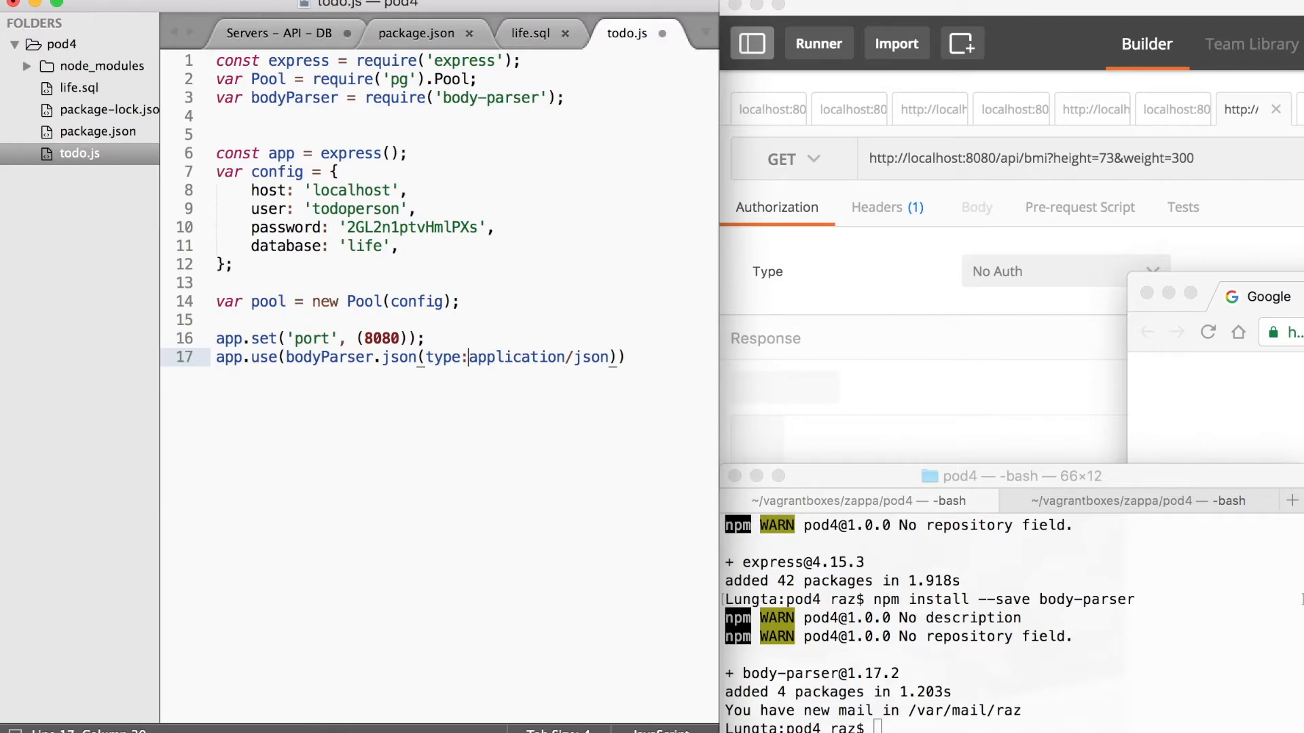
type("'")
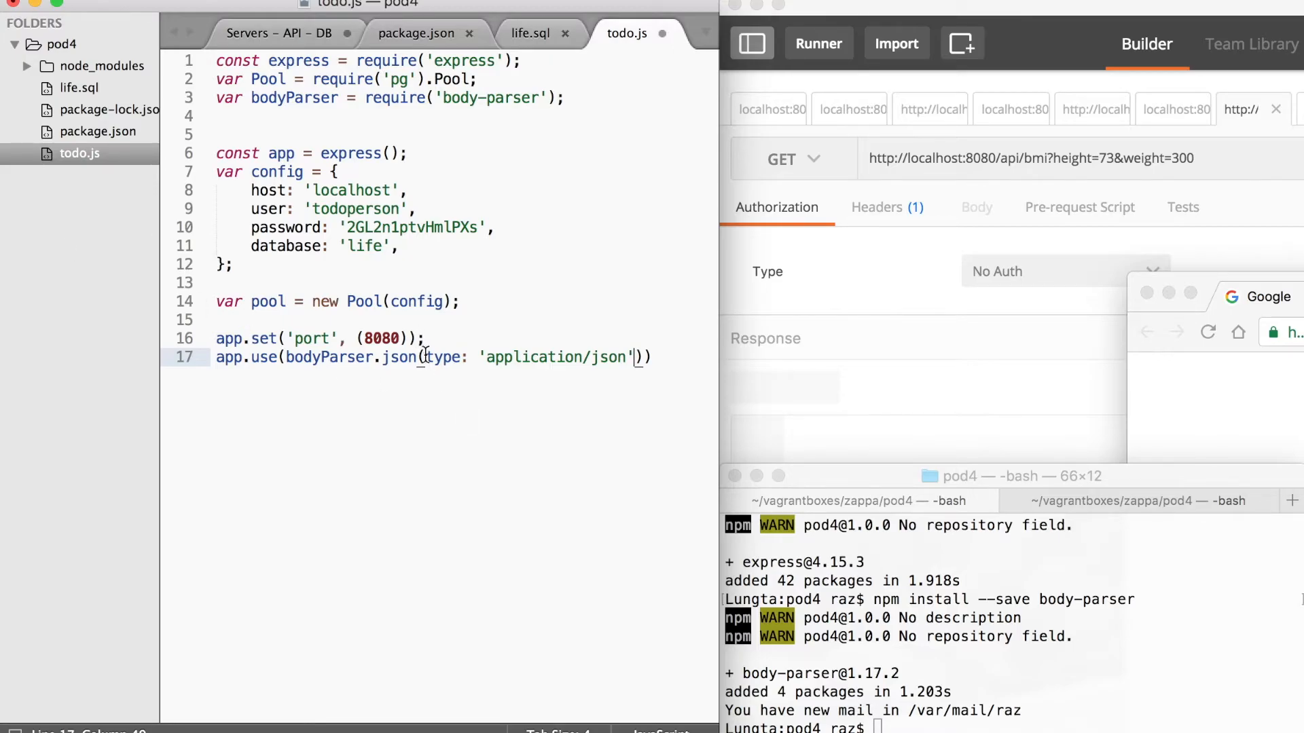
type("{")
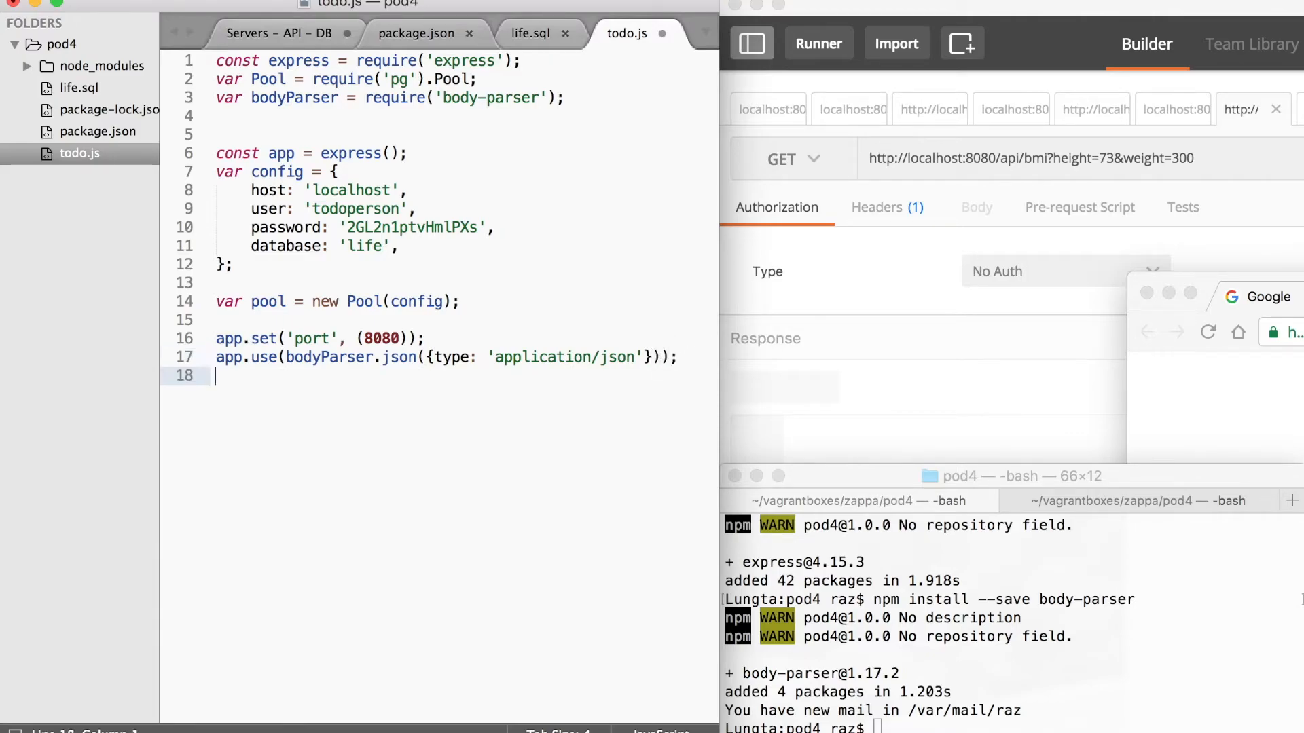
- Use bodyParser.urlencoded({extended: true}) on the app
type("app.use")
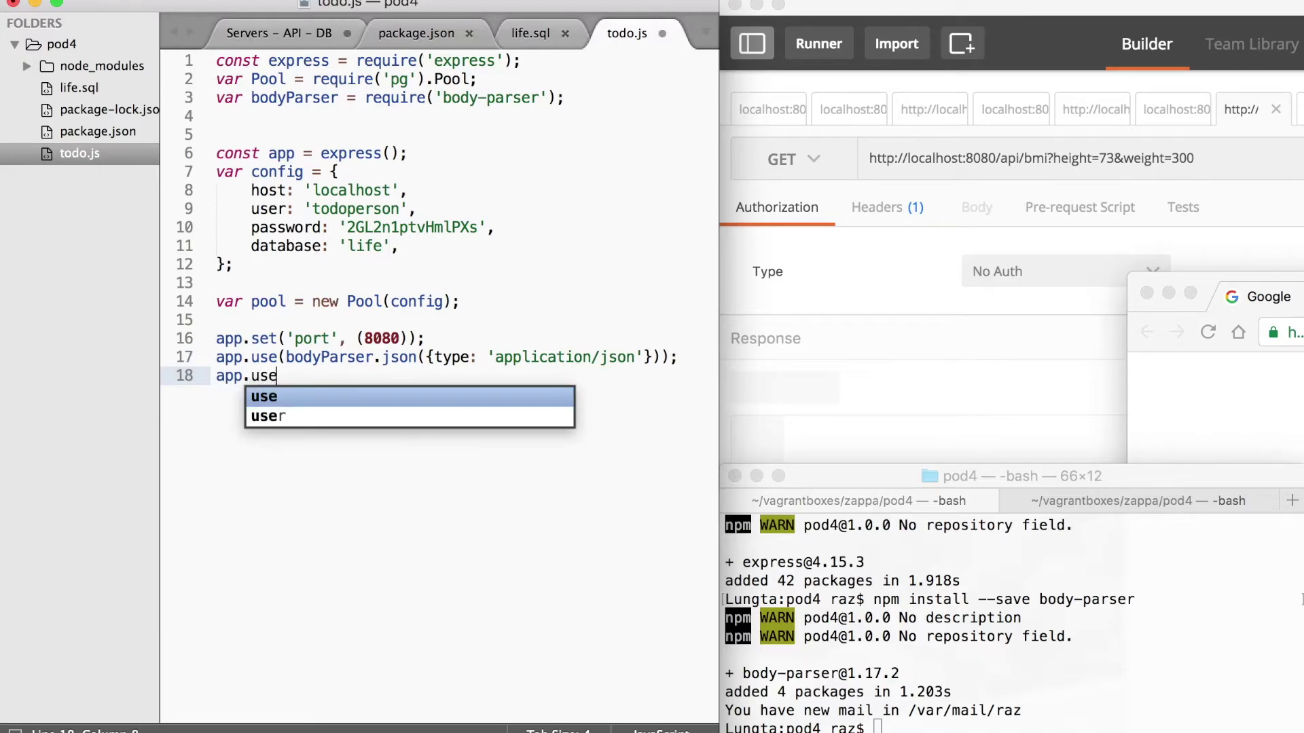
type("(bodyParser.")
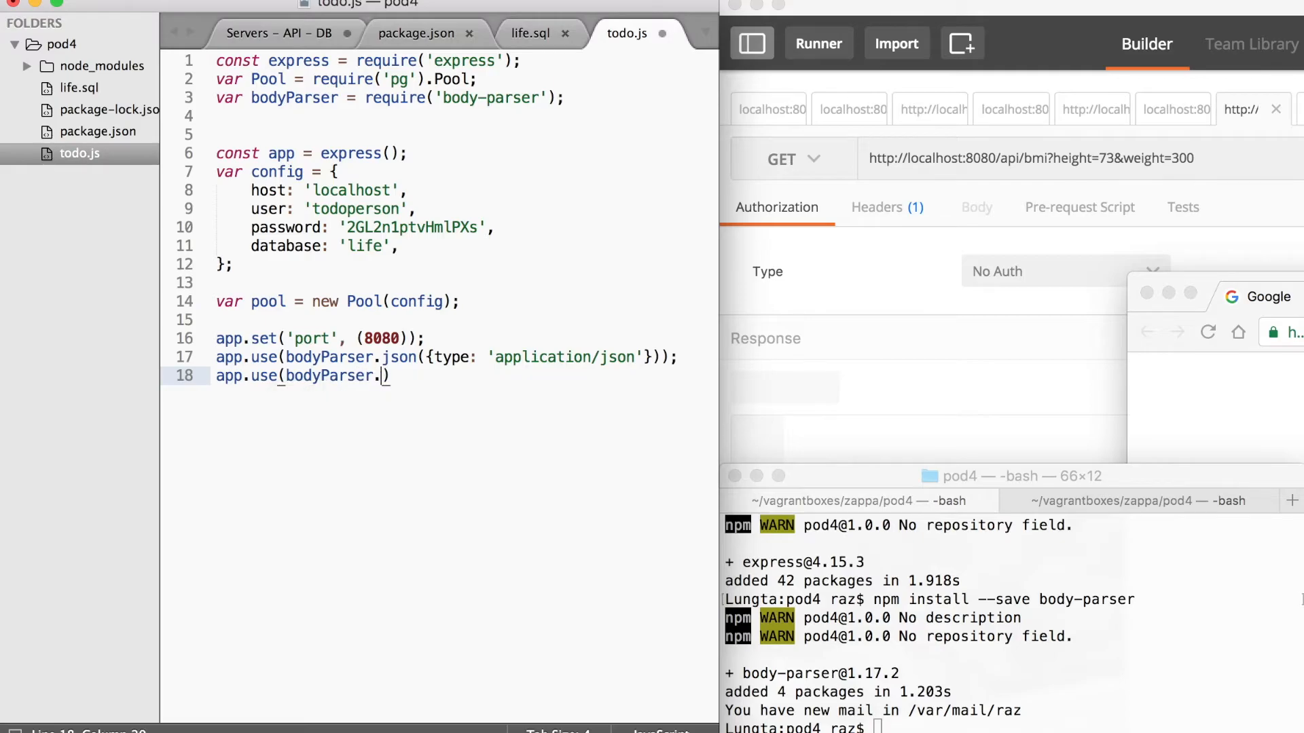
type("url")
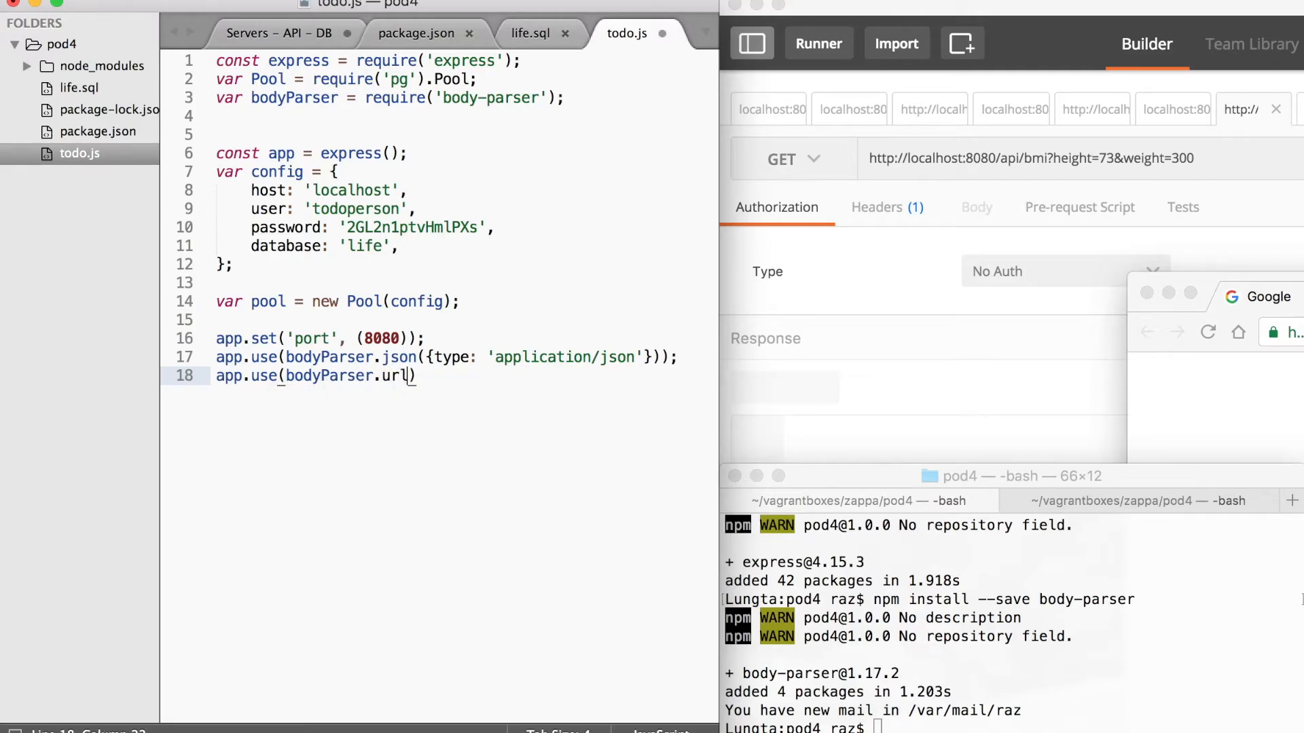
type("encoded({")
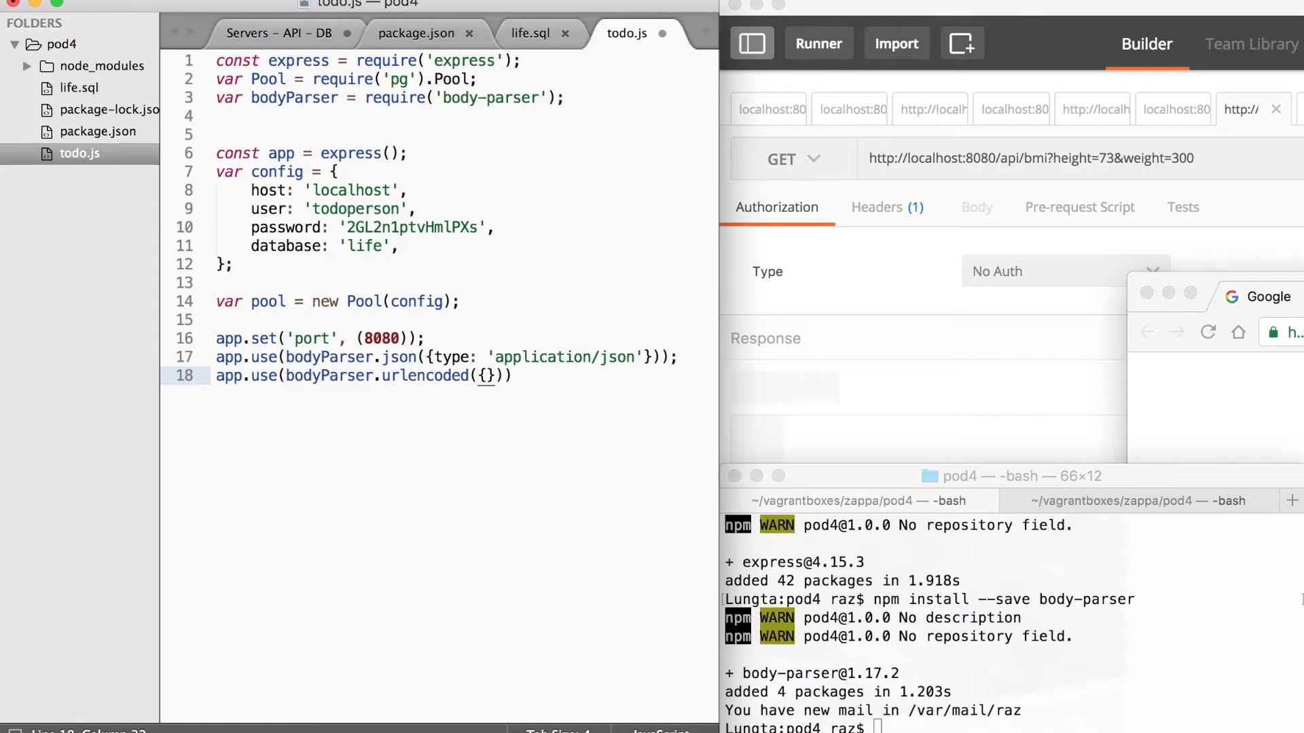
type("extended")
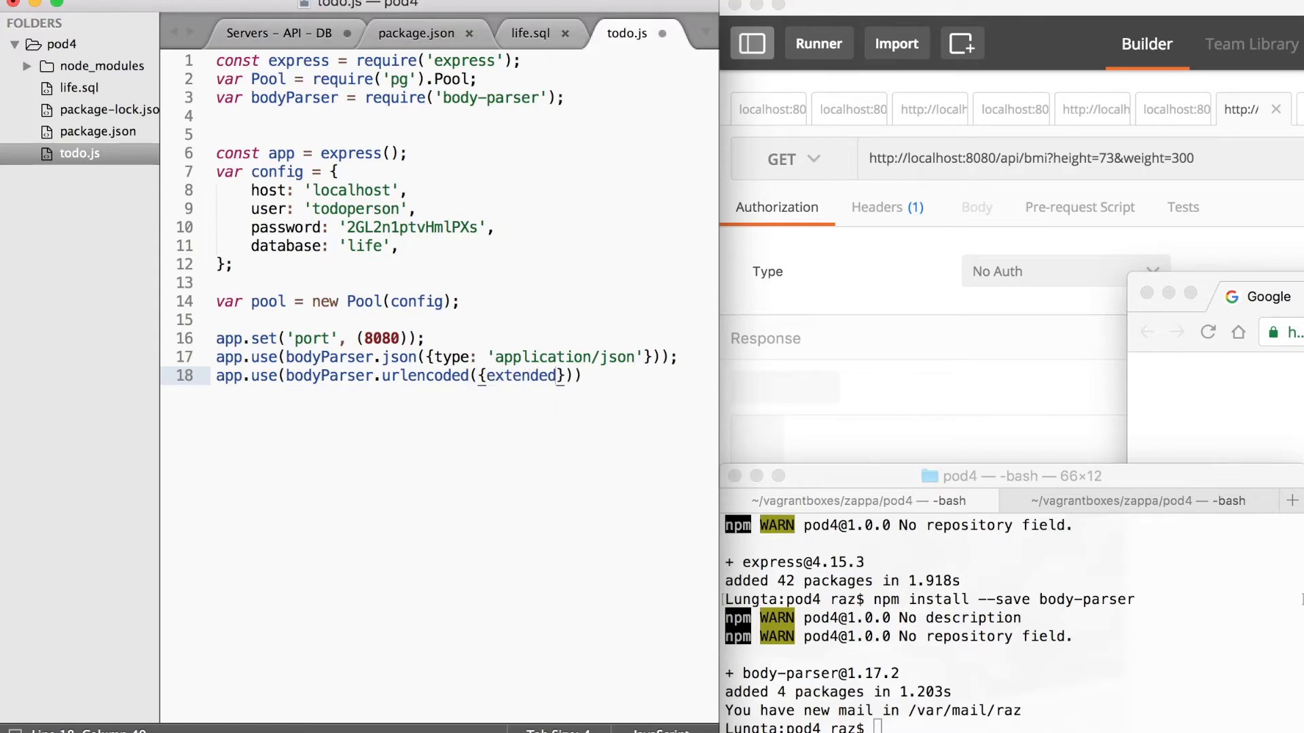
type(": true")
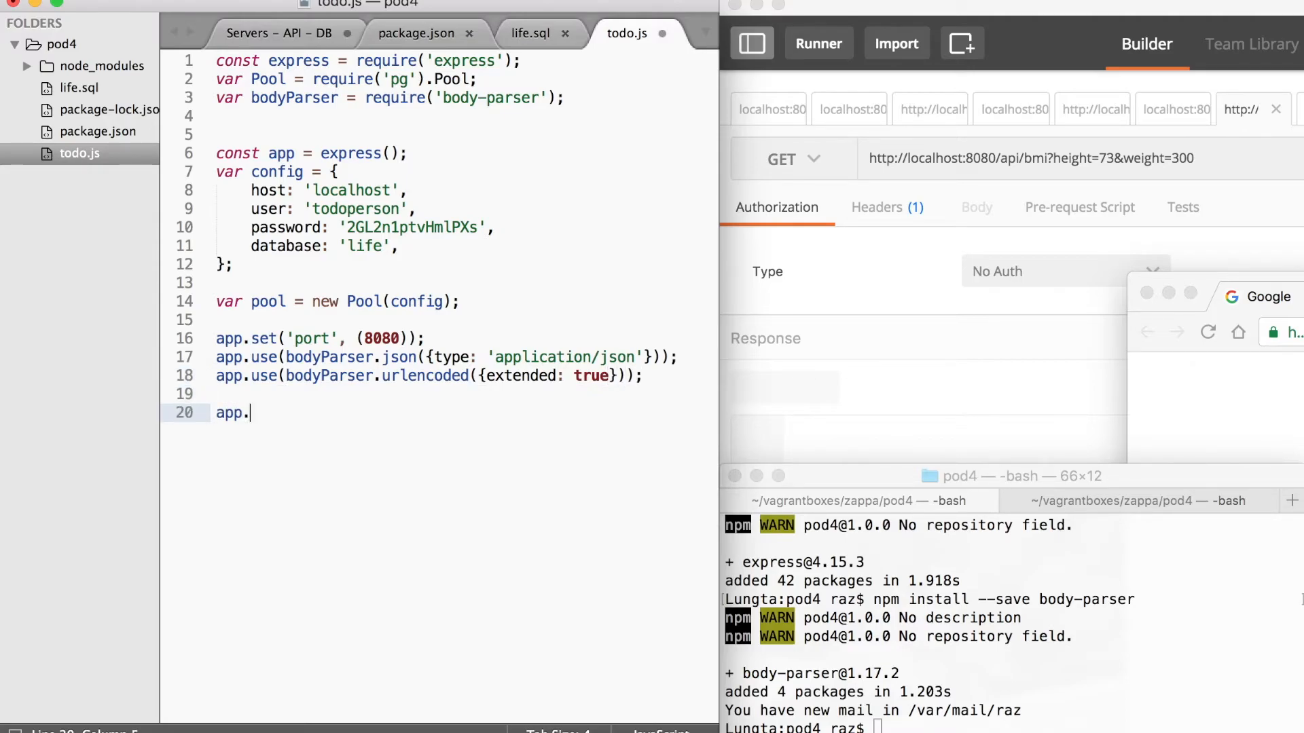
- Define app.get('/api') with an async (req, res) => arrow handler, fixing the mistyped post to get
type("post")
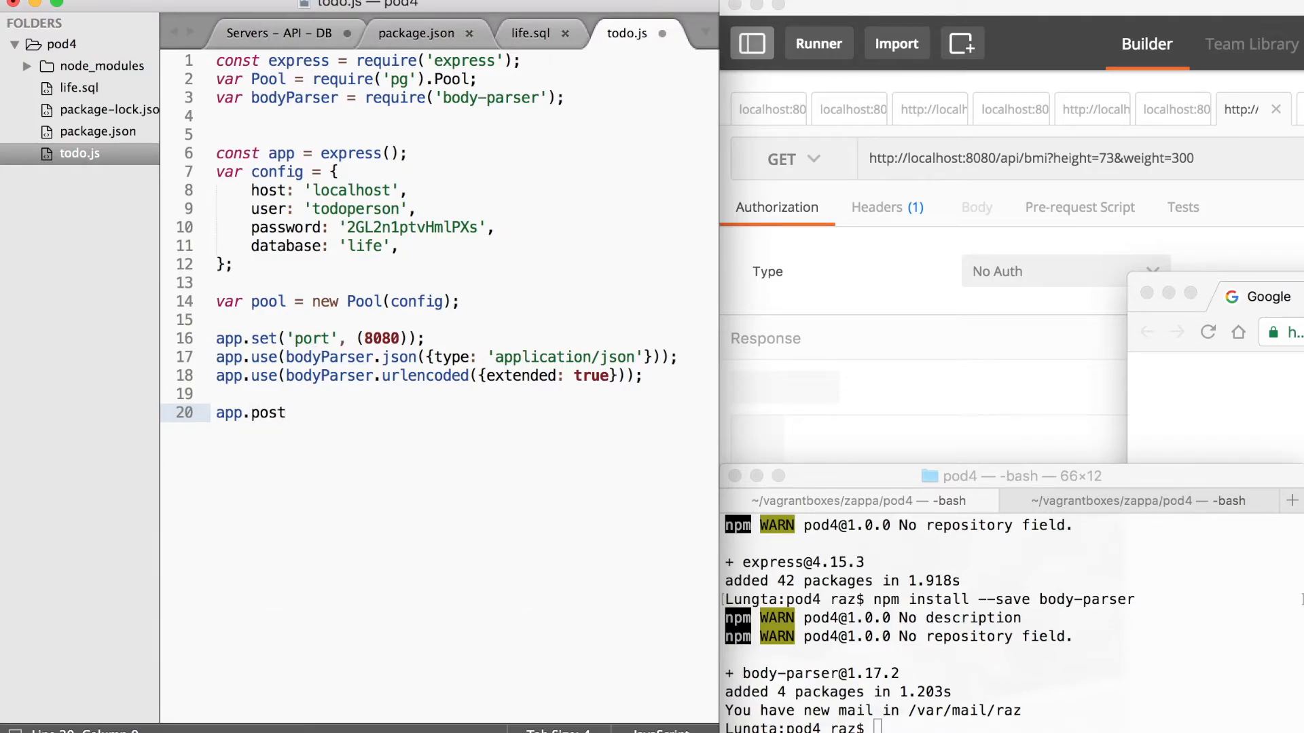
key("Backspace")
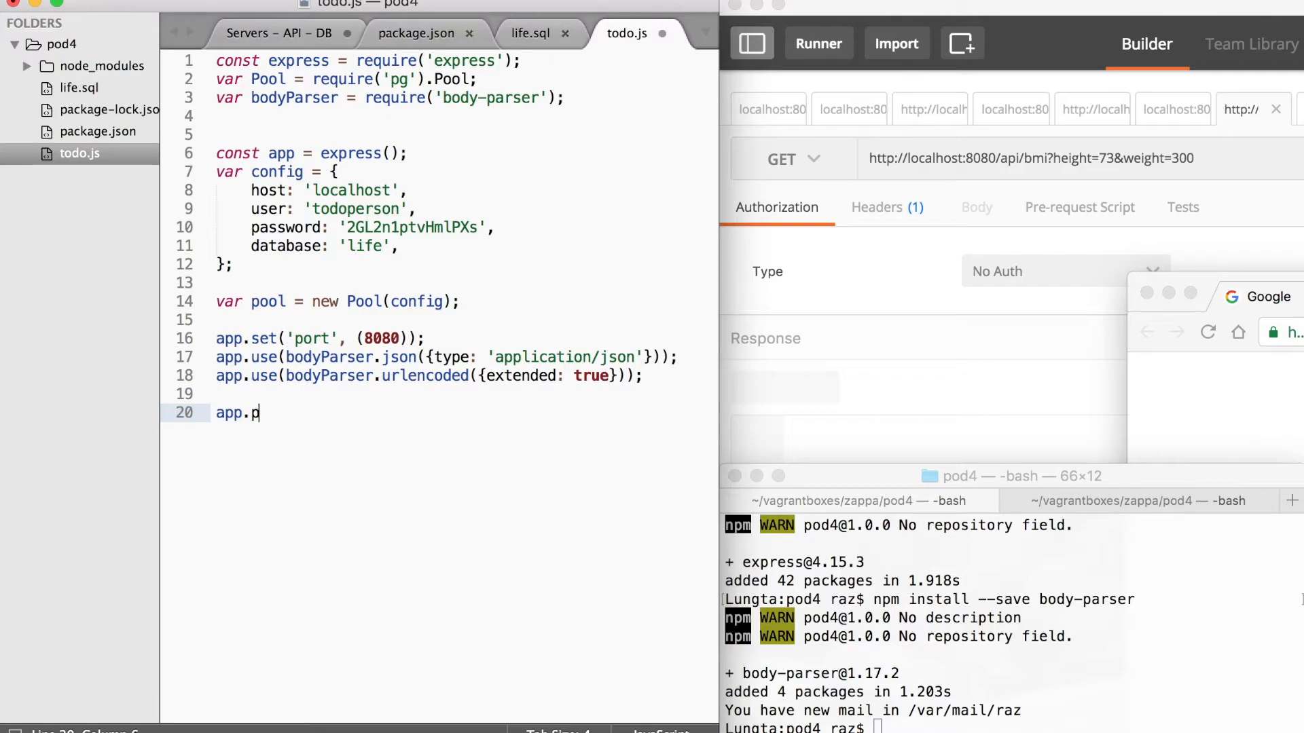
key("Backspace")
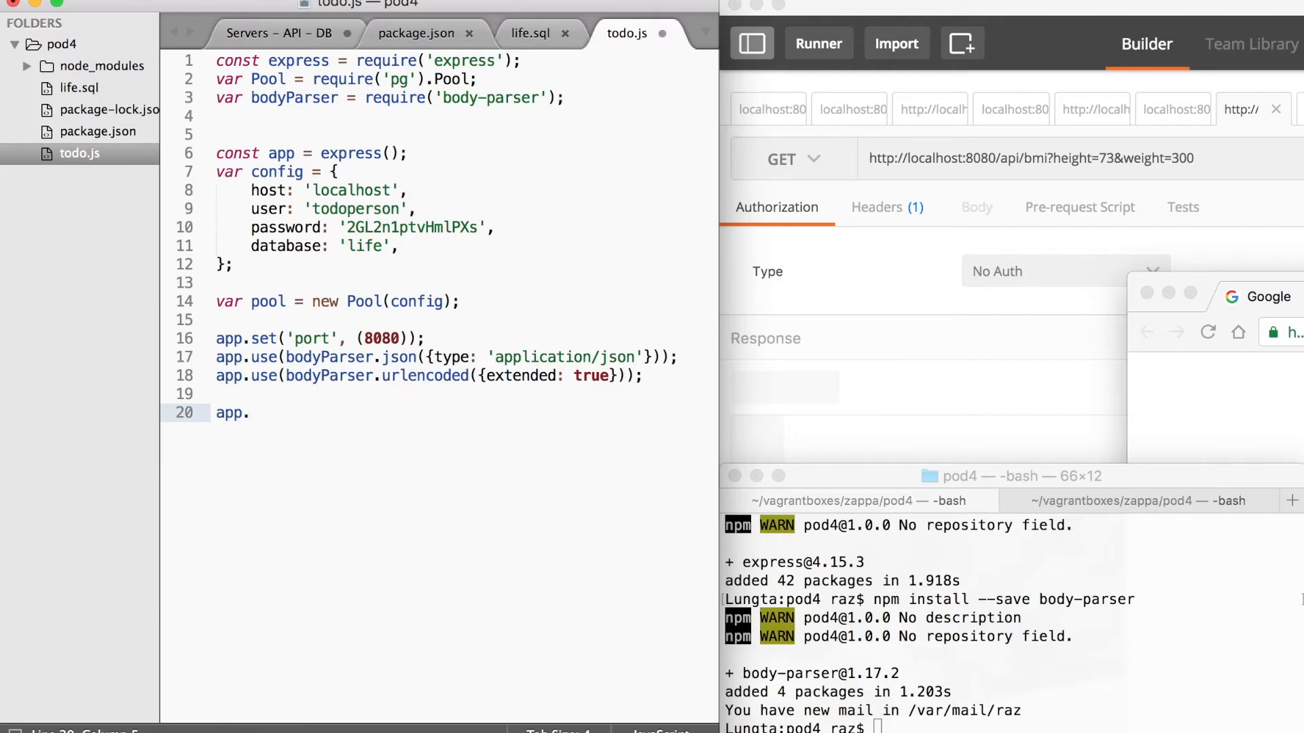
type("g")
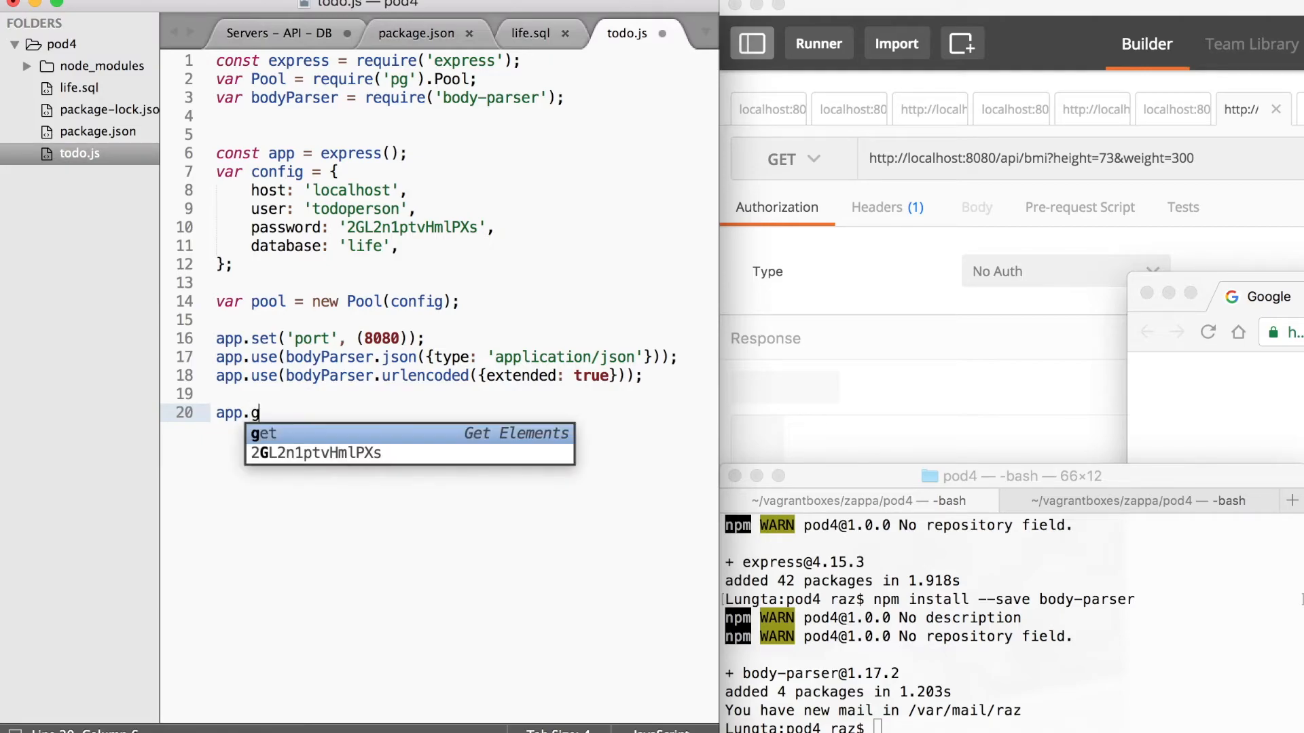
key("Tab")
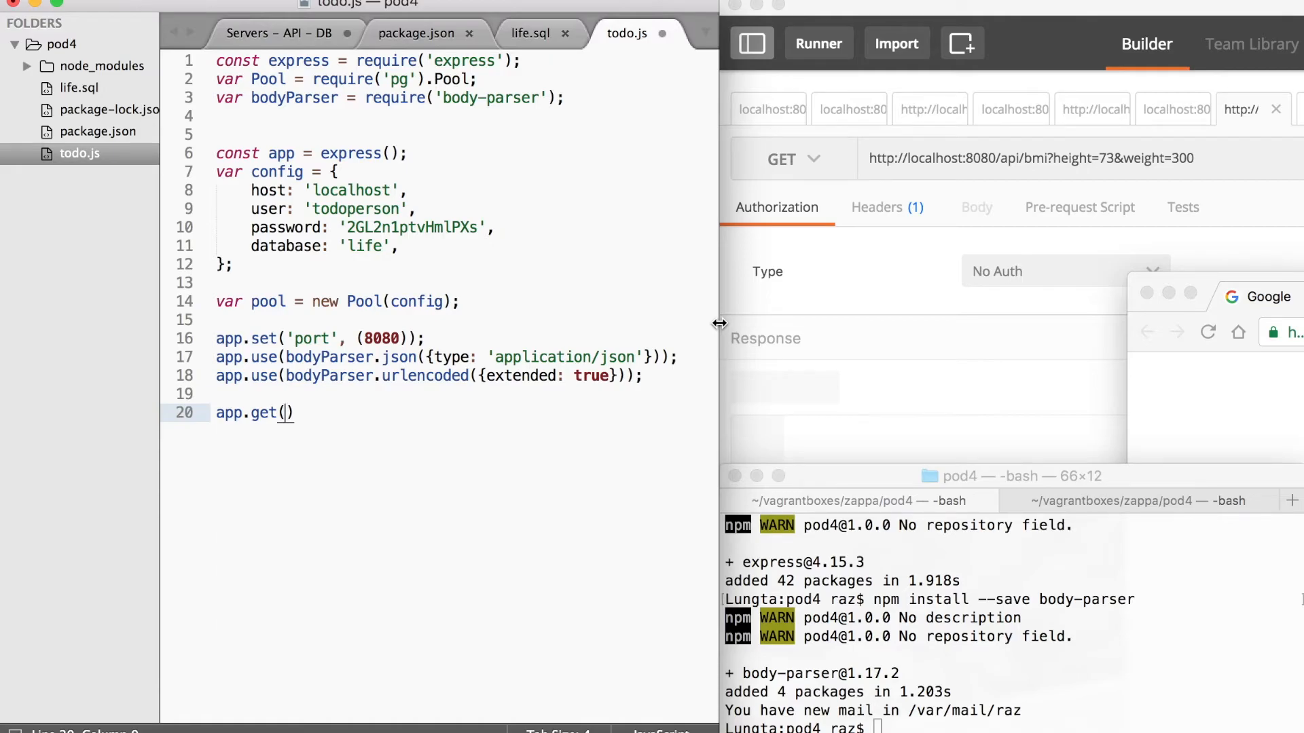
type("'")
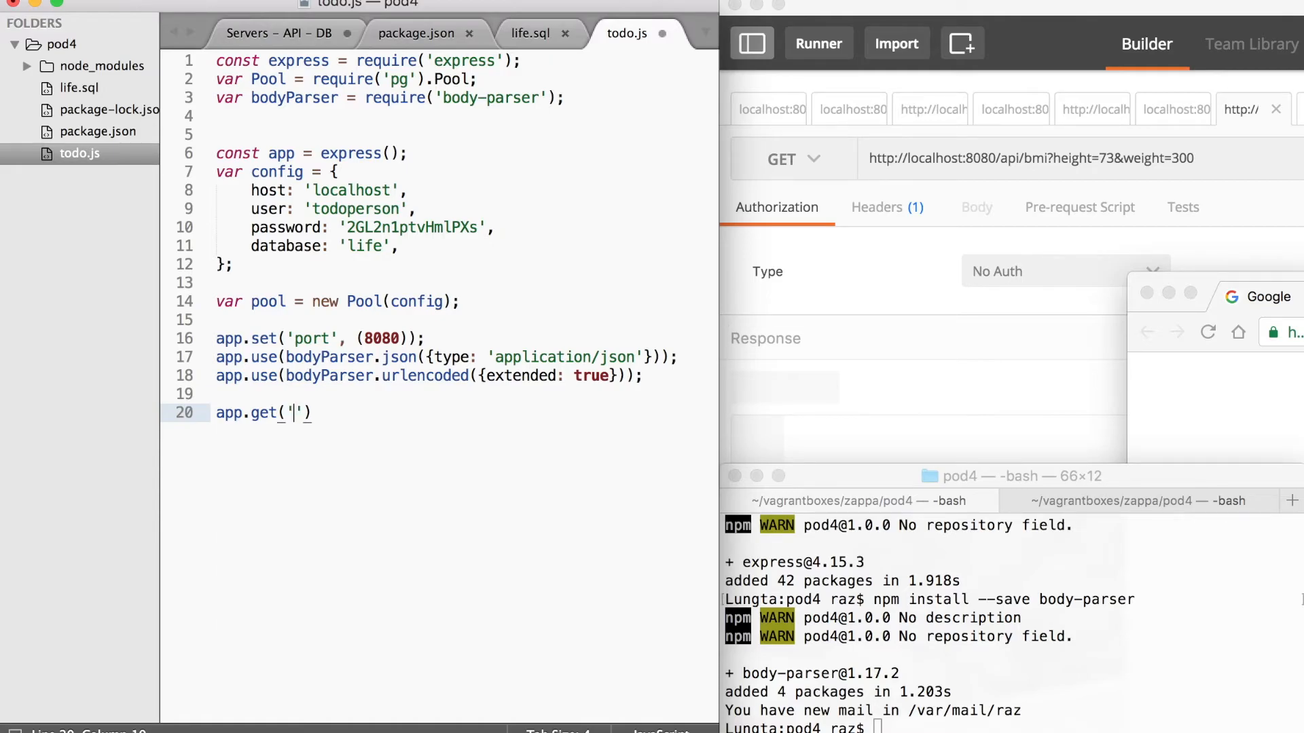
type("api")
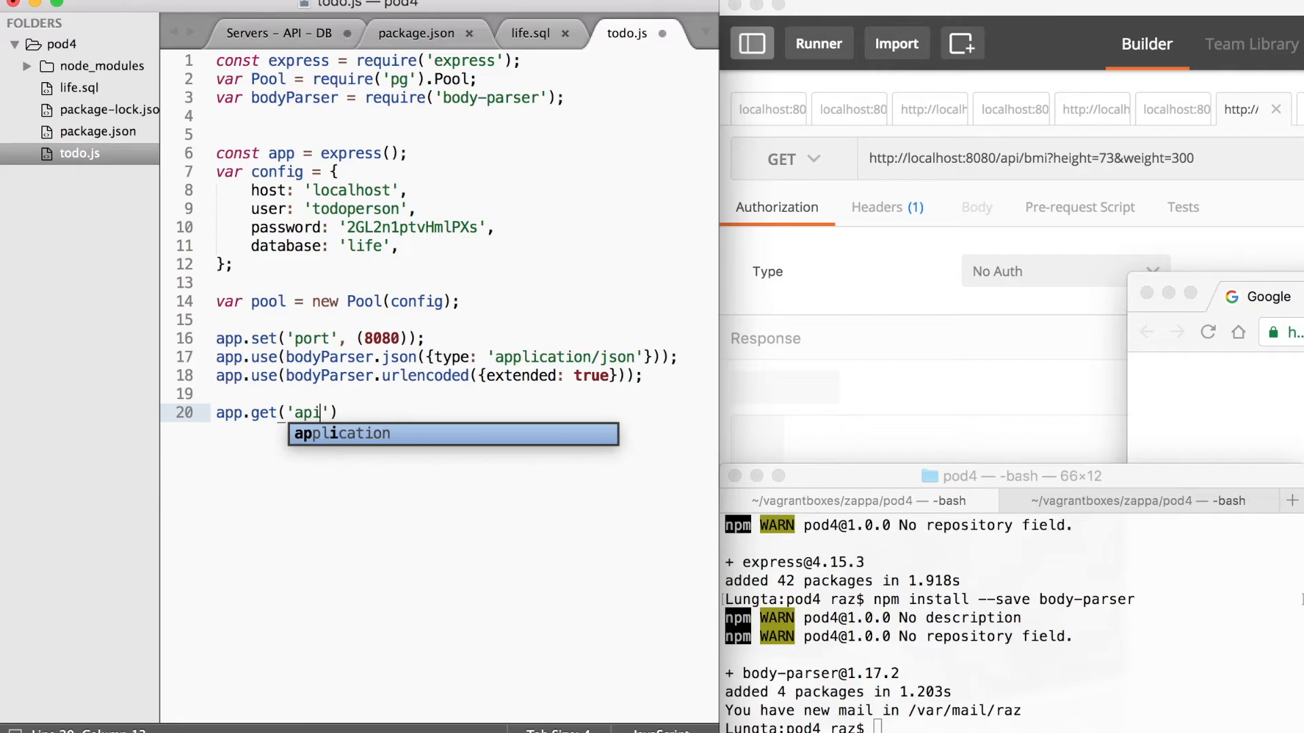
key("Escape")
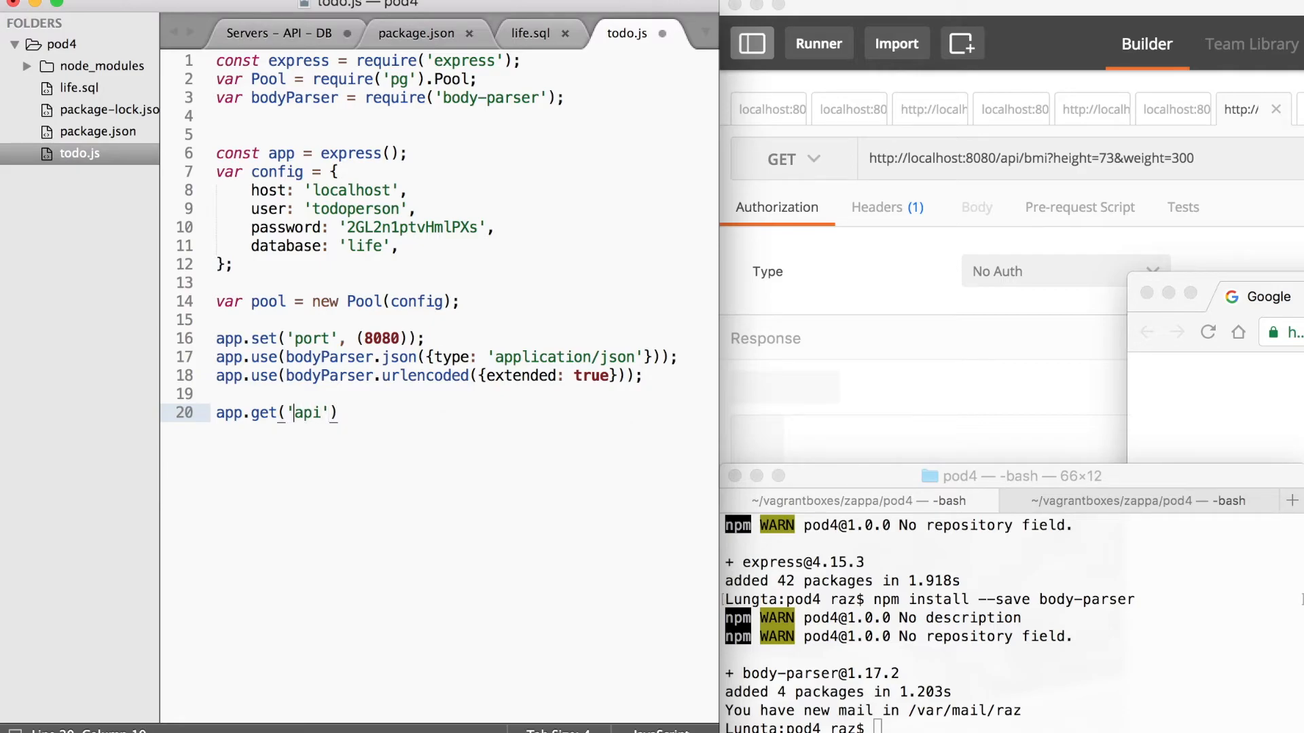
type("/")
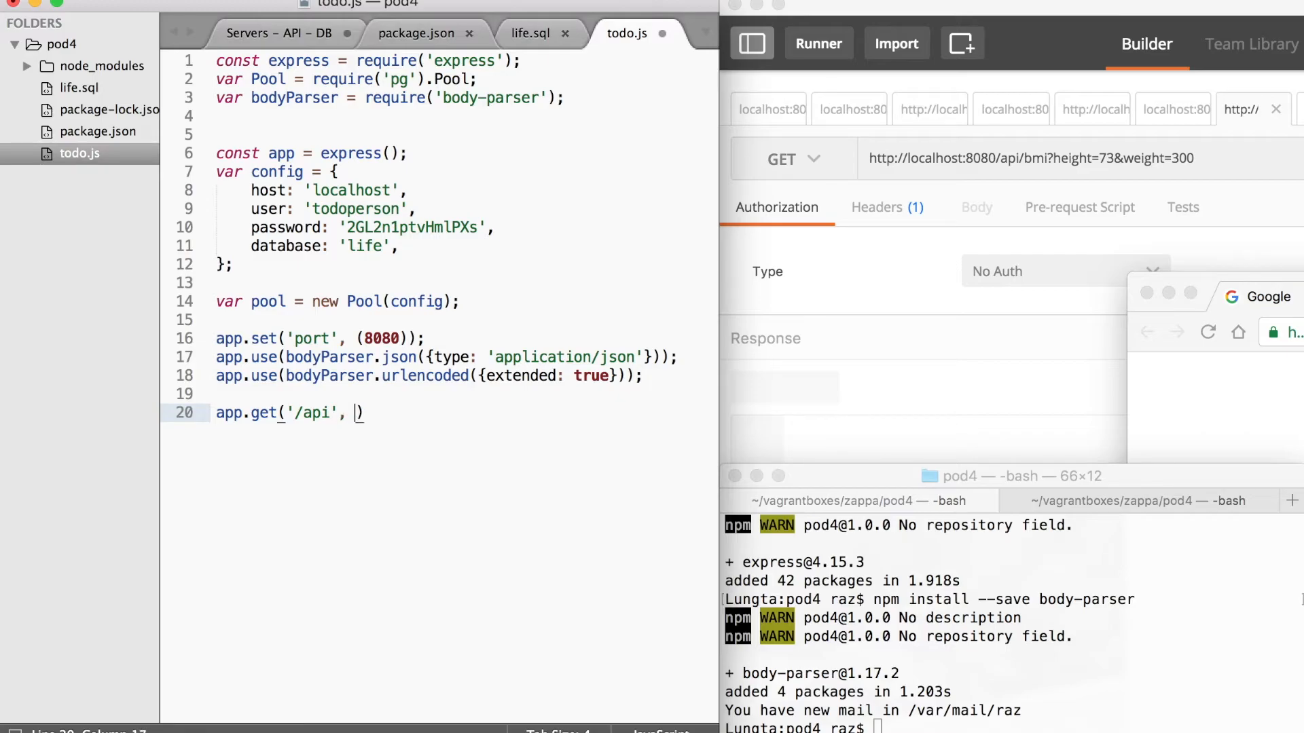
type("async")
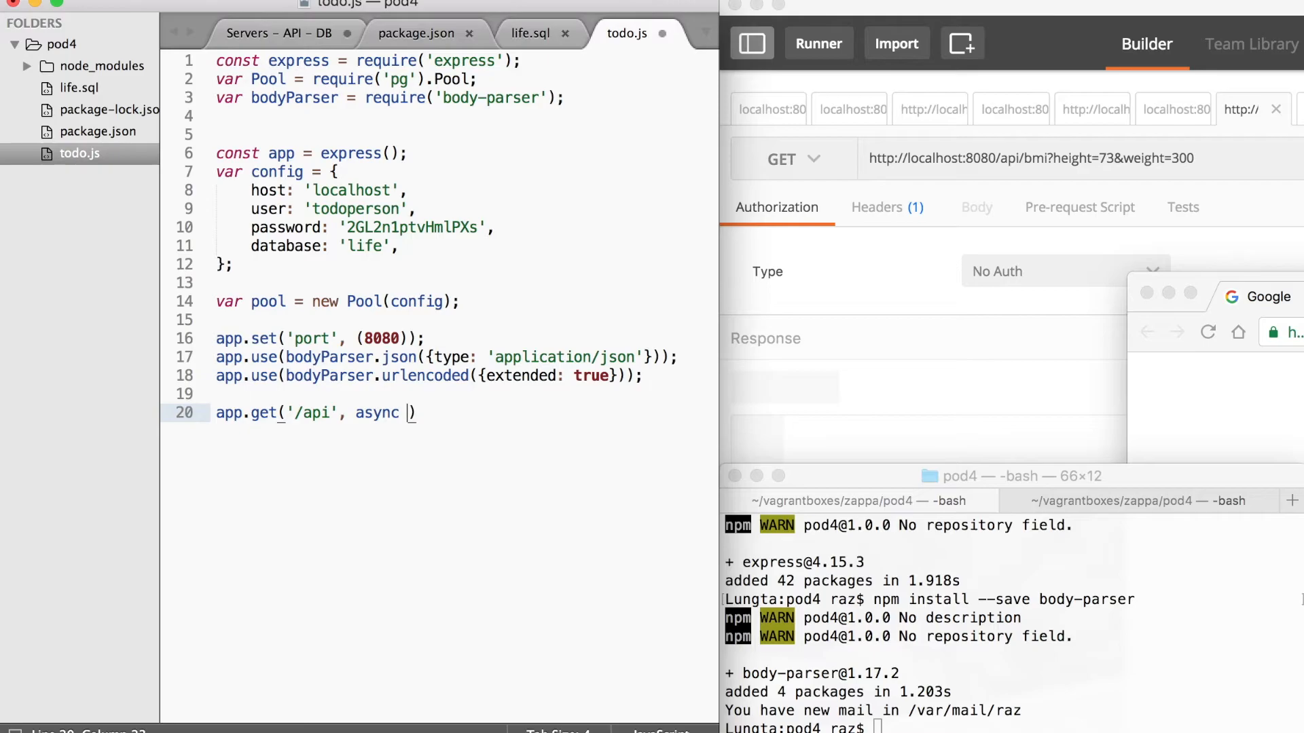
type("(")
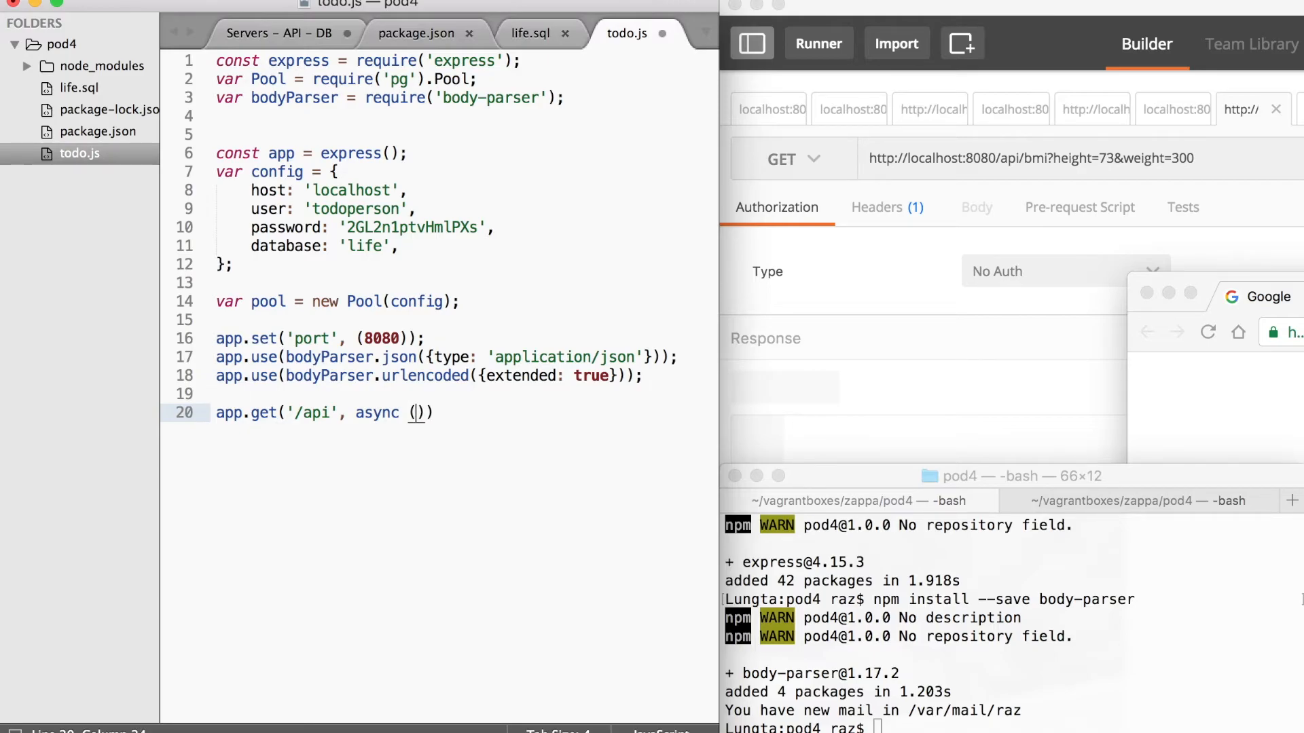
type("req,")
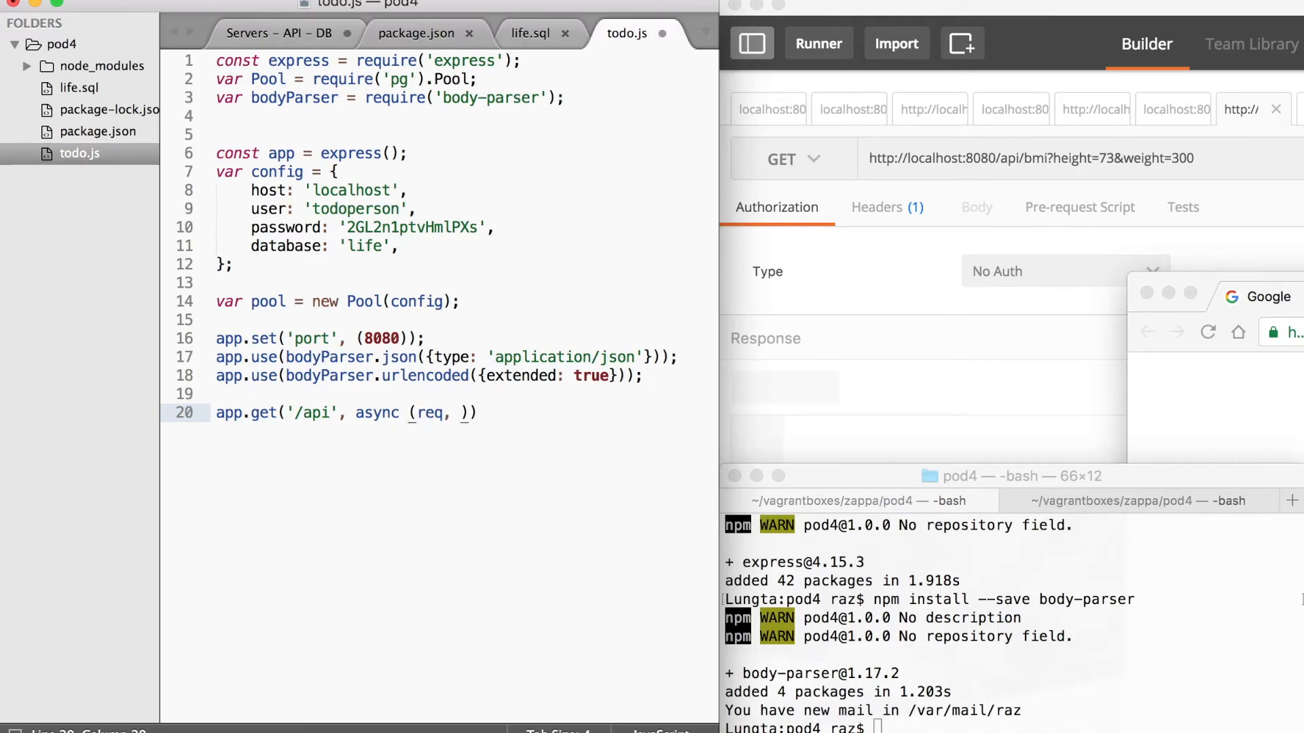
type("res")
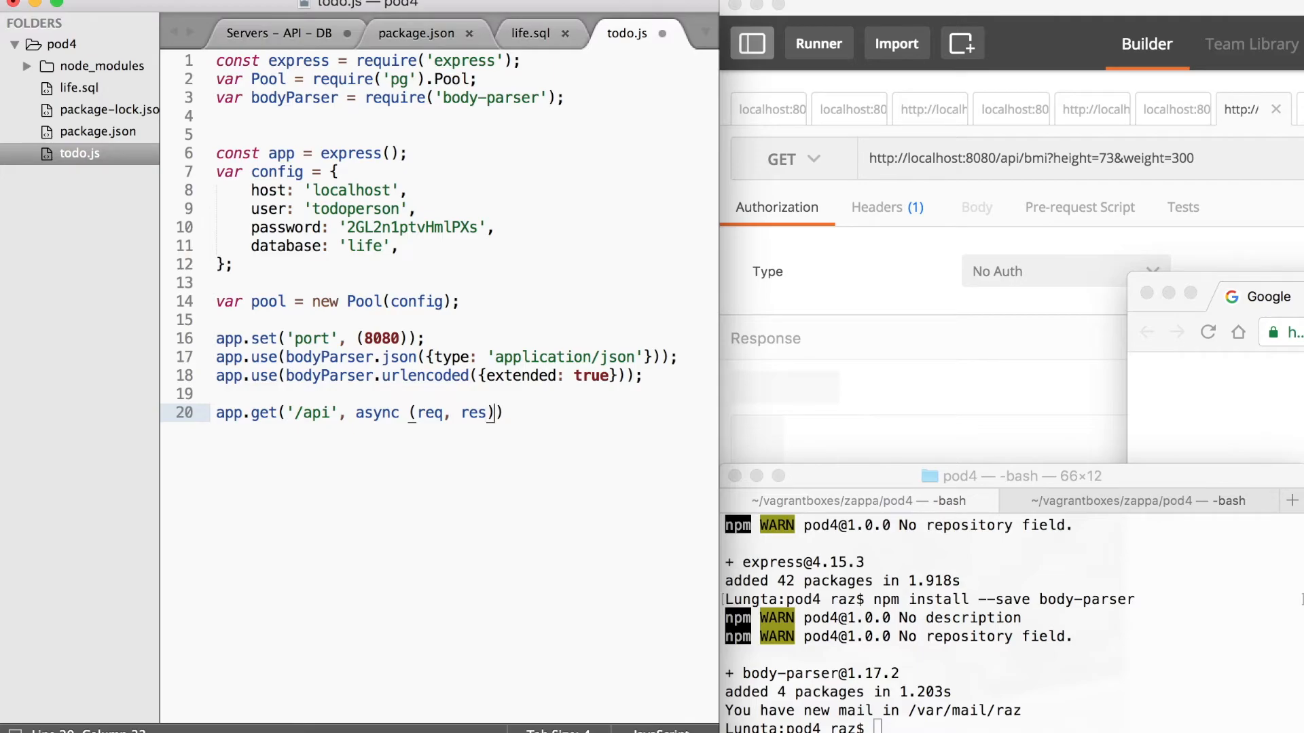
type("=>")
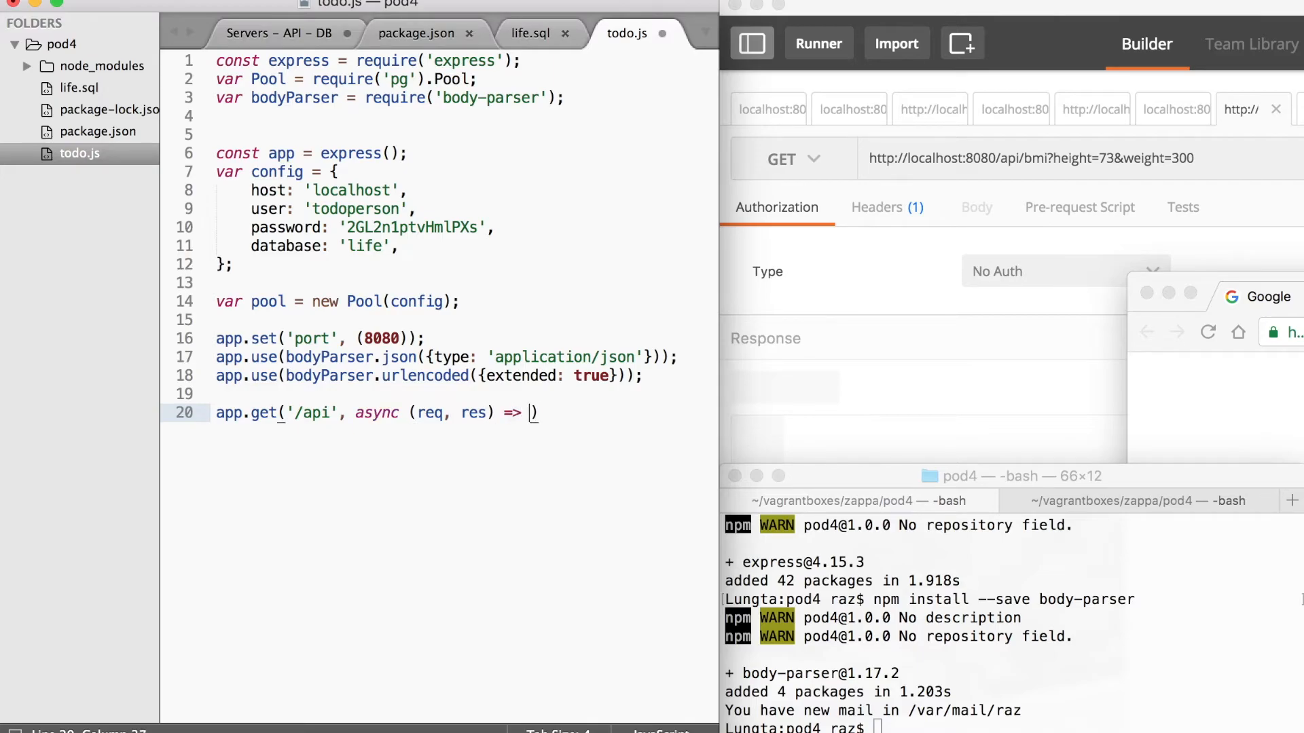
type("{")
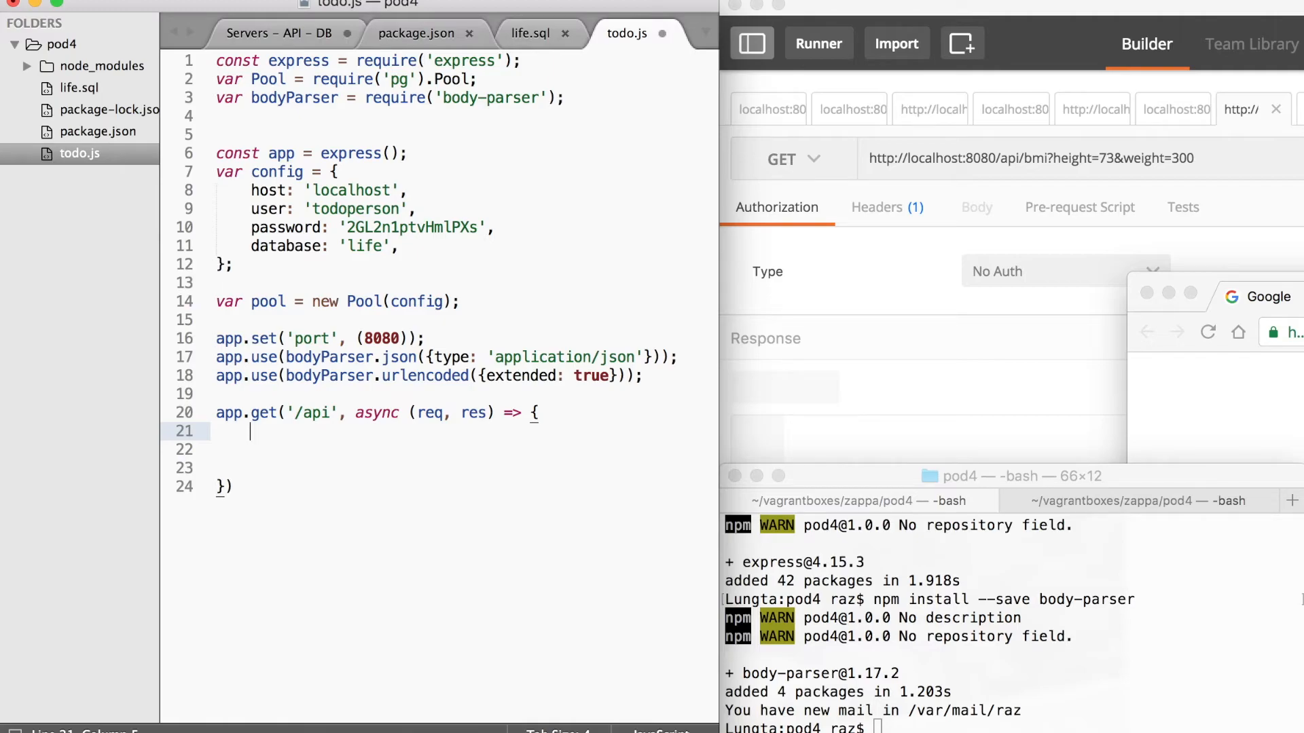
- Inside a try block, await pool.query('select * from todo') into a response variable
type("try {")
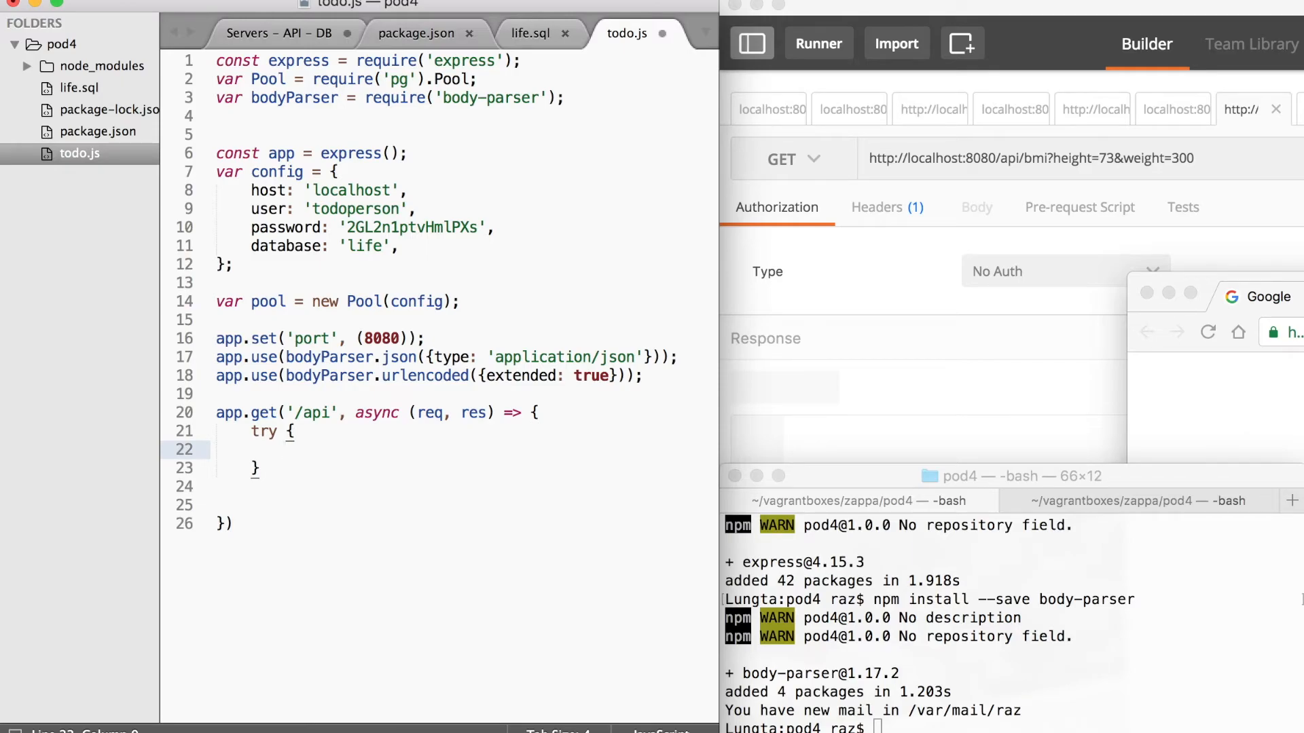
type("var response")
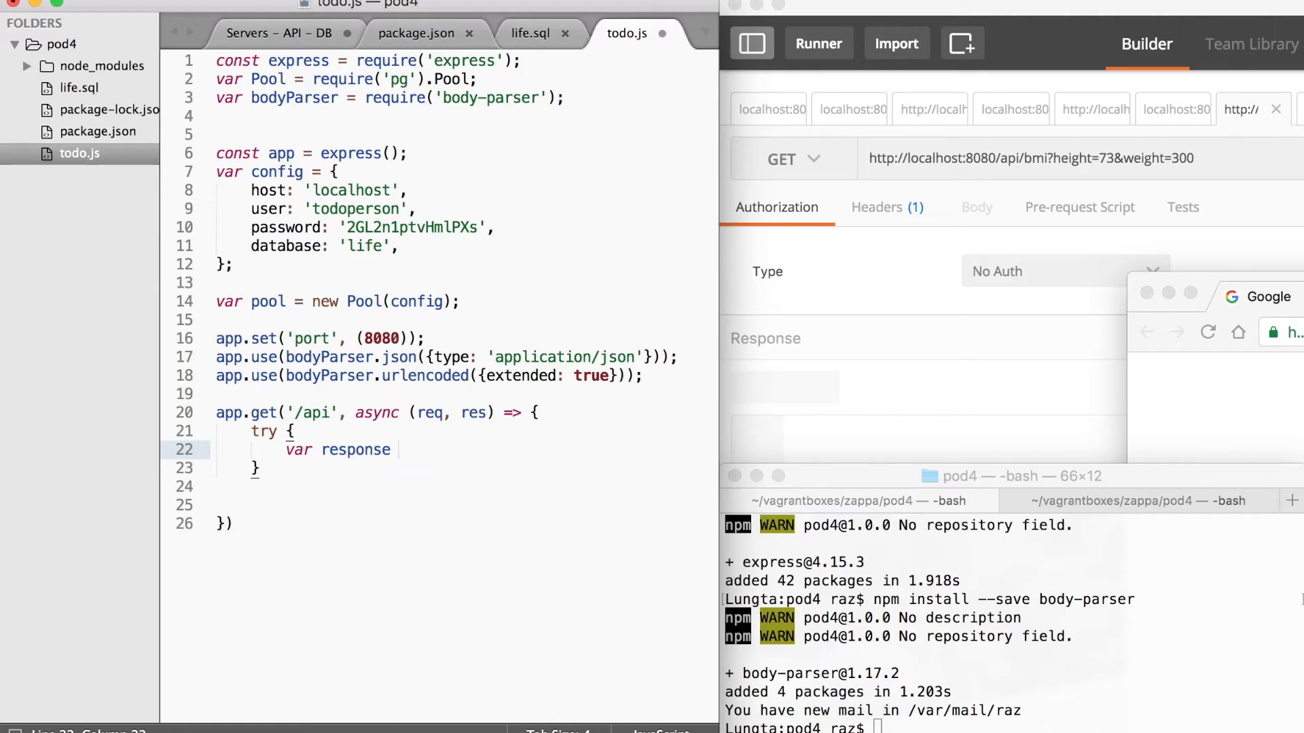
type("= aw")
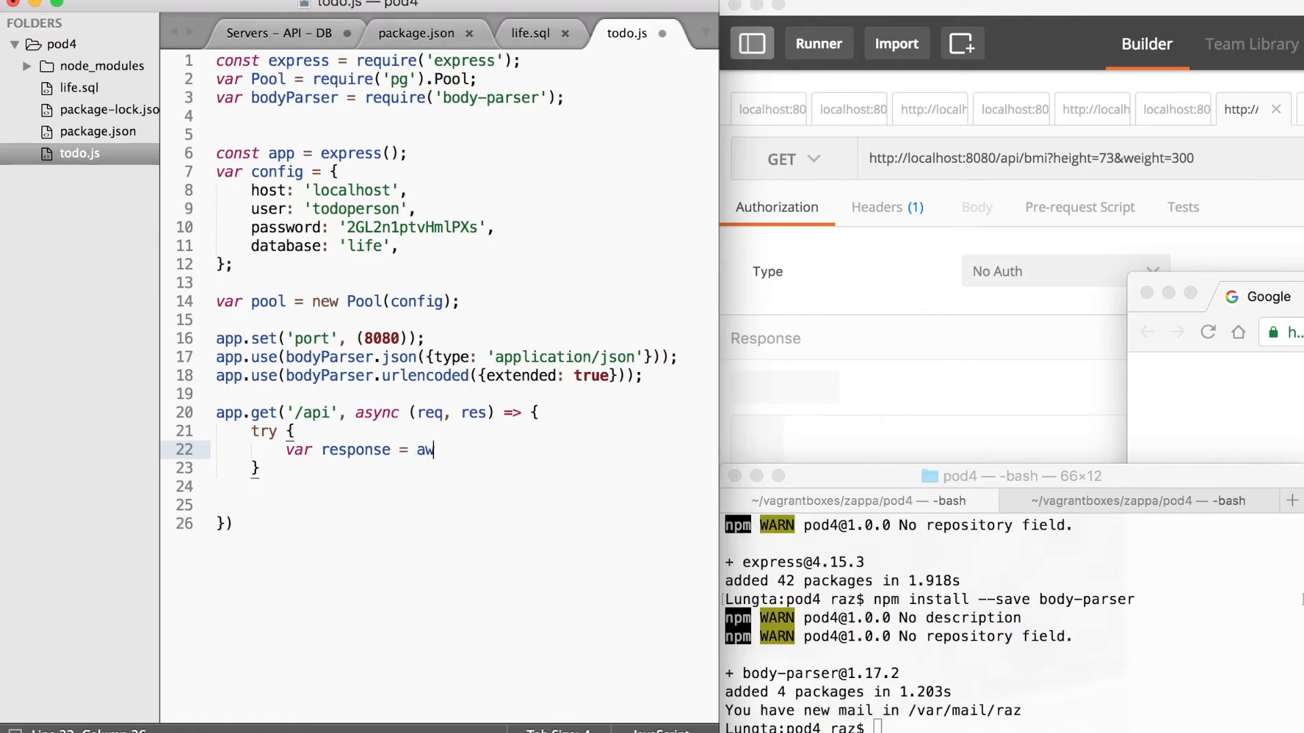
type("ait")
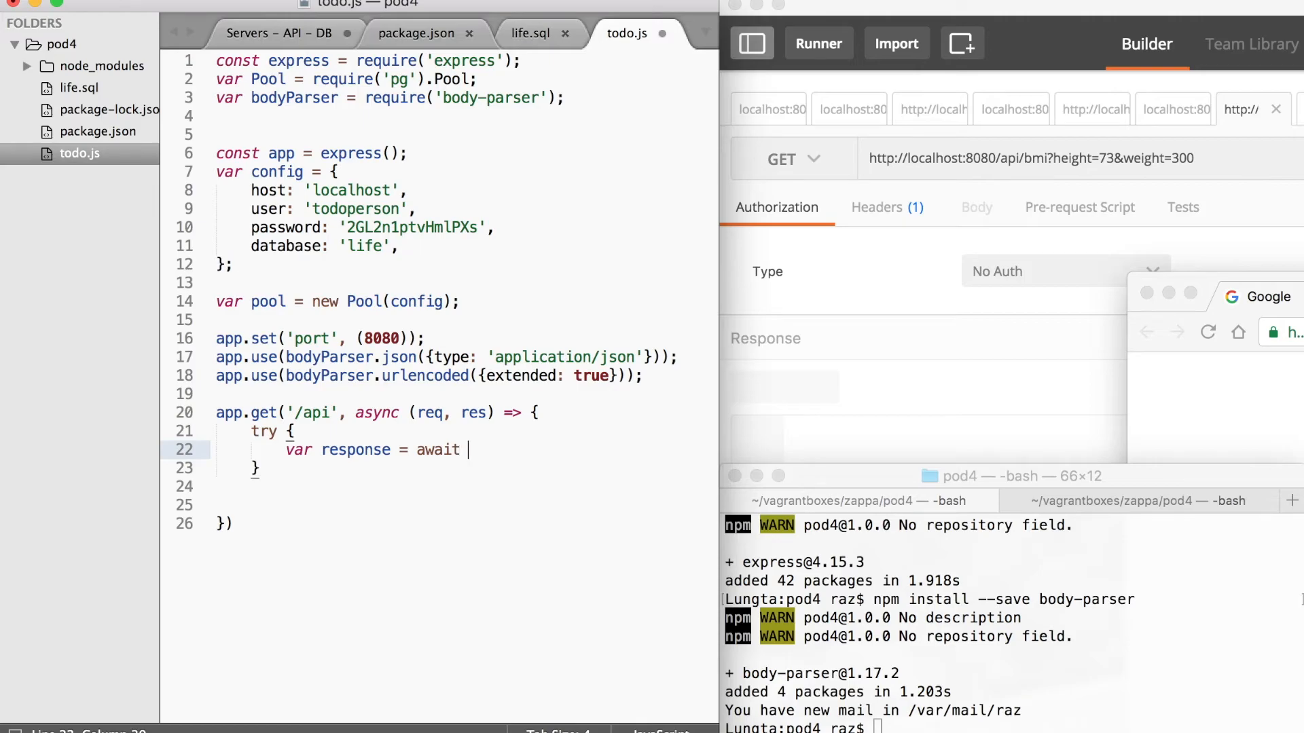
type("pool.qu")
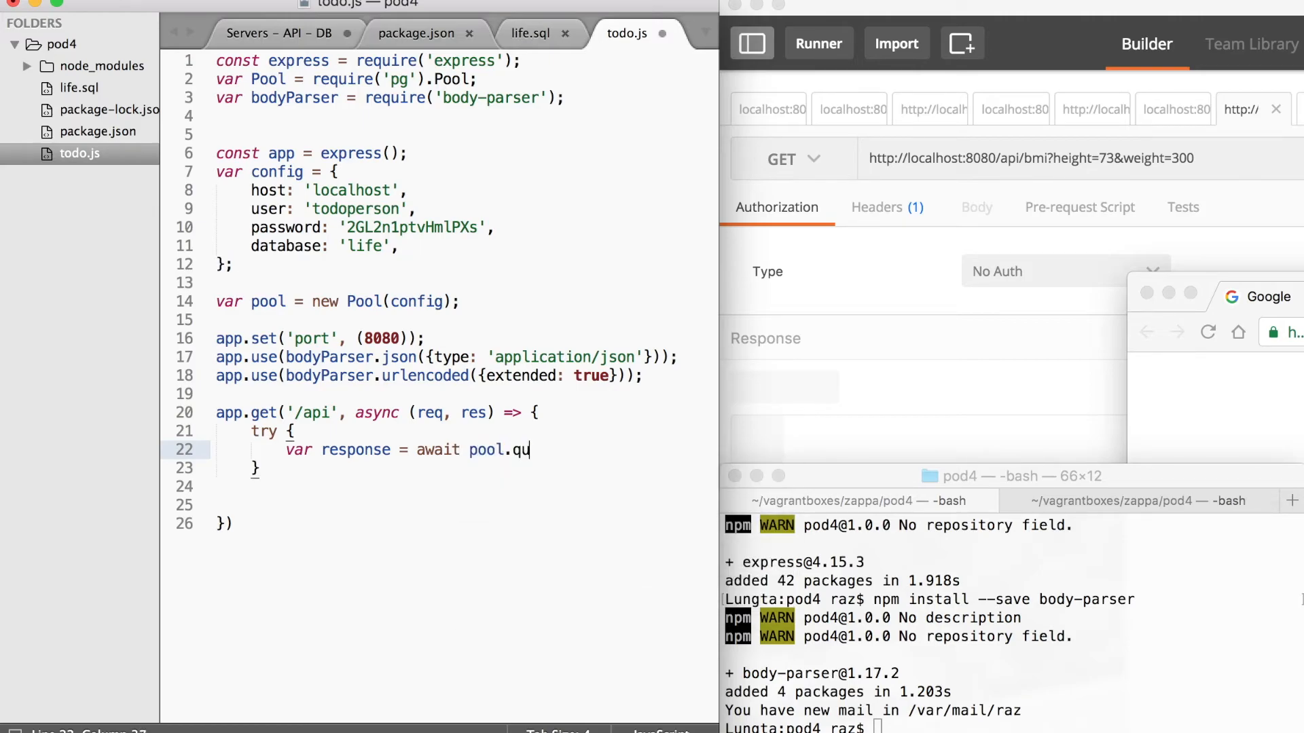
type("ery()")
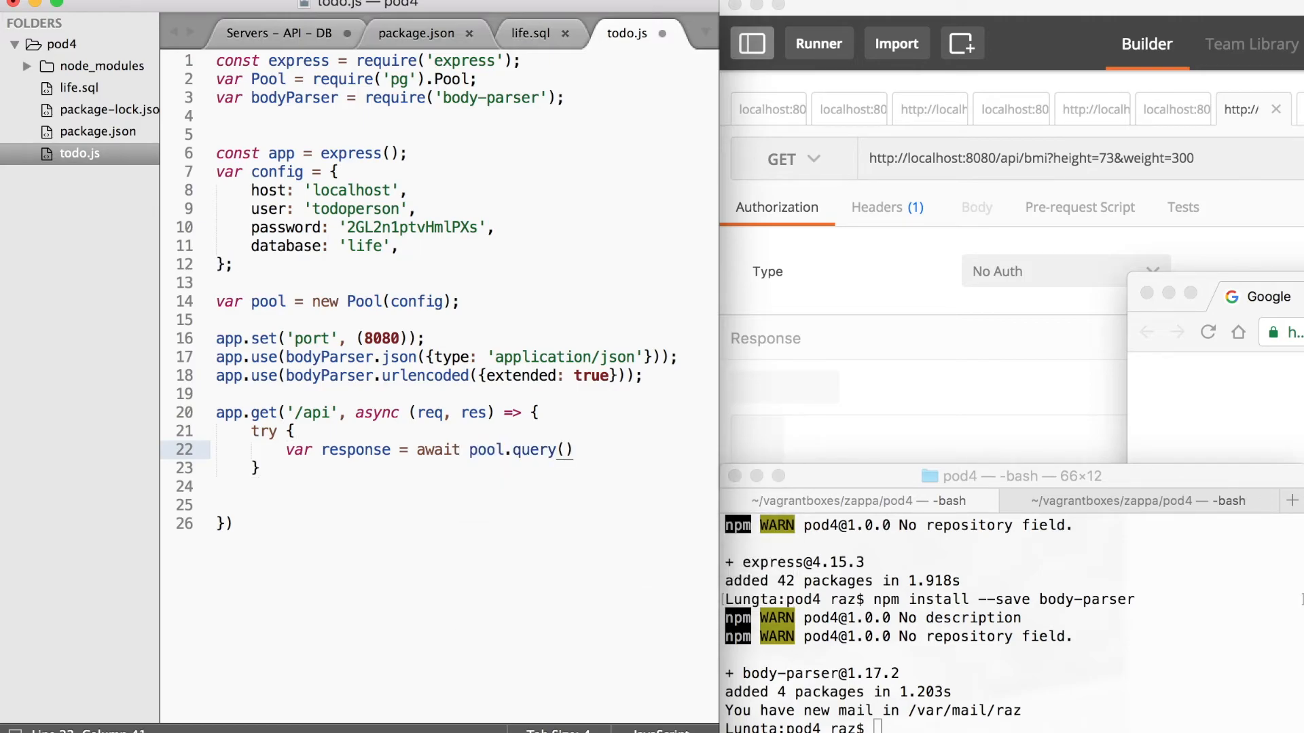
type("sele")
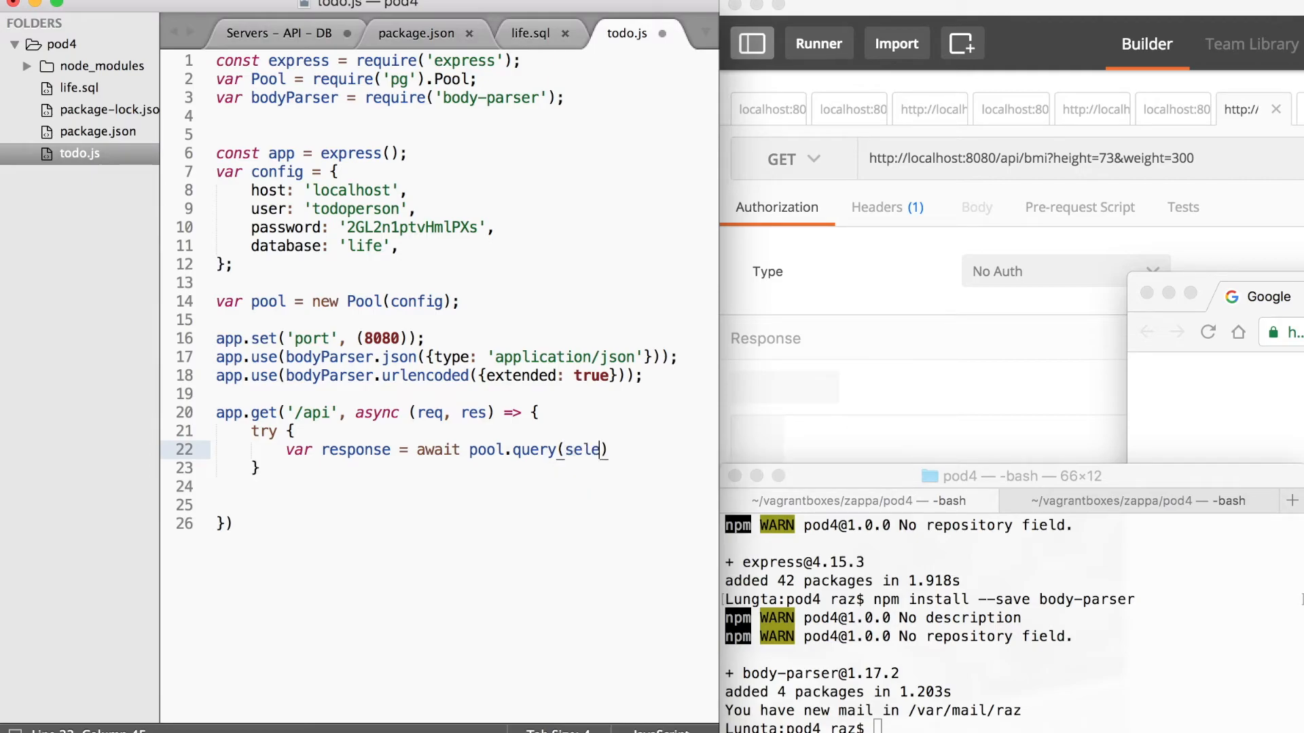
type("ct * from")
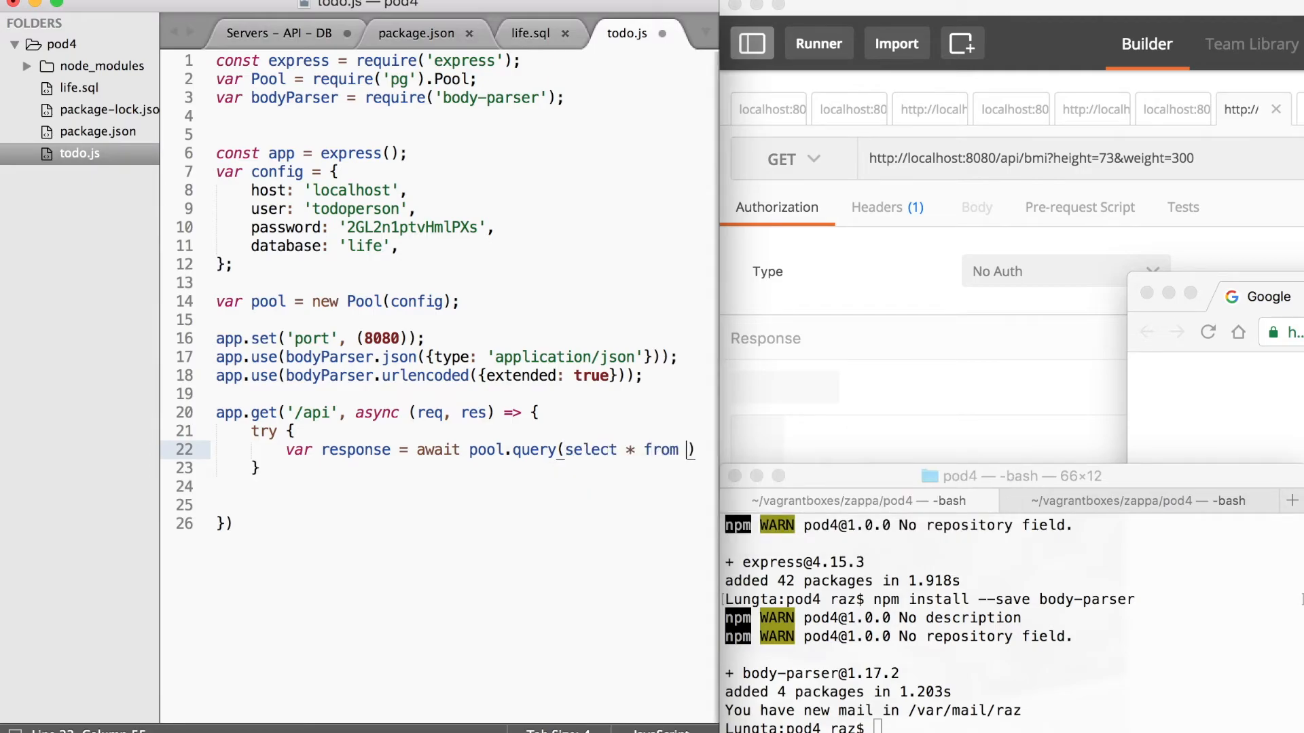
type("todo'")
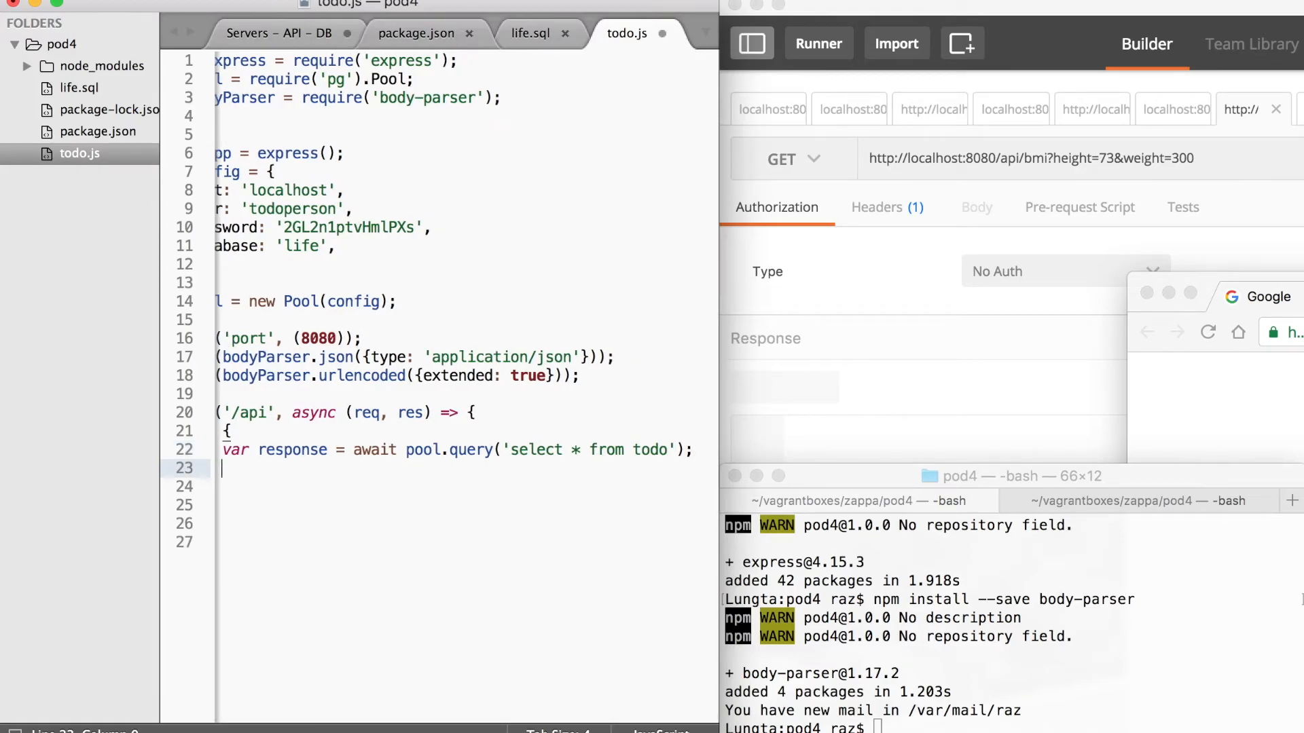
- Log JSON.stringify(response.rows), return res.json(response.rows), and begin the catch block
type("c")
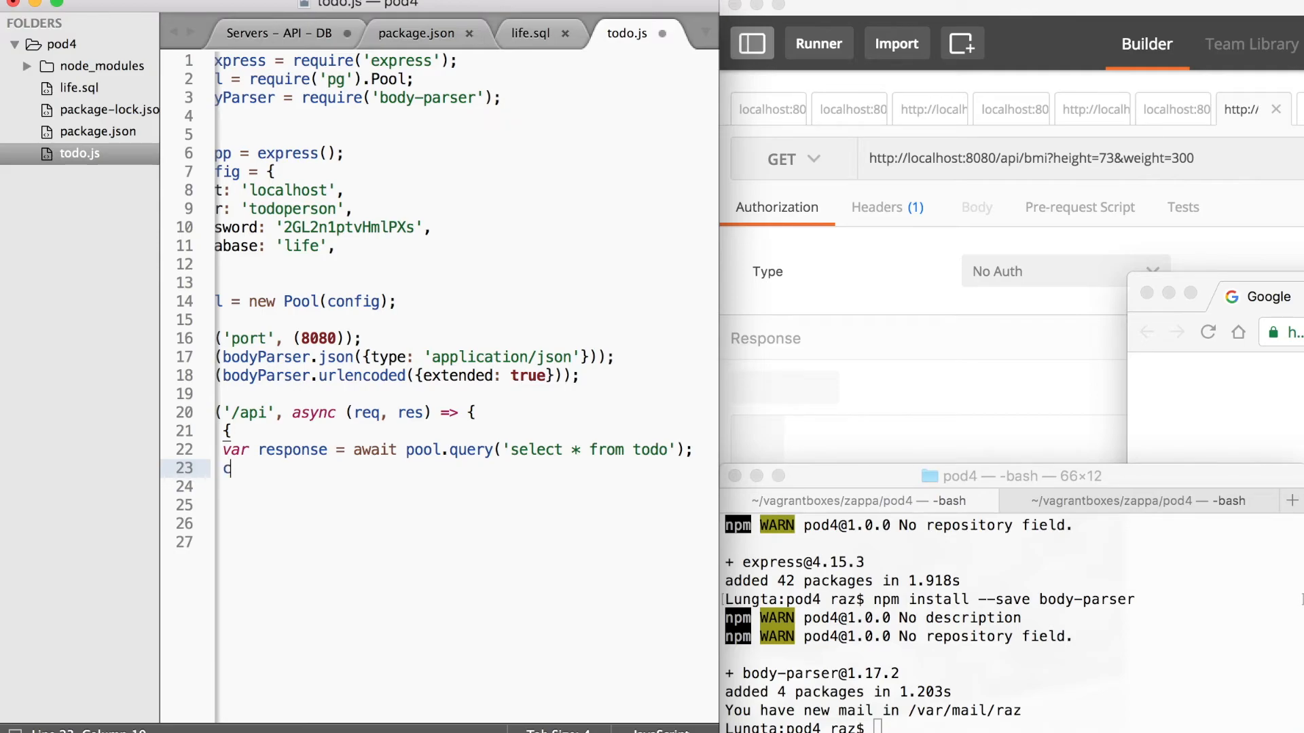
type("onsole.l")
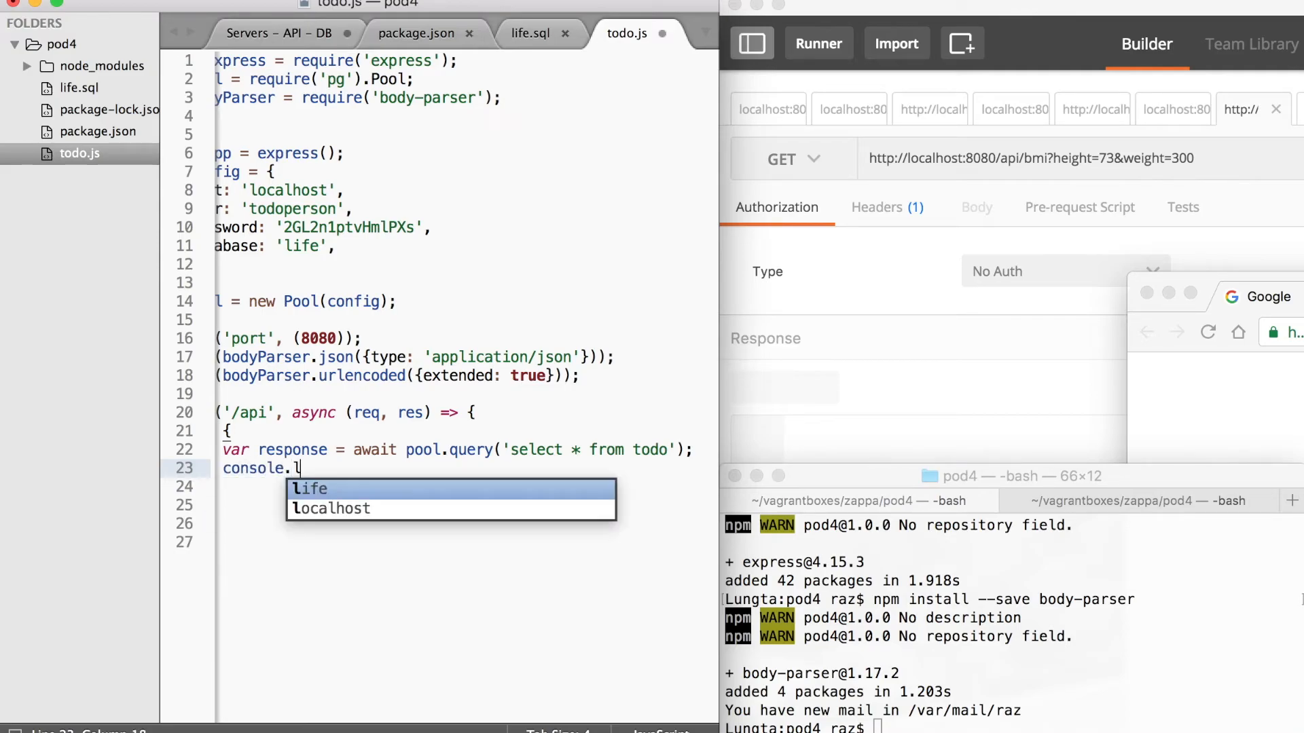
type("og(JS")
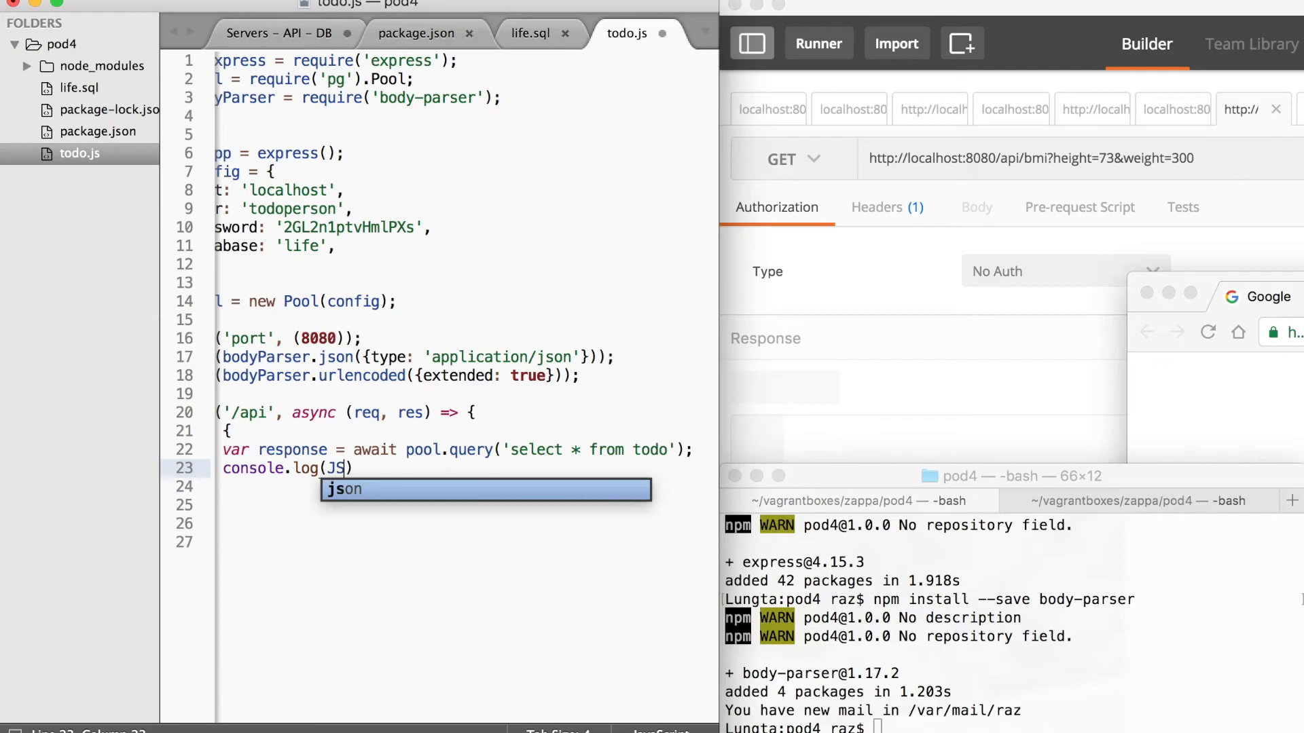
type("ON.strin")
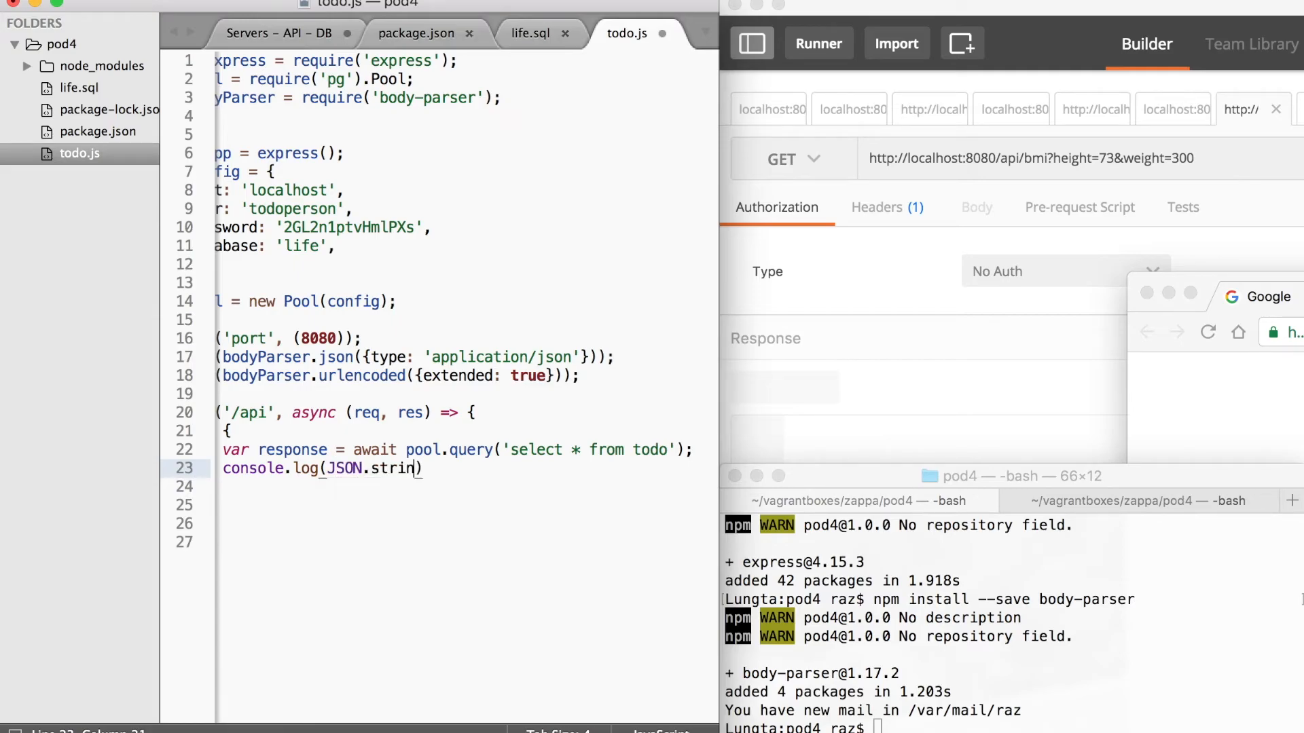
type("gify")
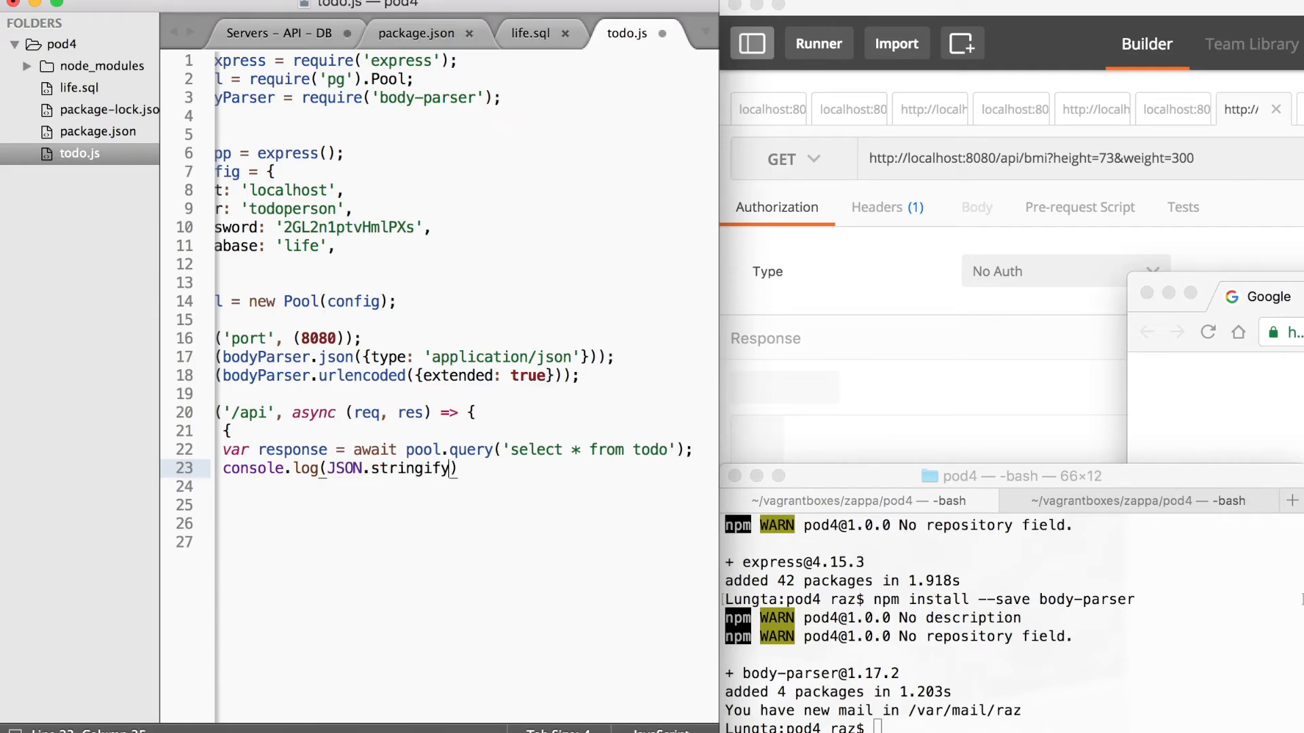
type("(response.rows")
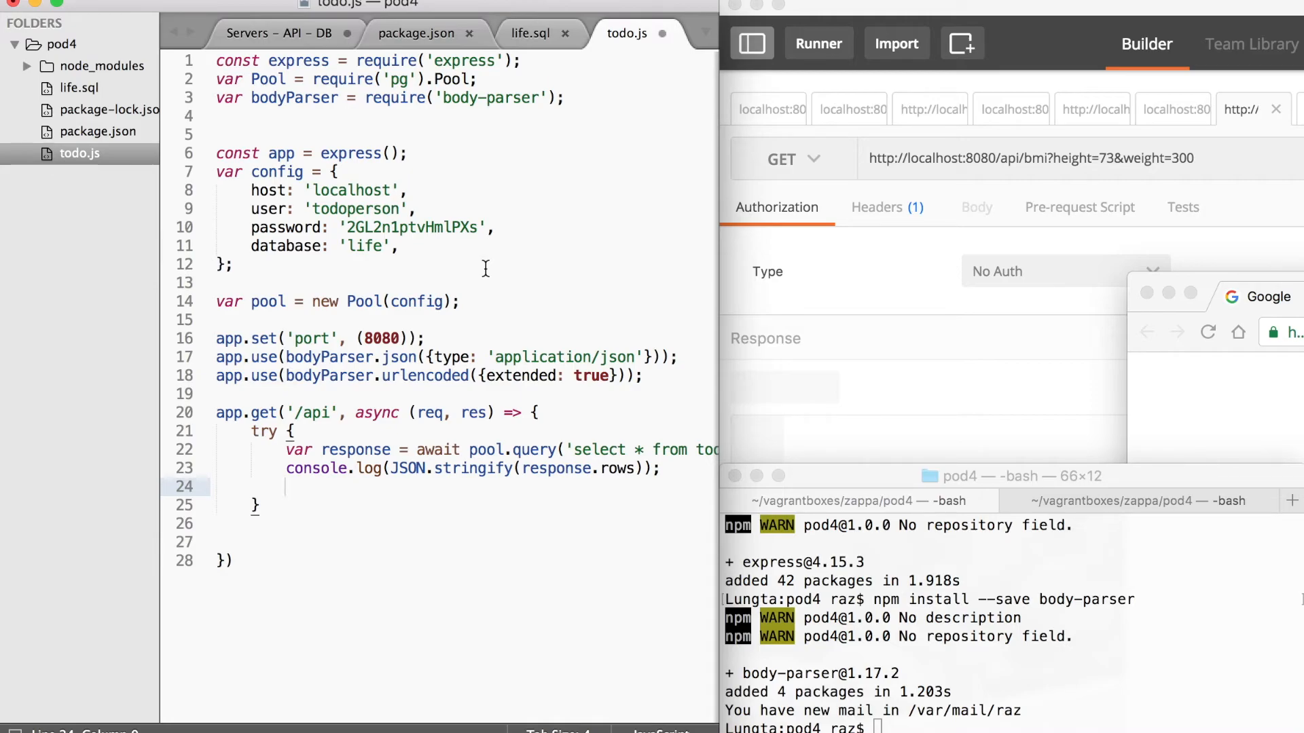
type("res.")
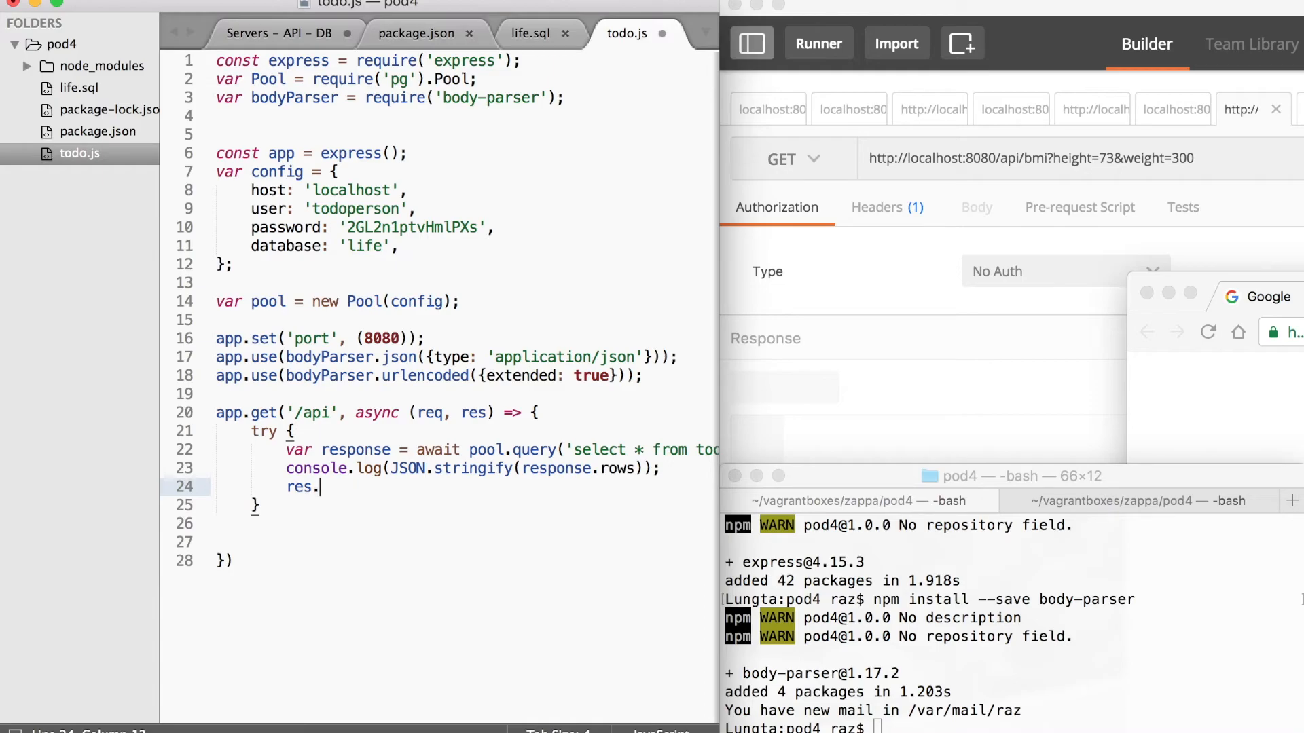
type("json")
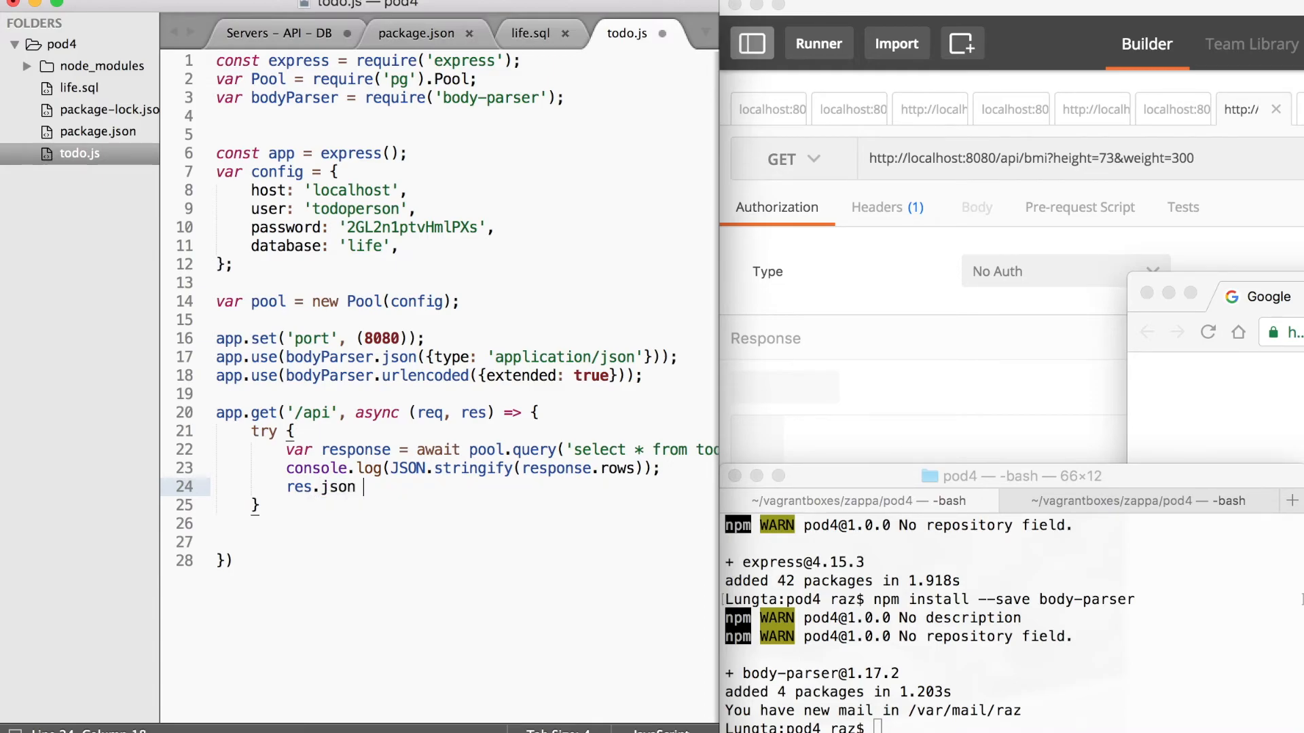
type("(response.rows")
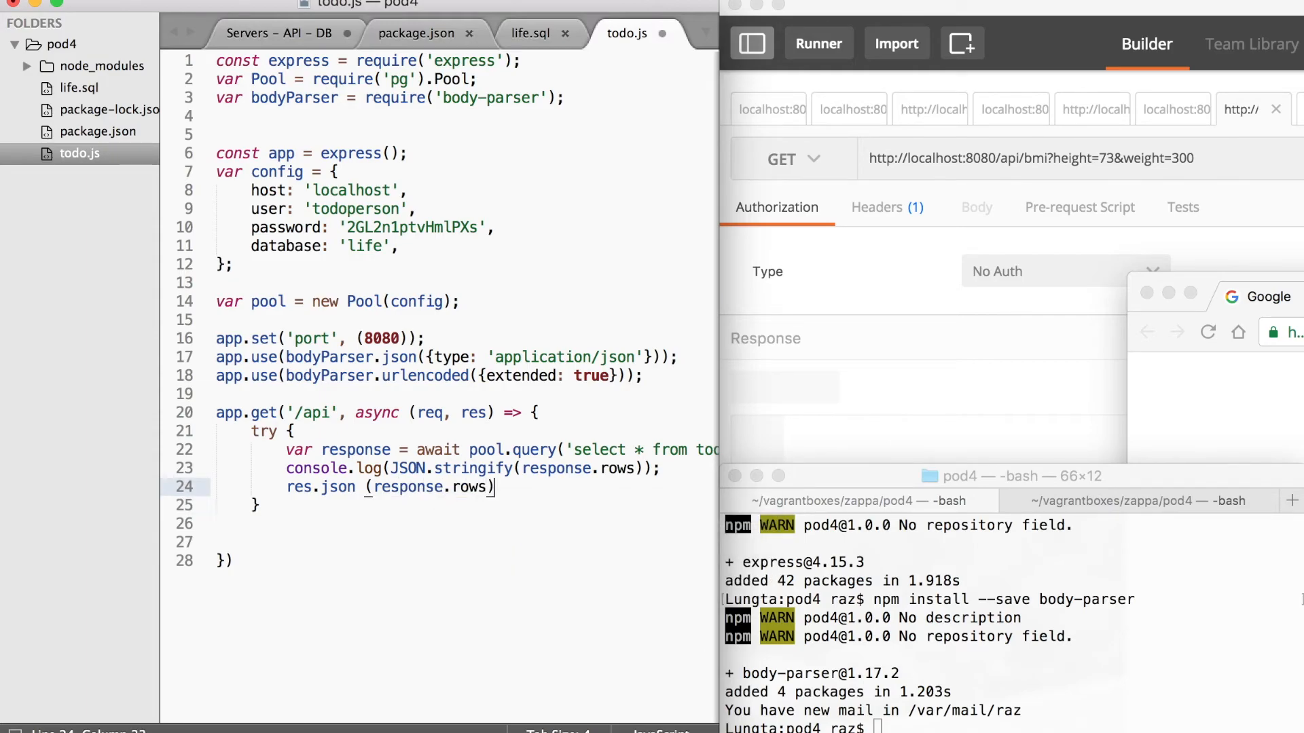
type(";")
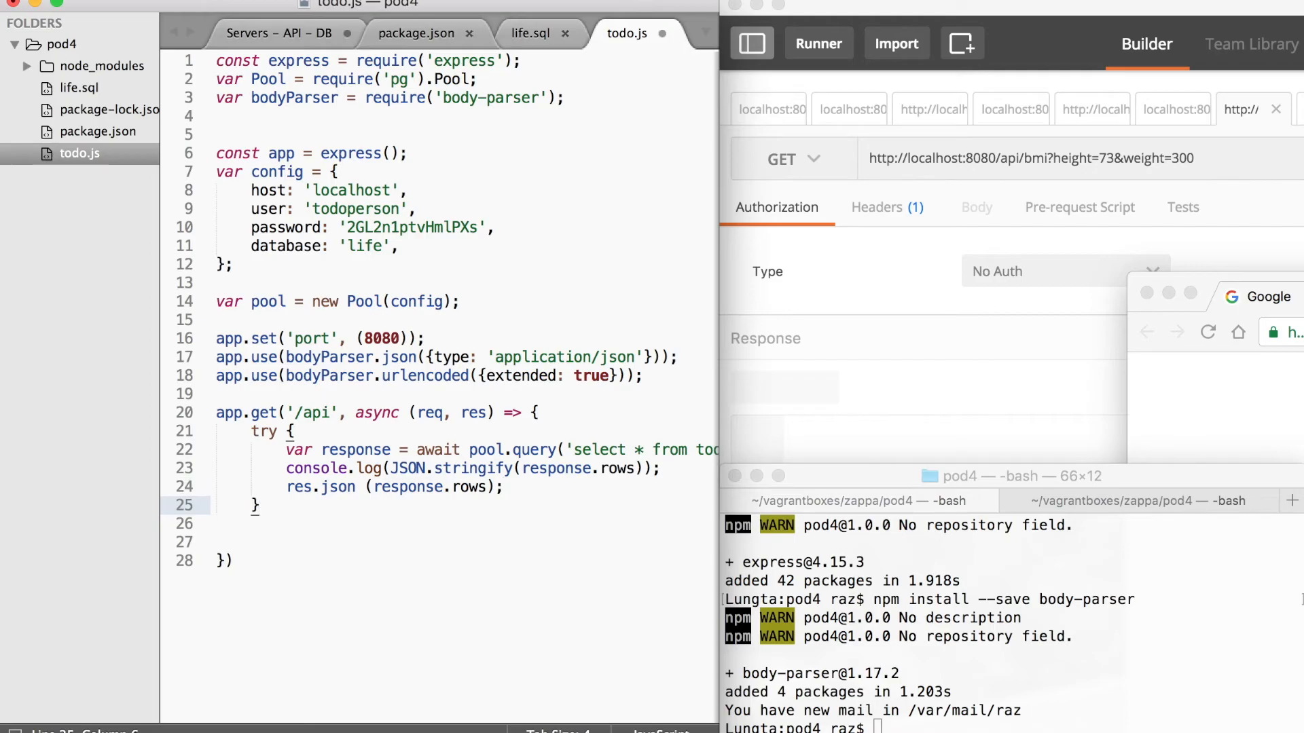
type("catch(e) {")
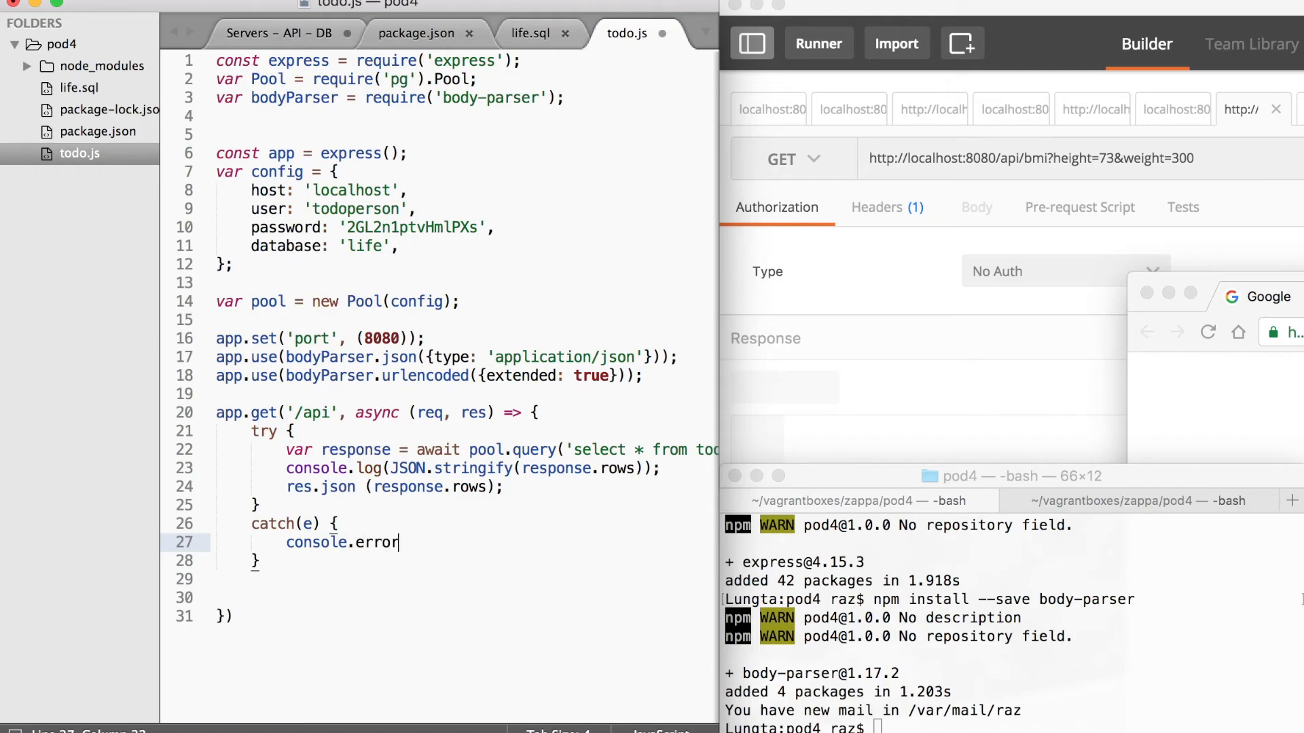
- Write console.error('Error running query ' + e) in the catch (e) block and close the route
type("()")
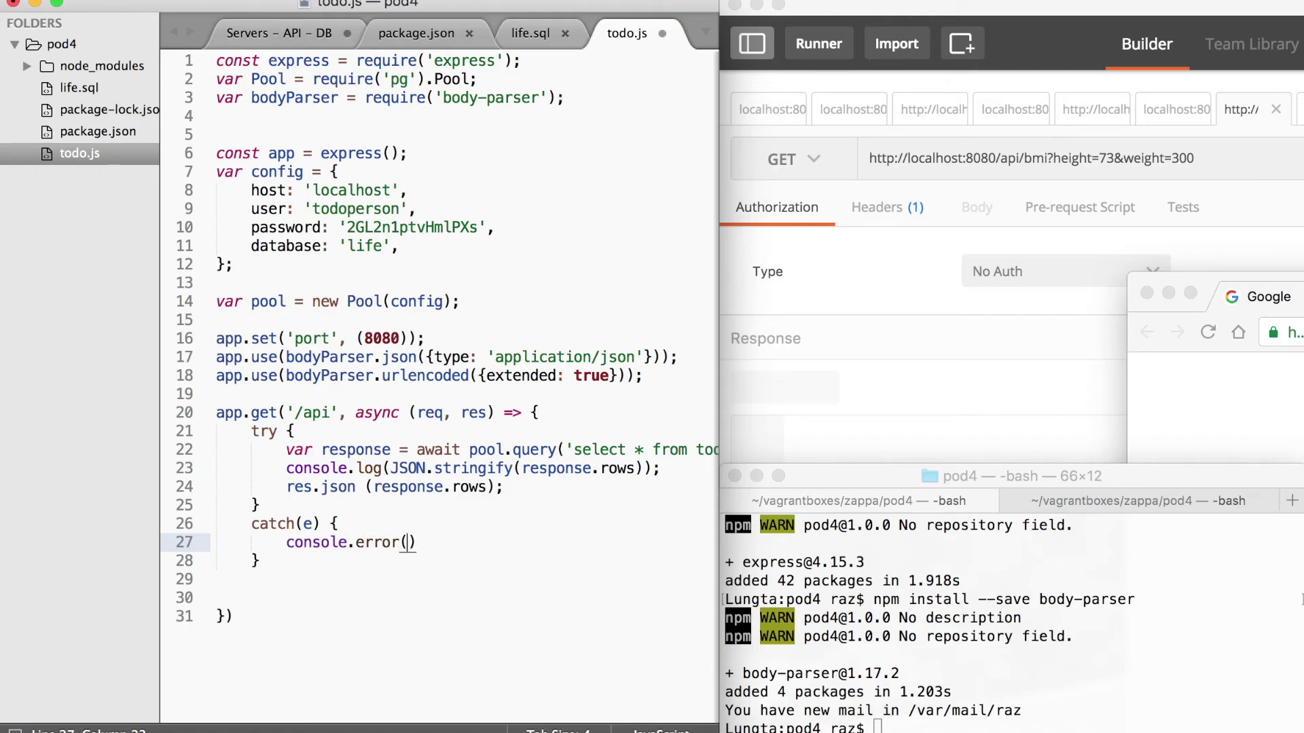
type("''")
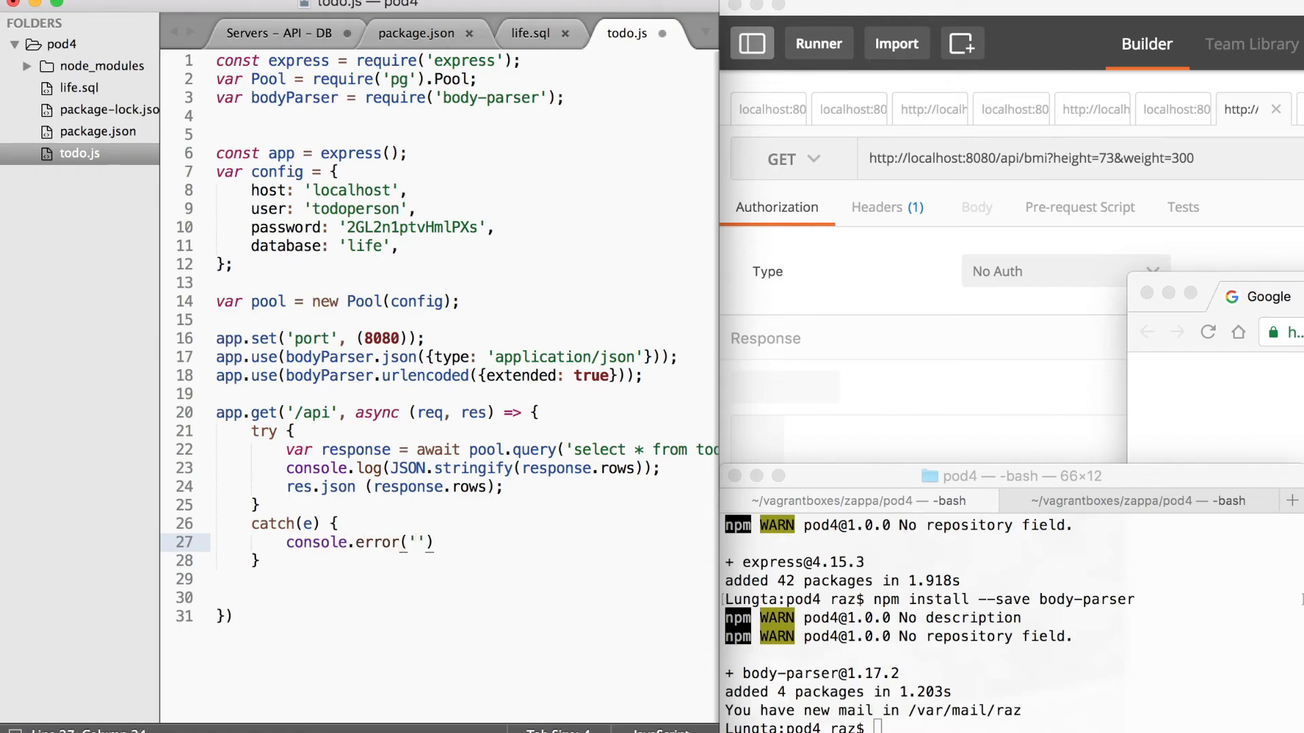
type("Error running")
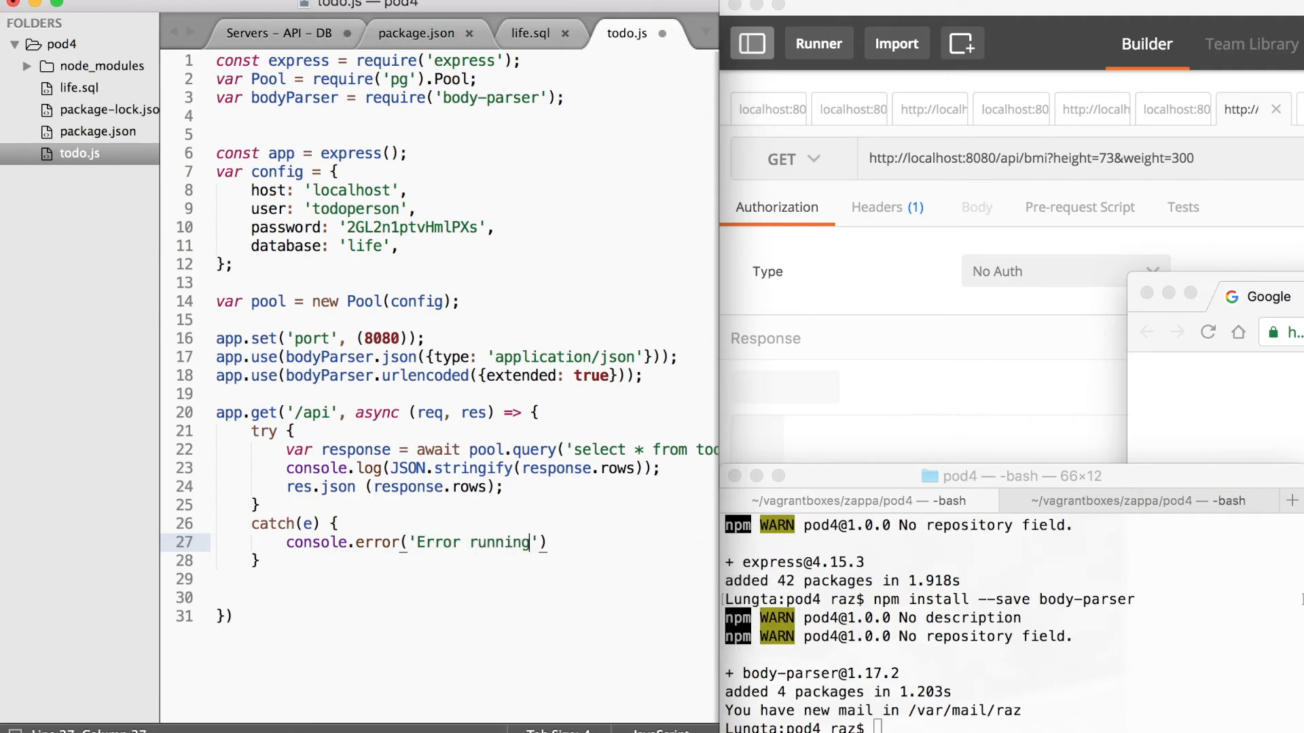
type("query")
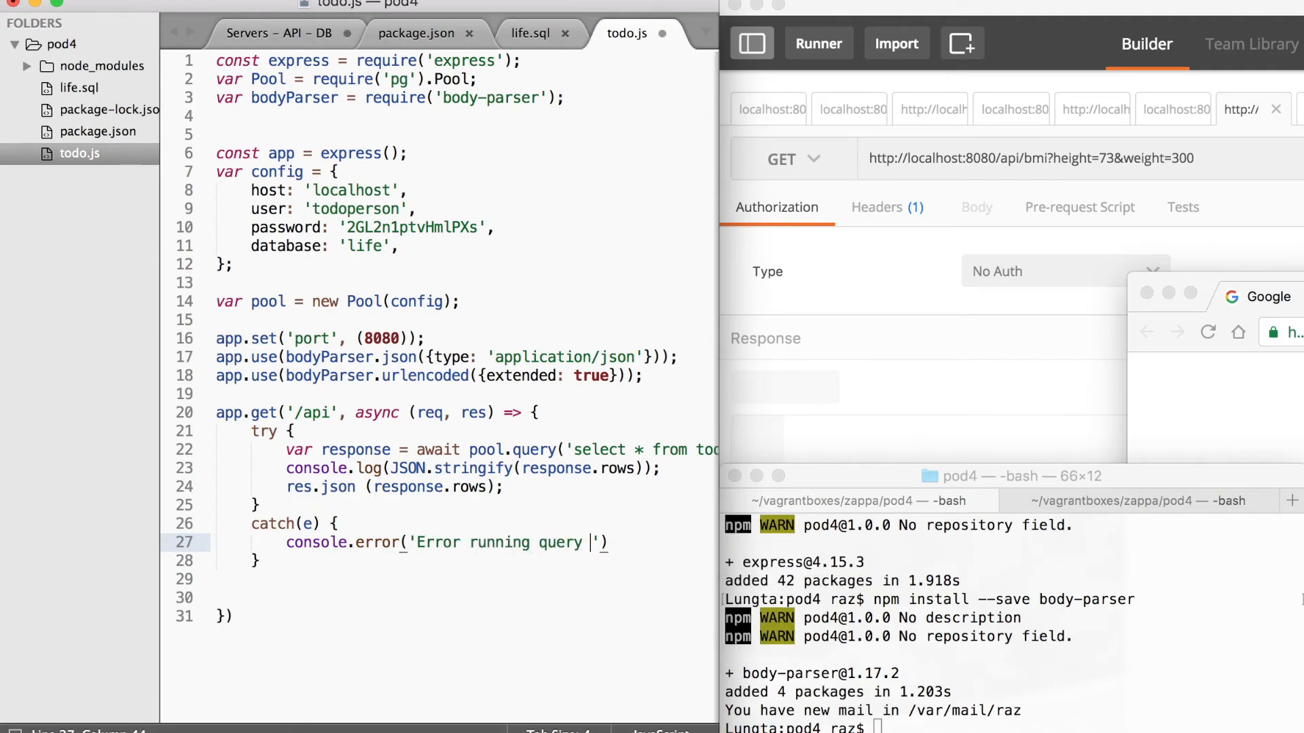
type(", e")
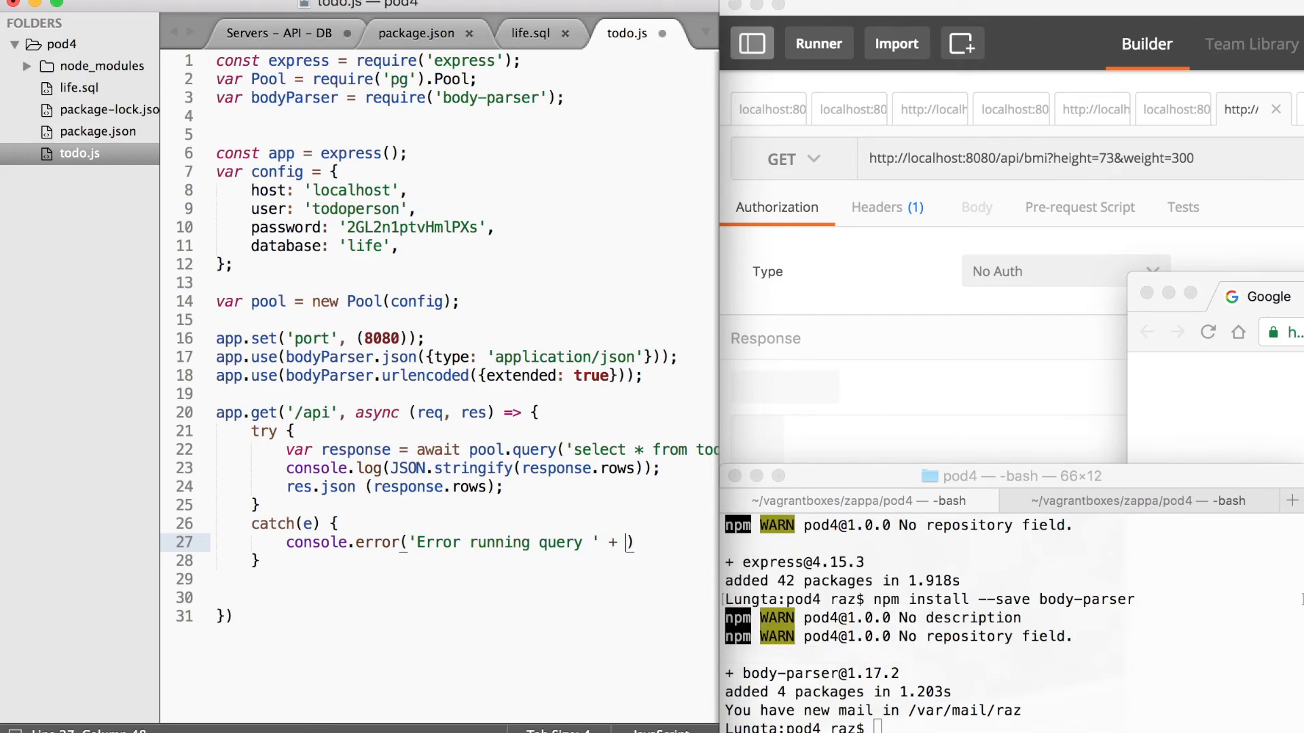
type("e")
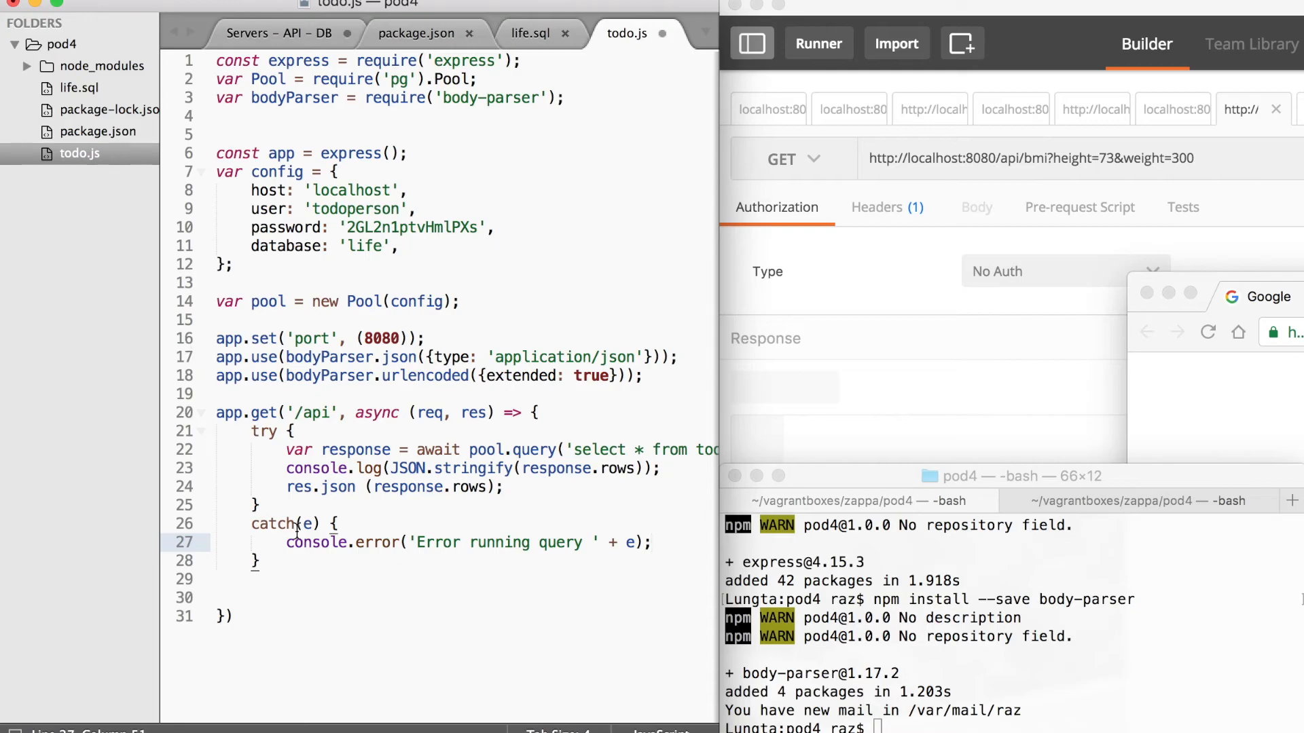
left_click(214, 598)
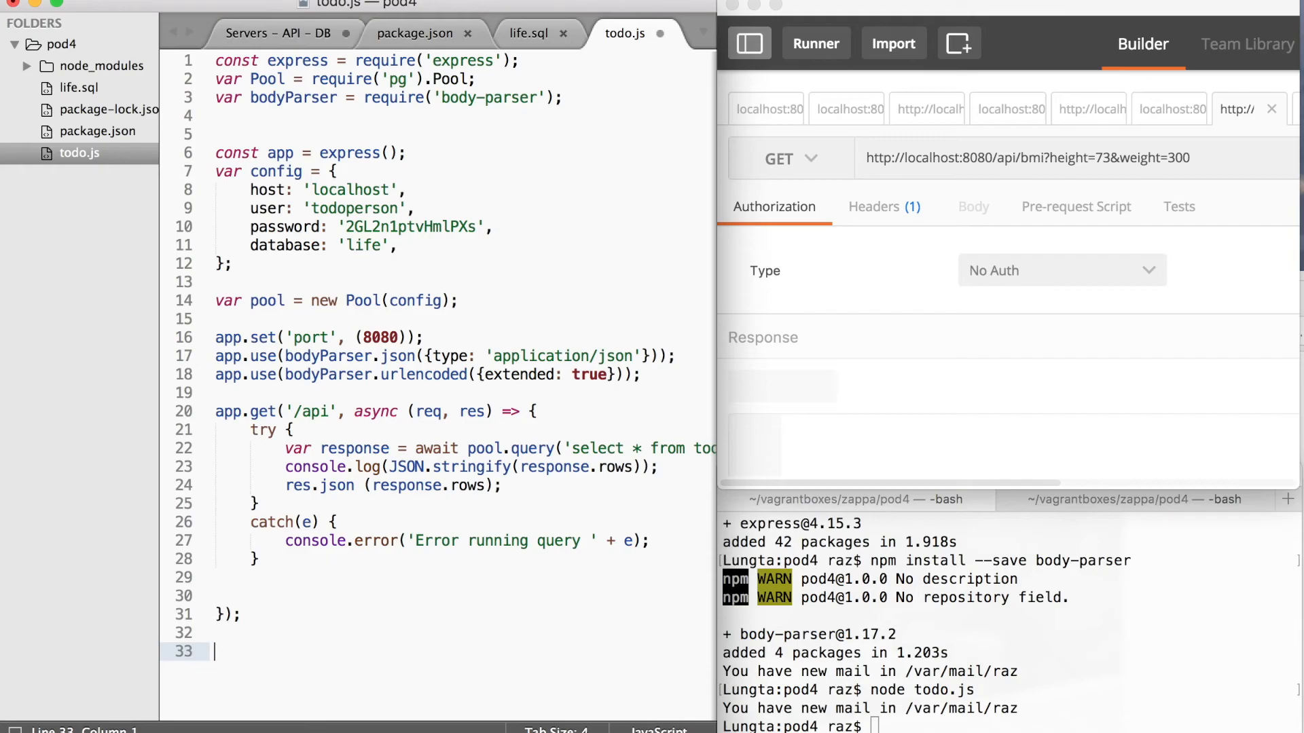
- Add app.listen(app.get('port'), () => console.log('Running')) and save todo.js
type("app.li")
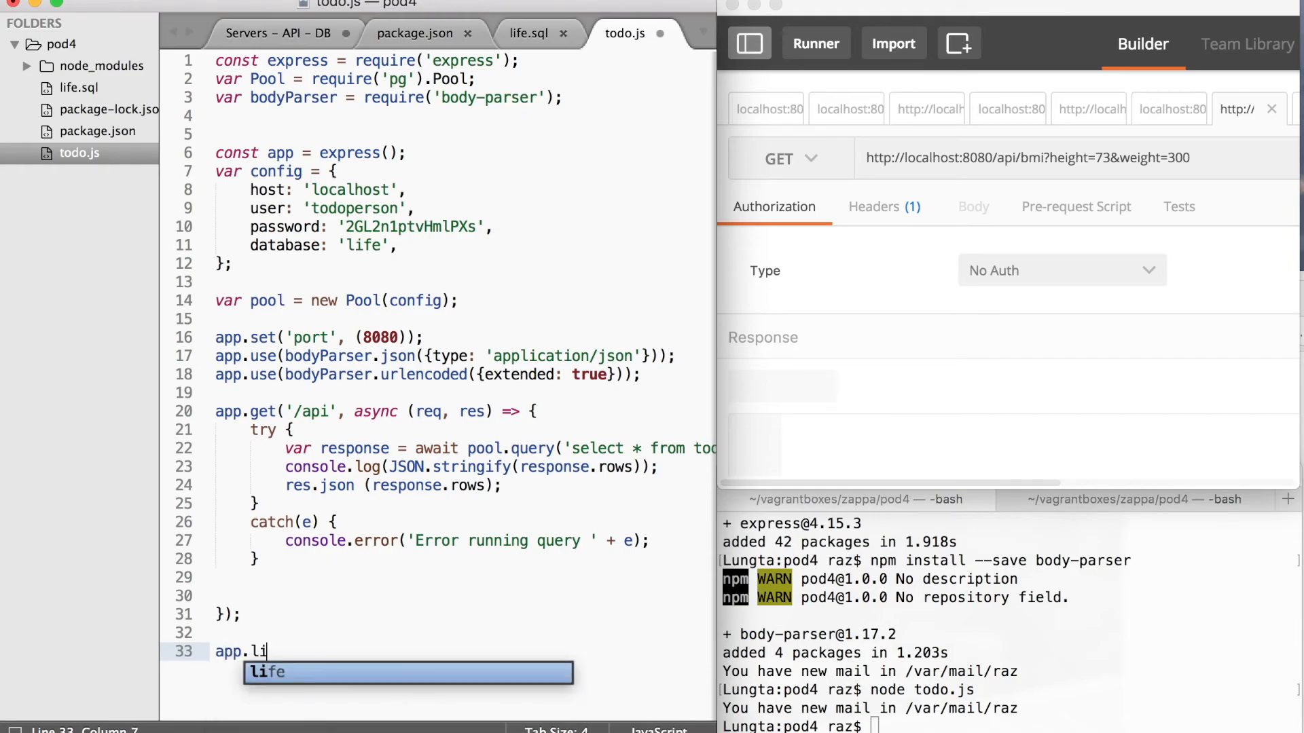
type("sten")
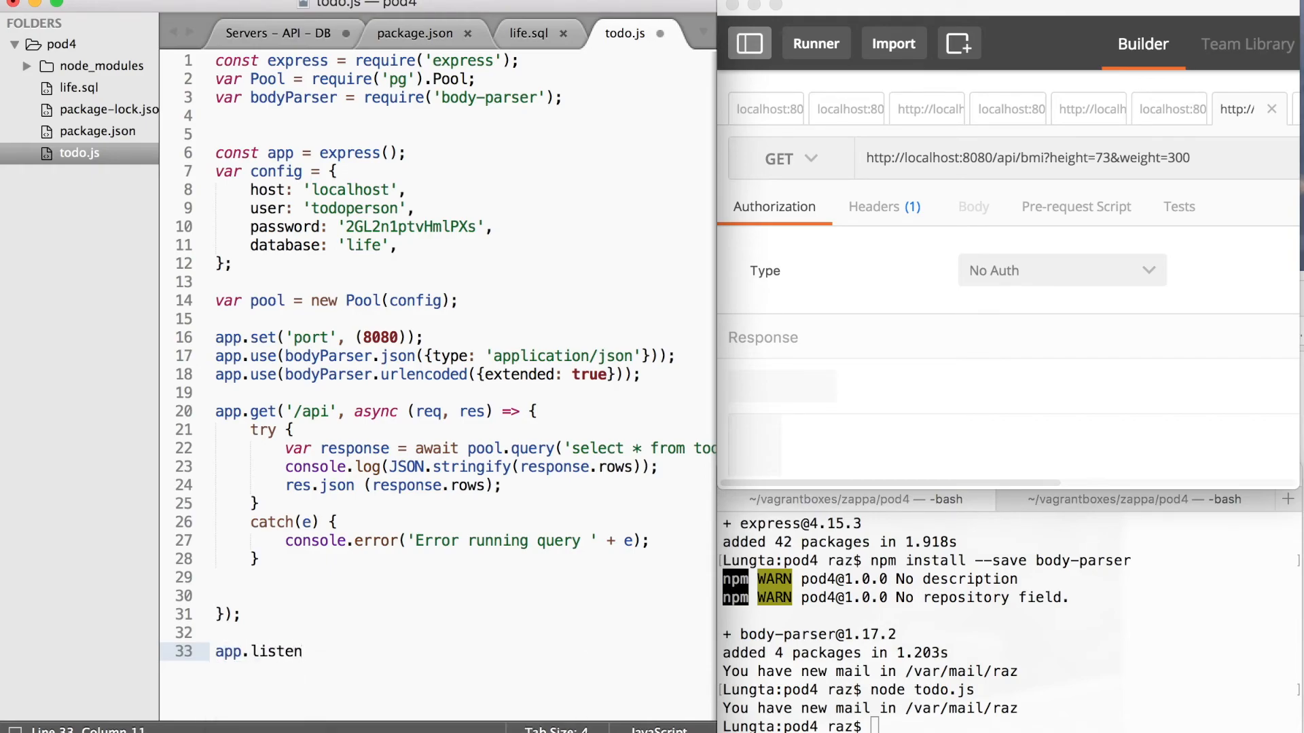
type("(apt.get())")
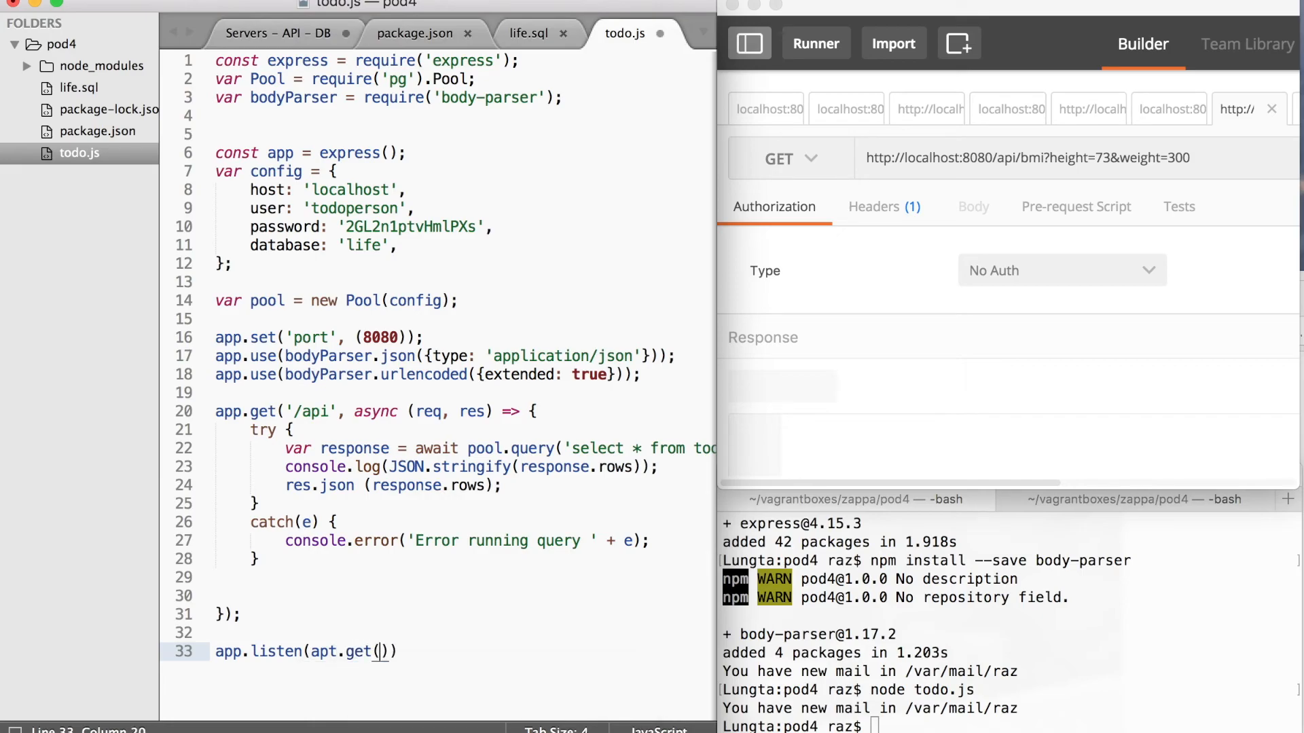
type("'port'")
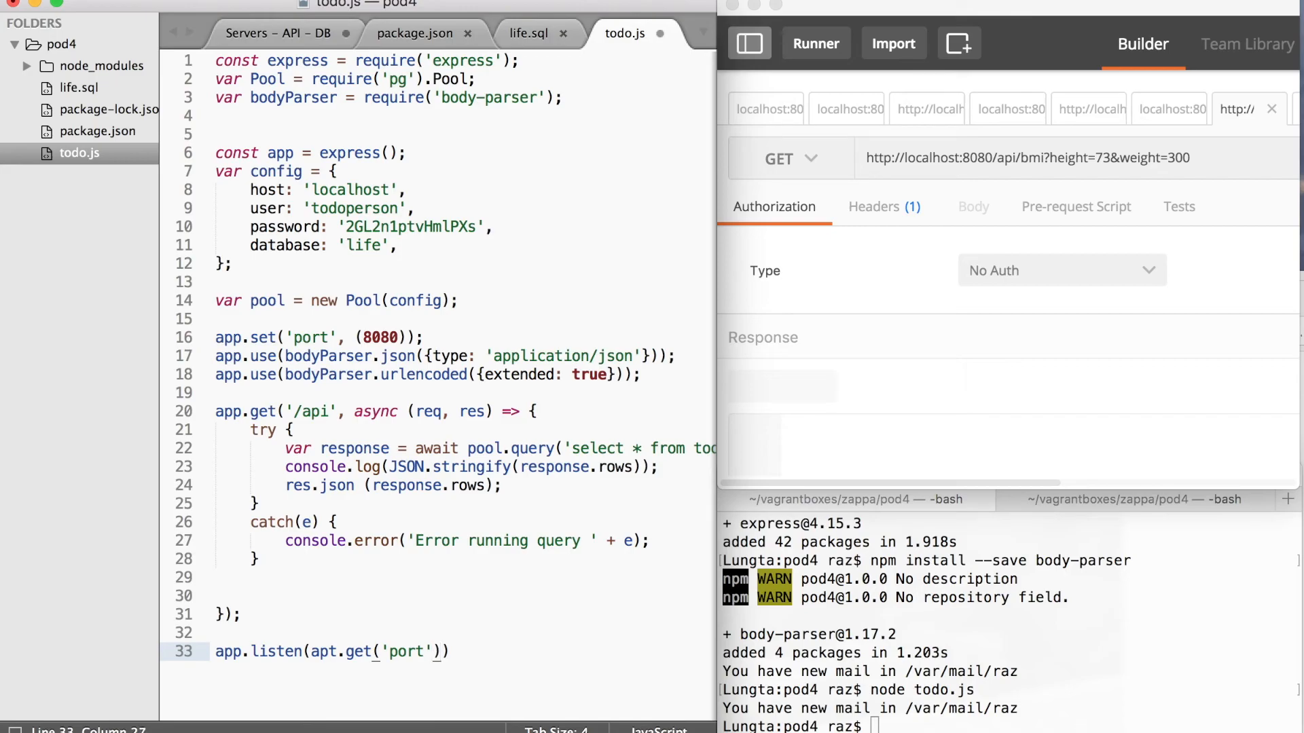
type(", ()")
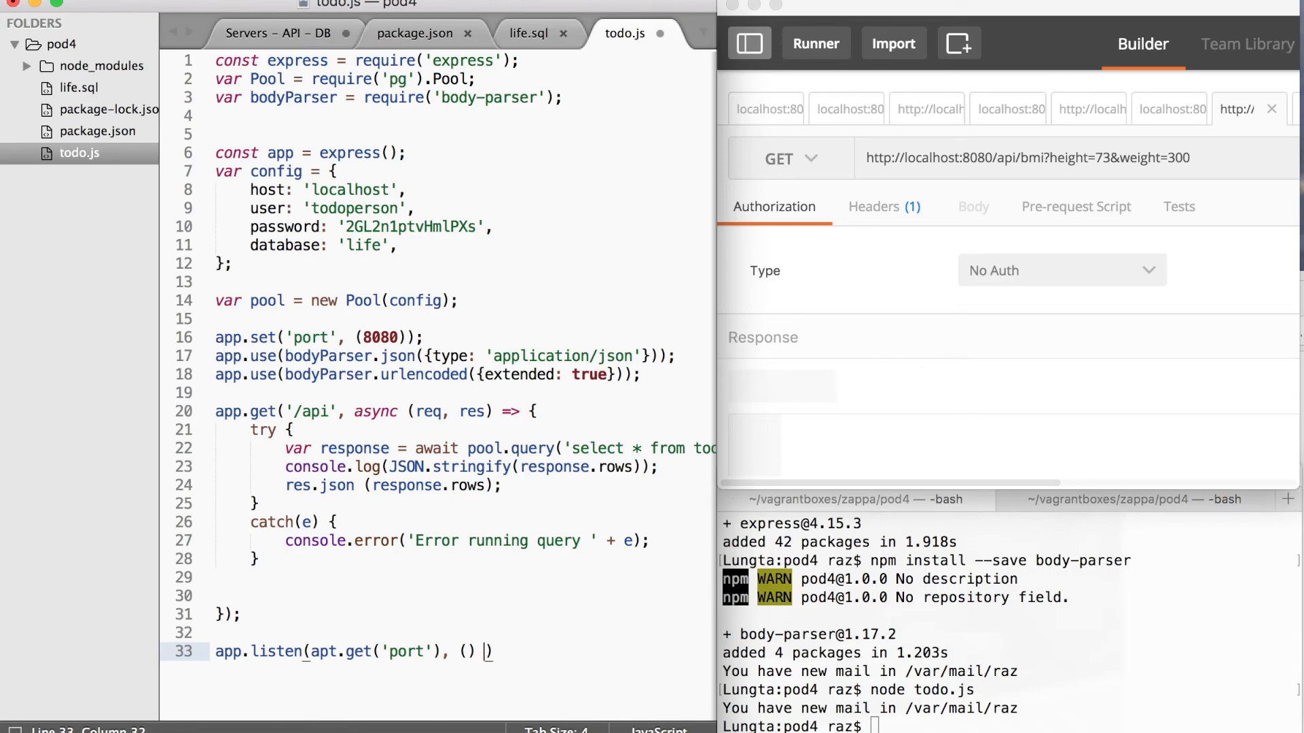
type("=> {")
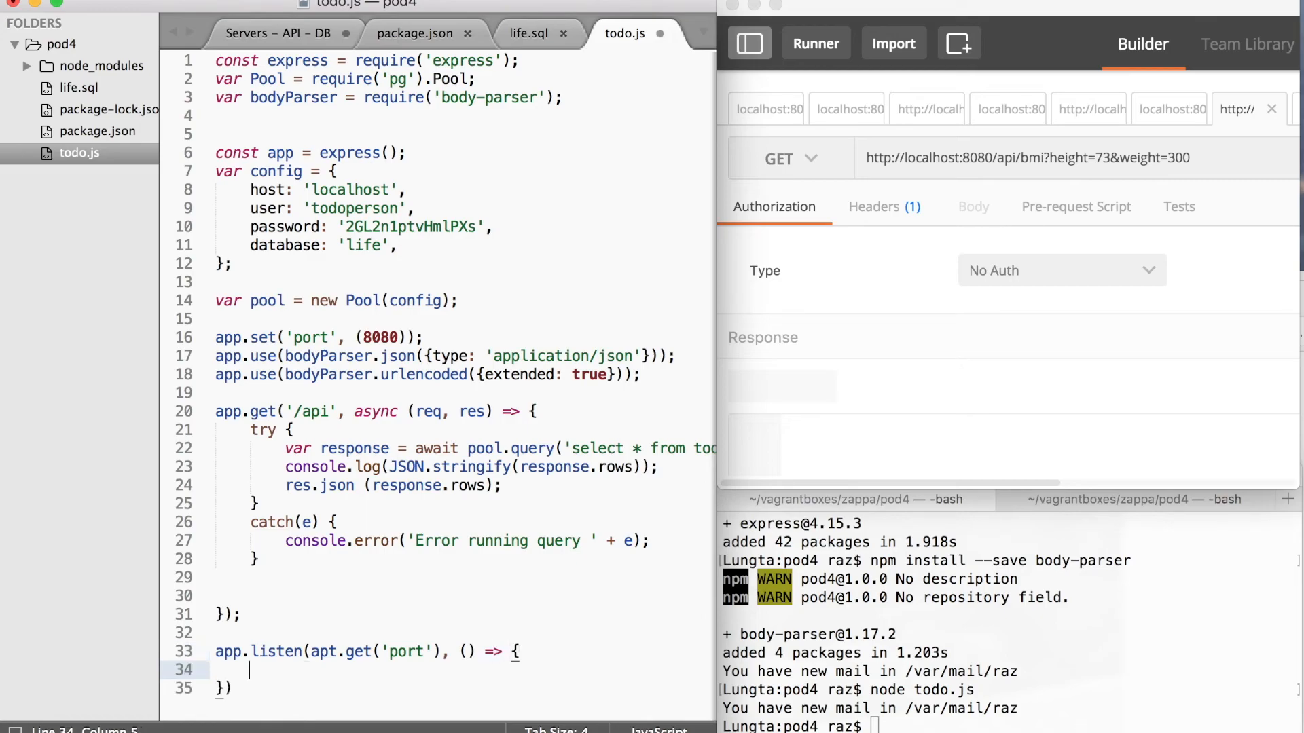
type("console.l")
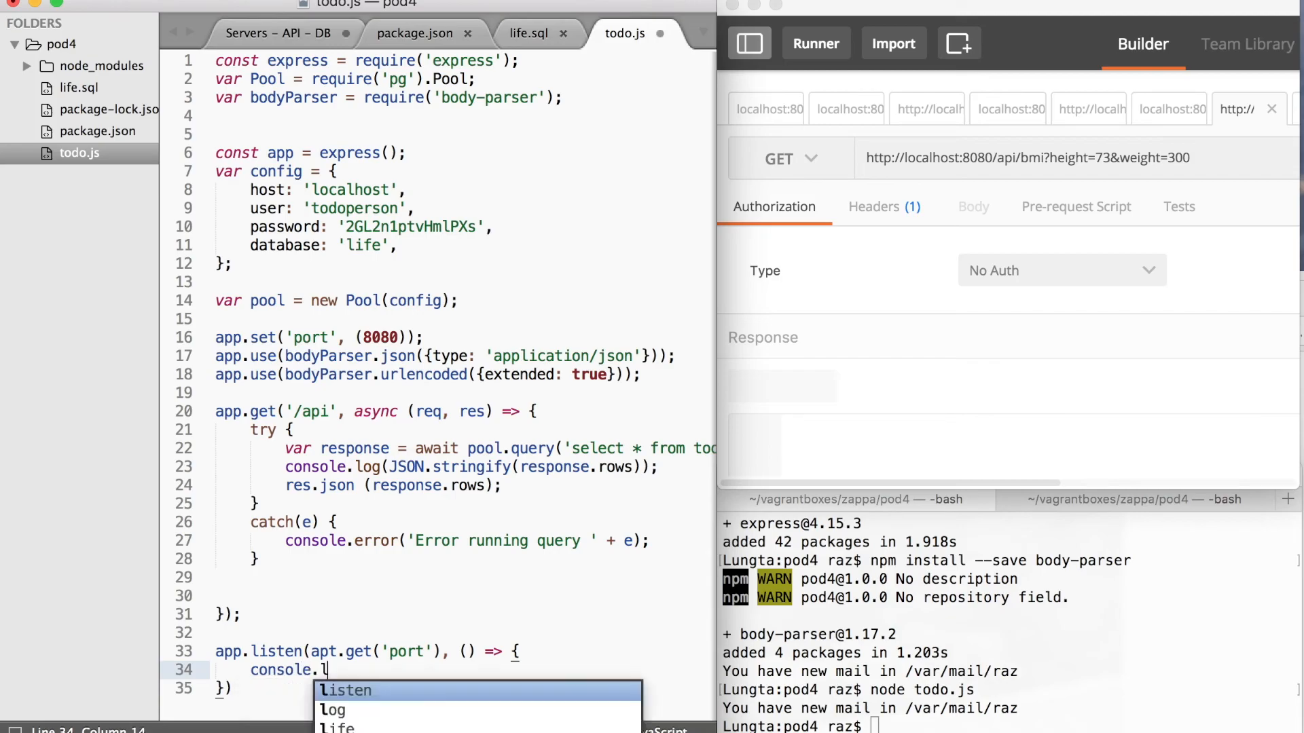
key("Tab")
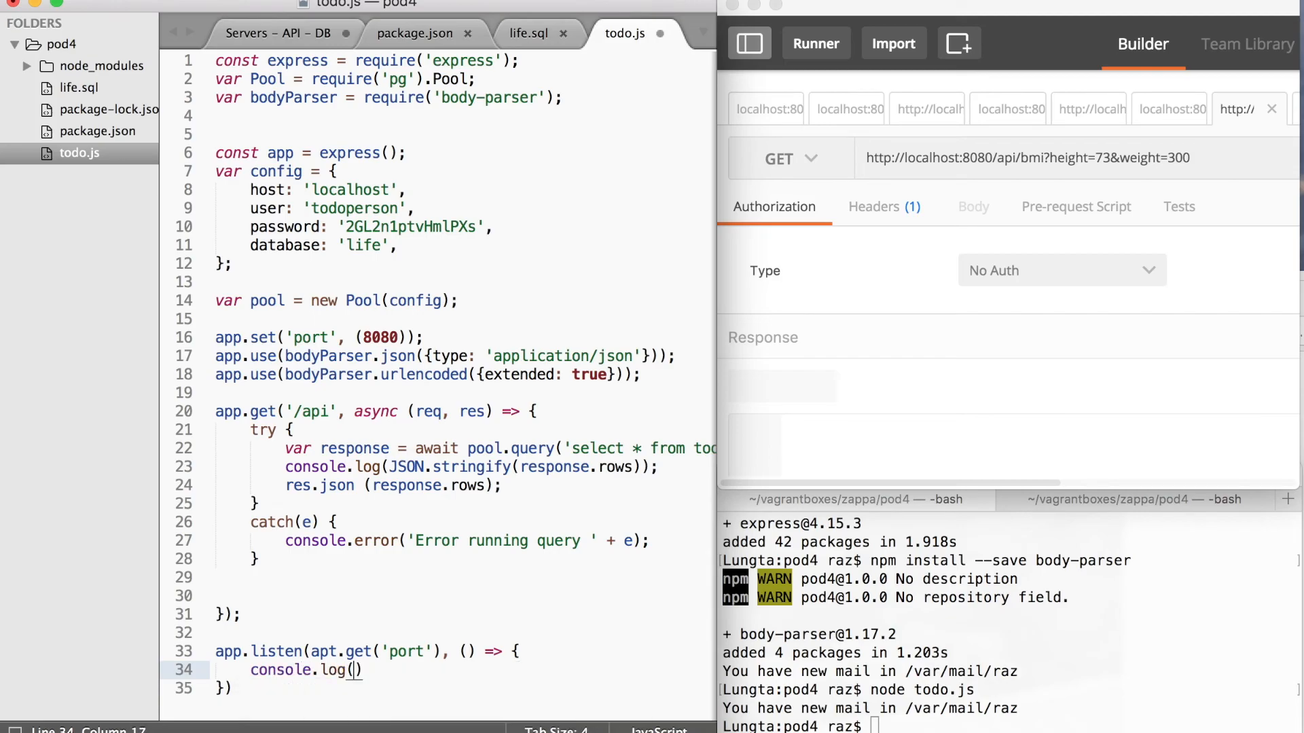
type("'")
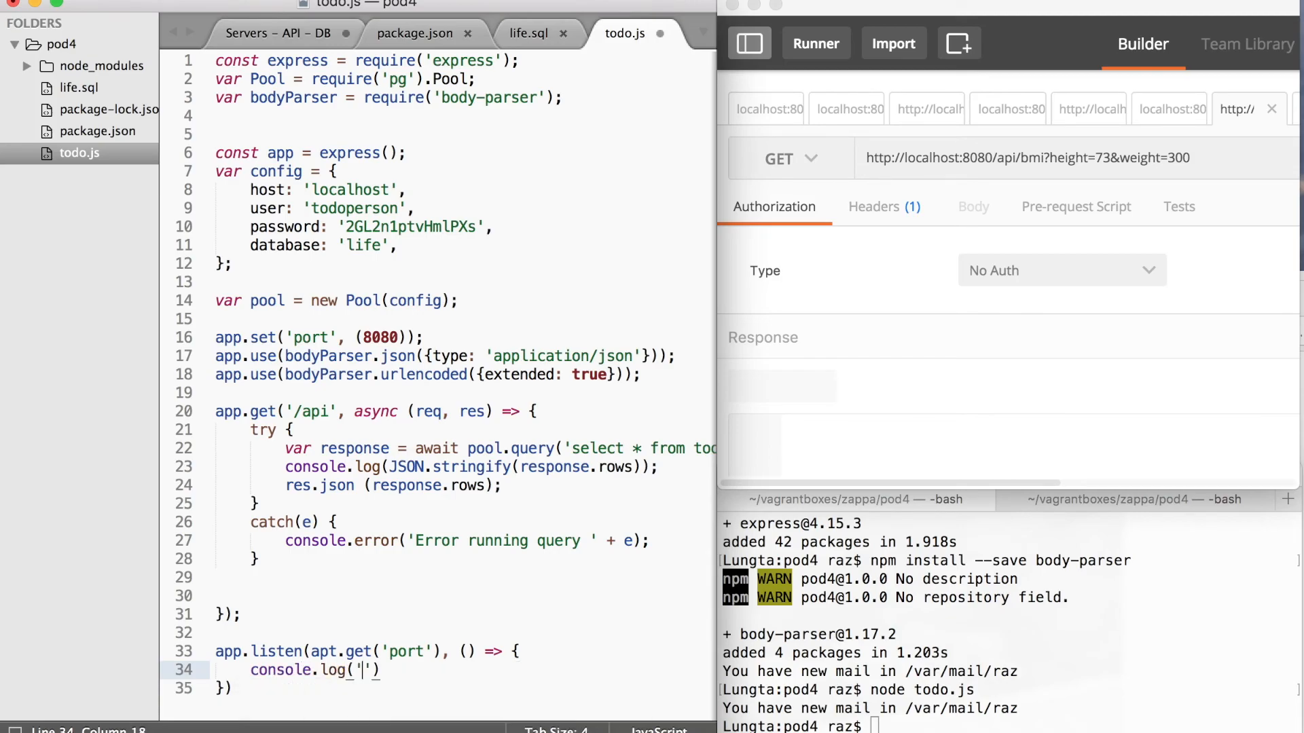
type("Running")
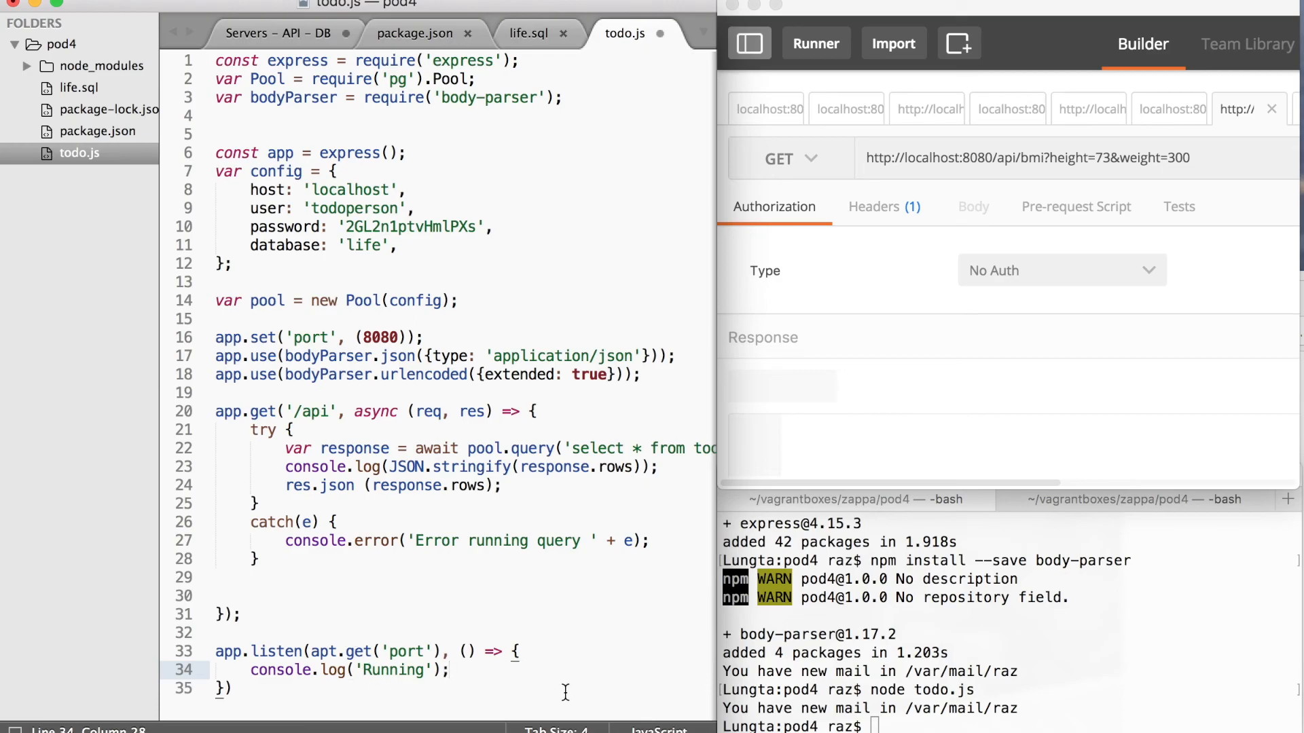
key("cmd+s")
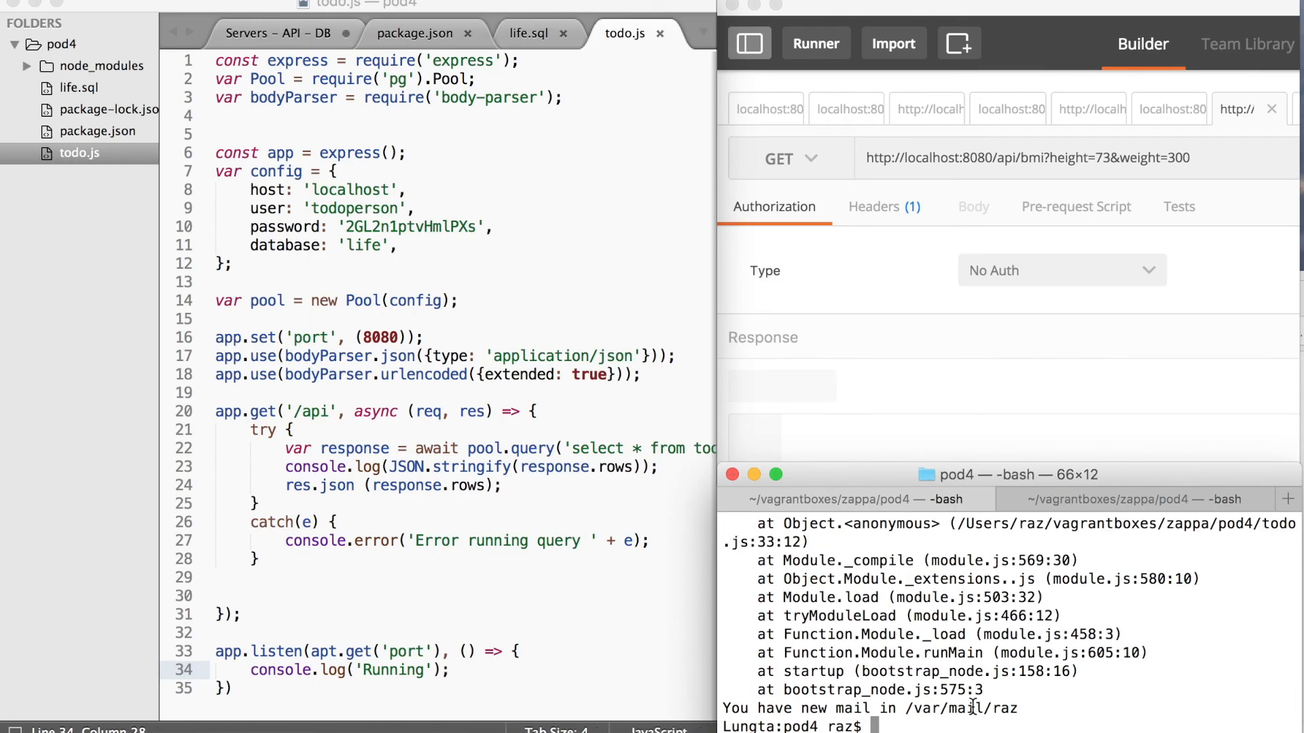
- Run node todo.js, correct apt to app on line 33 after the ReferenceError, and rerun it
type("node todo.js")
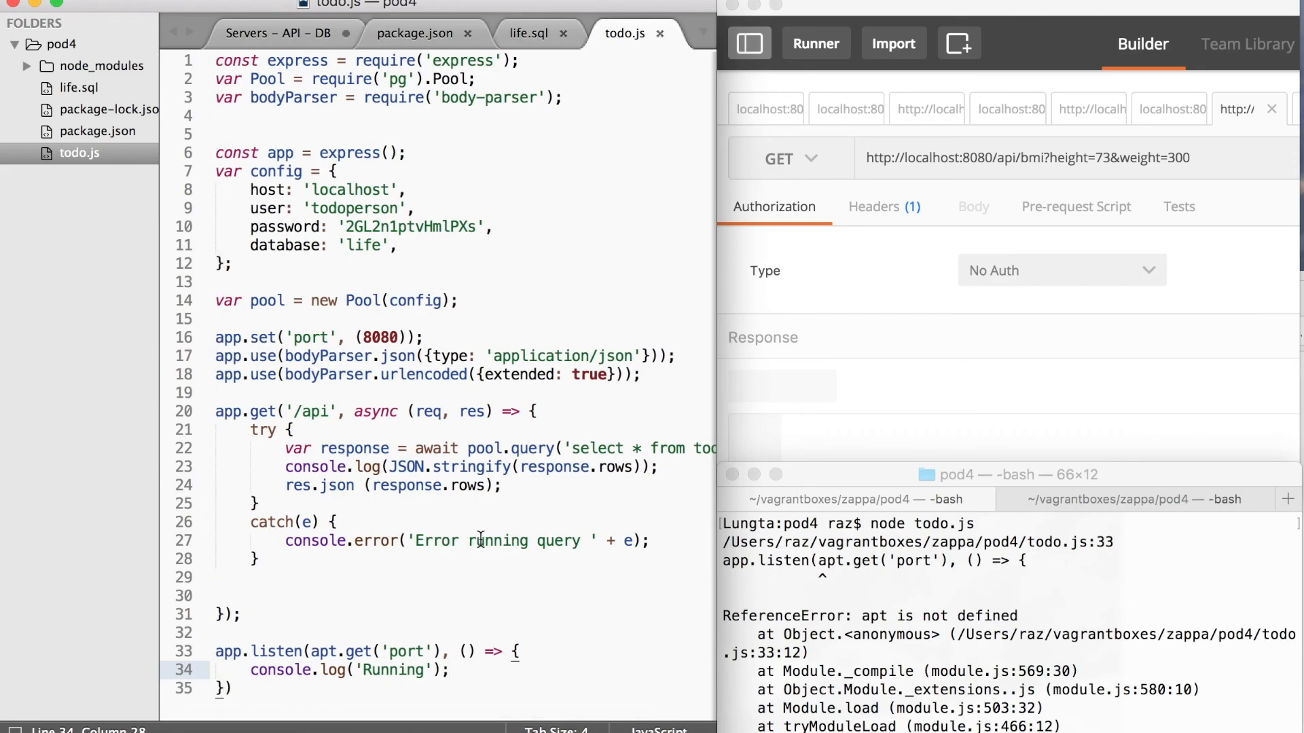
mouse_move(948, 634)
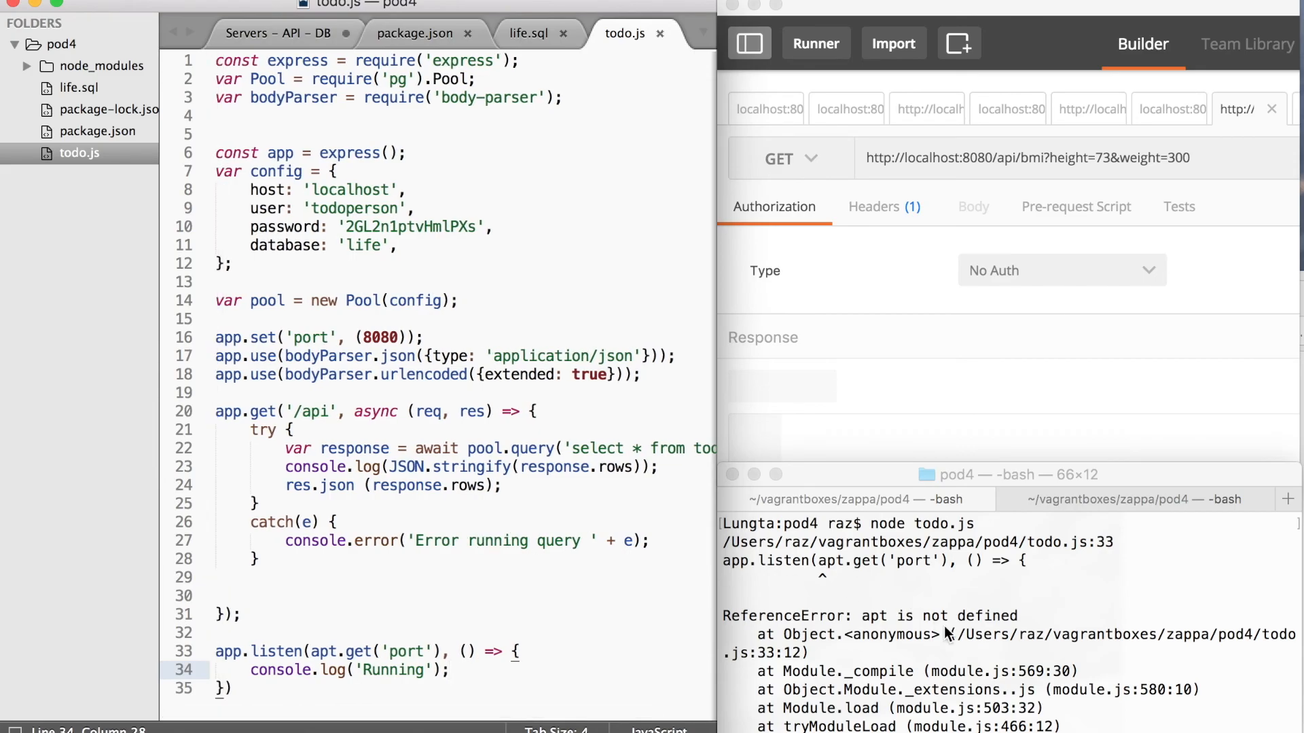
mouse_move(968, 663)
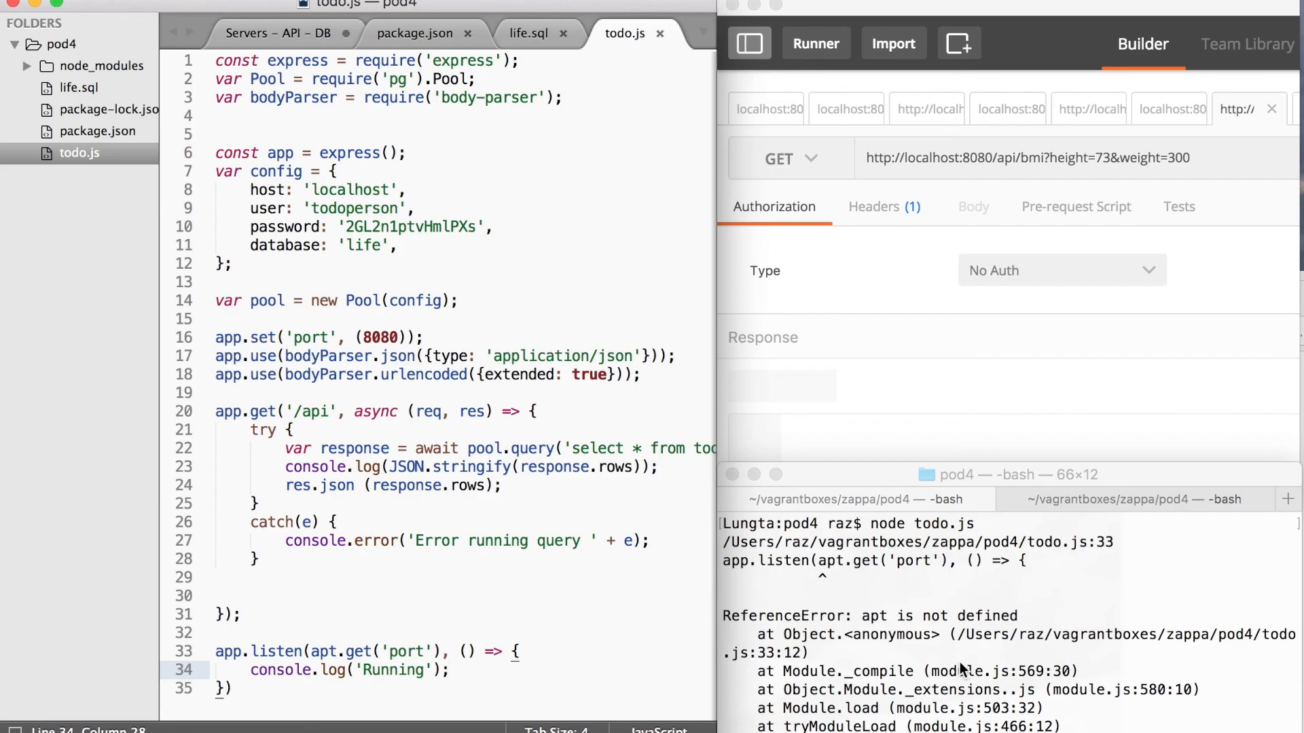
left_click(337, 652)
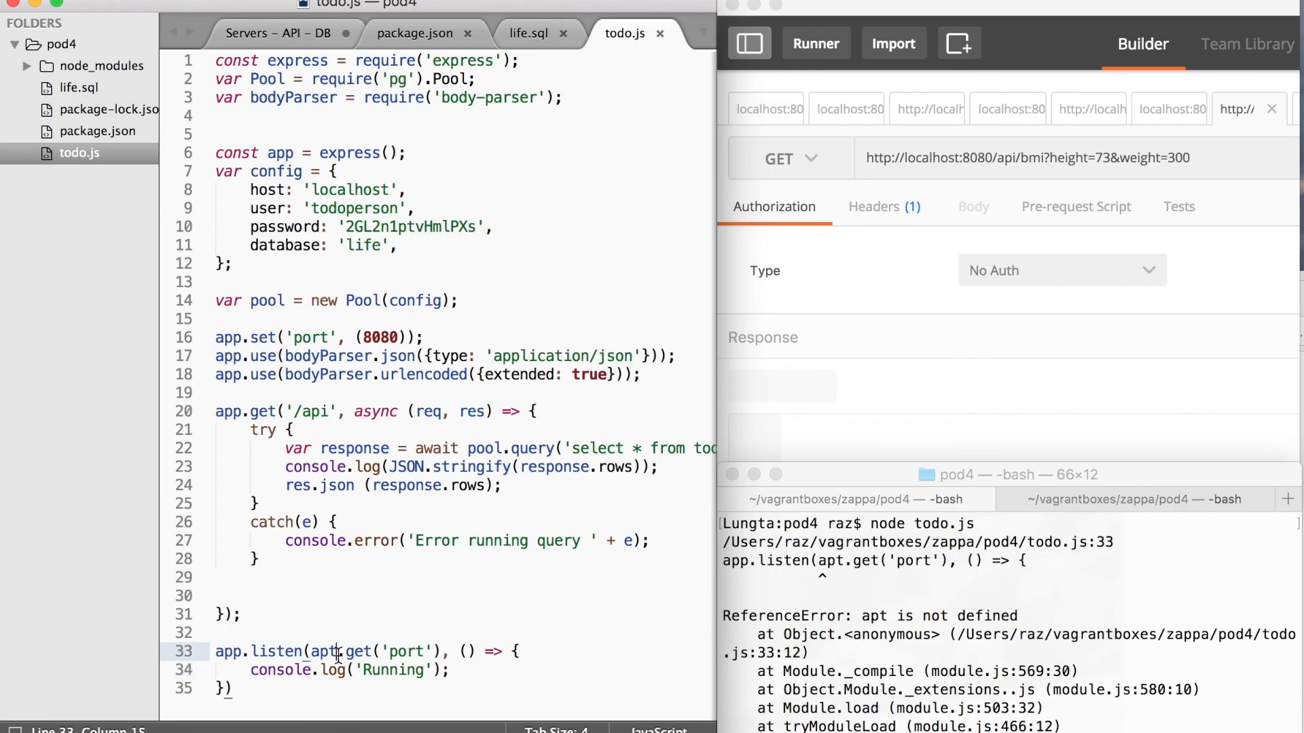
type("pp")
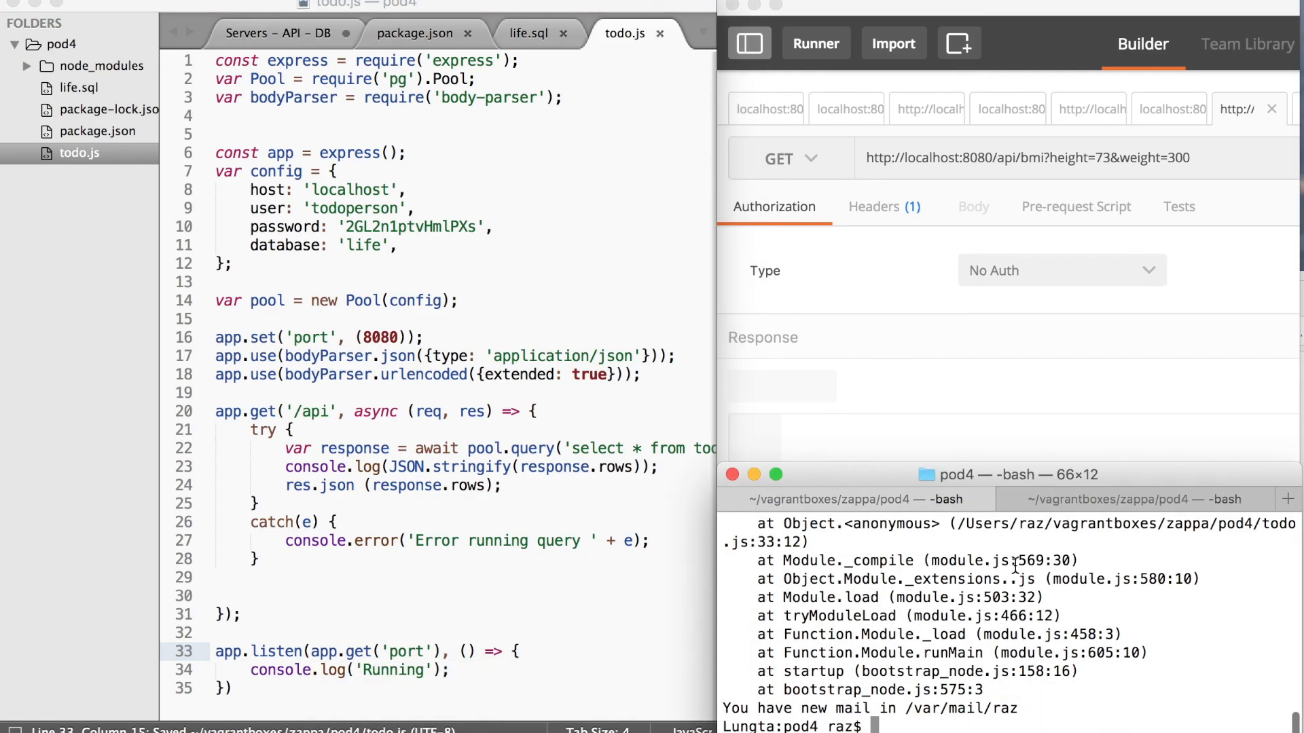
type("node todo.js")
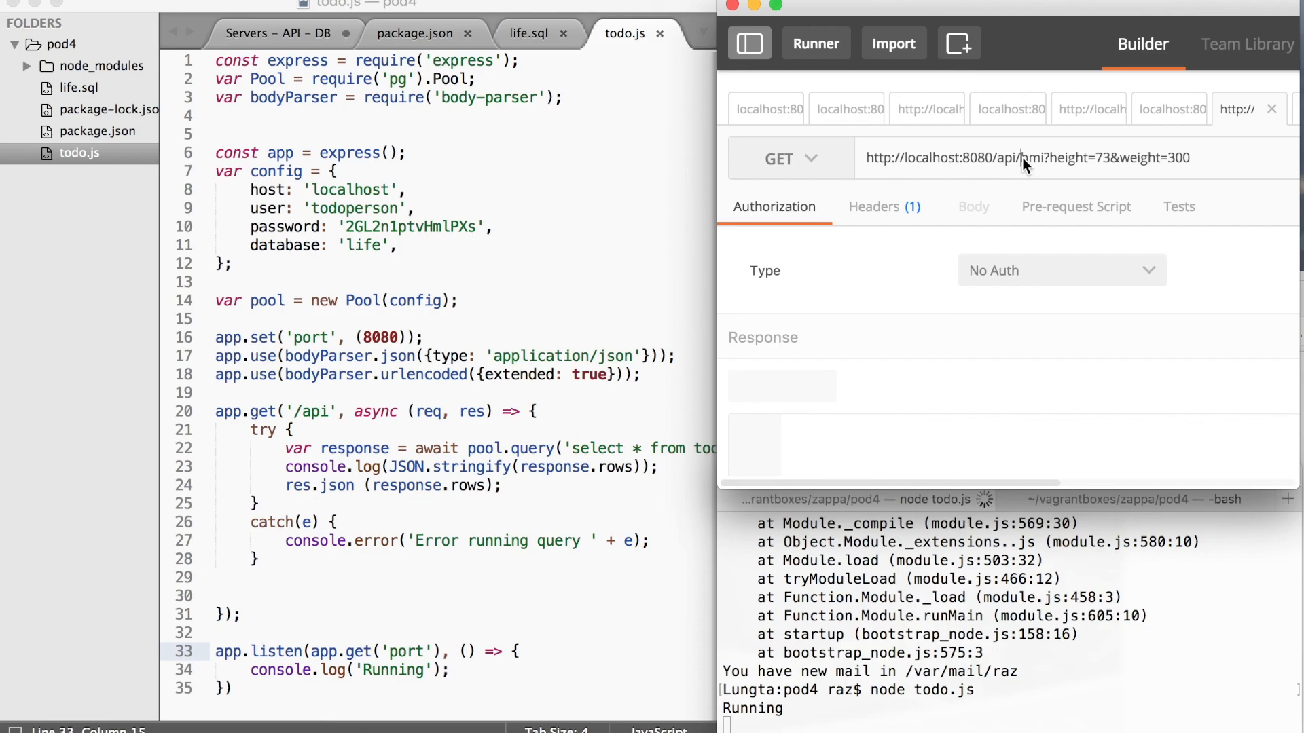
left_click_drag(1021, 158, 1190, 158)
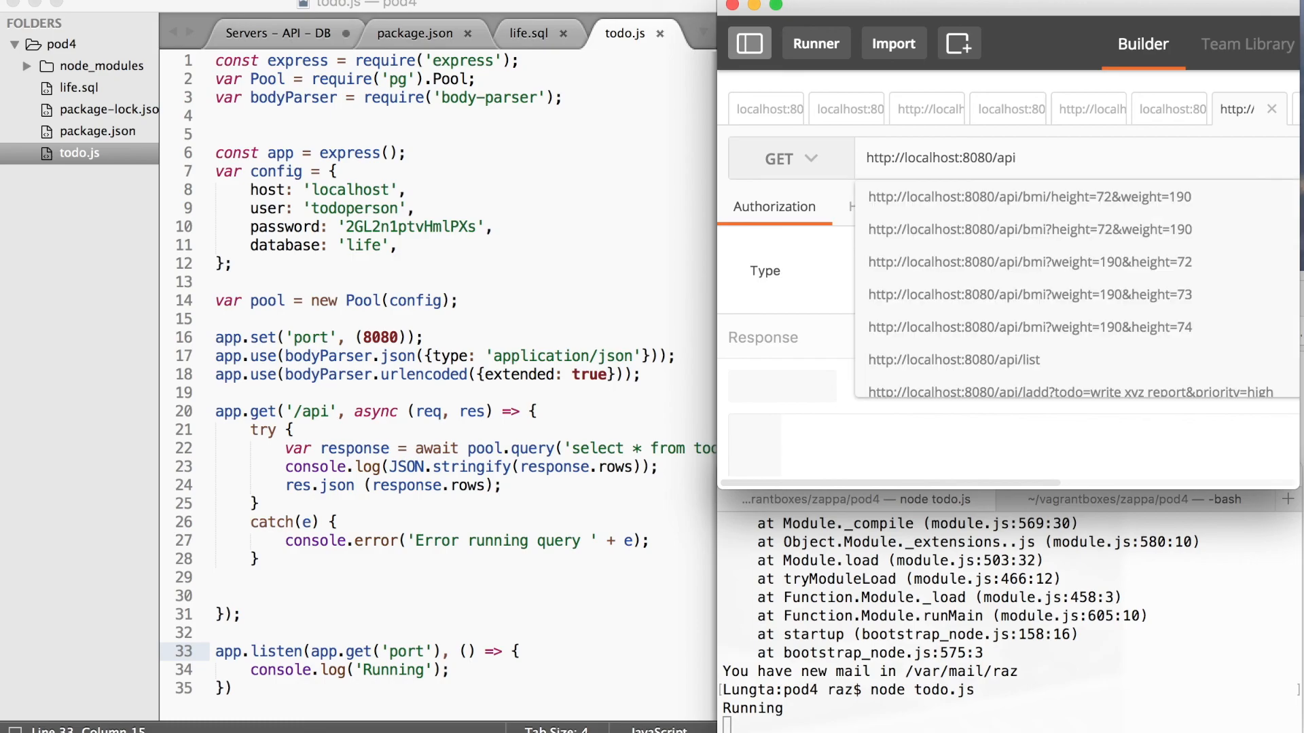
left_click(1046, 158)
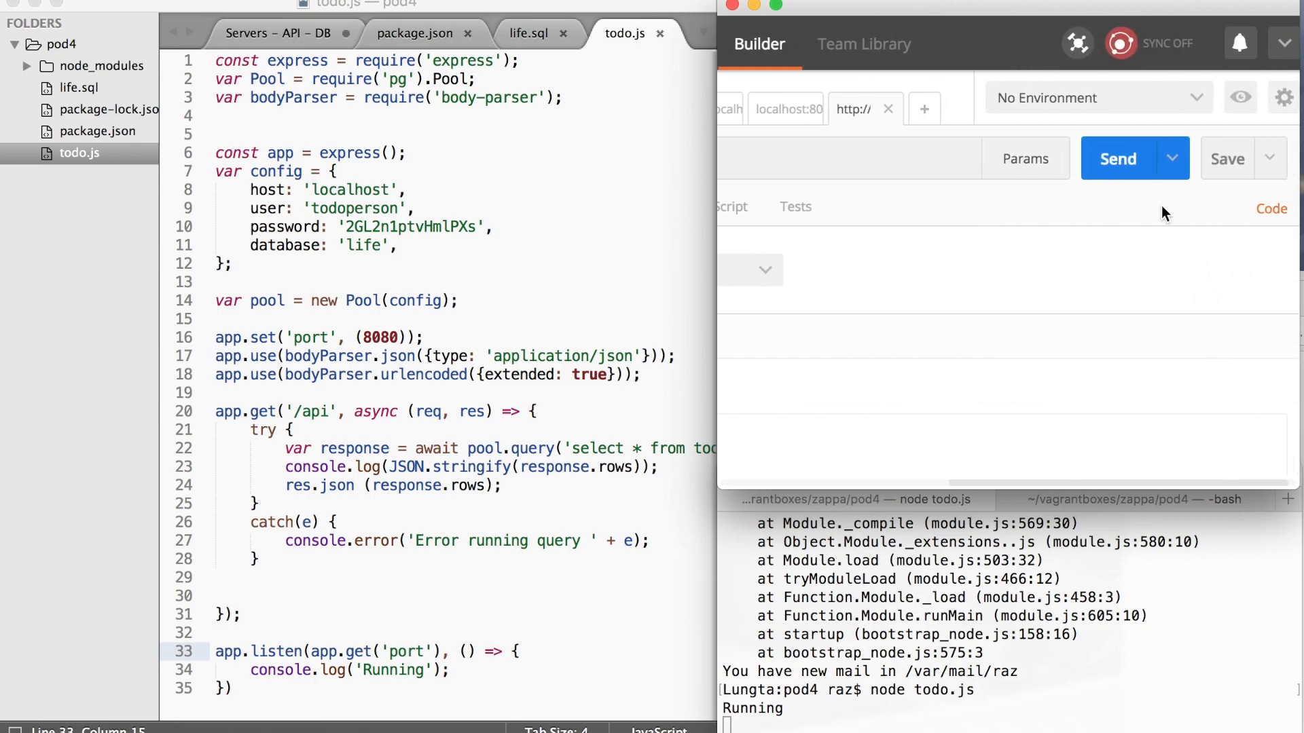
left_click(1118, 159)
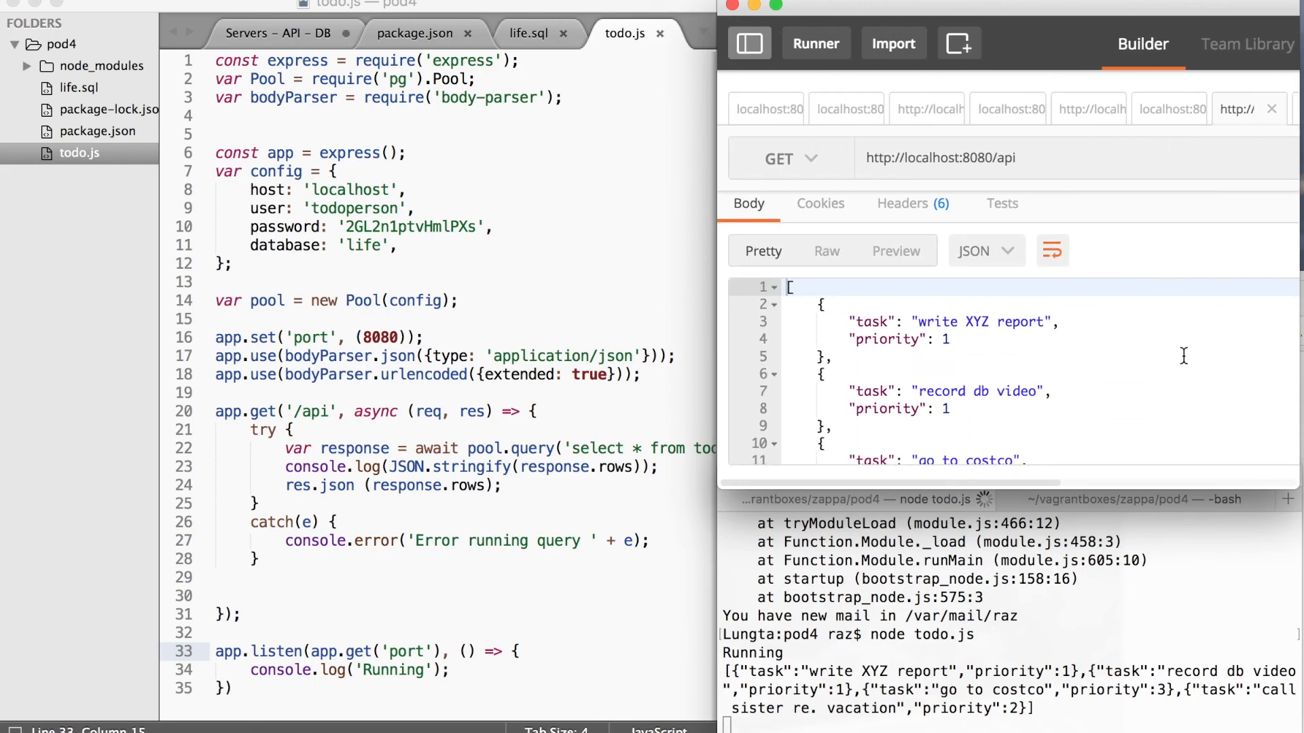
scroll("down", 3)
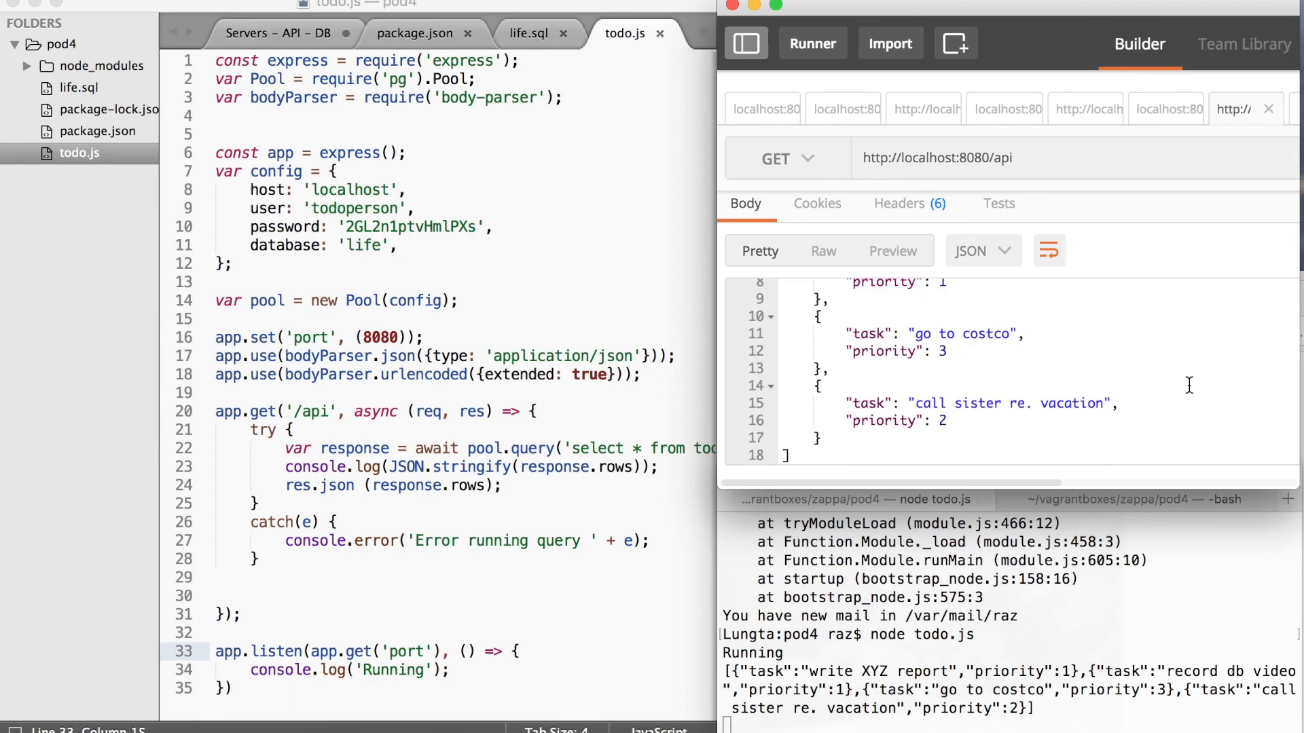